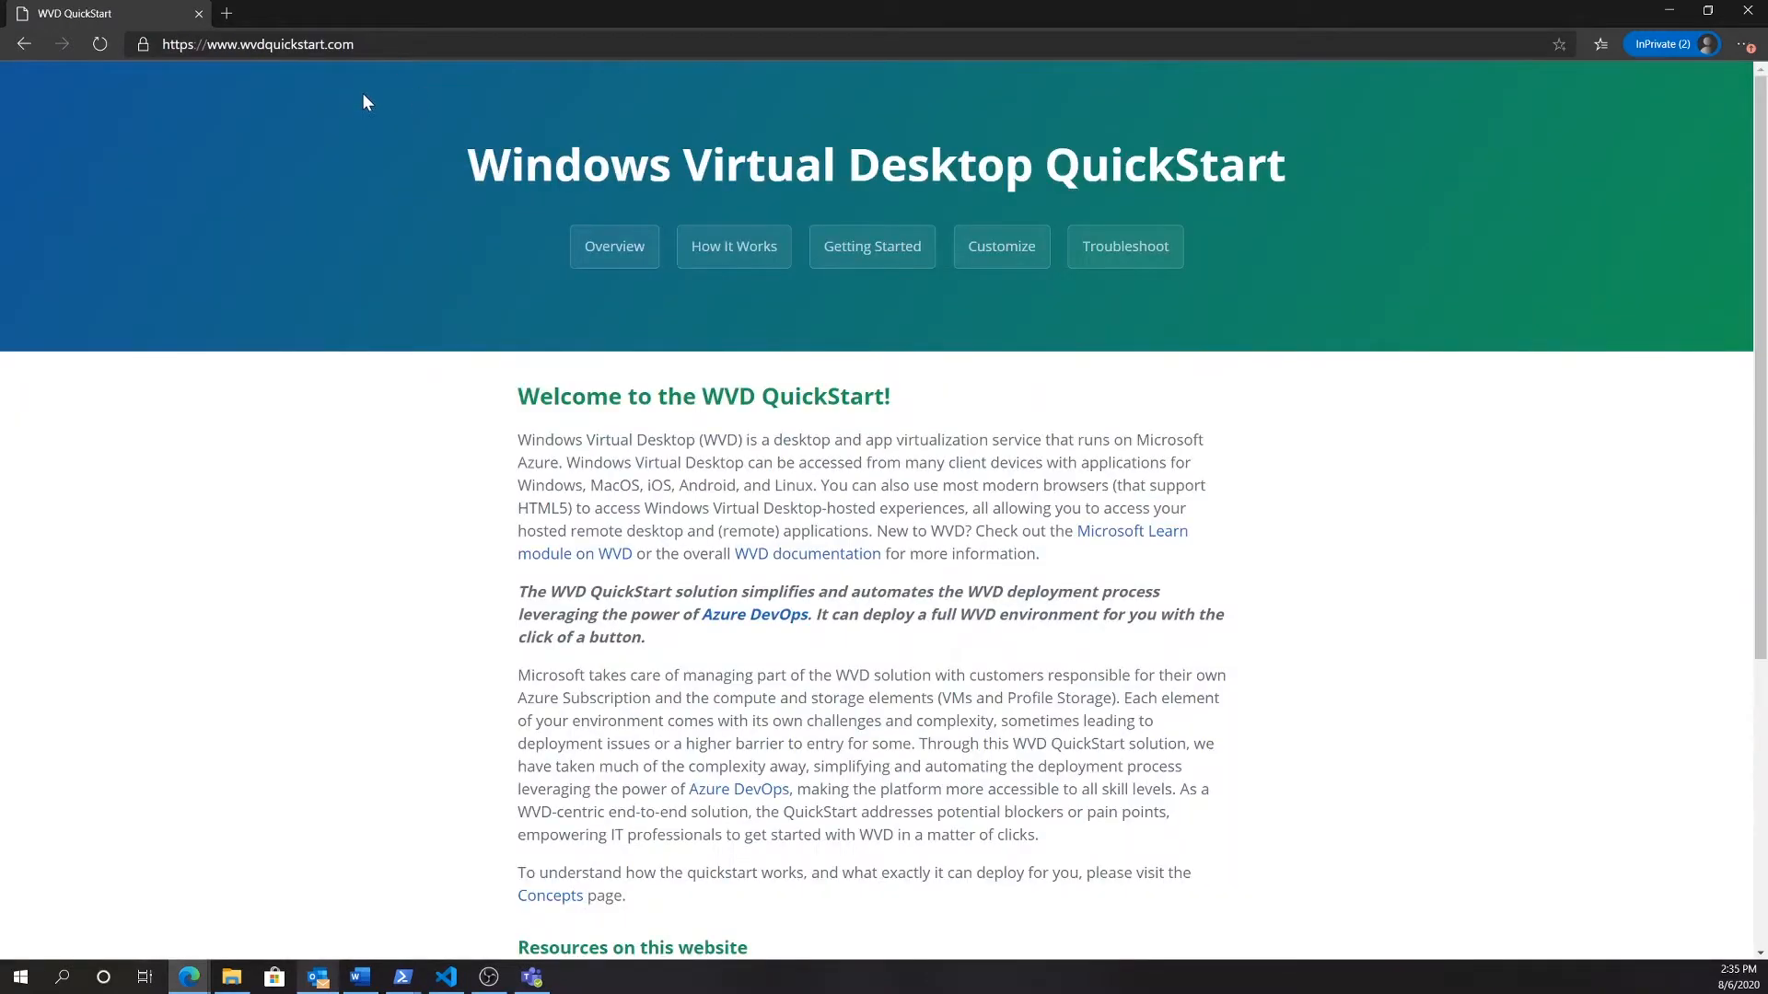
Step: Open the Concepts page and read through its deployment overview and resource diagrams
{"action": "scroll", "scroll_direction": "down", "scroll_amount": 3}
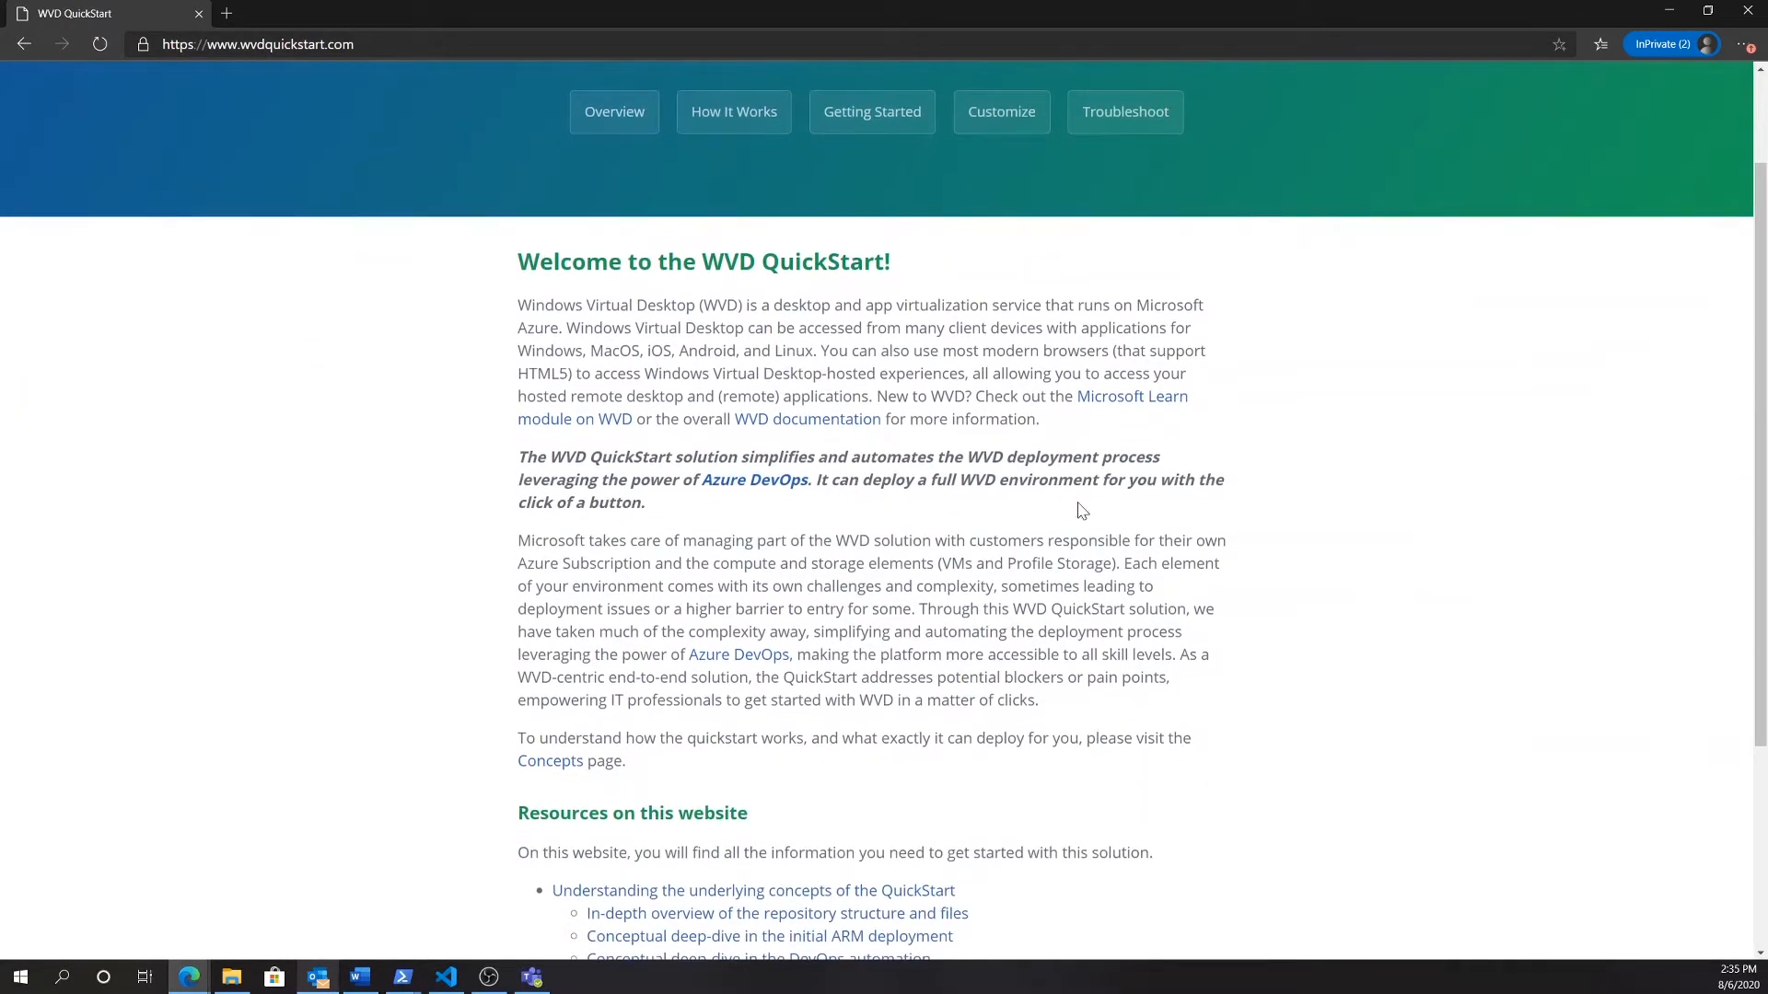
{"action": "left_click", "coordinate": [551, 761]}
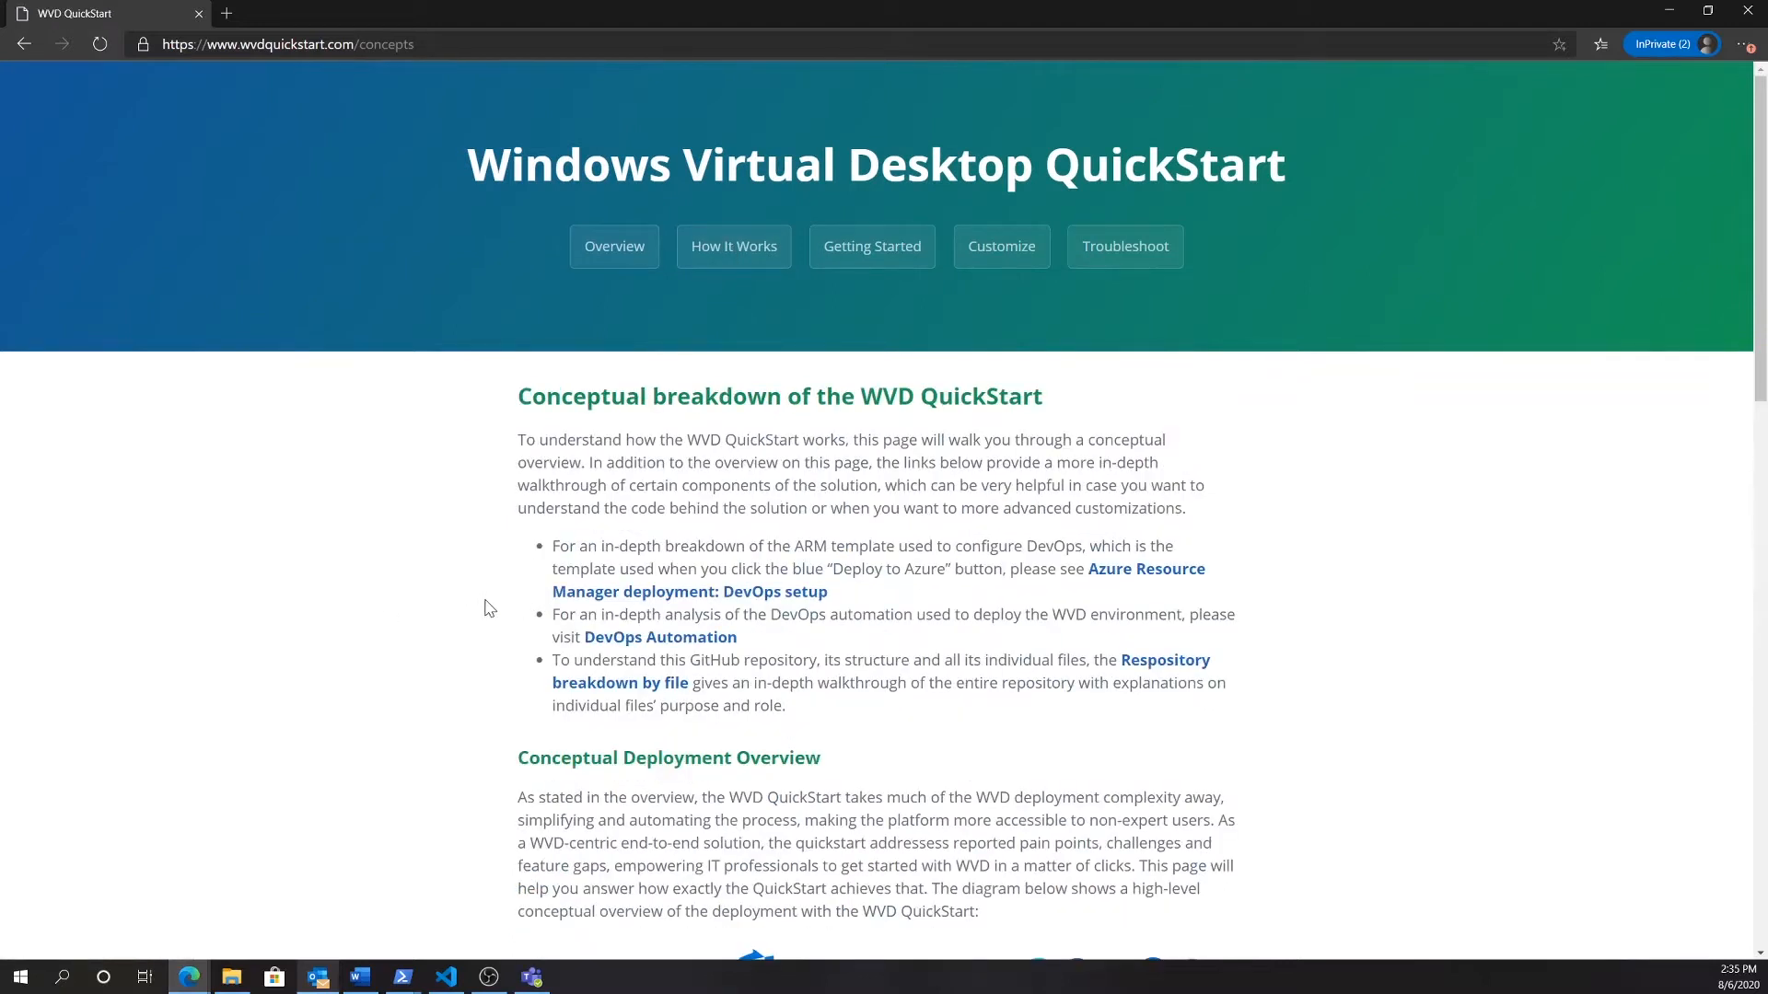
{"action": "scroll", "scroll_direction": "down", "scroll_amount": 3}
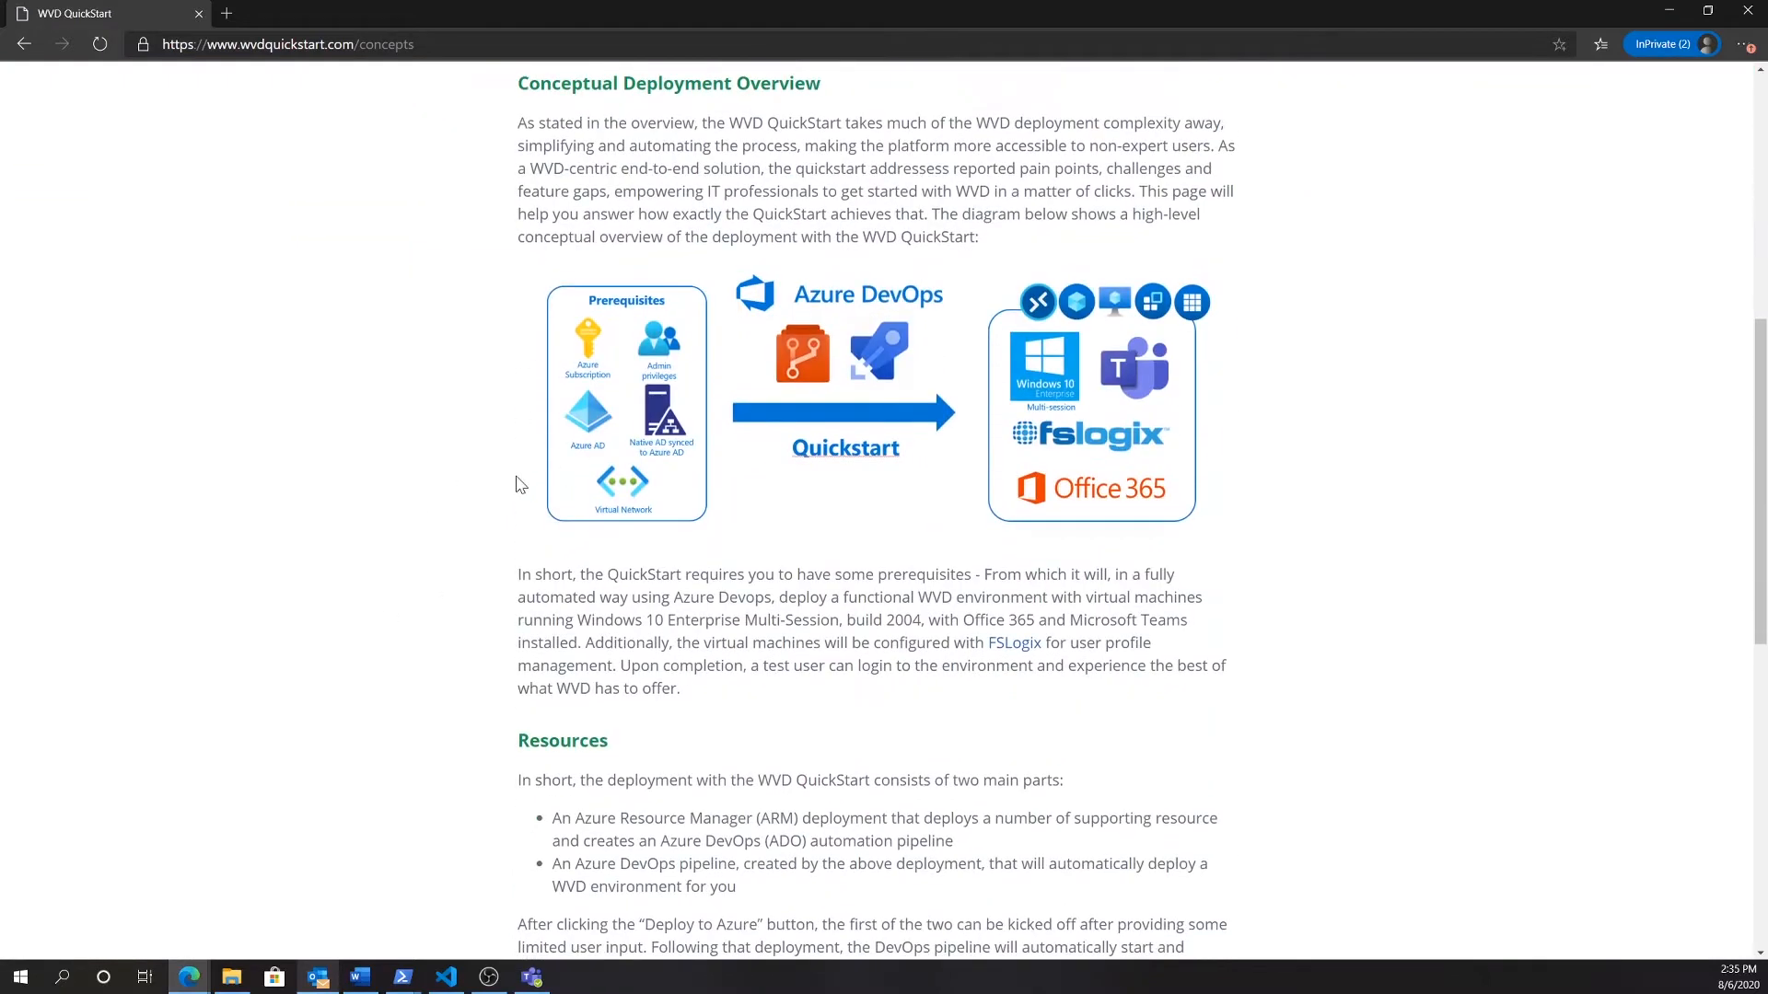
{"action": "scroll", "scroll_direction": "down", "scroll_amount": 3}
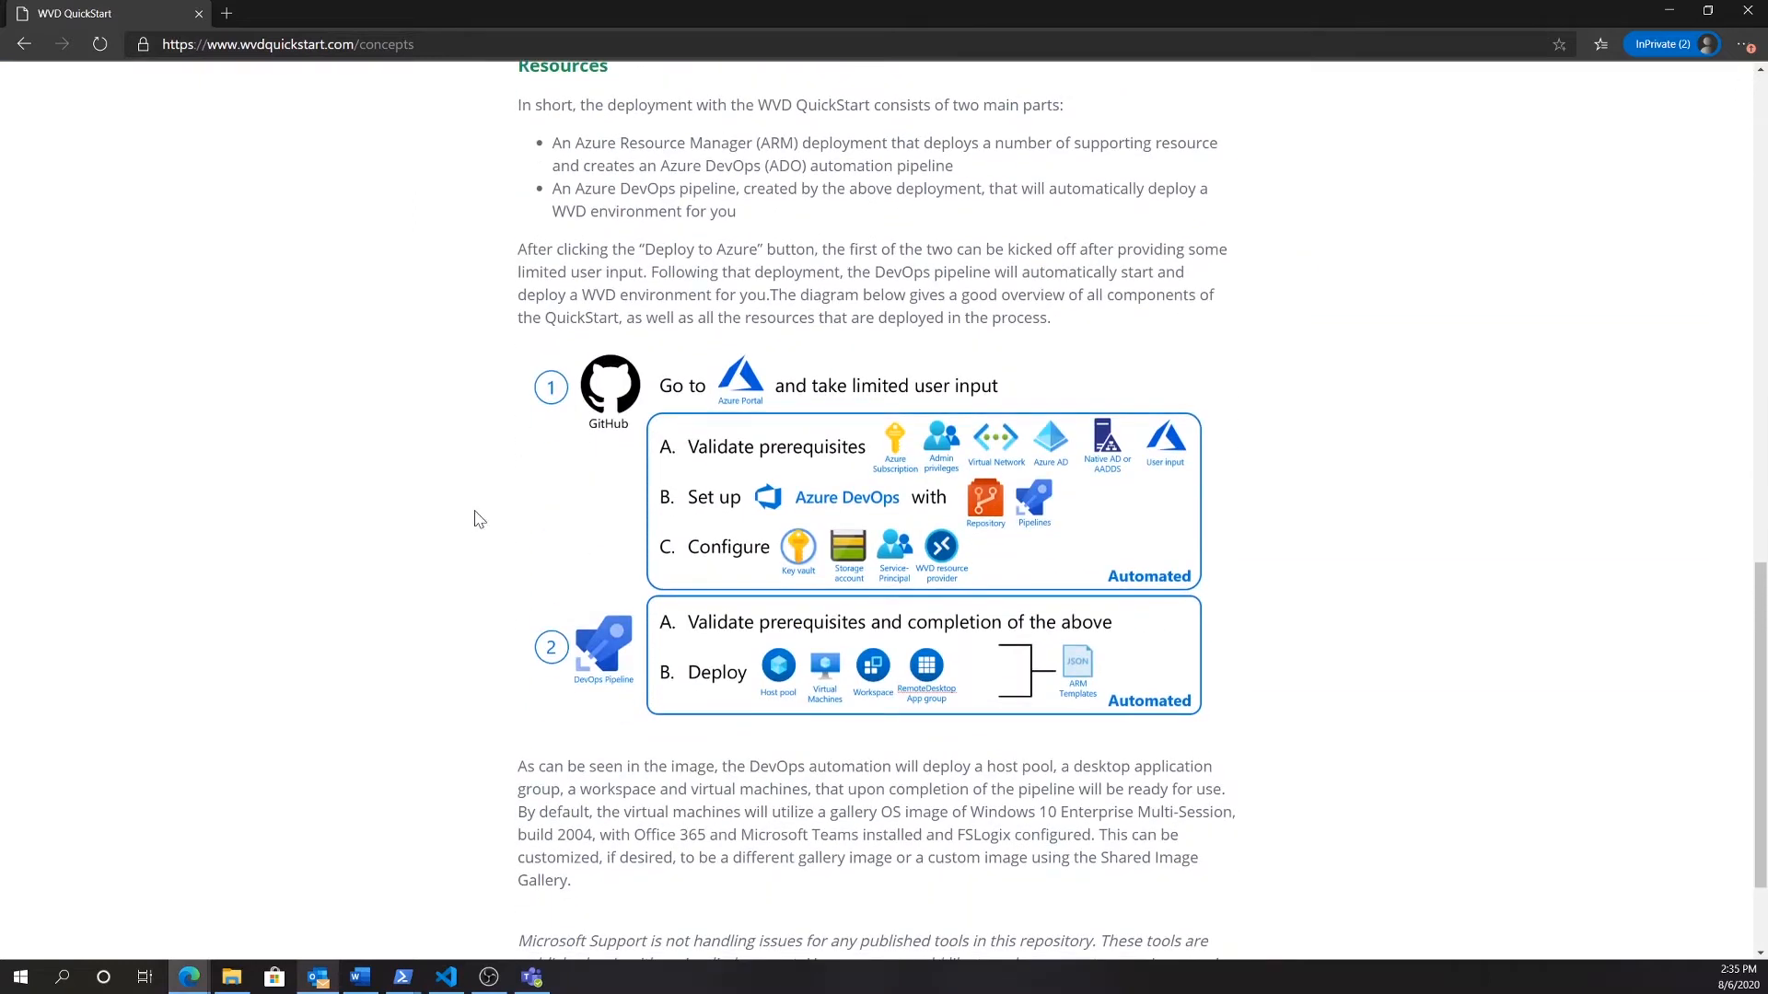
{"action": "scroll", "scroll_direction": "up", "scroll_amount": 3}
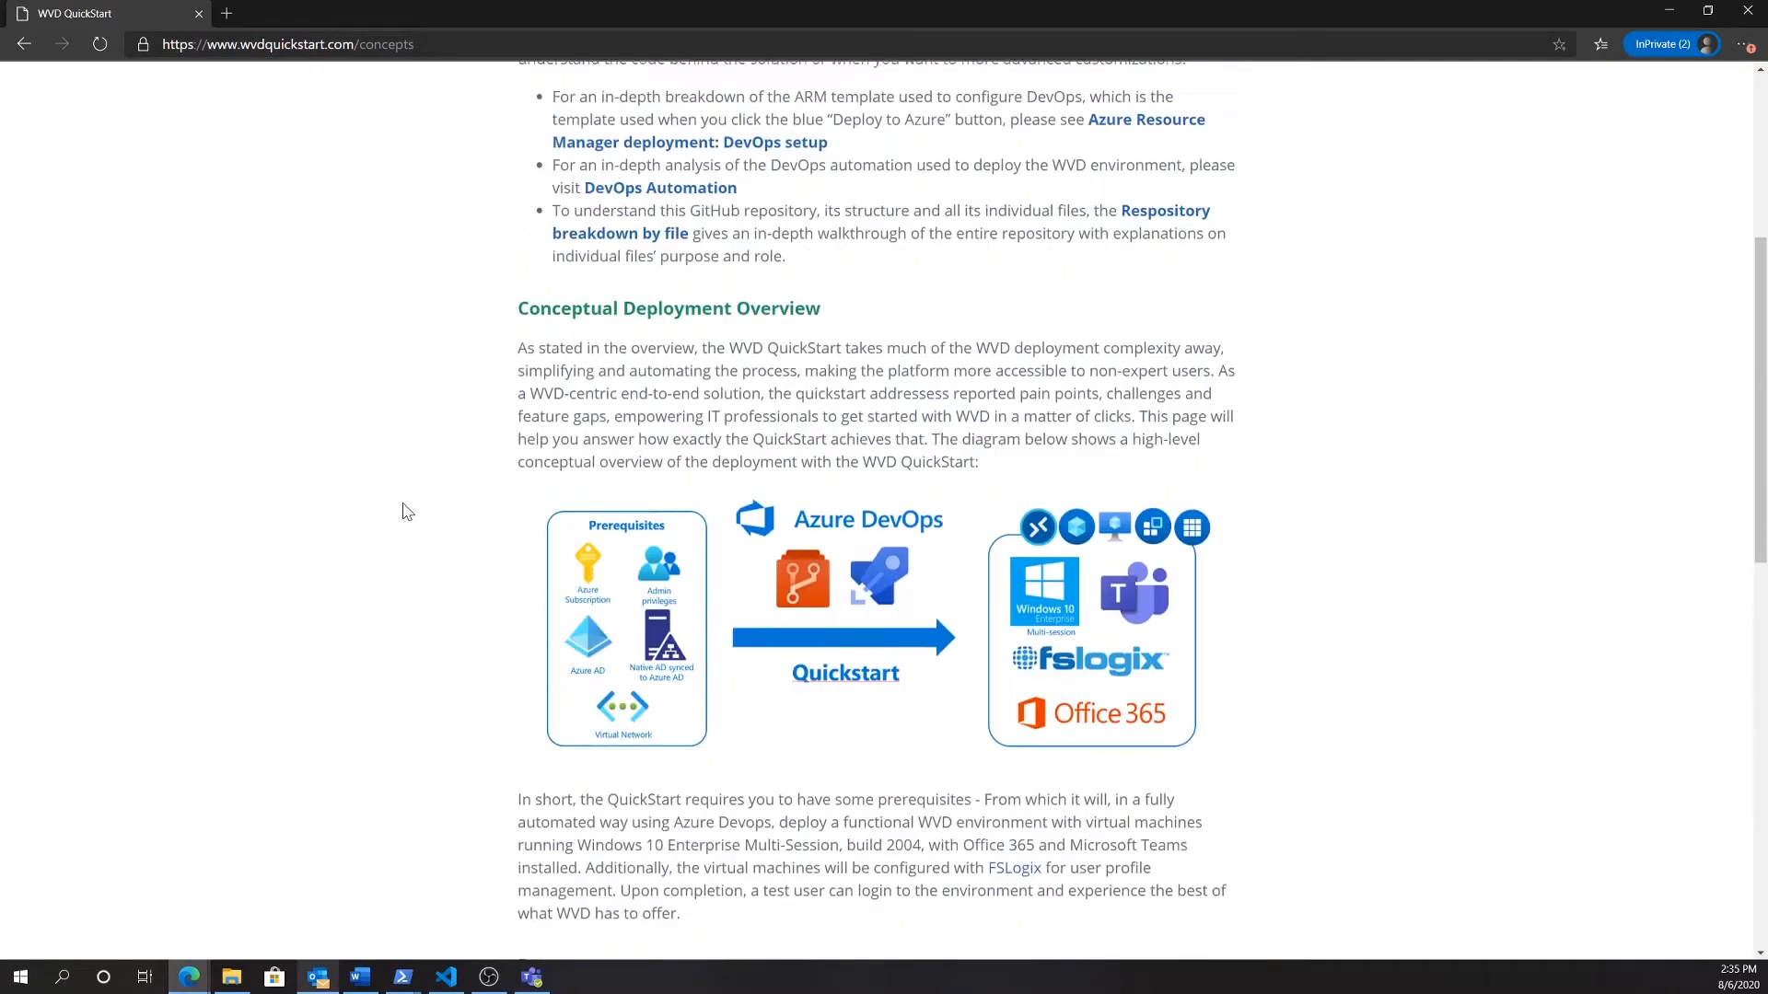
{"action": "scroll", "scroll_direction": "up", "scroll_amount": 3}
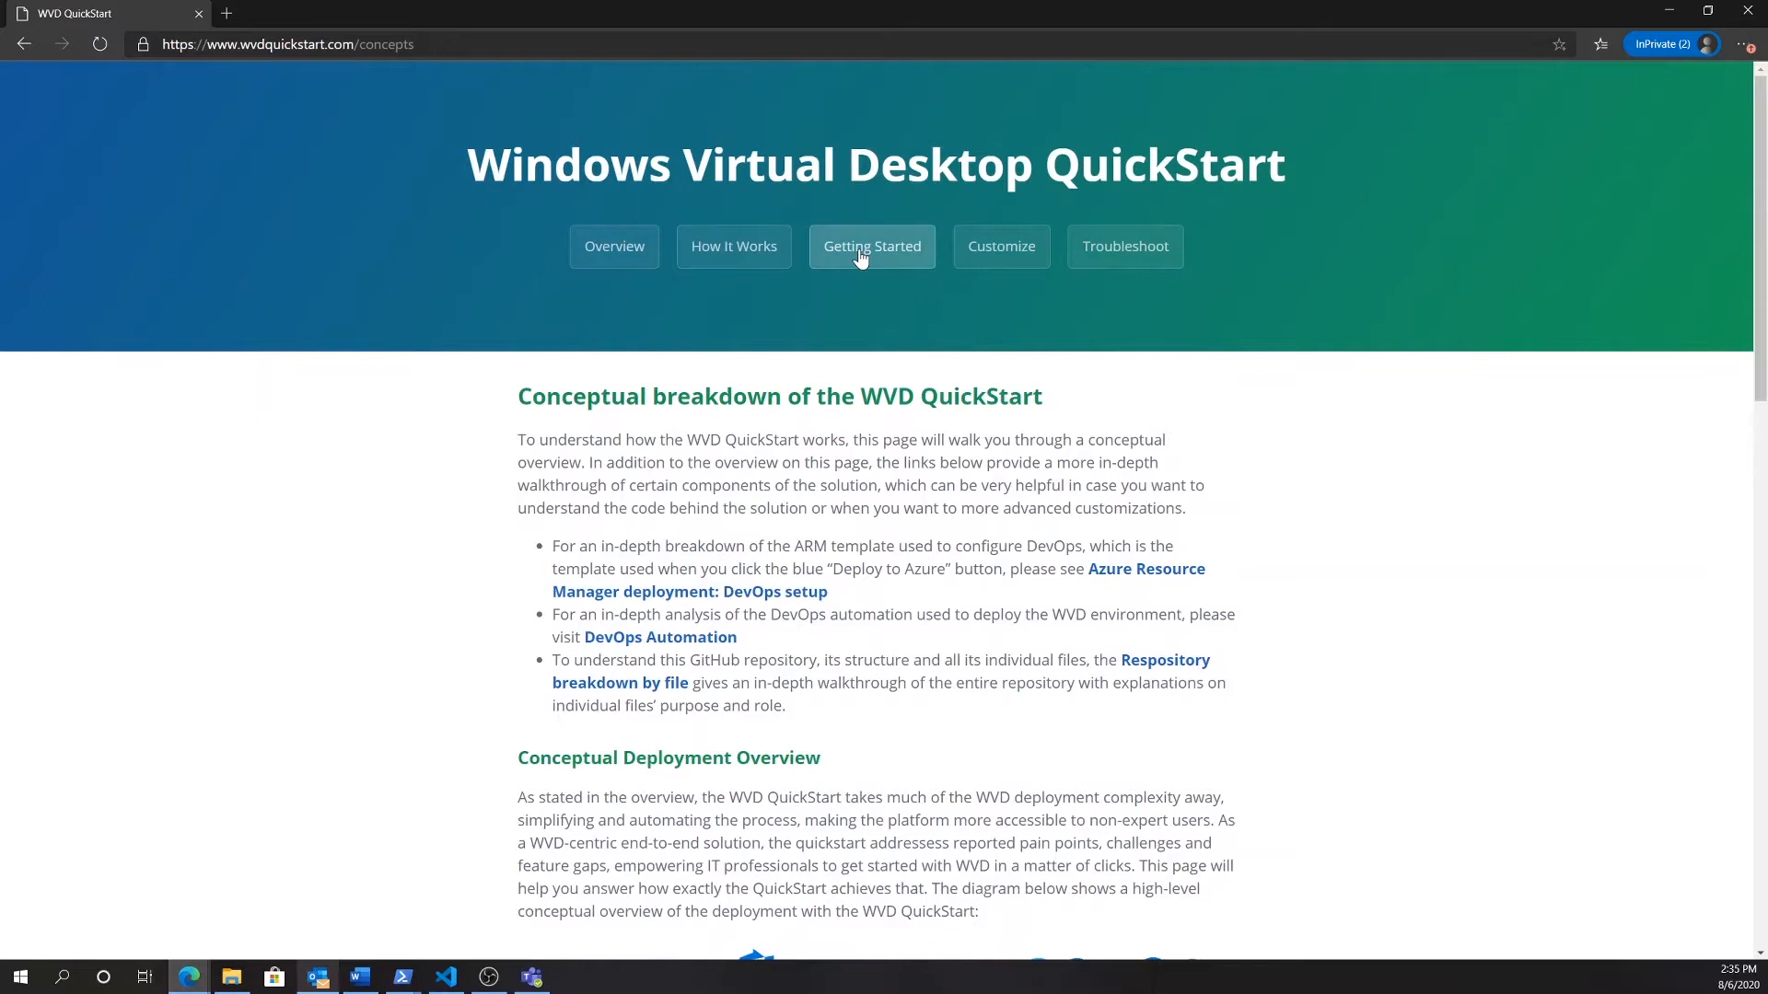
Step: Open Getting Started to see the Empty subscription and Existing setup deployment paths
{"action": "left_click", "coordinate": [871, 245]}
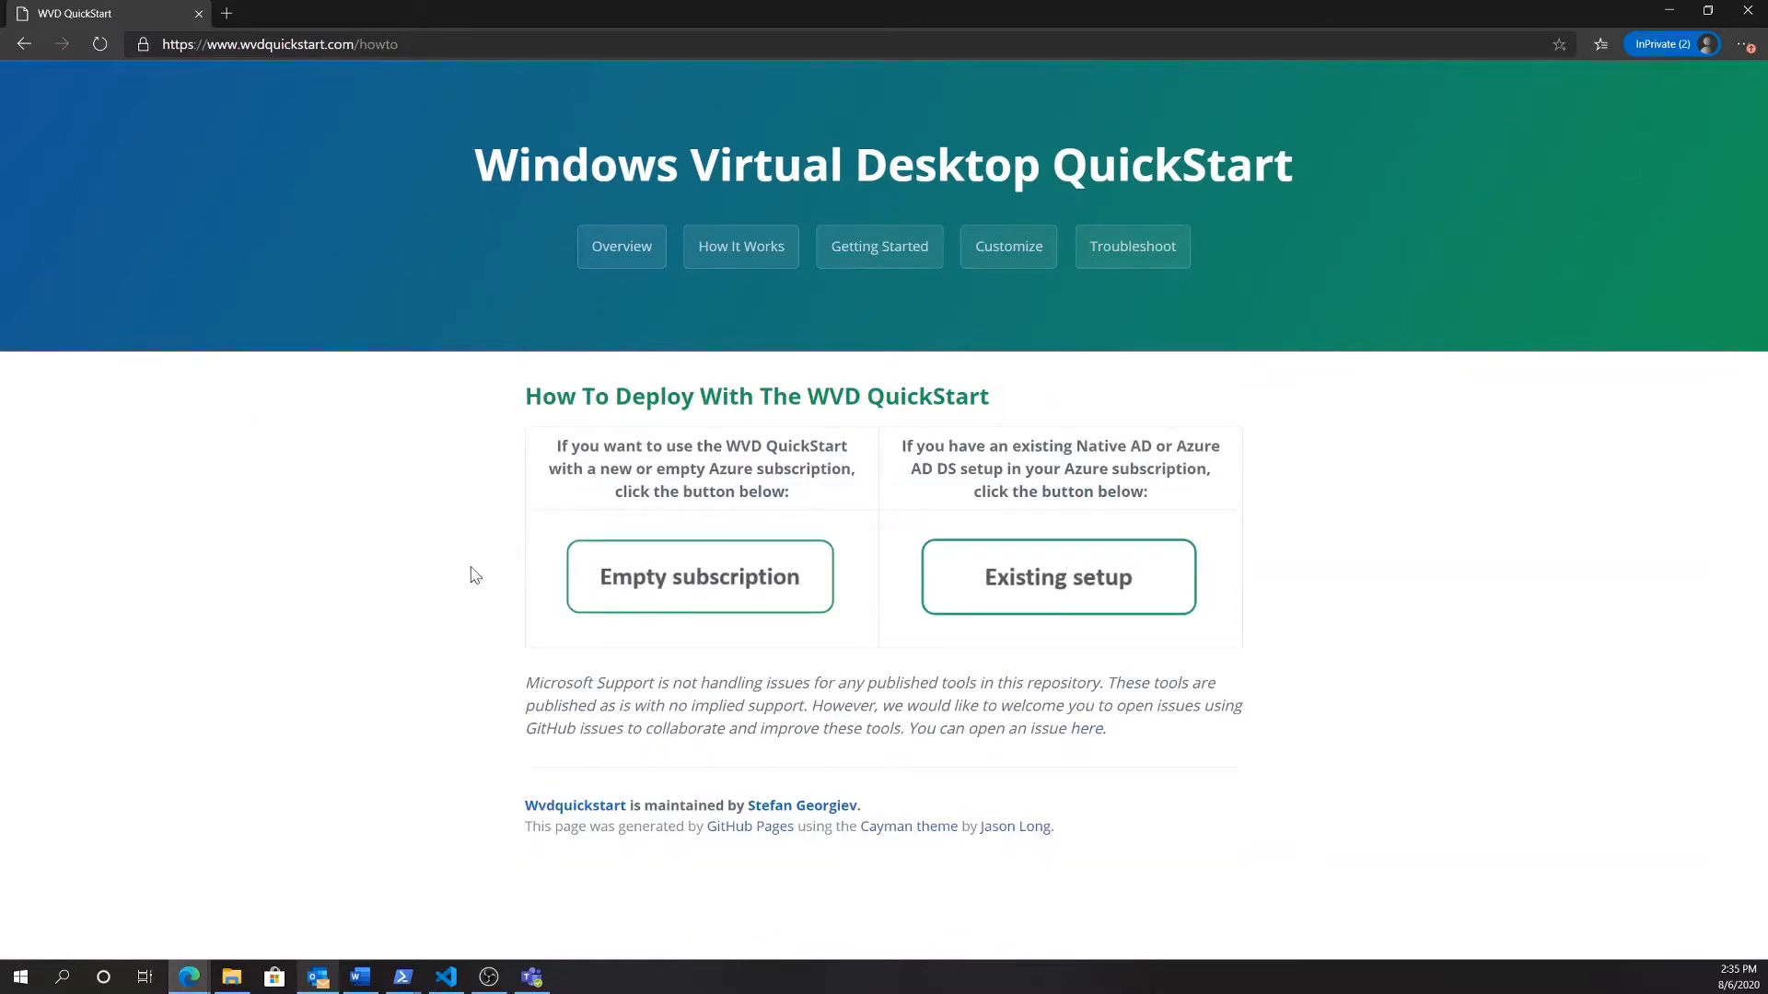
{"action": "mouse_move", "coordinate": [670, 576]}
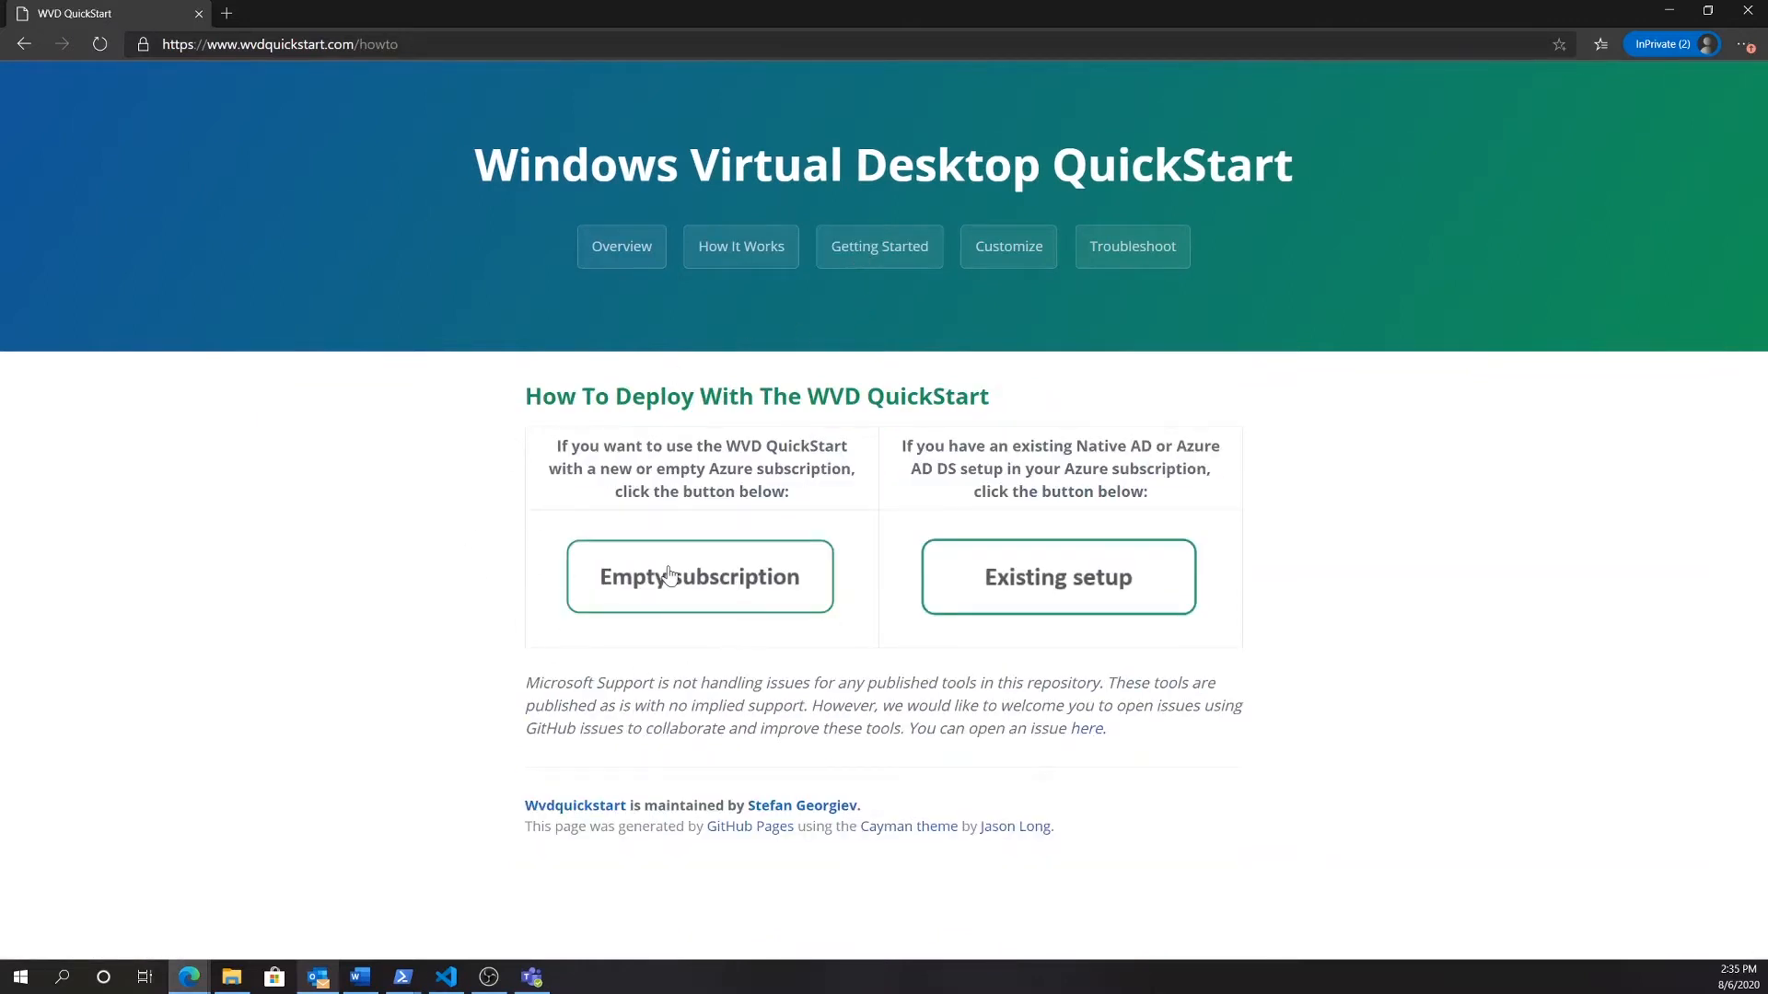
{"action": "mouse_move", "coordinate": [805, 606]}
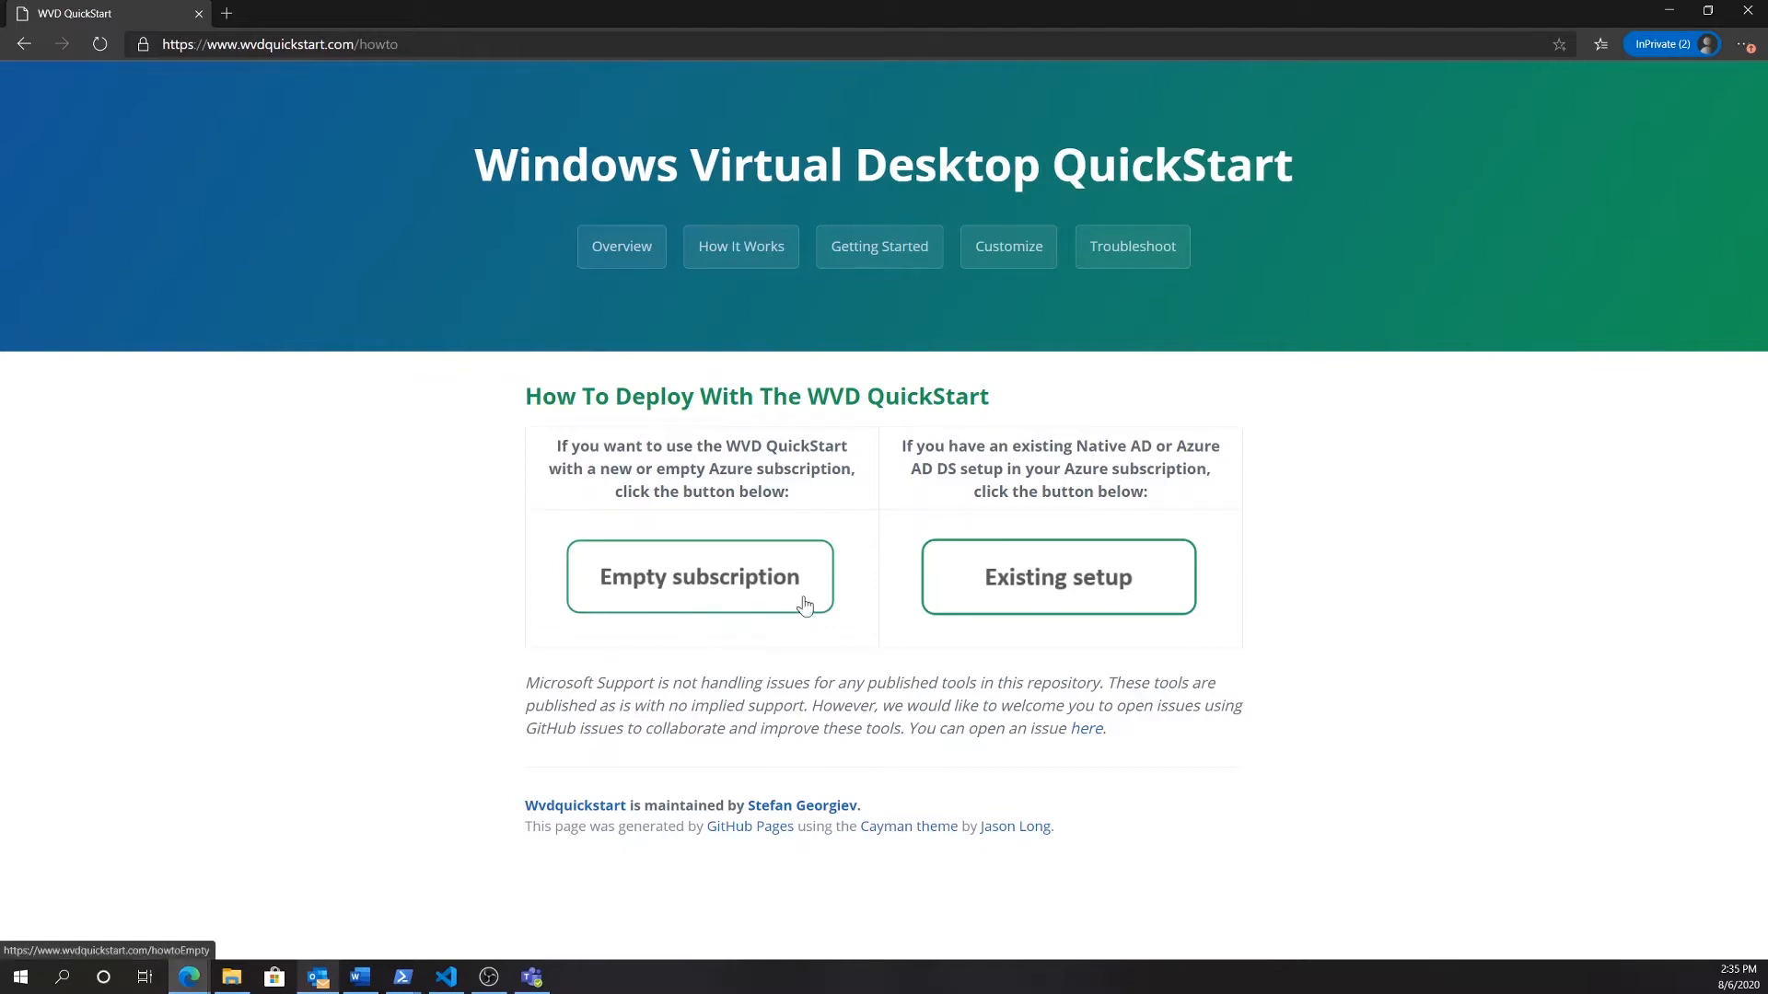
{"action": "mouse_move", "coordinate": [1033, 595]}
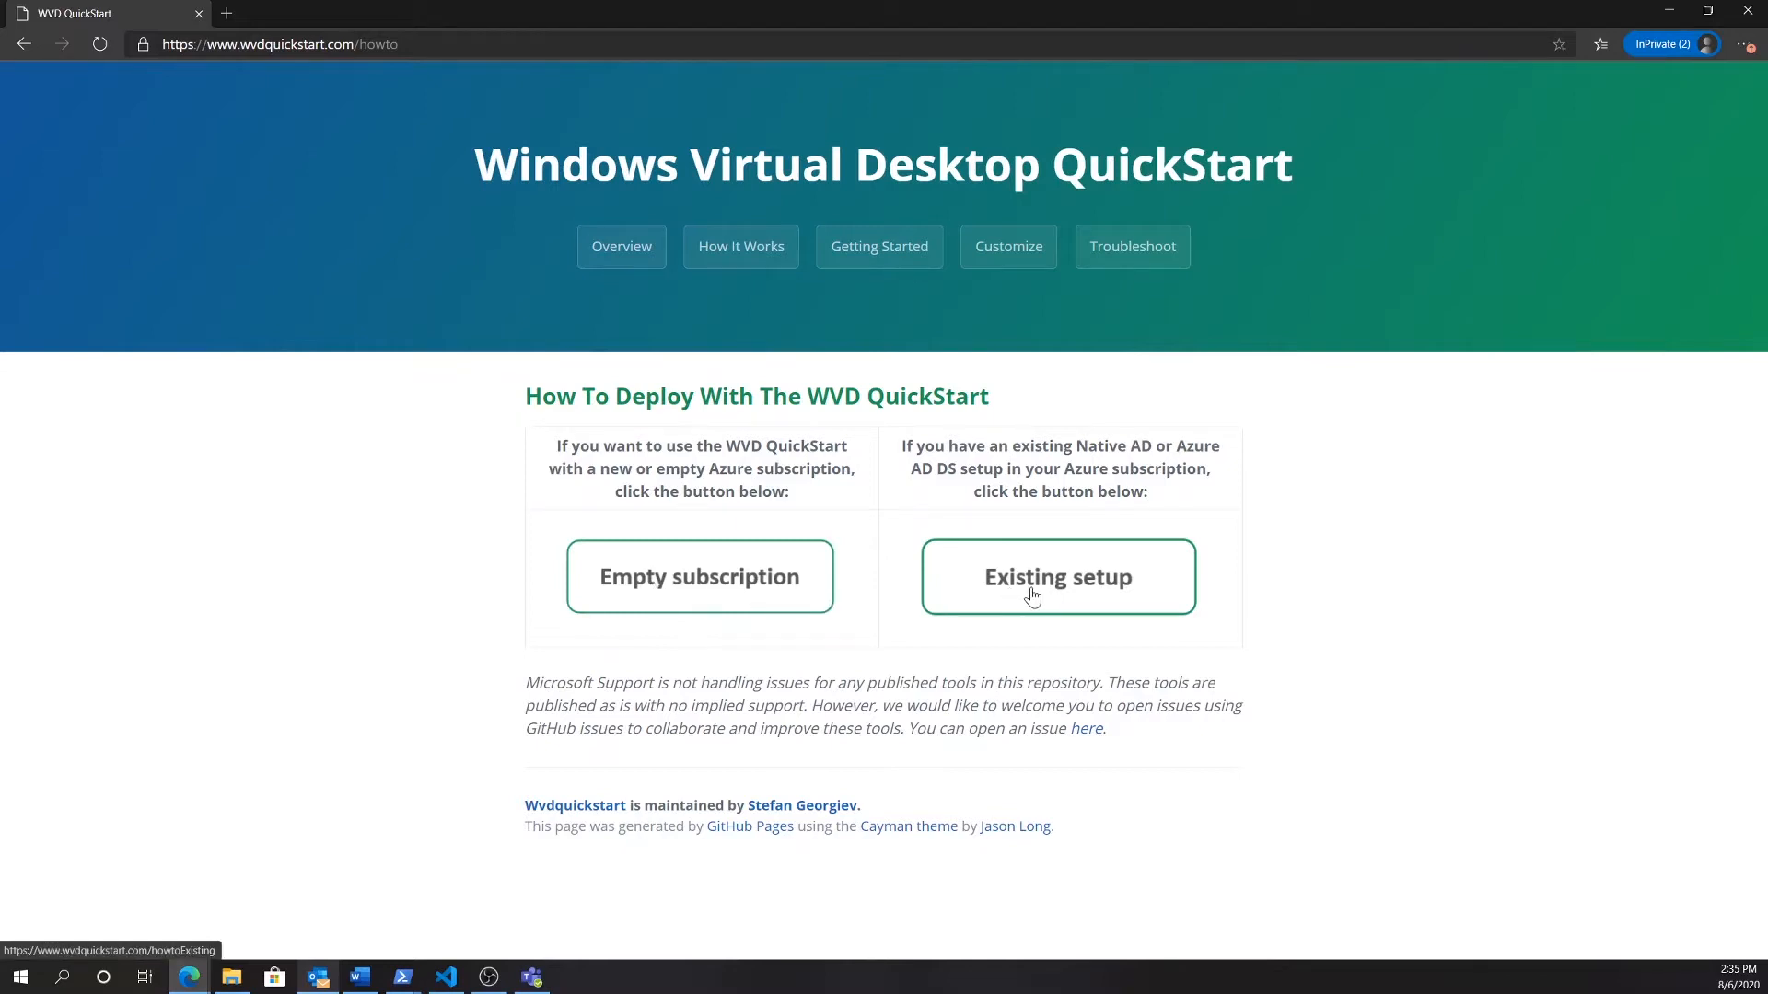
{"action": "mouse_move", "coordinate": [1026, 600]}
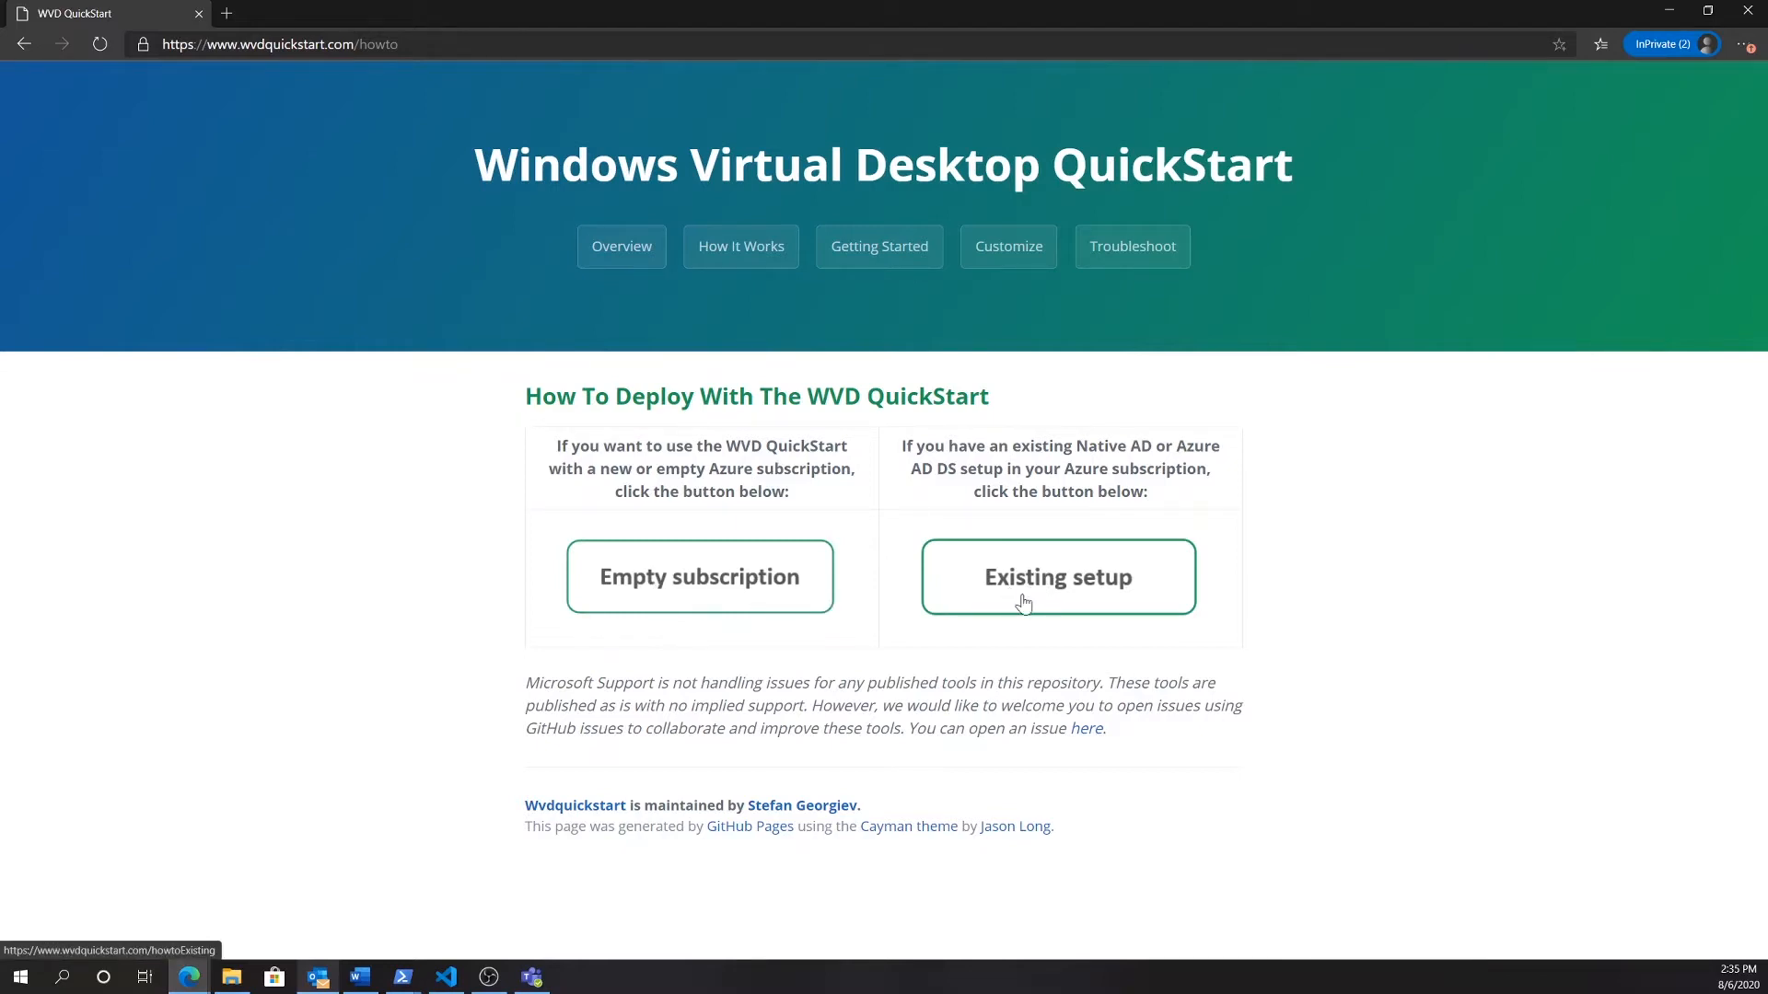
{"action": "mouse_move", "coordinate": [647, 588]}
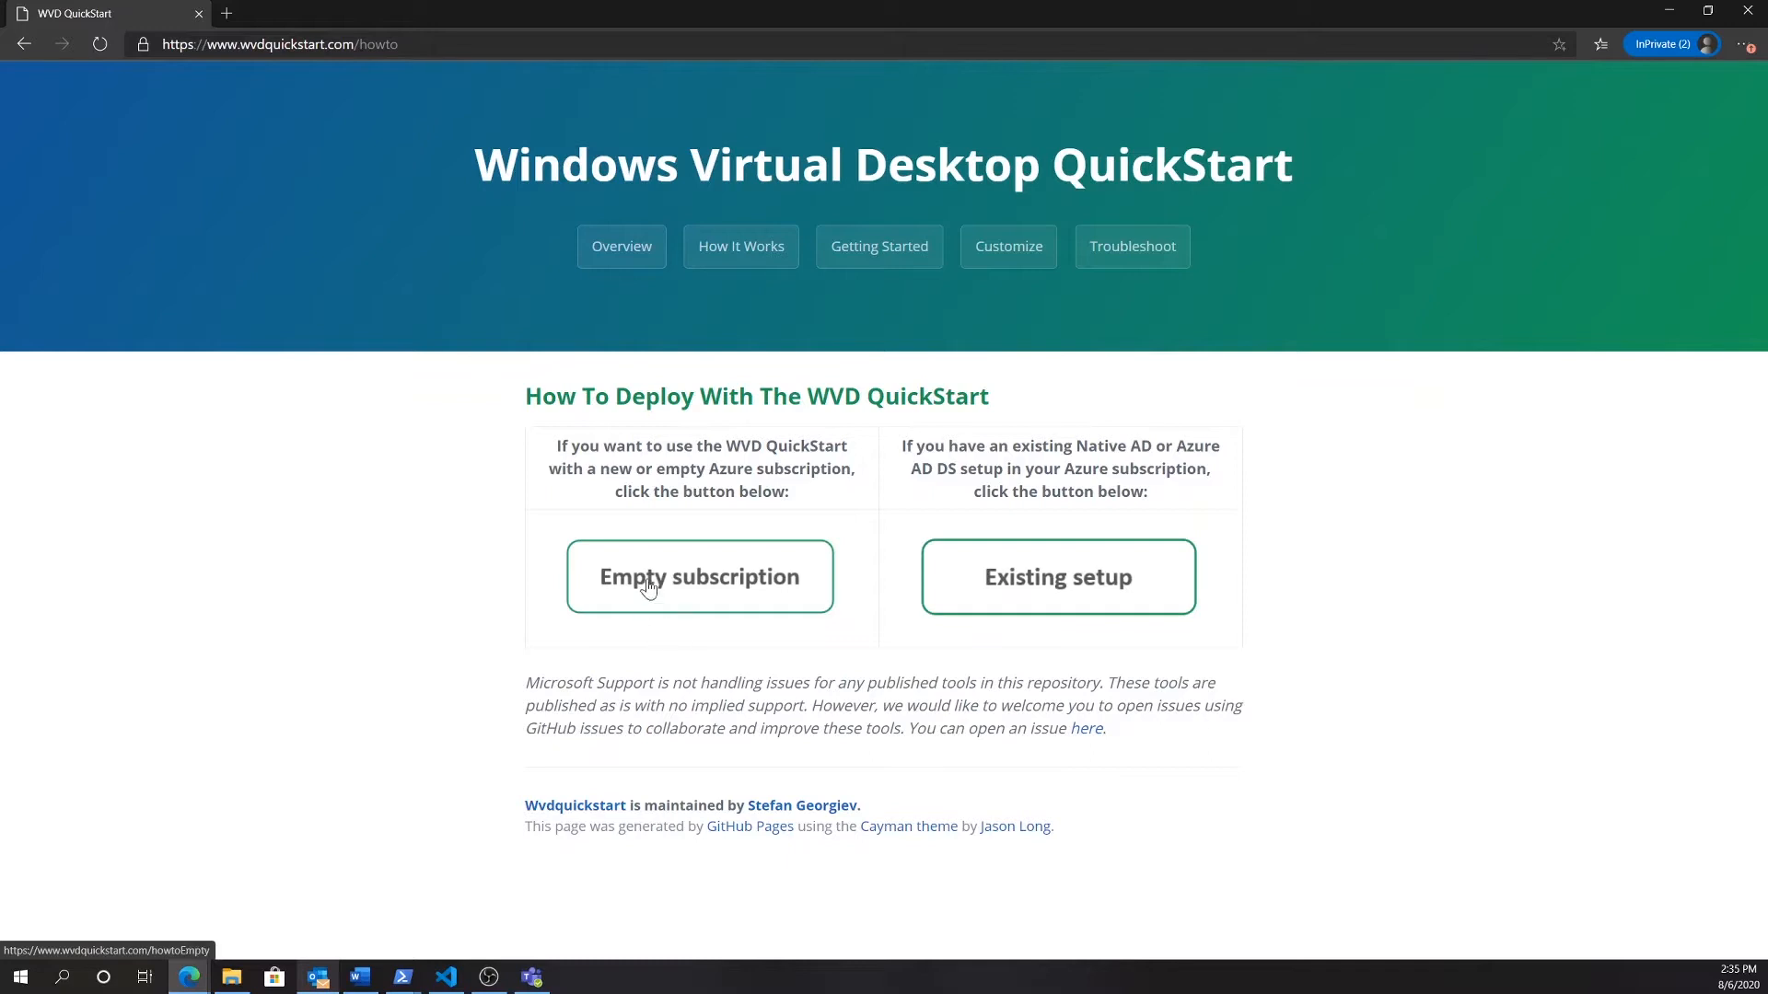
{"action": "mouse_move", "coordinate": [670, 583]}
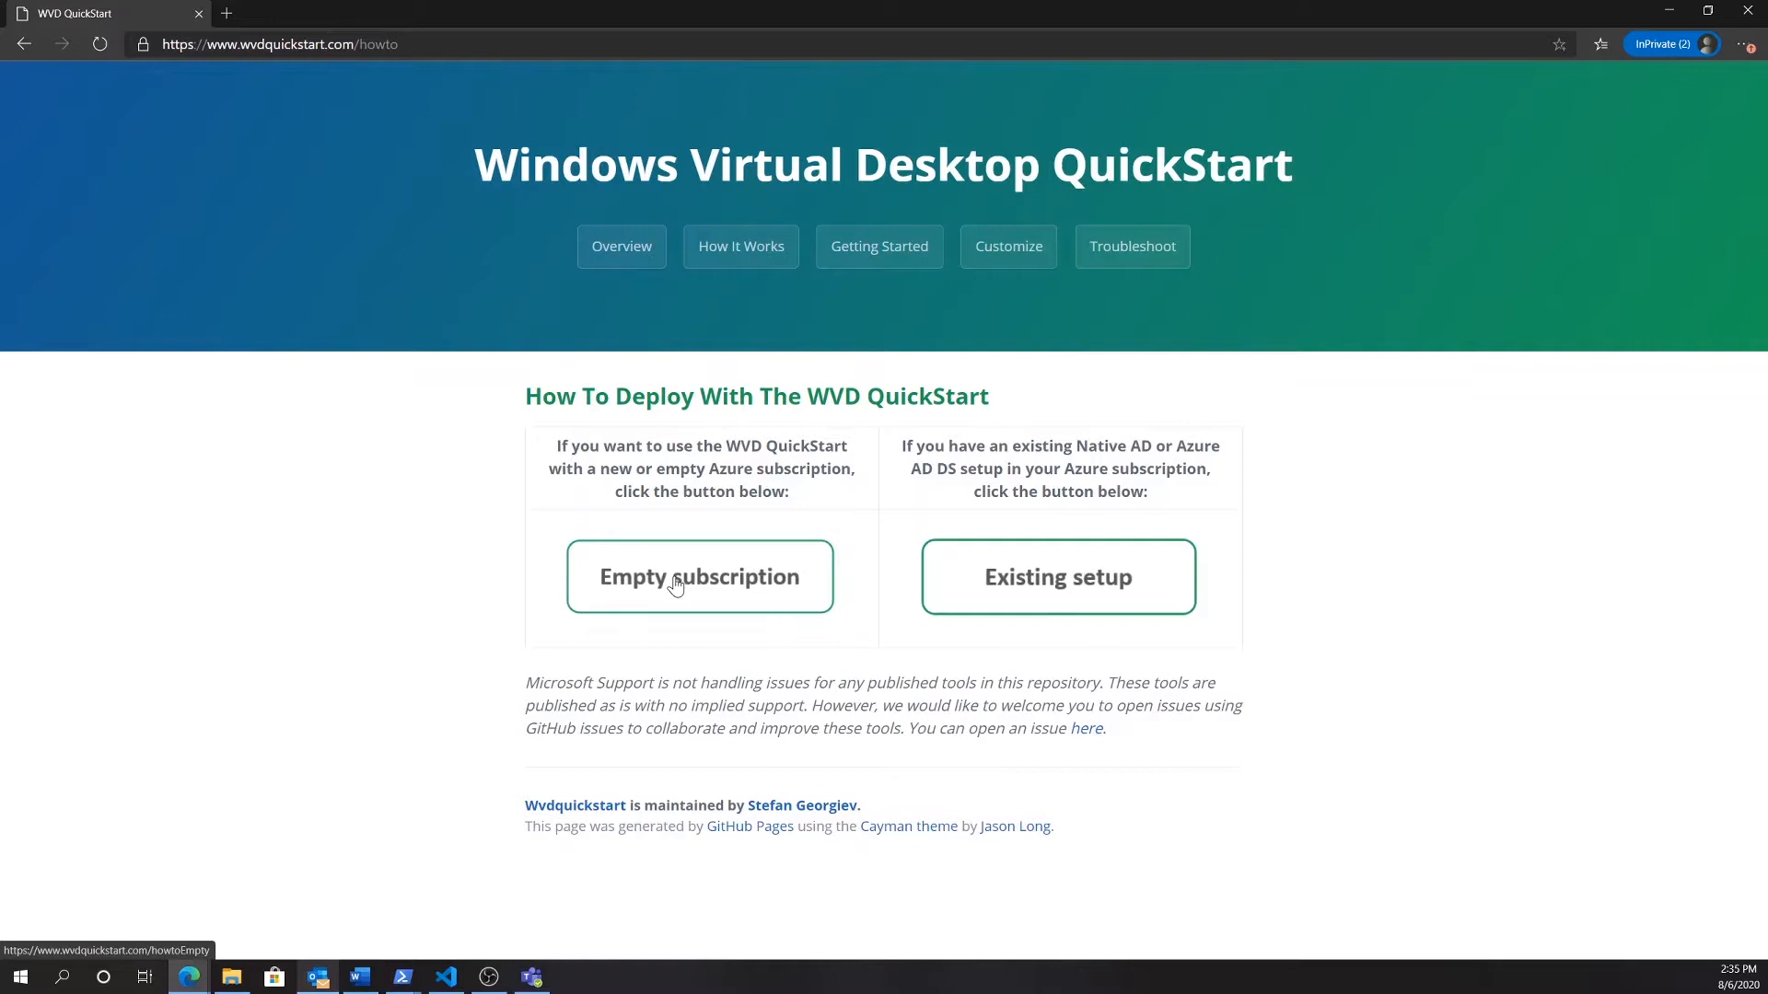
Step: Open the Empty subscription guide and scroll to its Prerequisites and ARM Deployment sections
{"action": "left_click", "coordinate": [700, 576]}
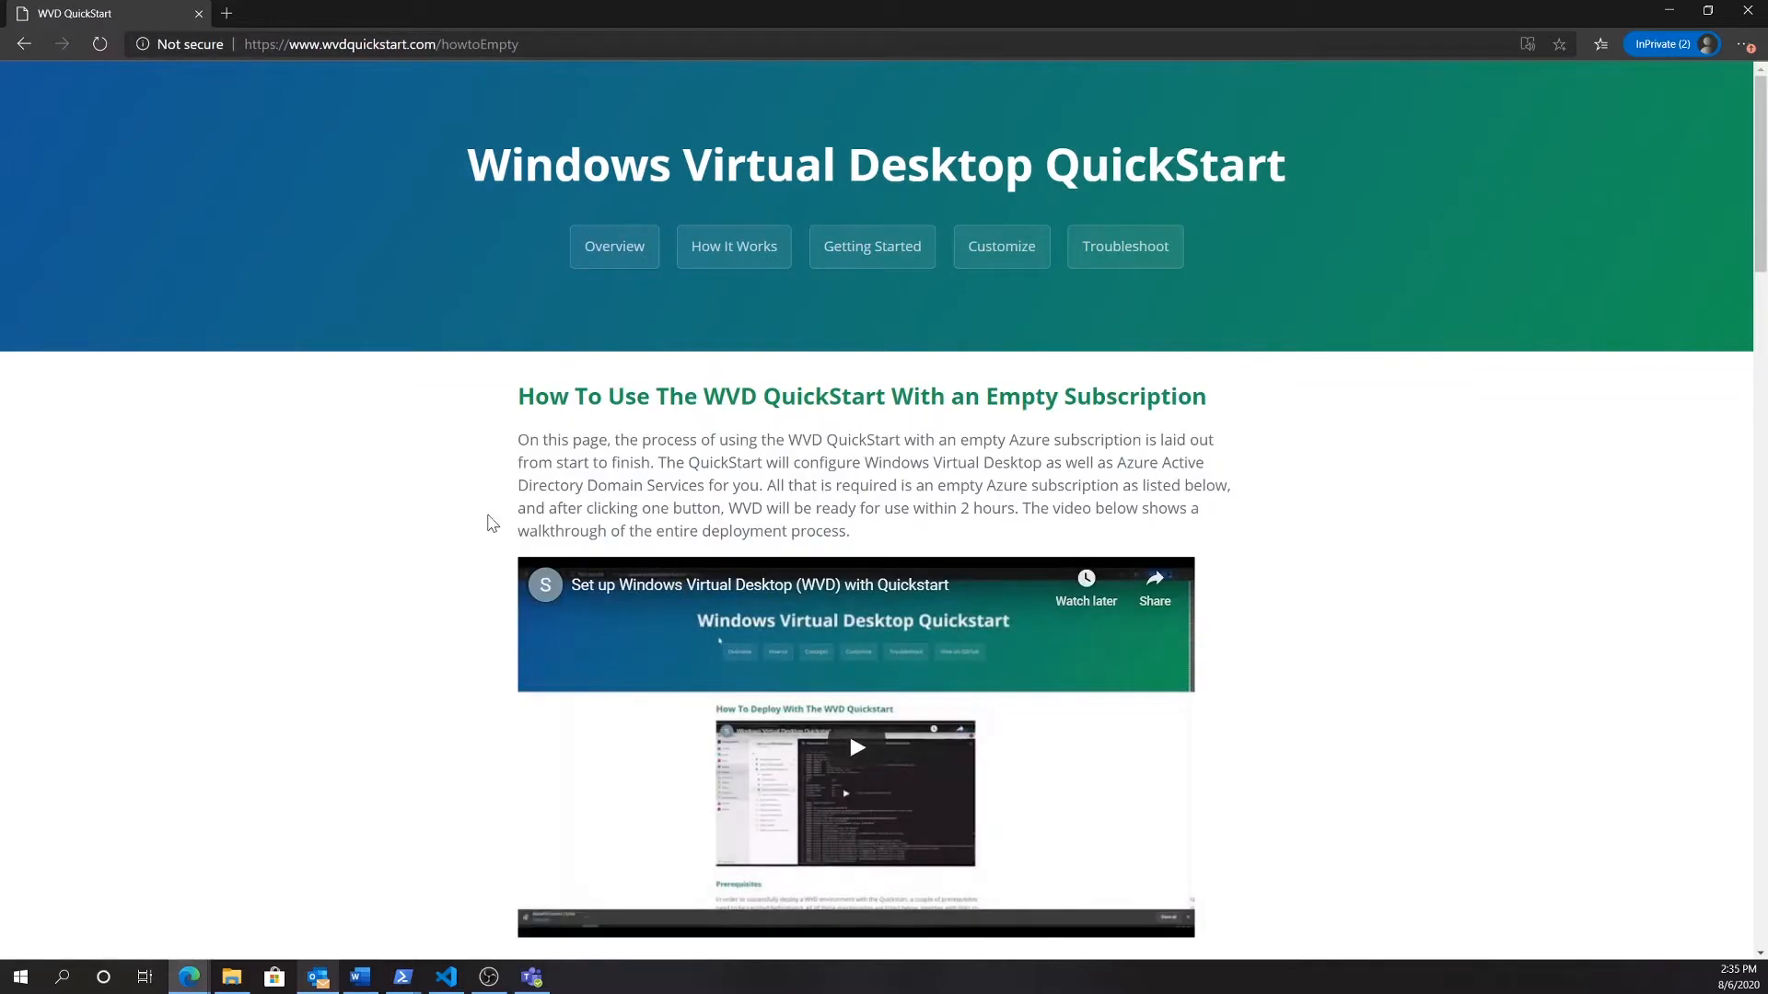
{"action": "scroll", "scroll_direction": "down", "scroll_amount": 3}
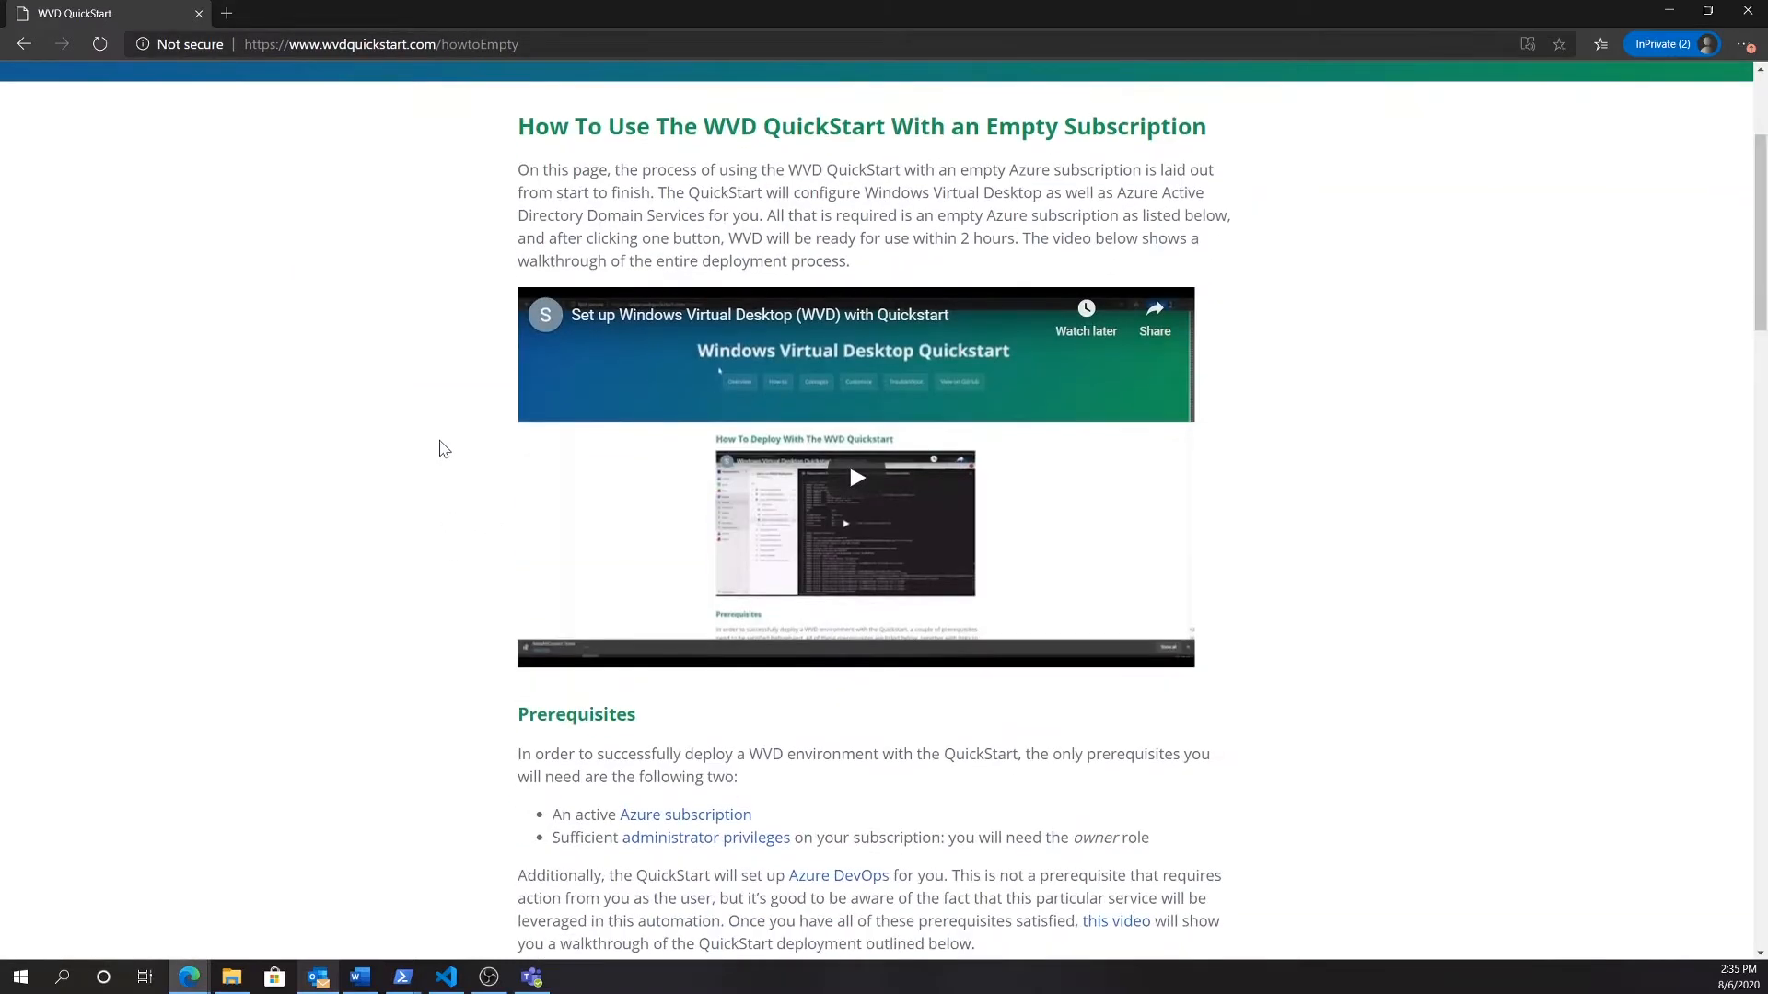
{"action": "scroll", "scroll_direction": "down", "scroll_amount": 3}
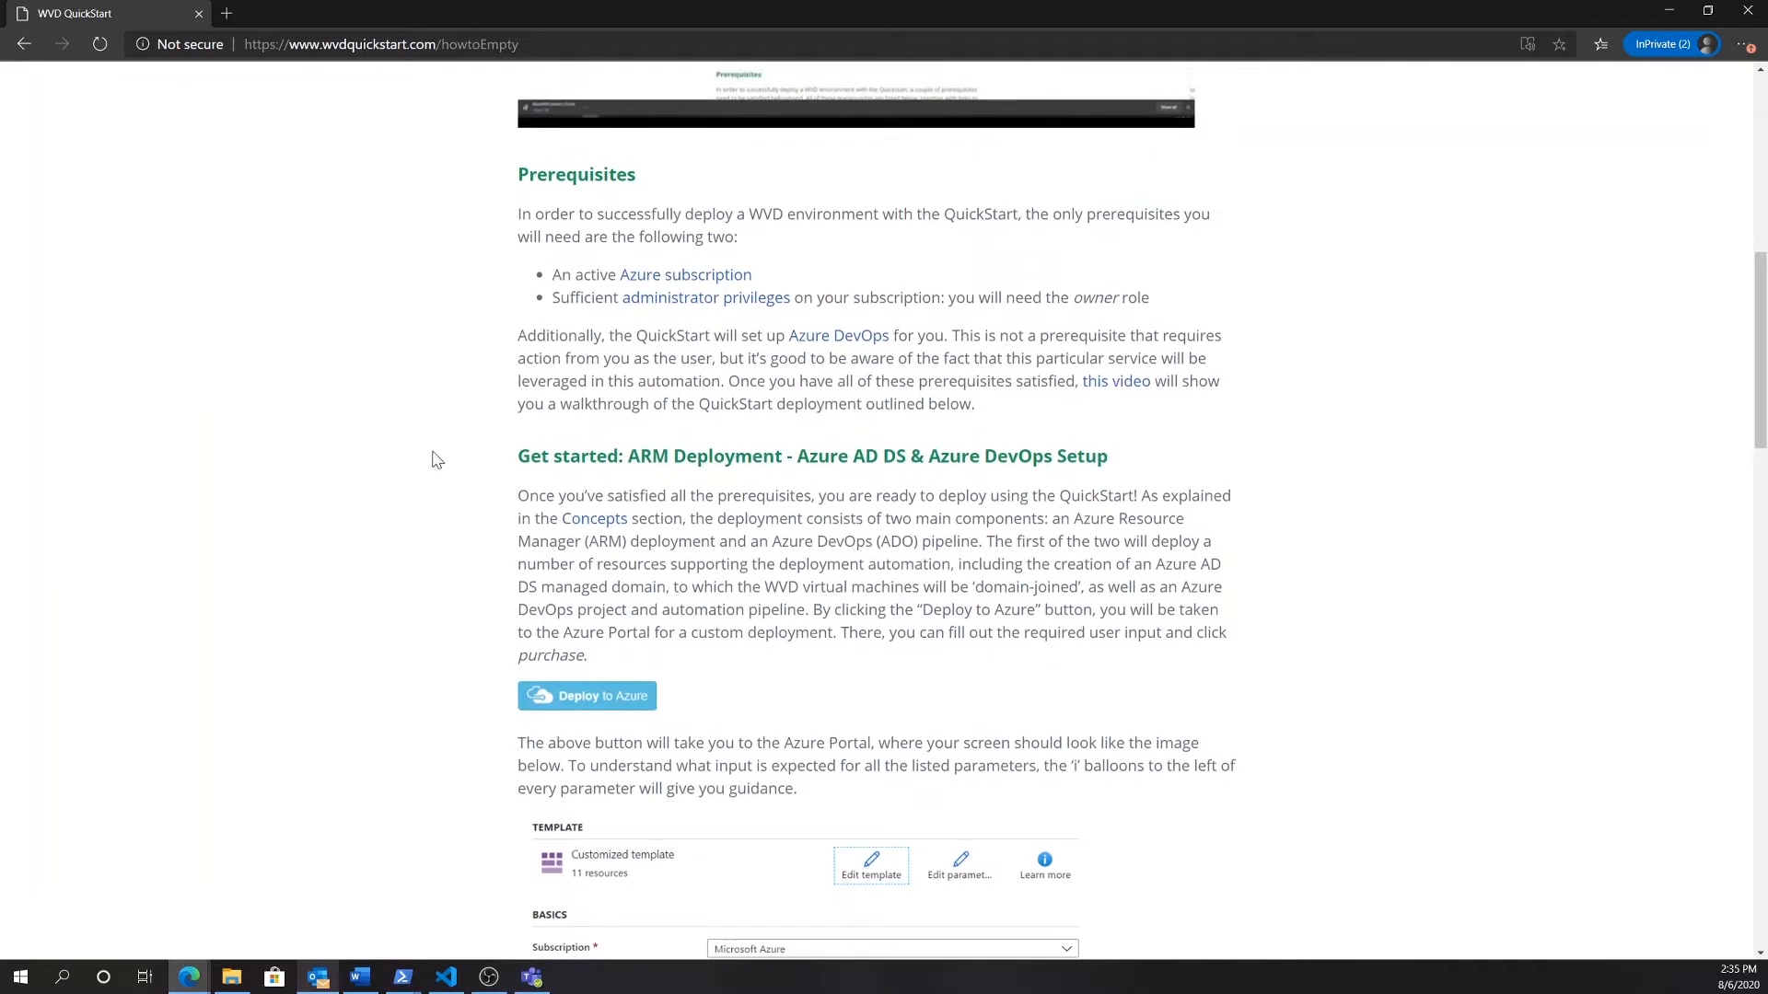
{"action": "mouse_move", "coordinate": [526, 295]}
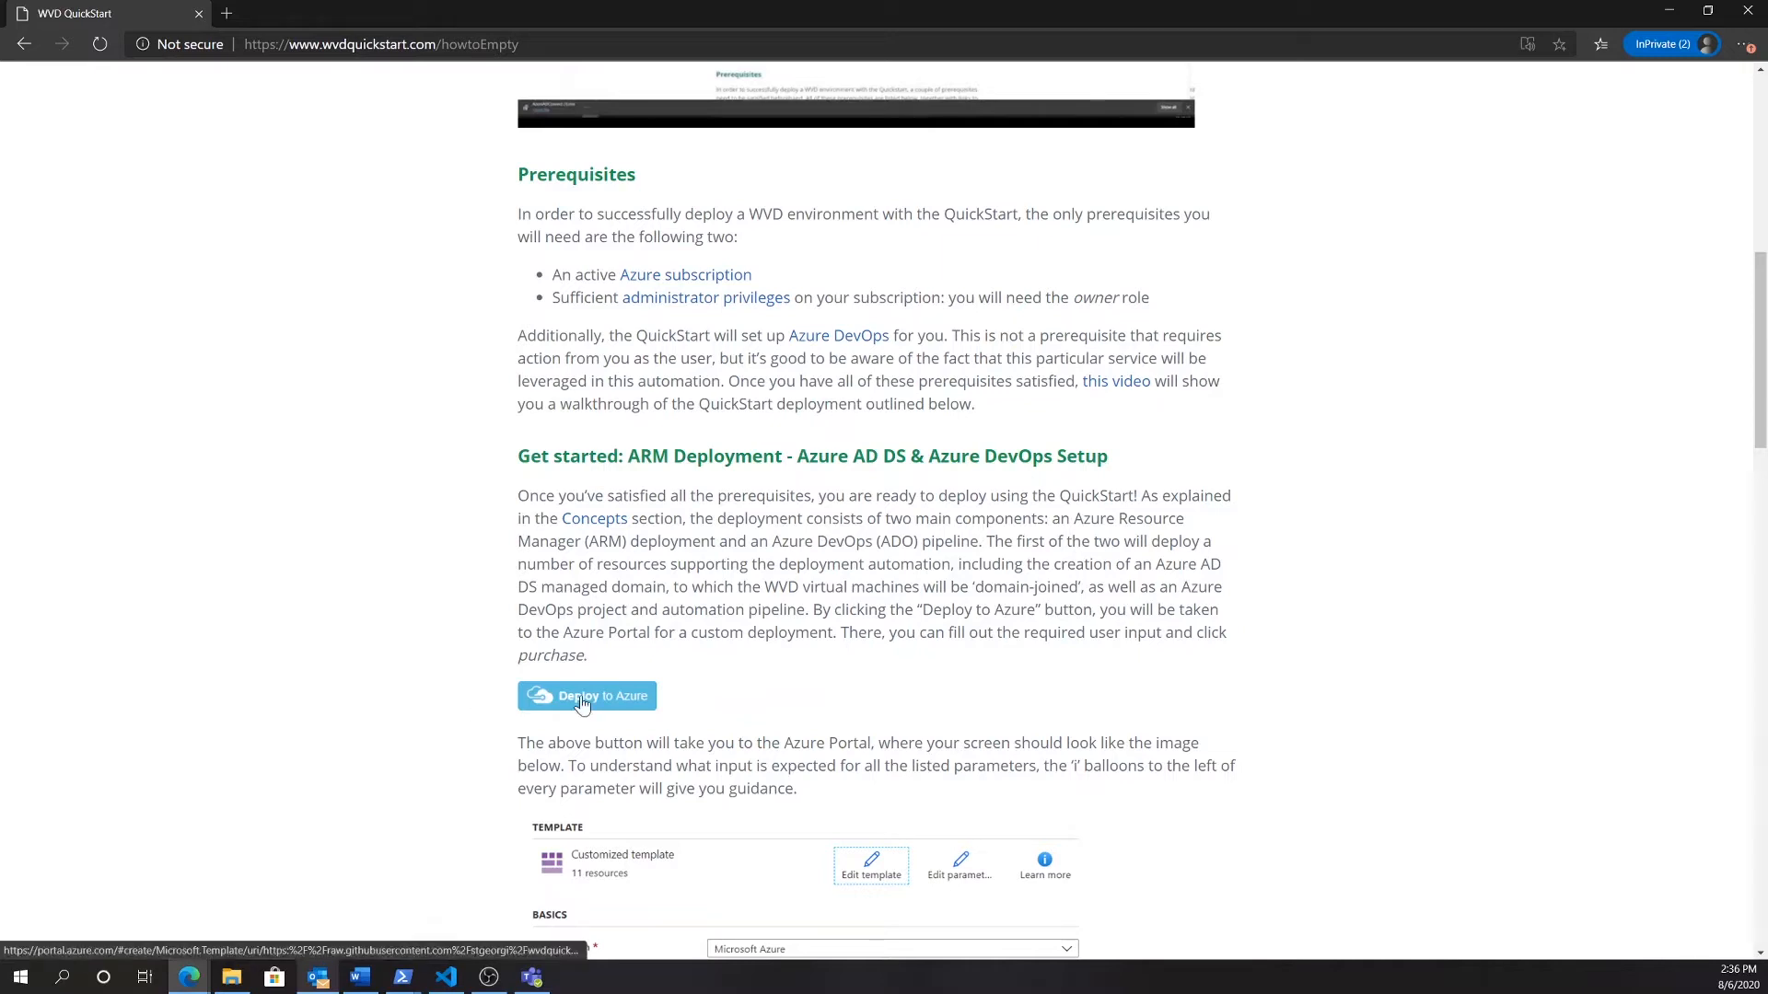
Step: Launch Deploy to Azure and sign in with the admin account to reach the Custom deployment form
{"action": "left_click", "coordinate": [585, 696]}
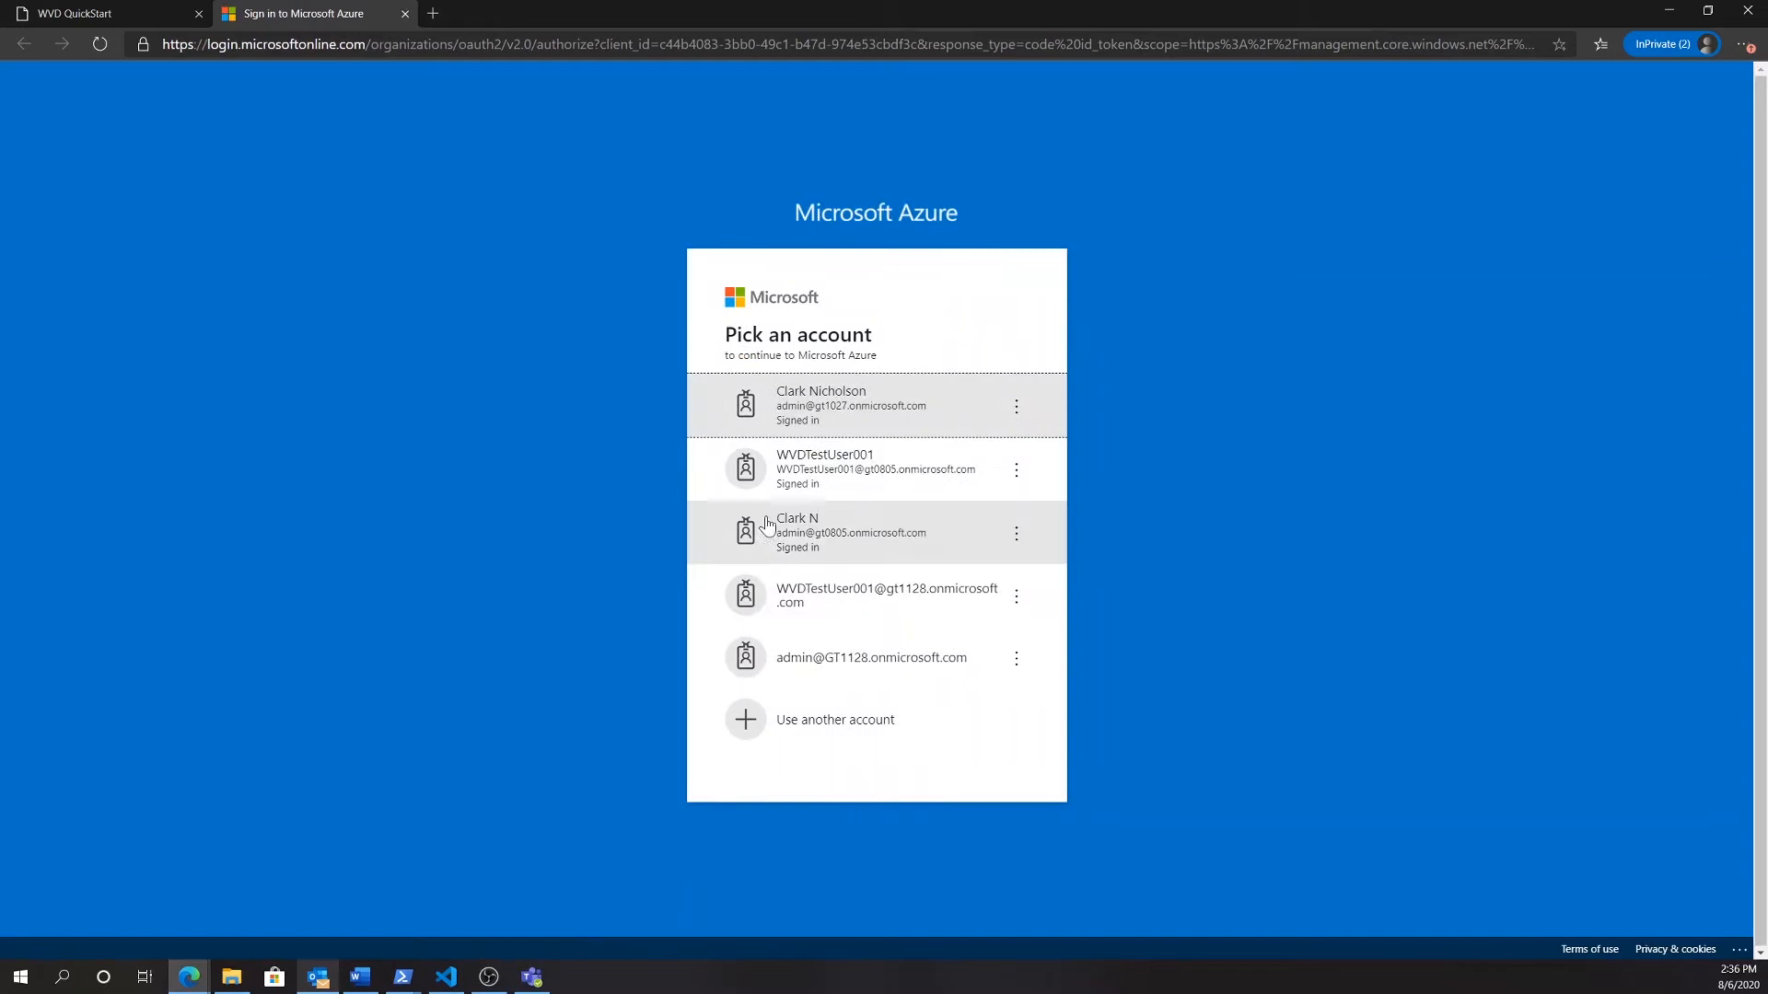
{"action": "left_click", "coordinate": [850, 533]}
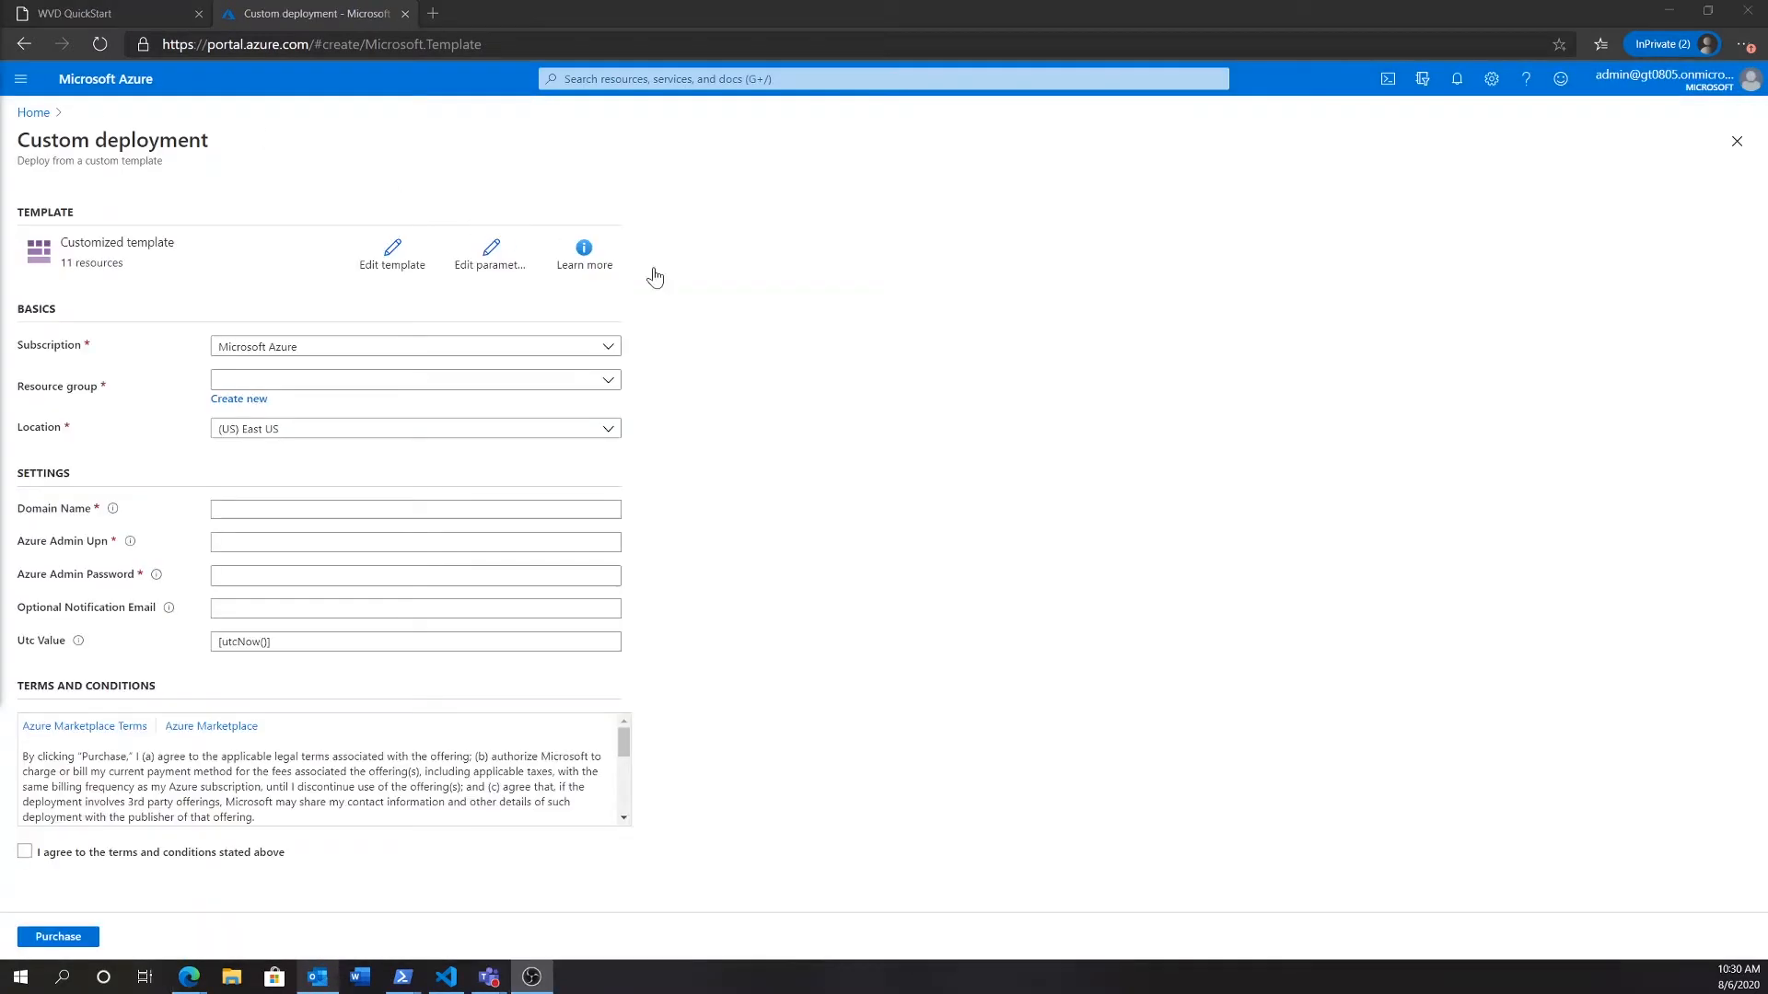
Step: Create a new WVD resource group, enter domain, admin and notification email, and agree to the terms
{"action": "left_click", "coordinate": [237, 398]}
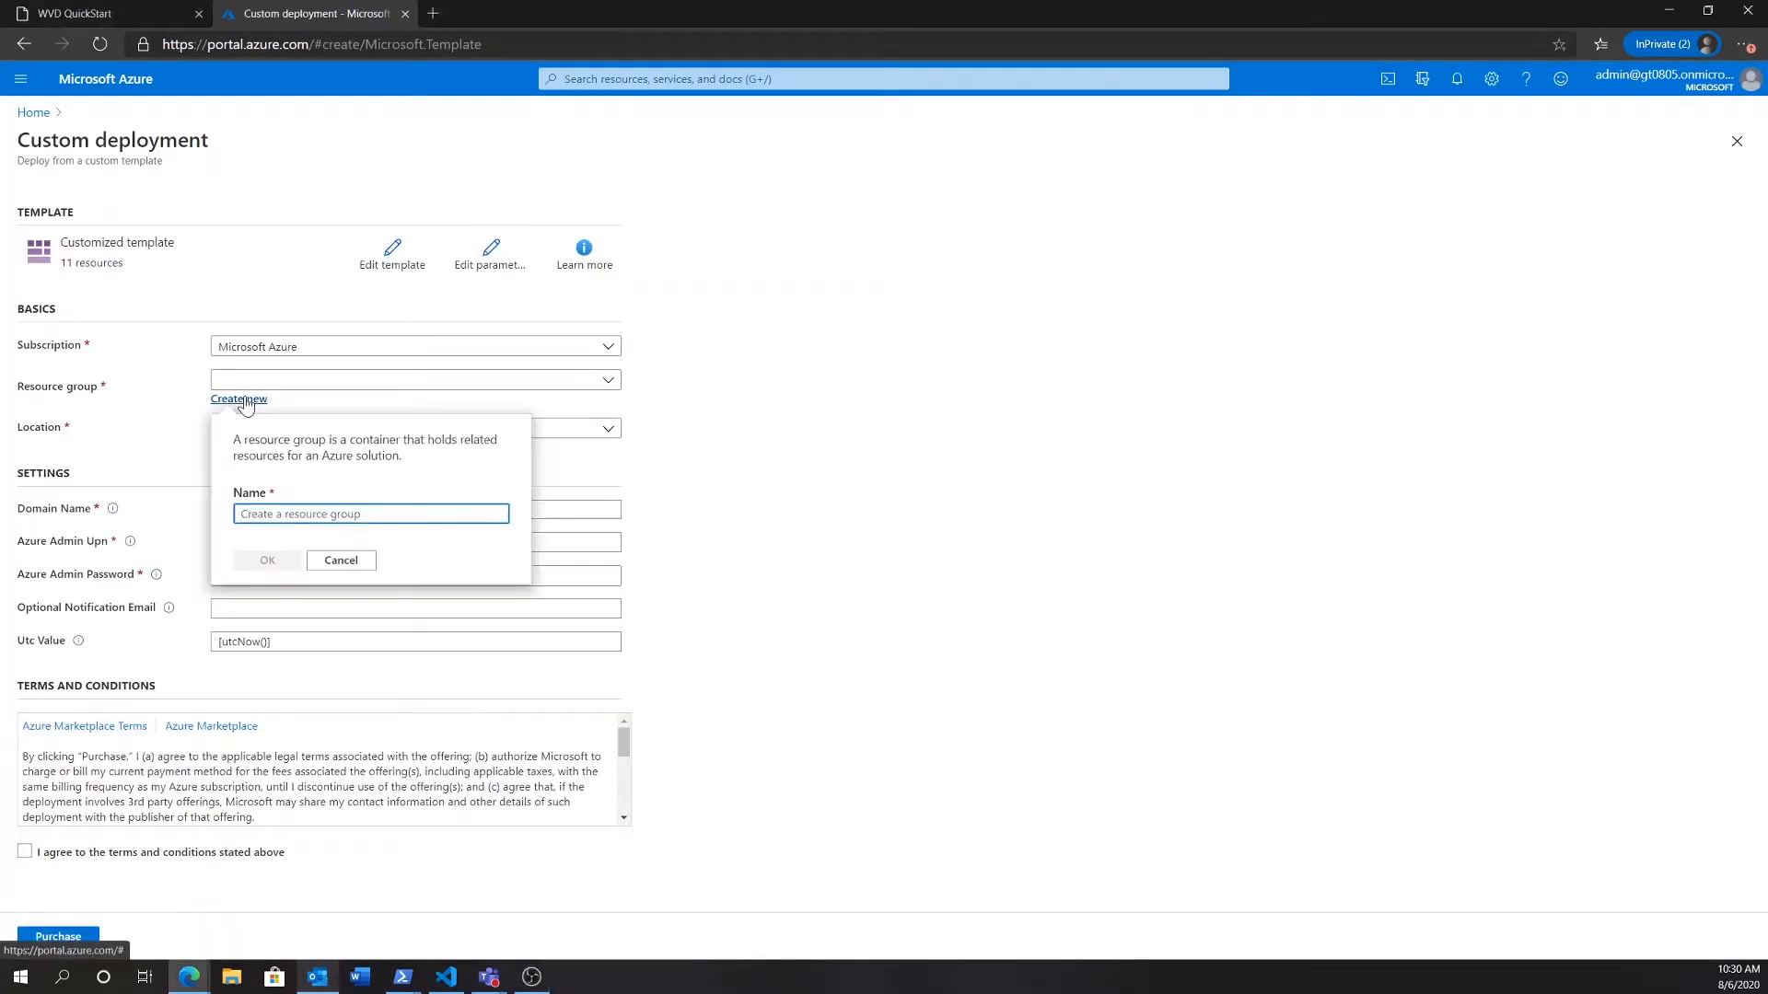
{"action": "left_click", "coordinate": [267, 560]}
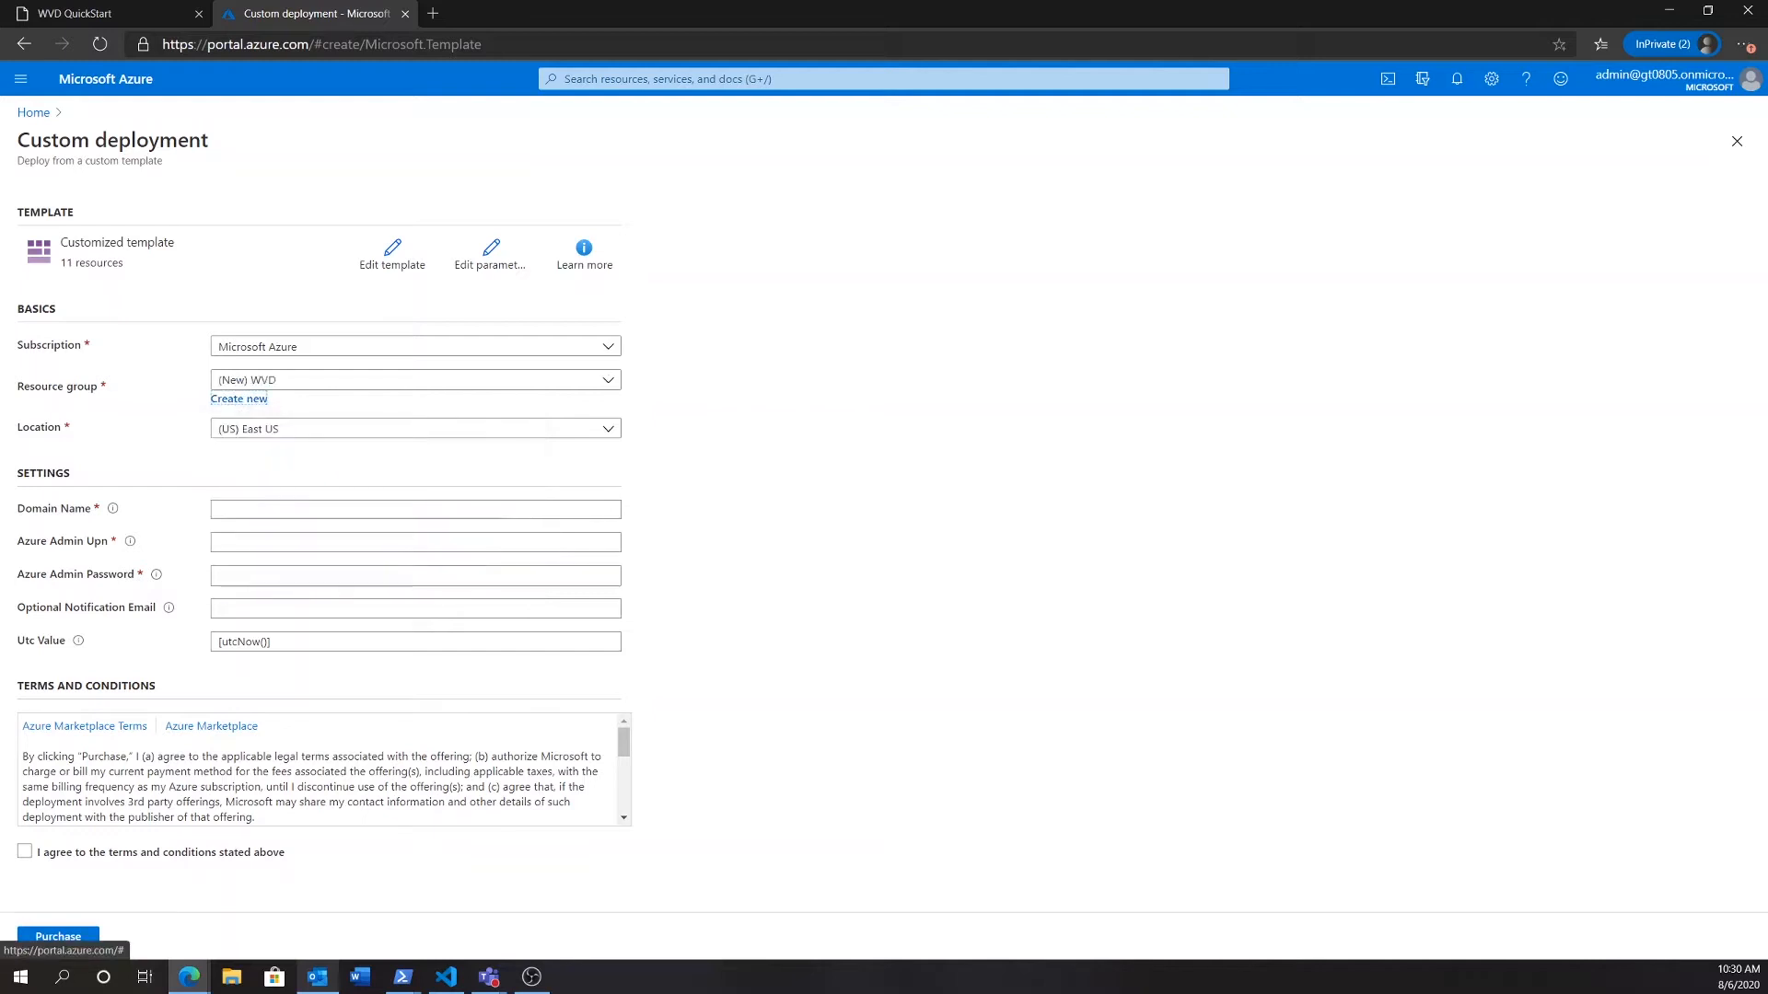
{"action": "type", "text": "gt0805.onmicro"}
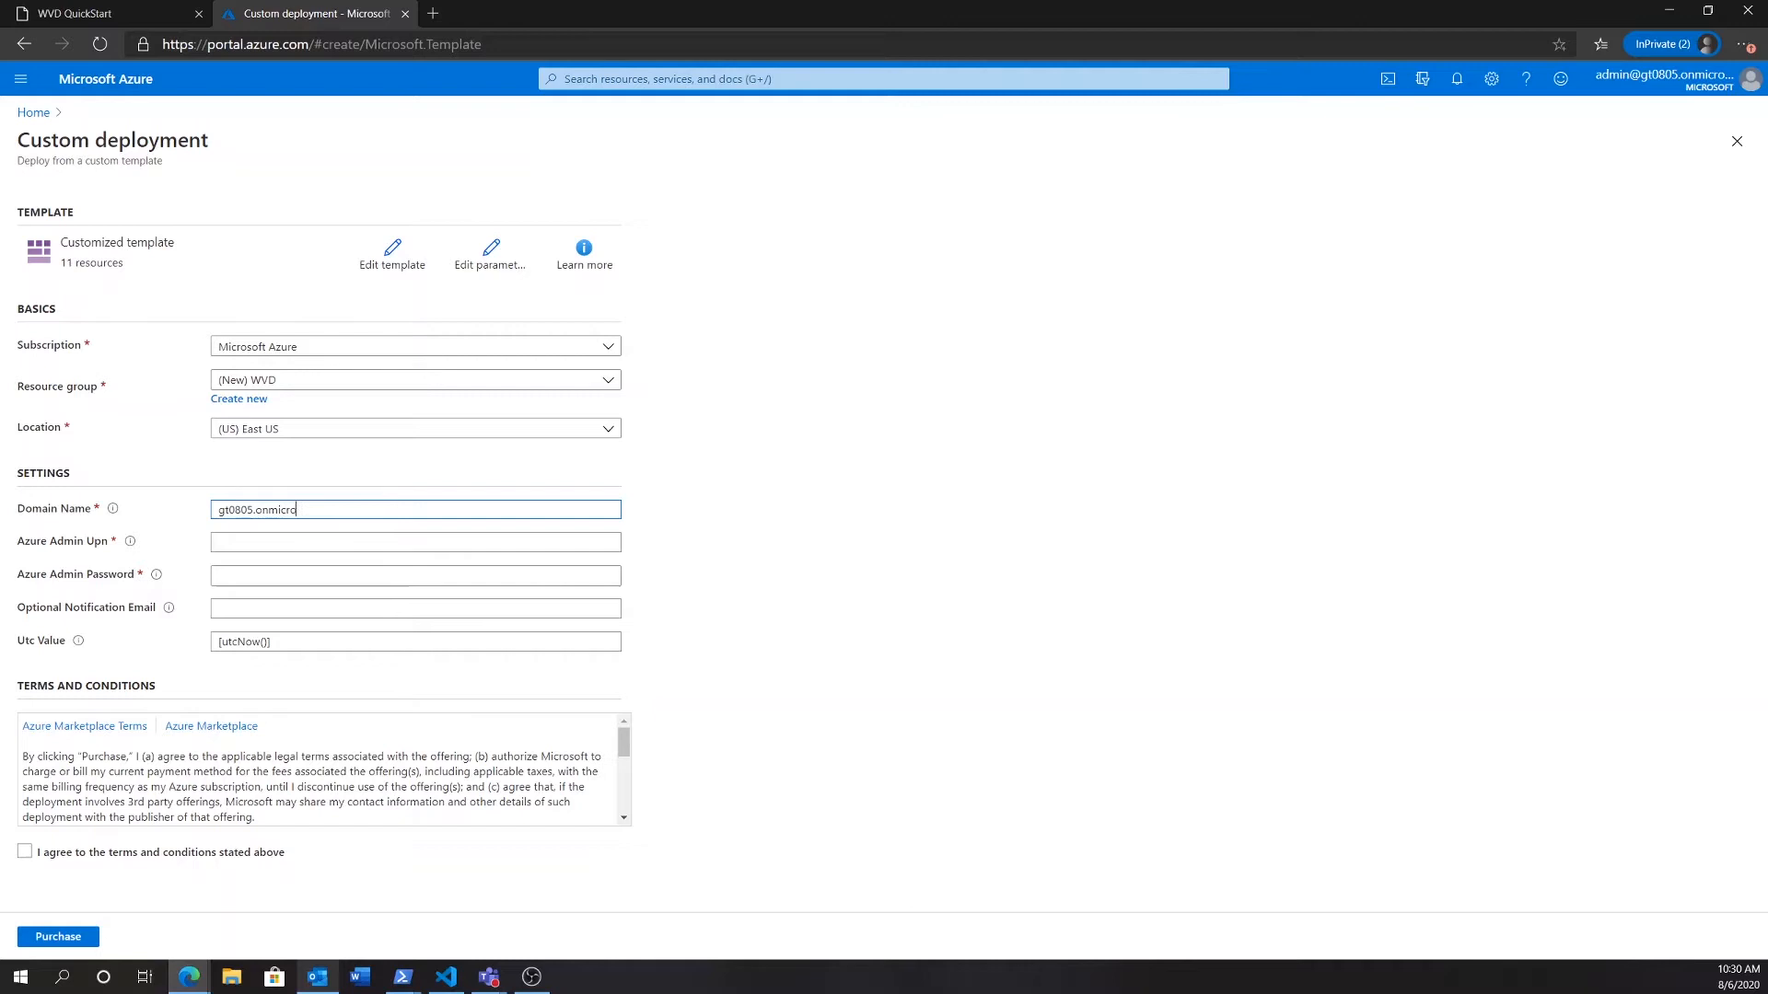
{"action": "type", "text": "soft.com"}
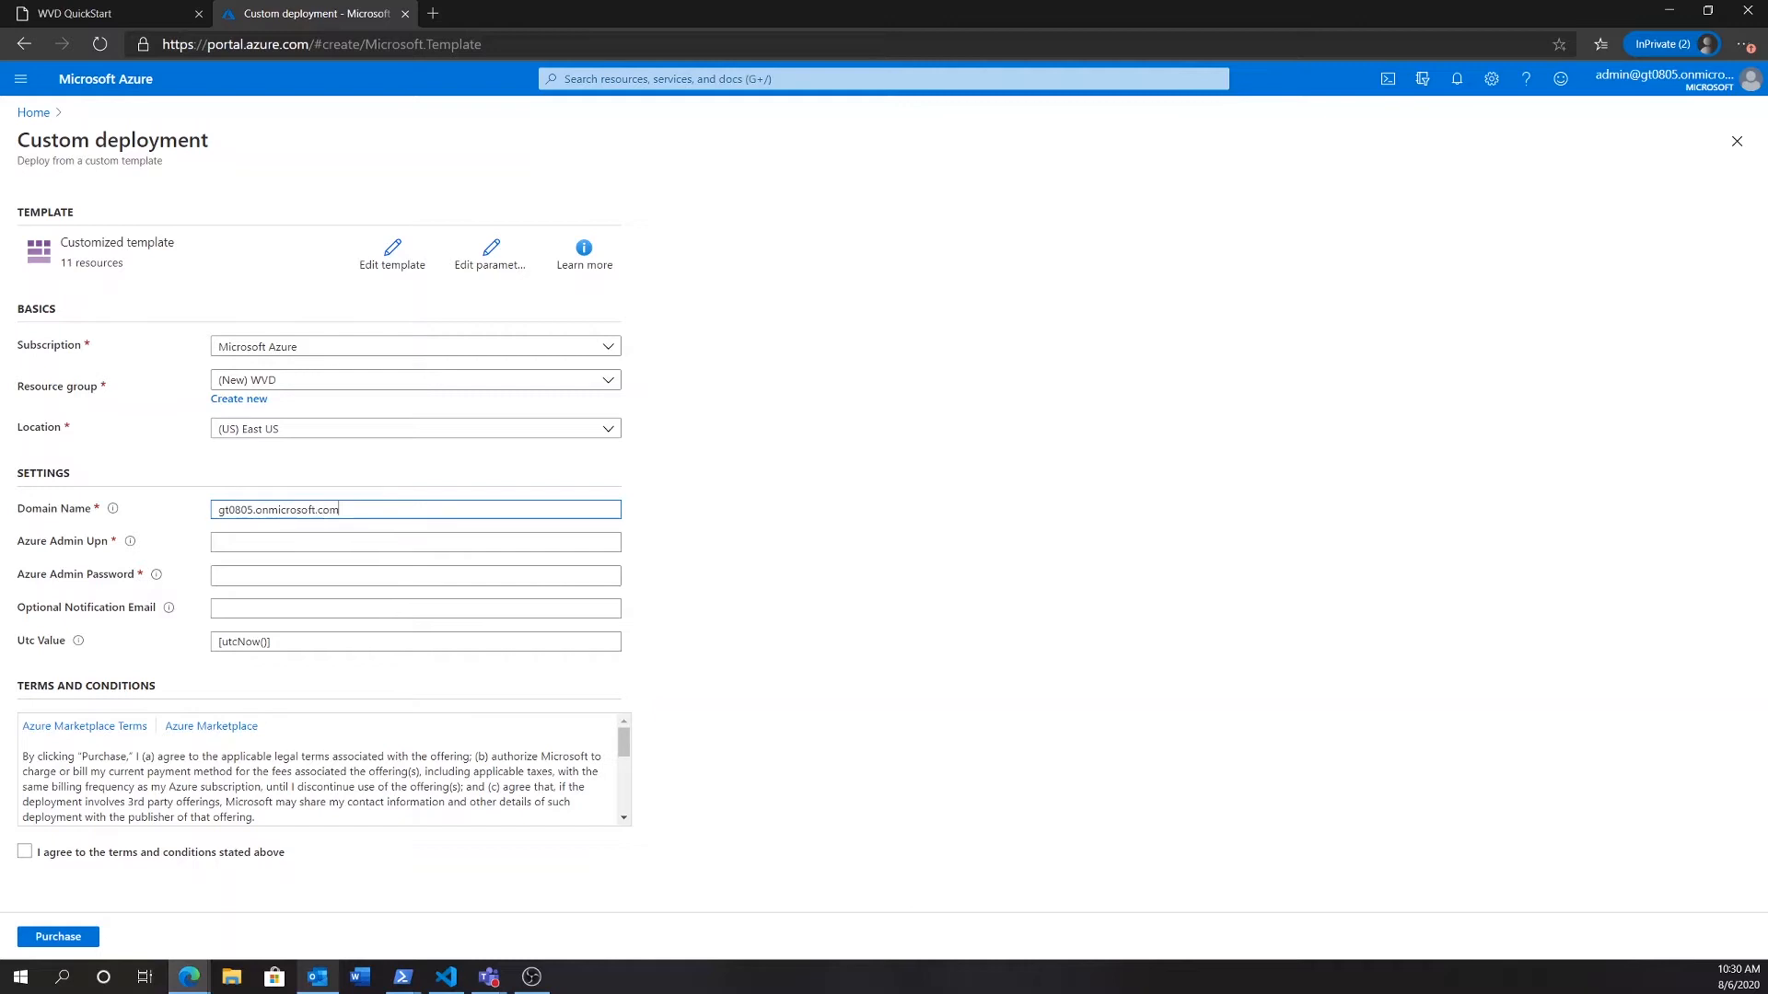
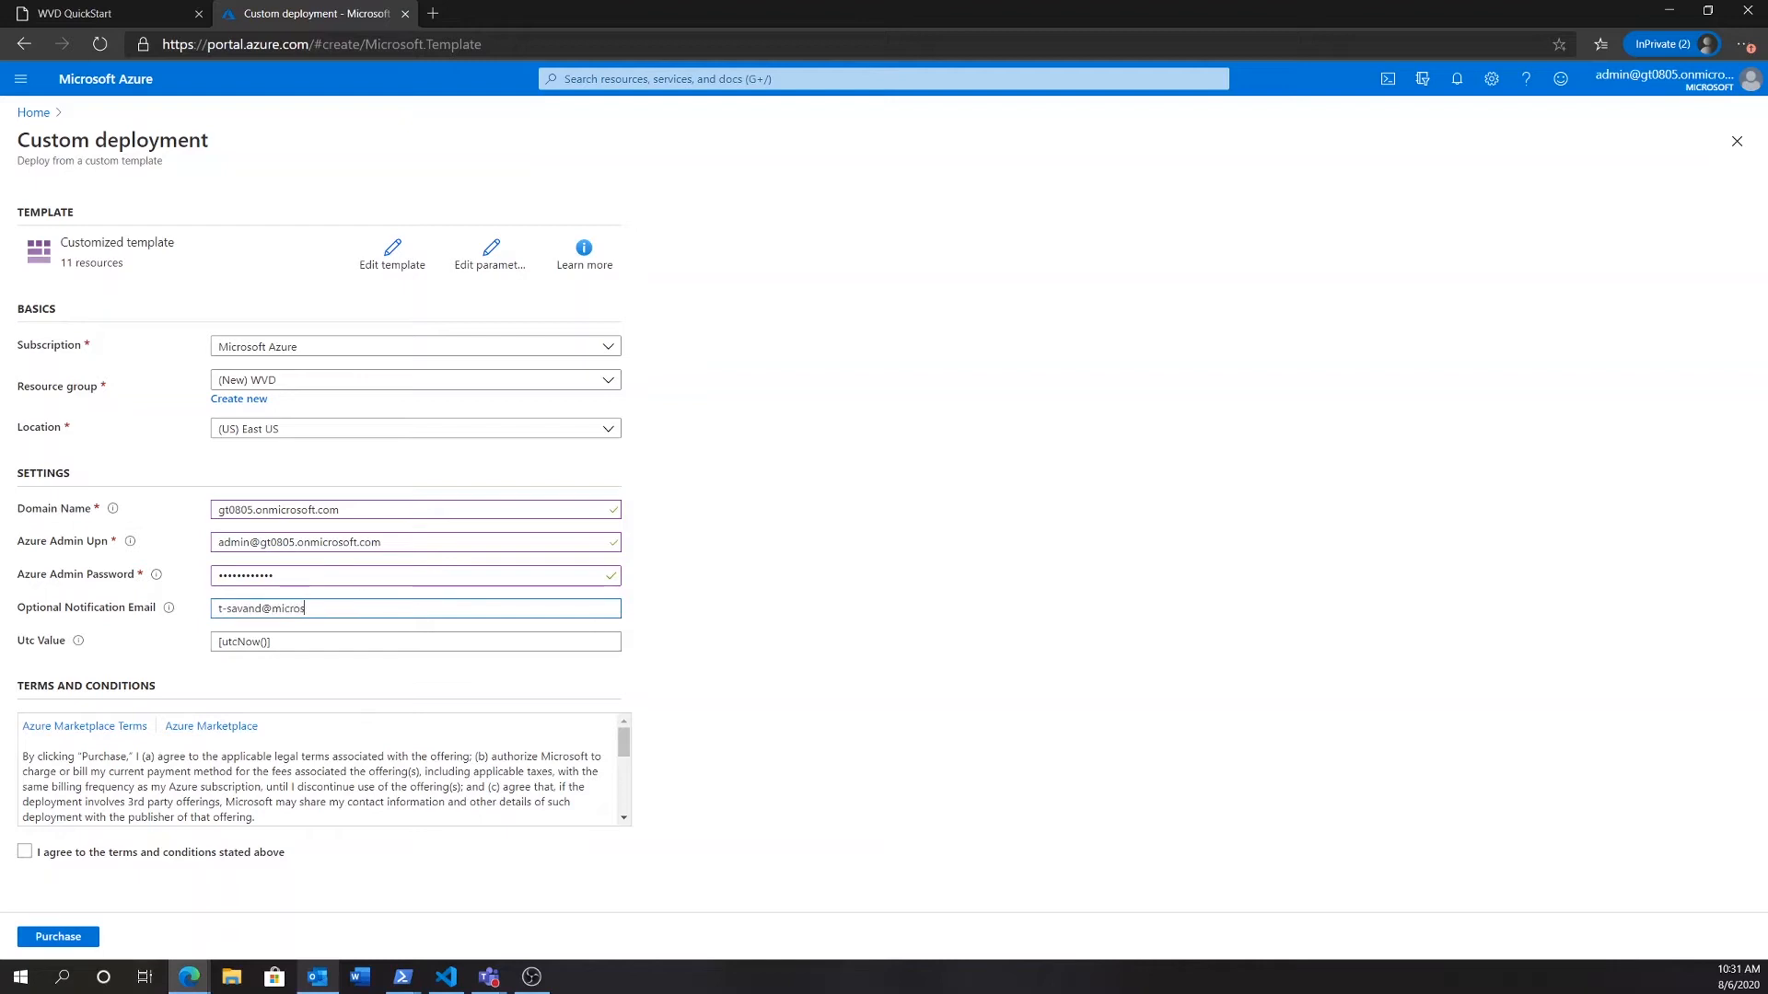
{"action": "left_click", "coordinate": [24, 850]}
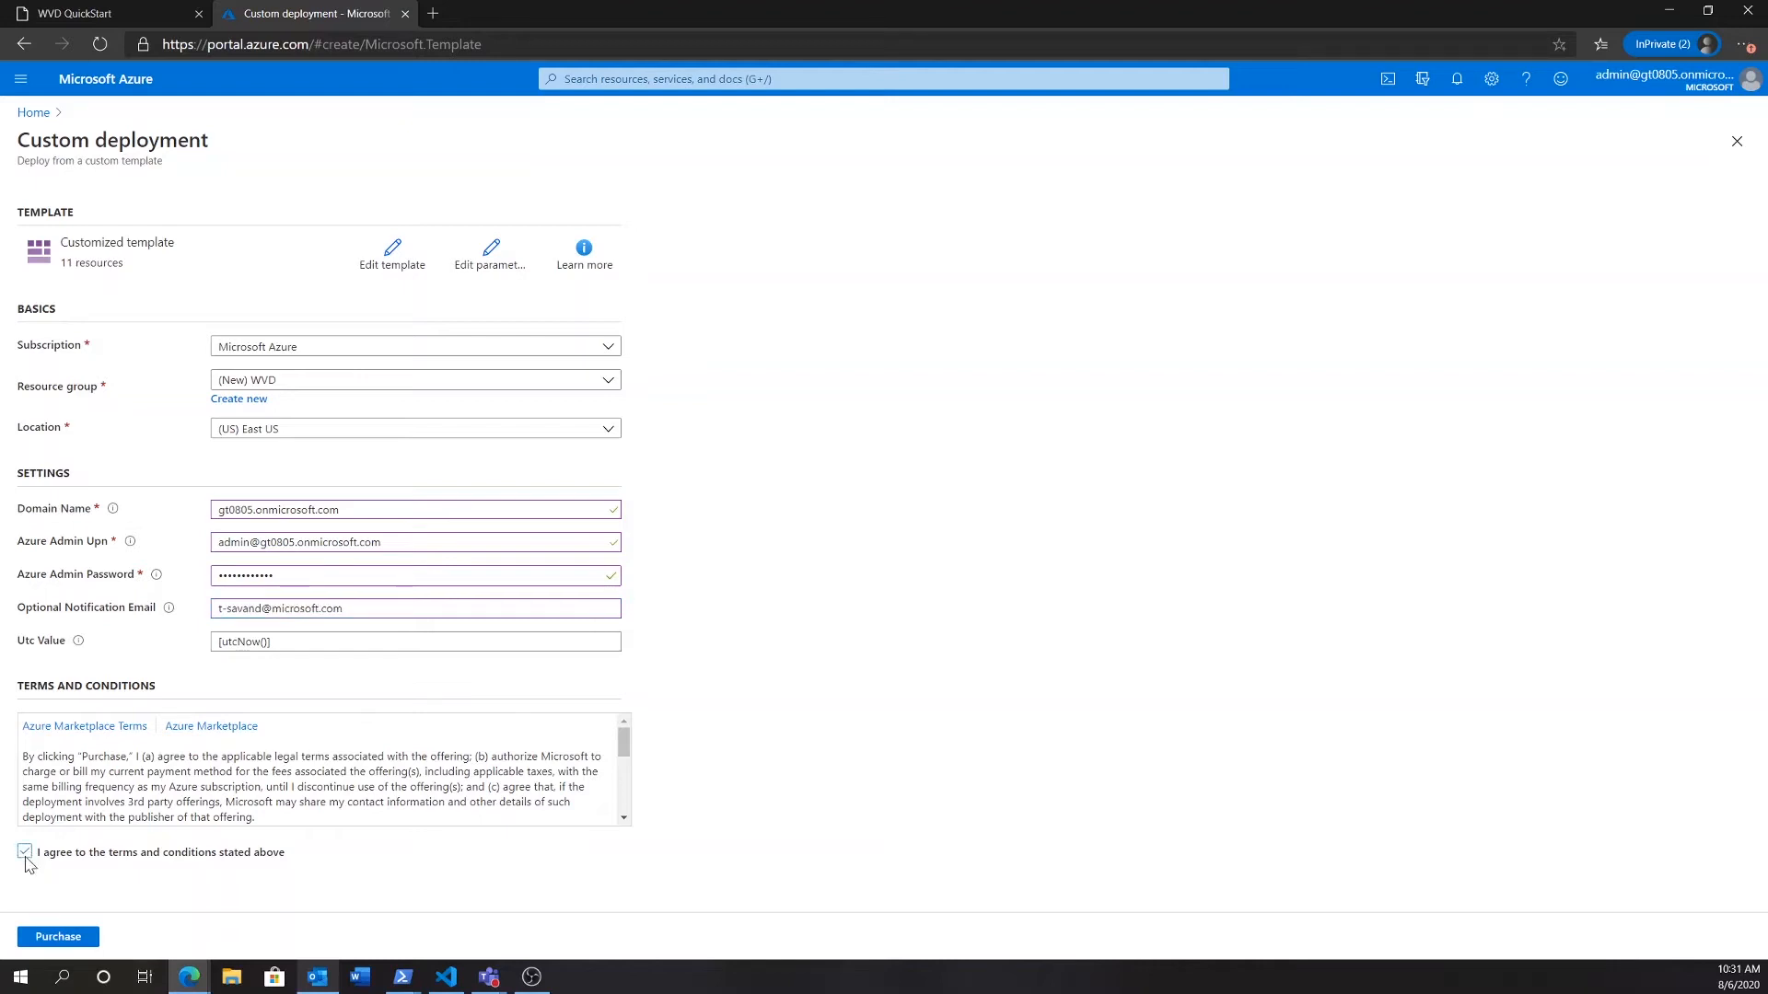
Step: Purchase the deployment and watch the Microsoft.Template overview as resources get created
{"action": "left_click", "coordinate": [57, 935]}
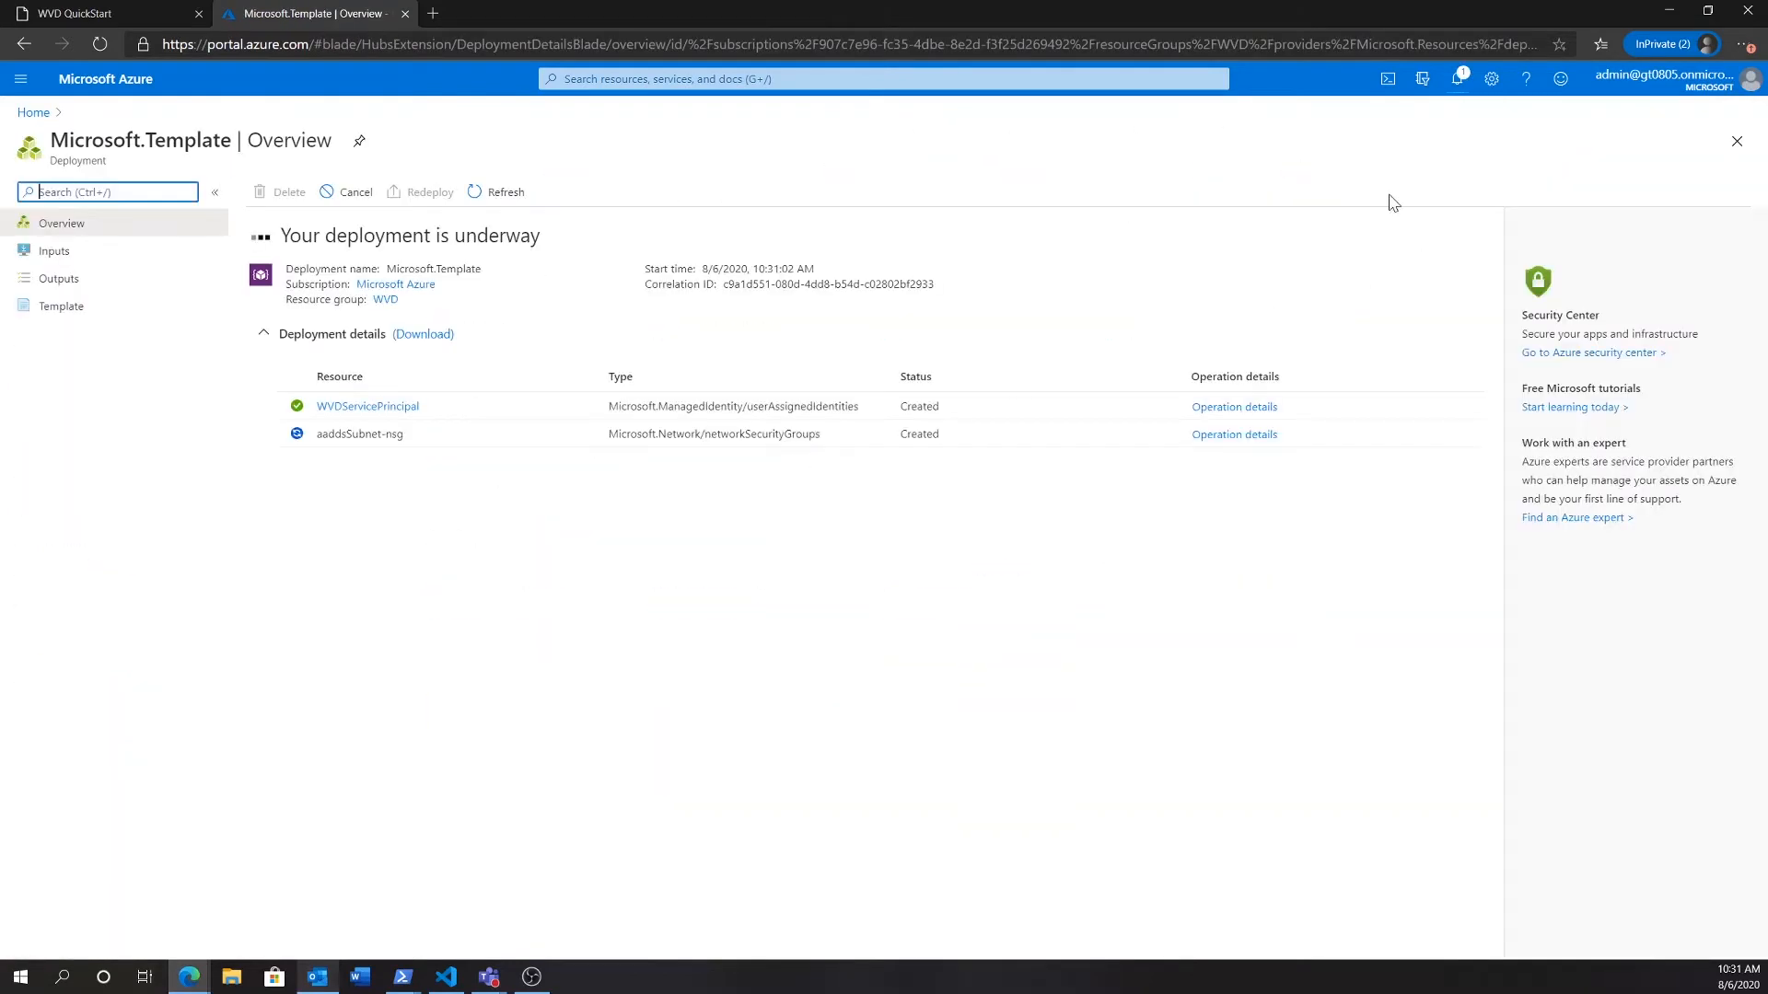
{"action": "left_click", "coordinate": [496, 191]}
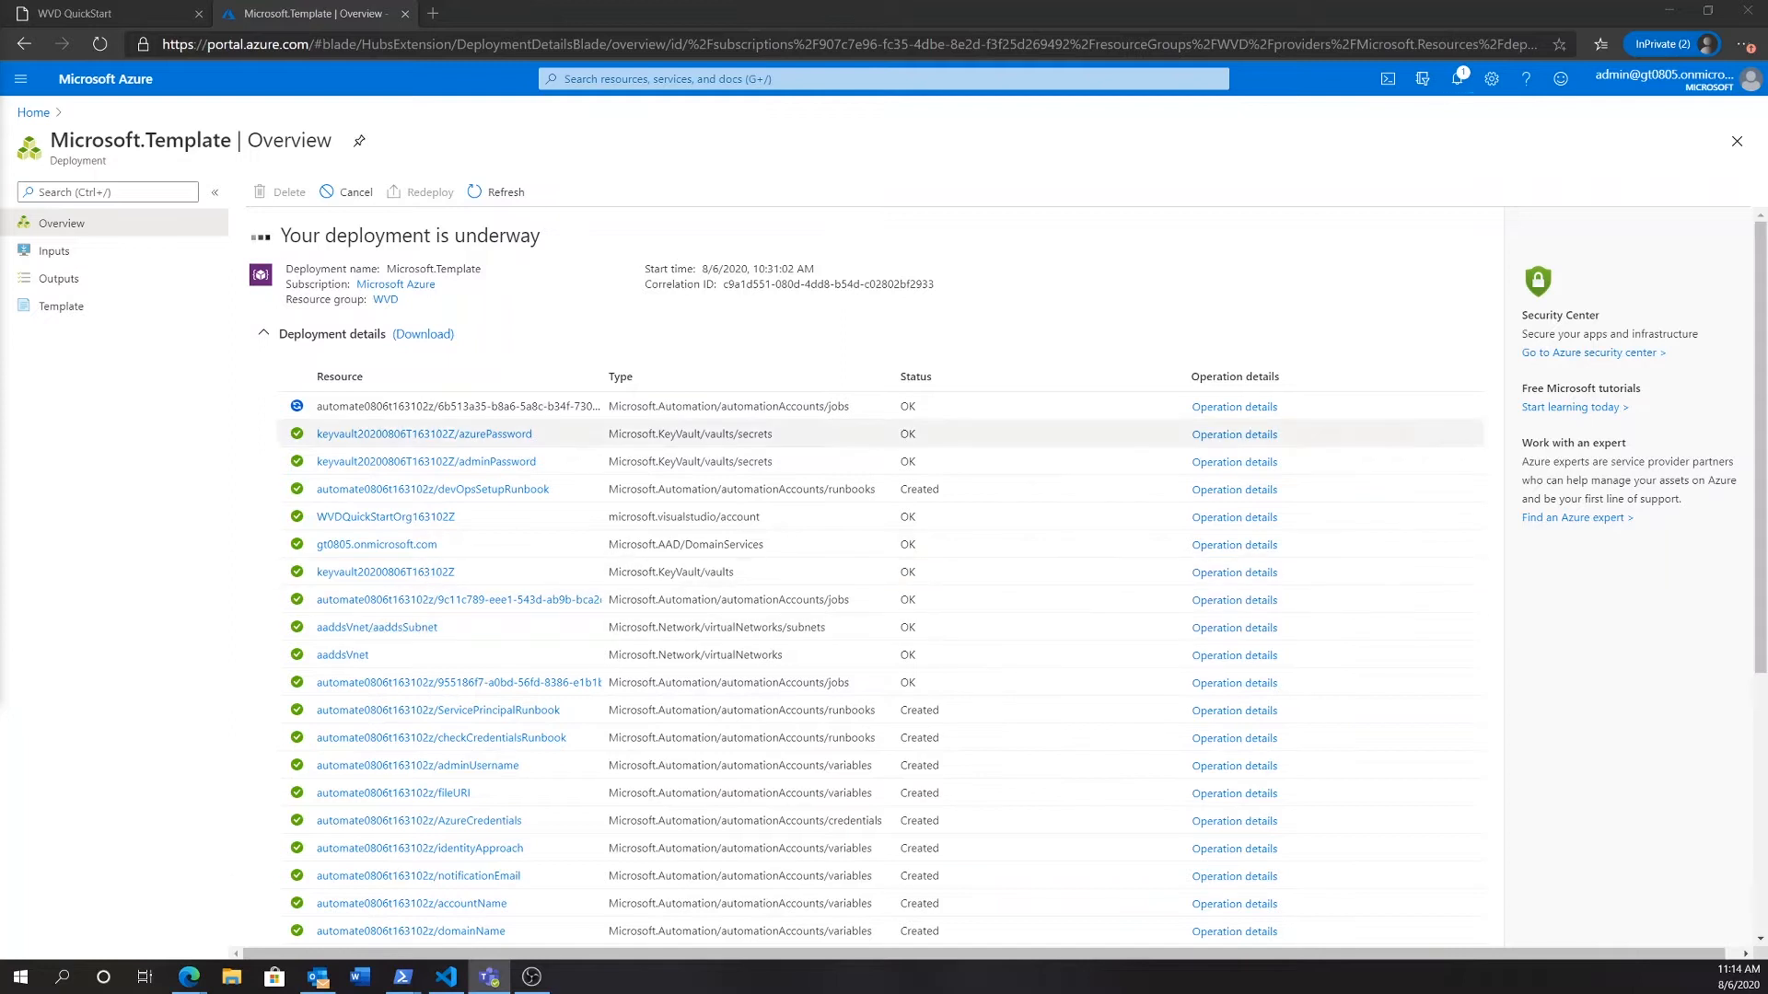
Step: View the devOpsSetupRunbook running job's output in the WVD resource group, then return to the deployment overview
{"action": "left_click", "coordinate": [384, 299]}
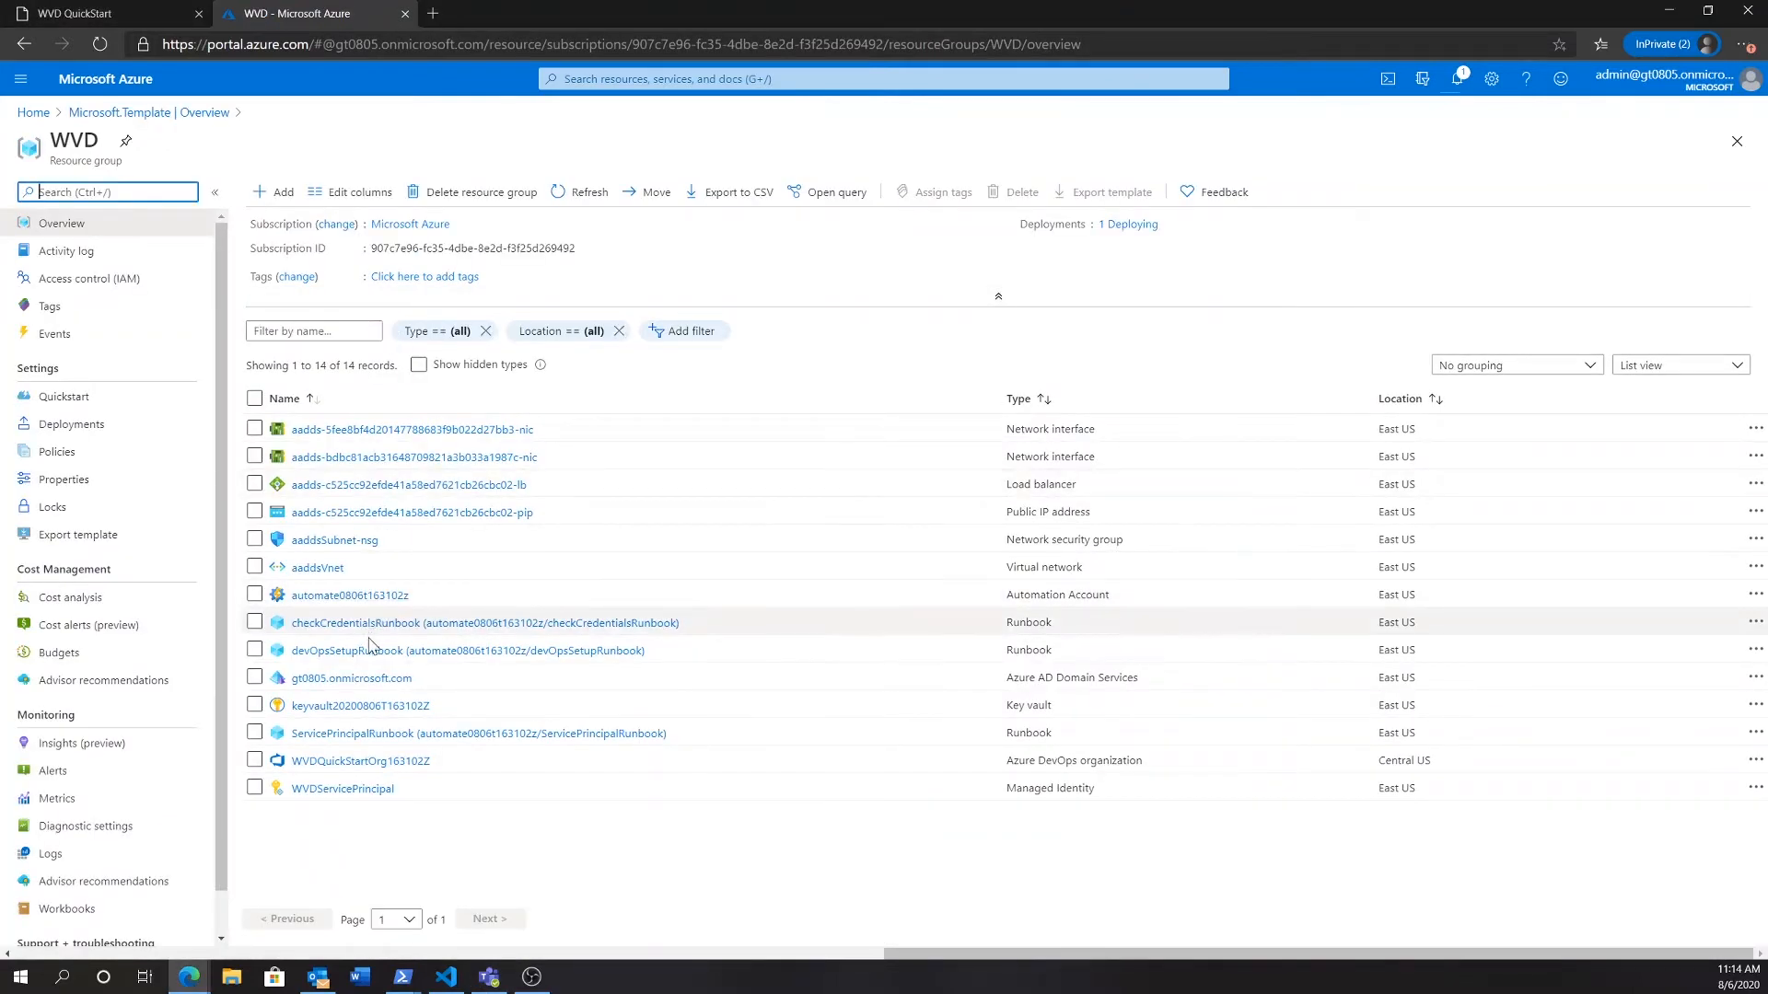
{"action": "left_click", "coordinate": [468, 650]}
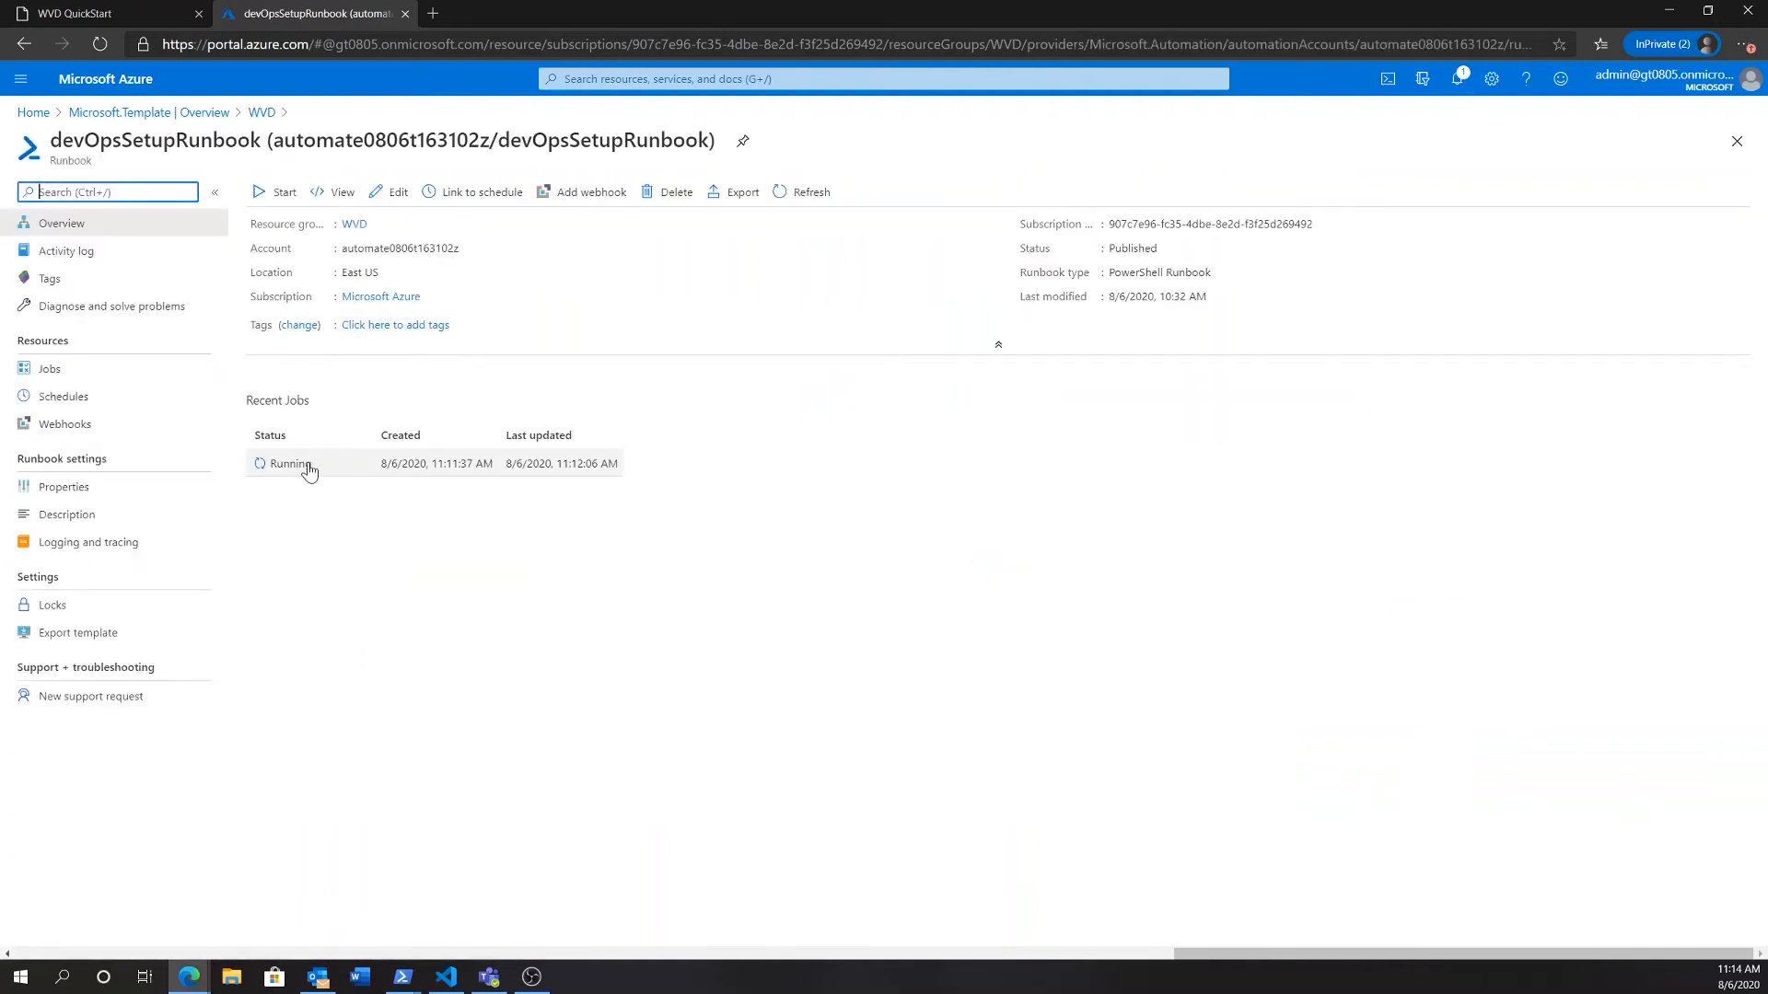
{"action": "left_click", "coordinate": [289, 464]}
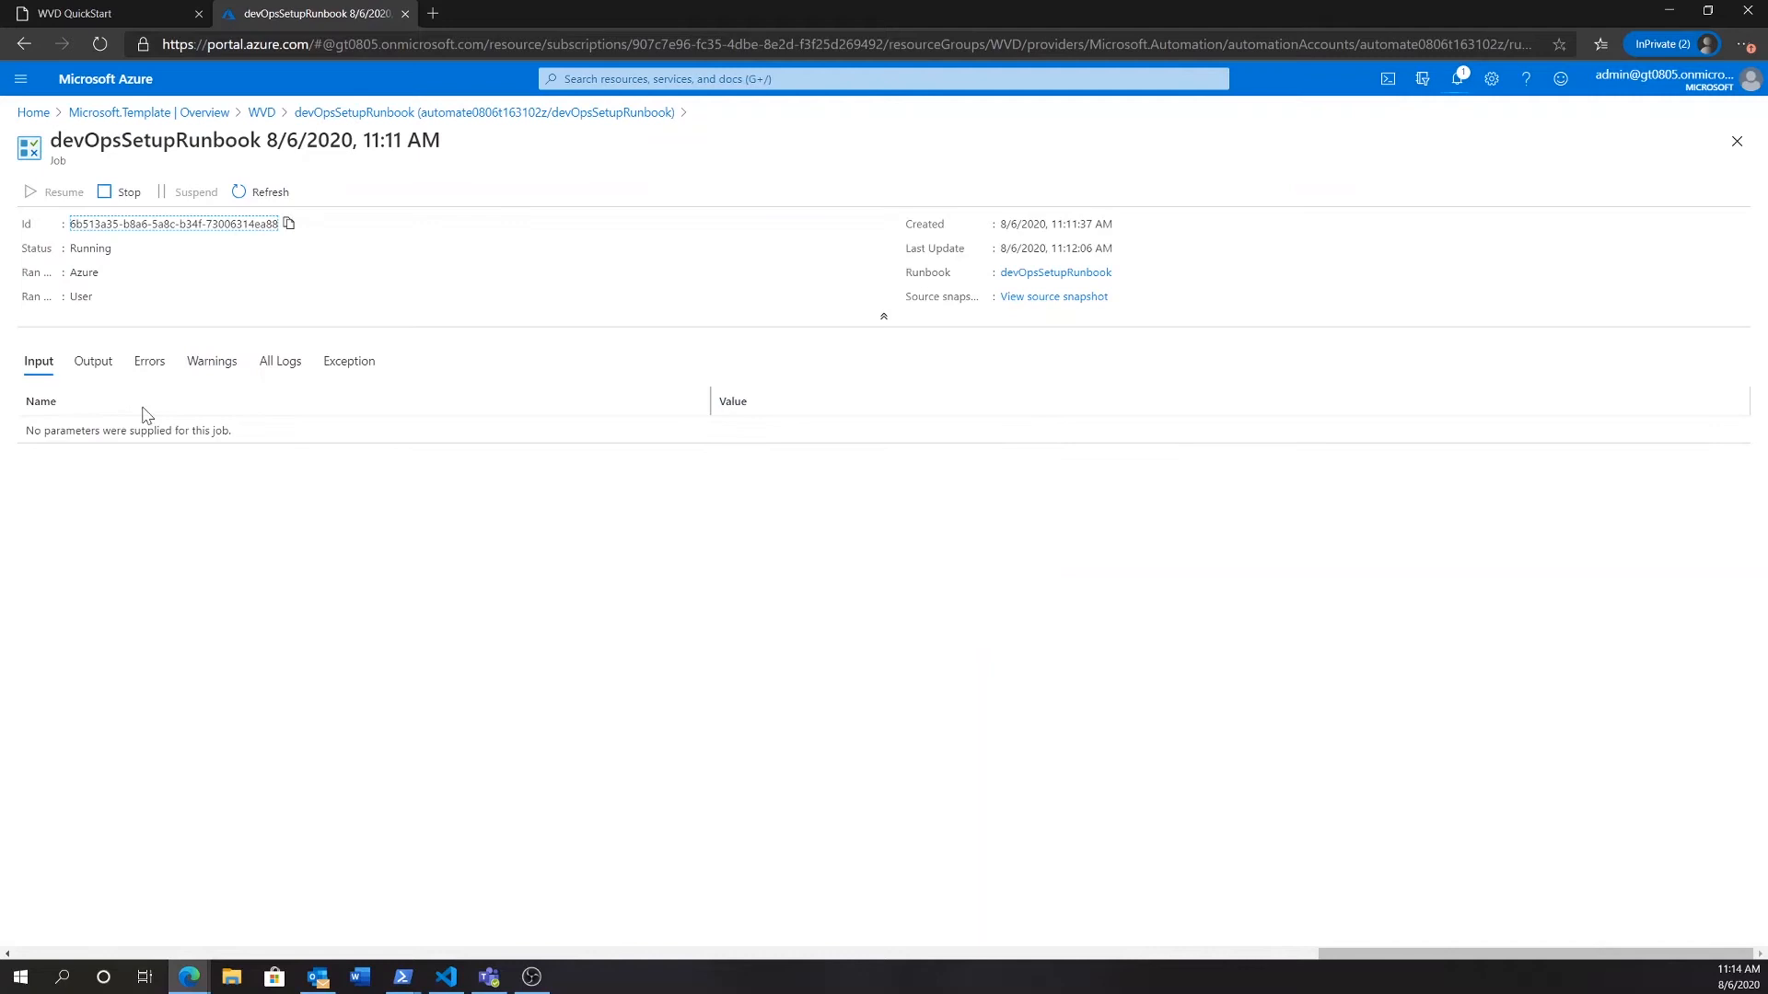
{"action": "left_click", "coordinate": [92, 361]}
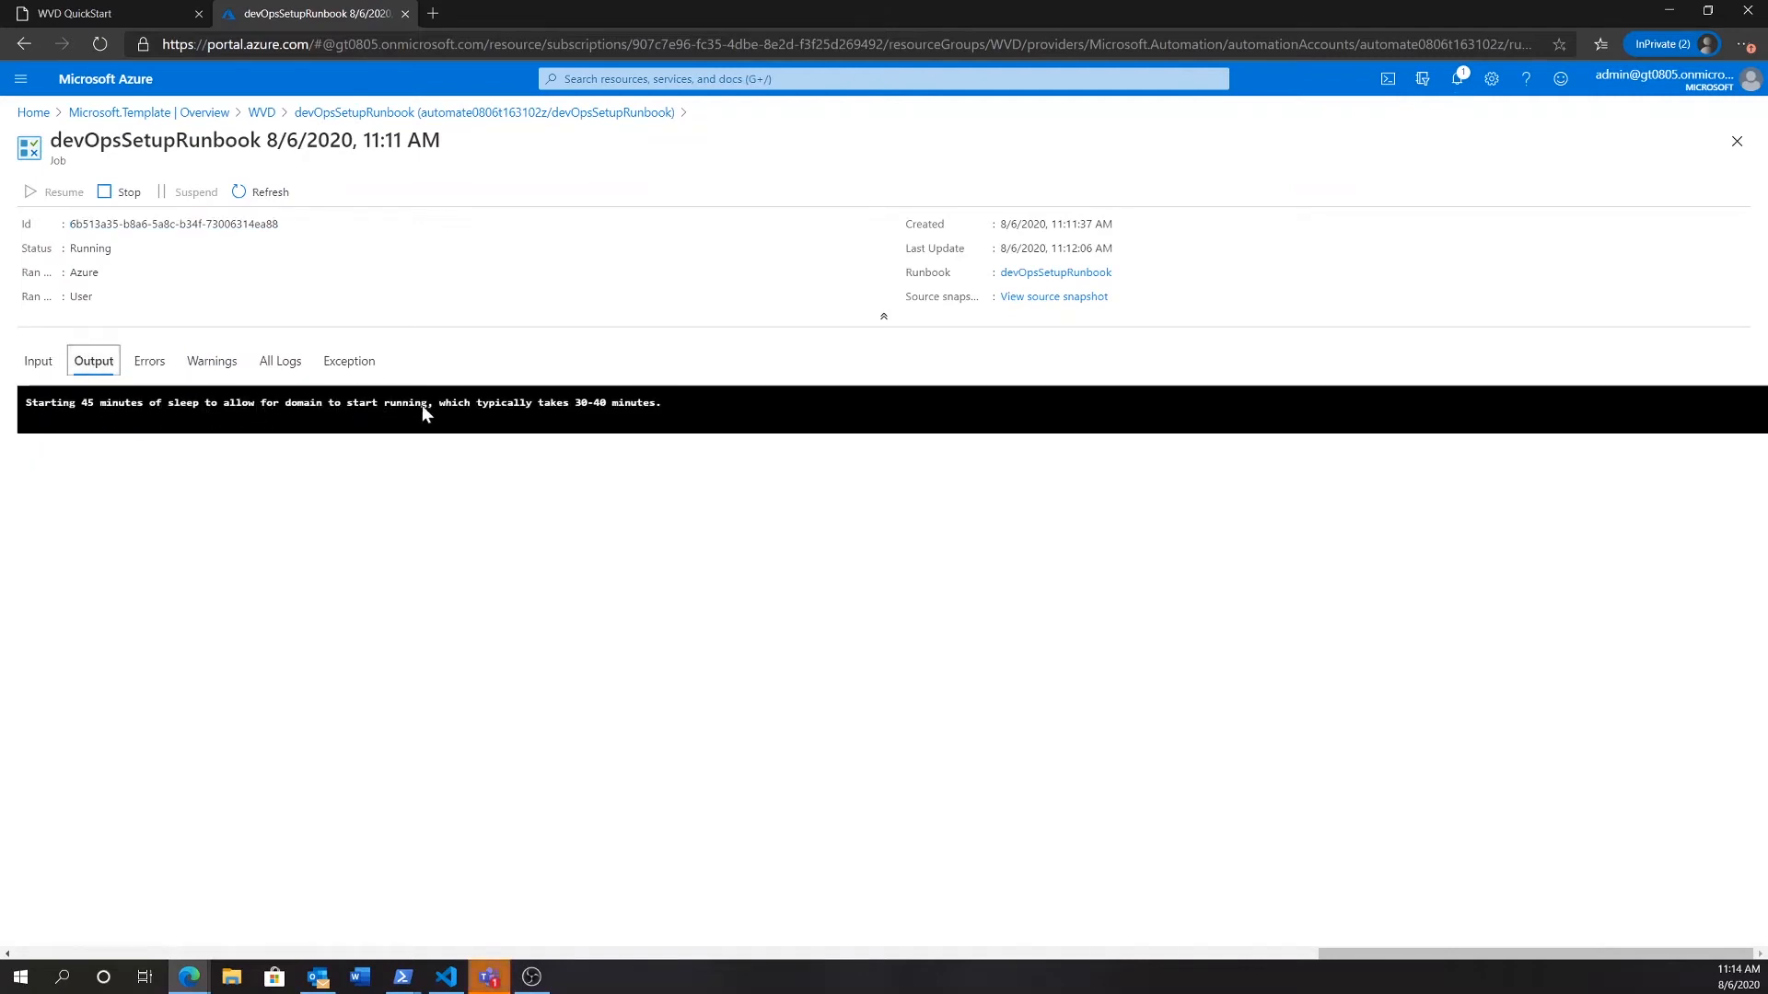
{"action": "mouse_move", "coordinate": [648, 417]}
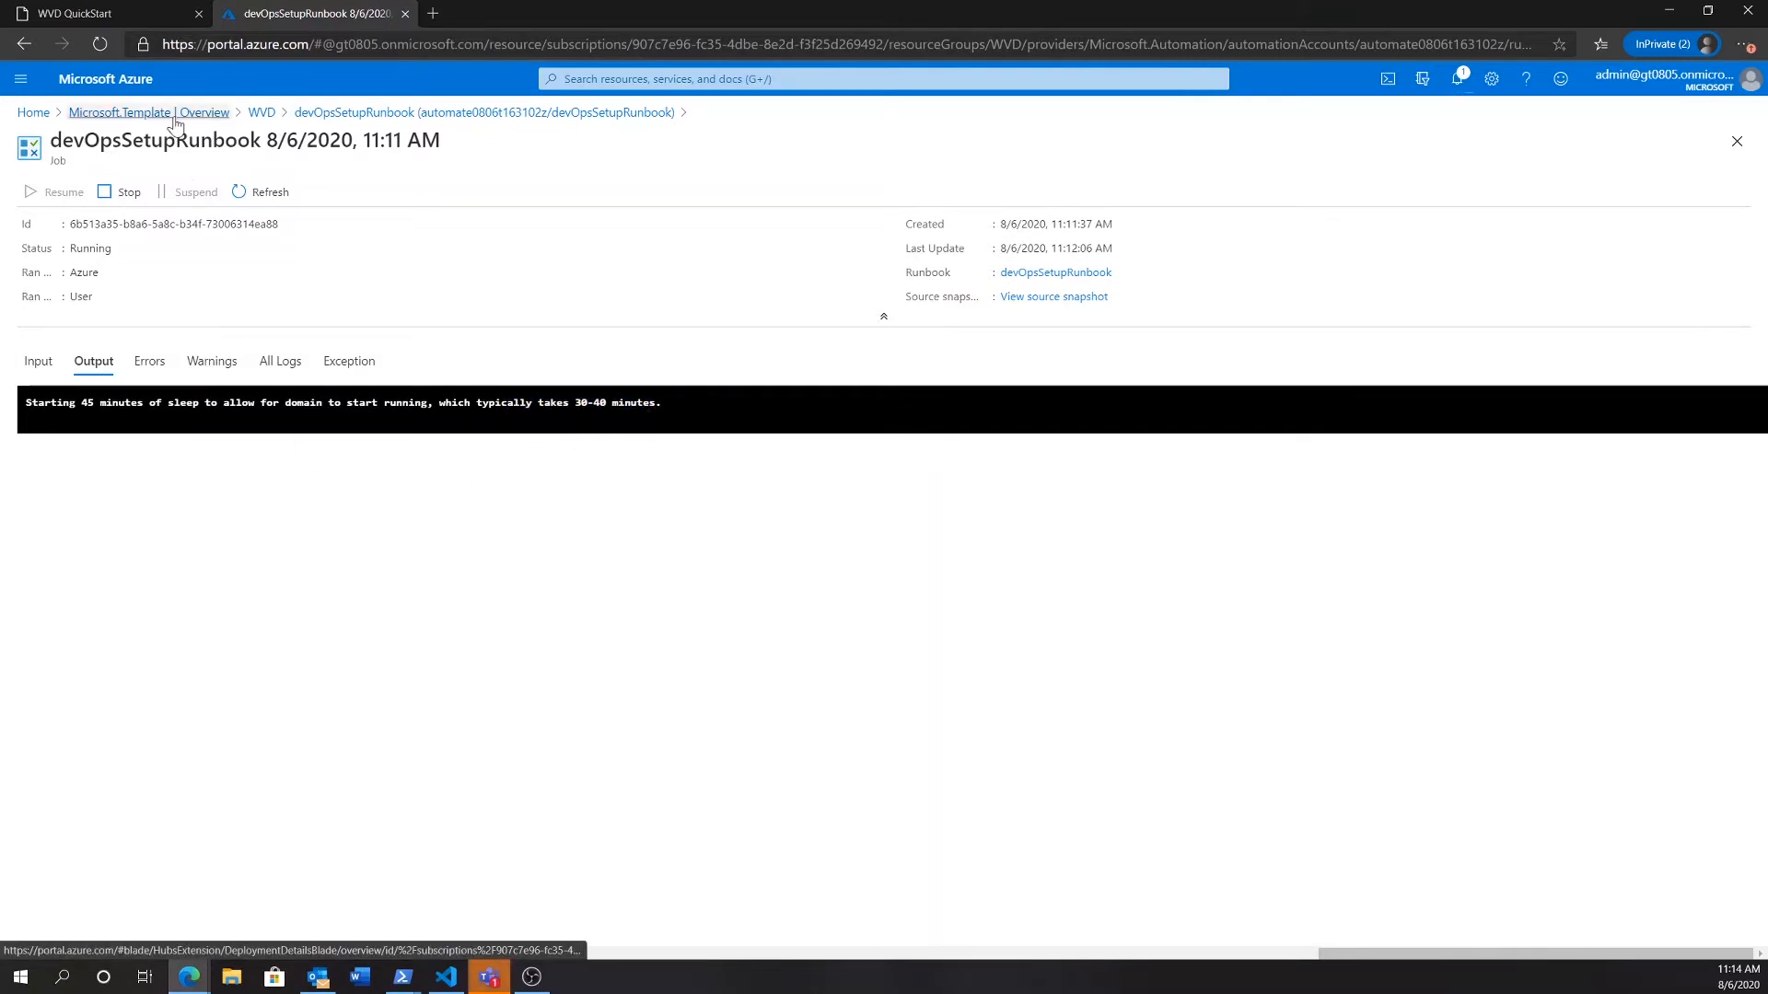
{"action": "left_click", "coordinate": [149, 112]}
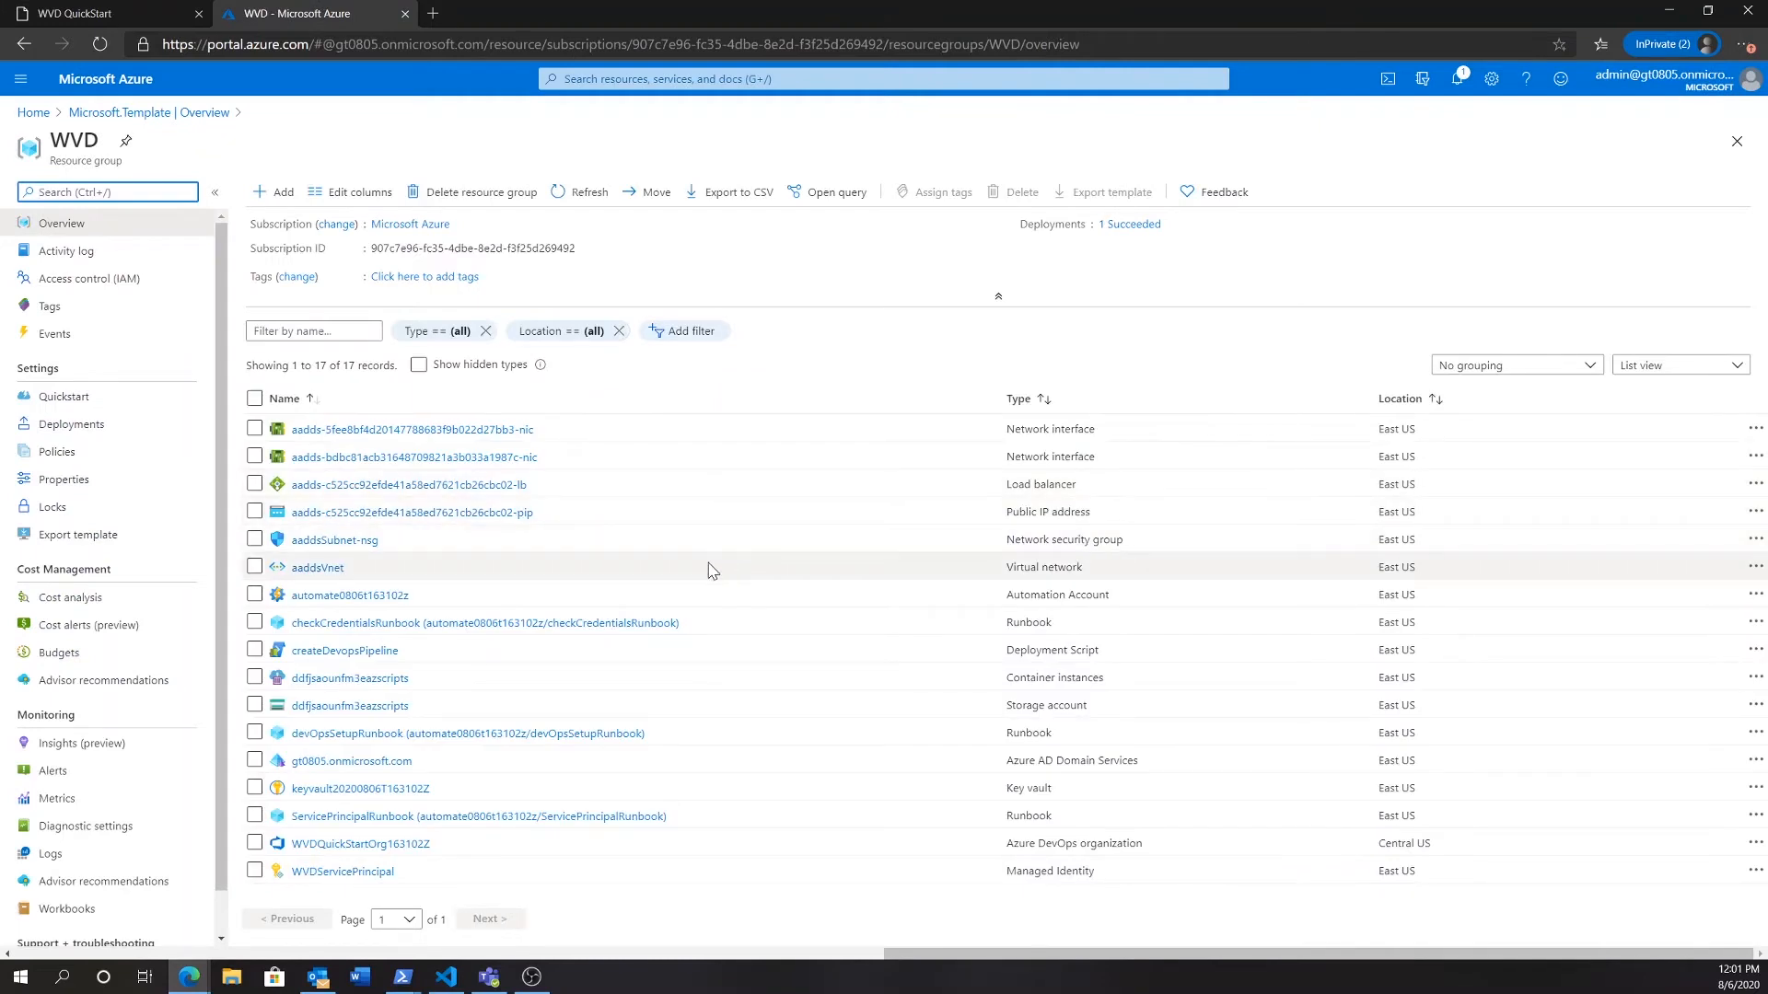
{"action": "mouse_move", "coordinate": [350, 760]}
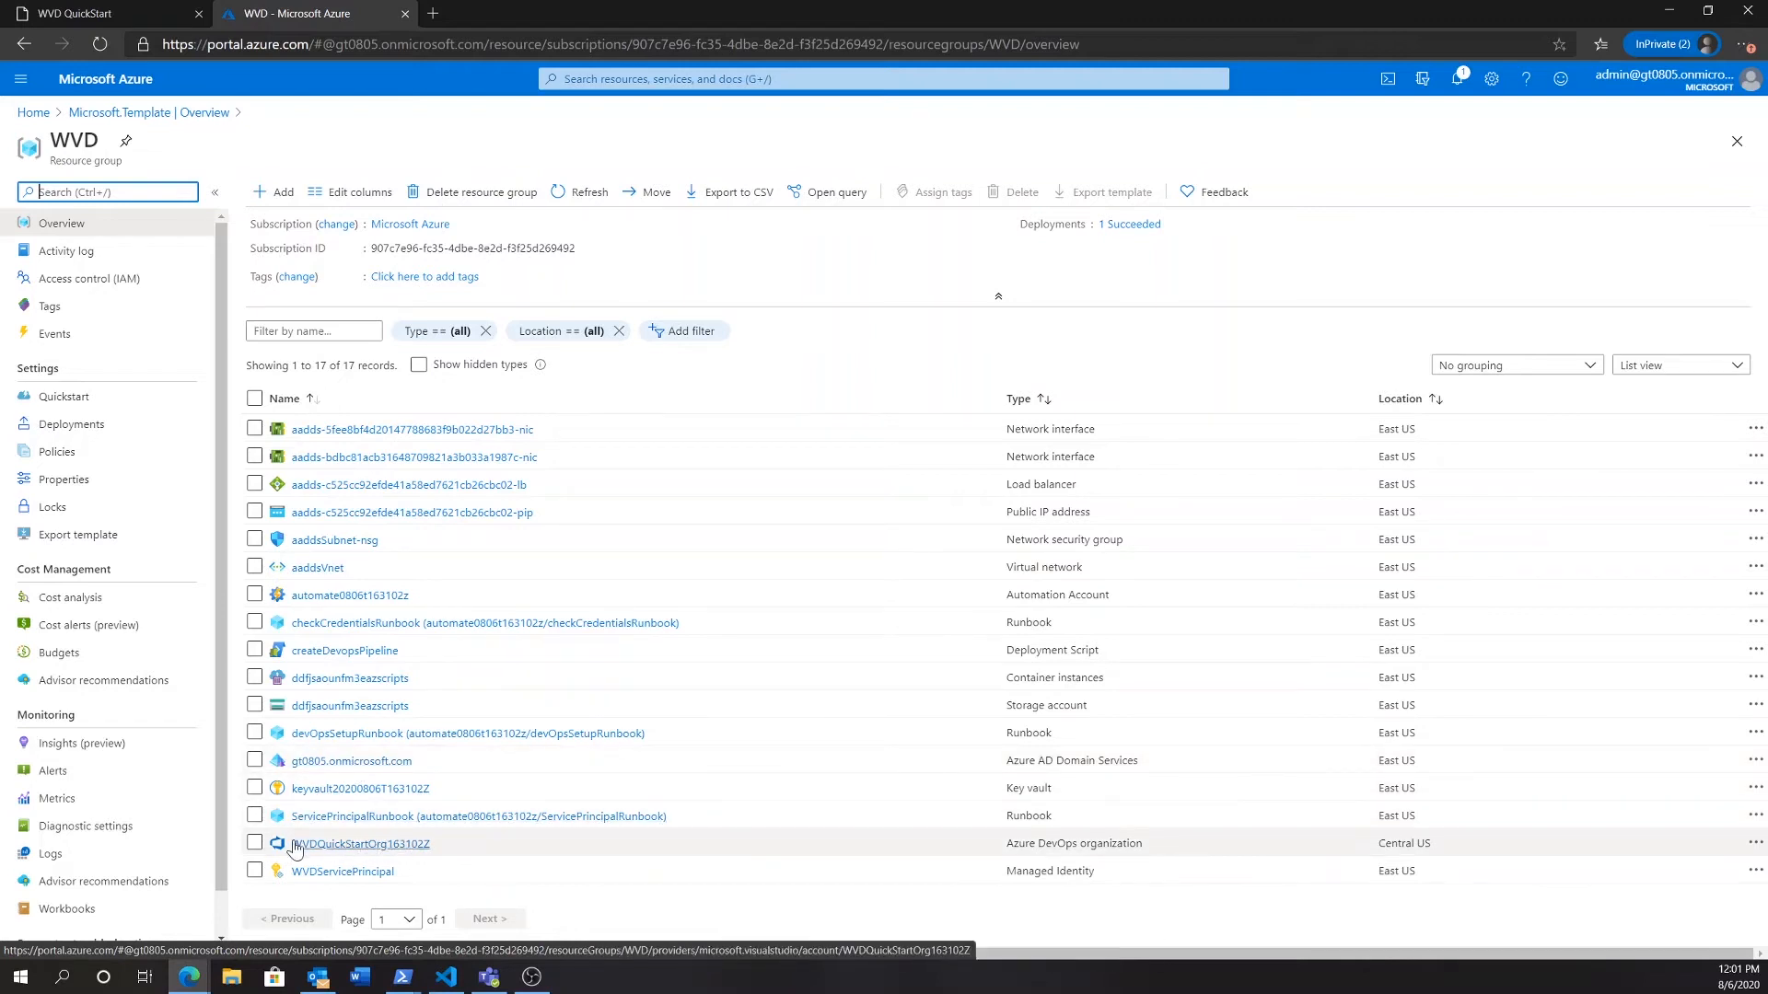
{"action": "mouse_move", "coordinate": [433, 13]}
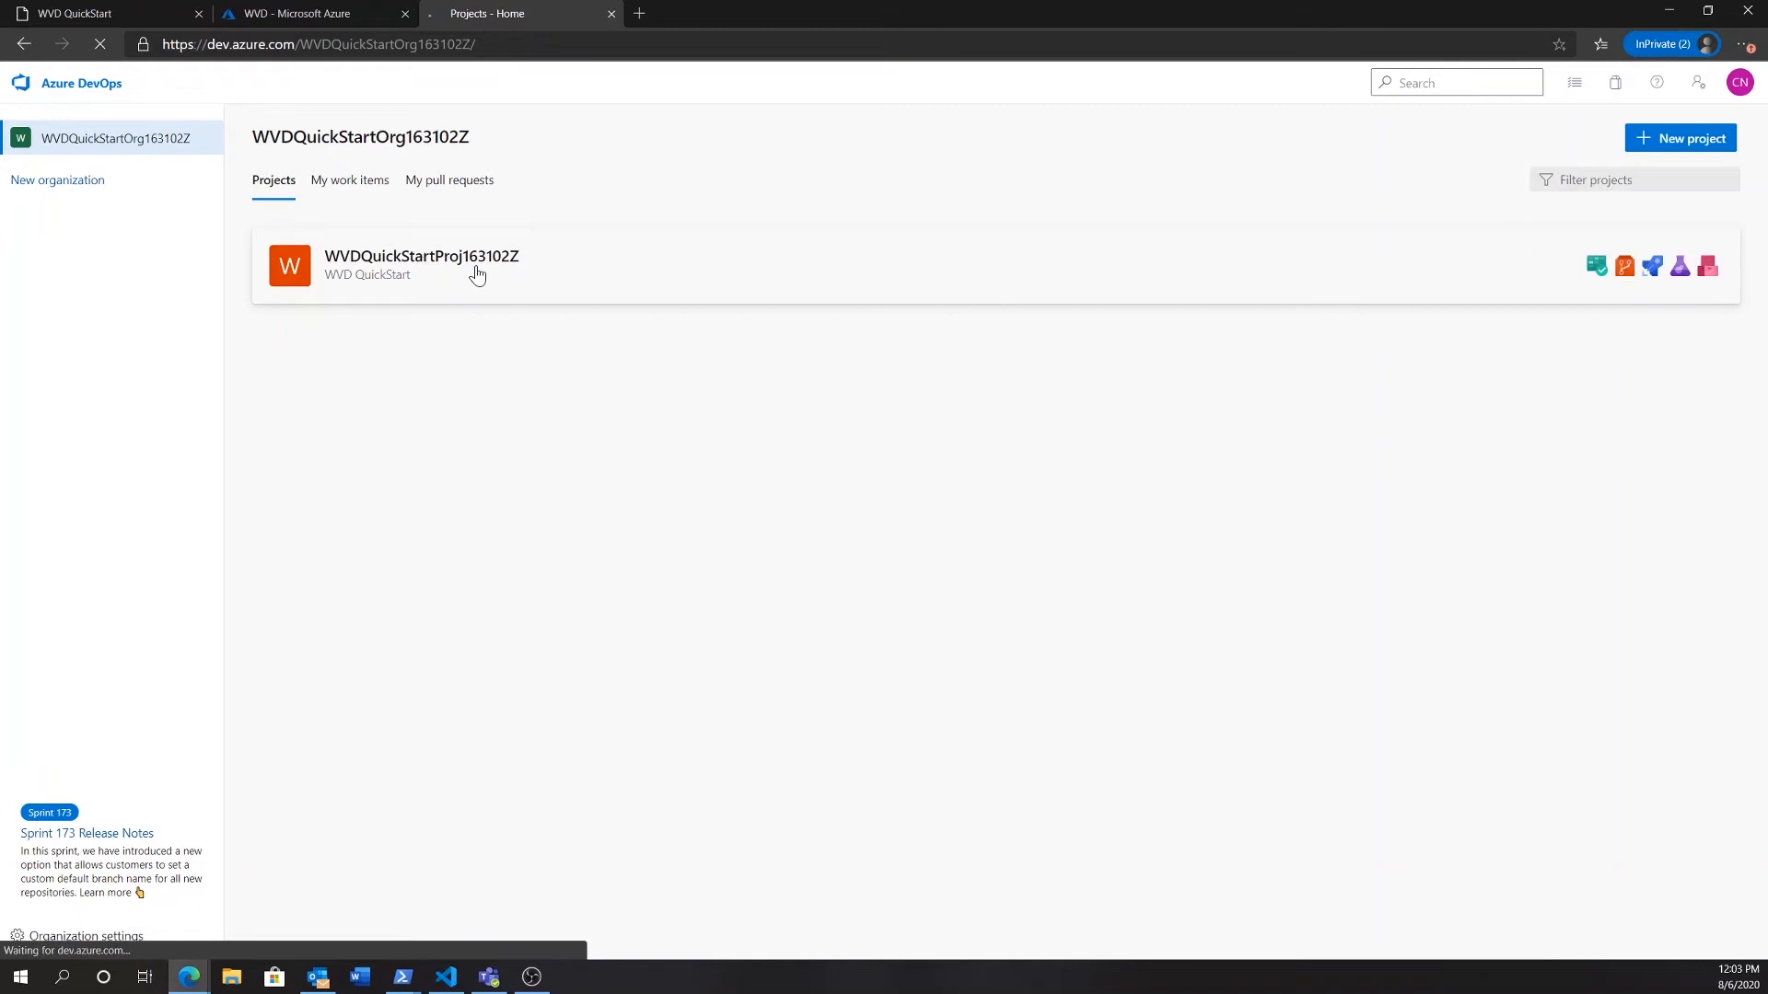
Step: Open the WVDQuickStartProj project's WVD Deployment Initial commit run and its Deploy_wvdAssetsStorage job log
{"action": "left_click", "coordinate": [420, 265]}
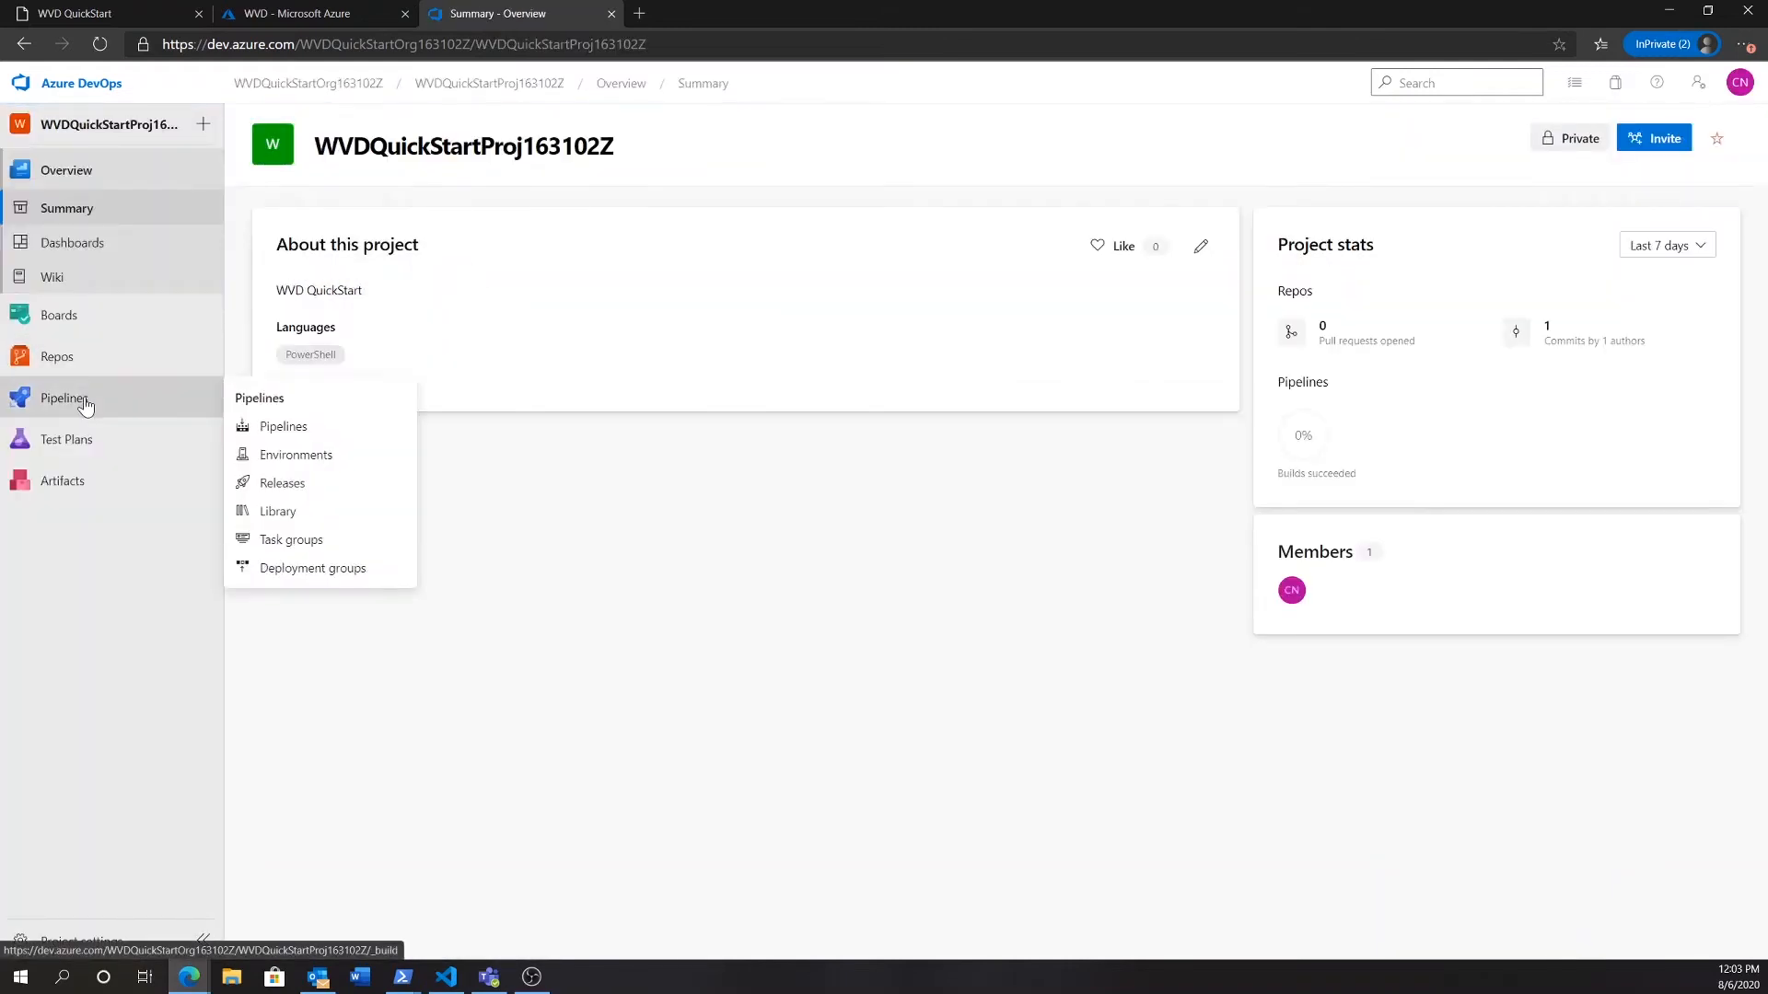
{"action": "left_click", "coordinate": [282, 425]}
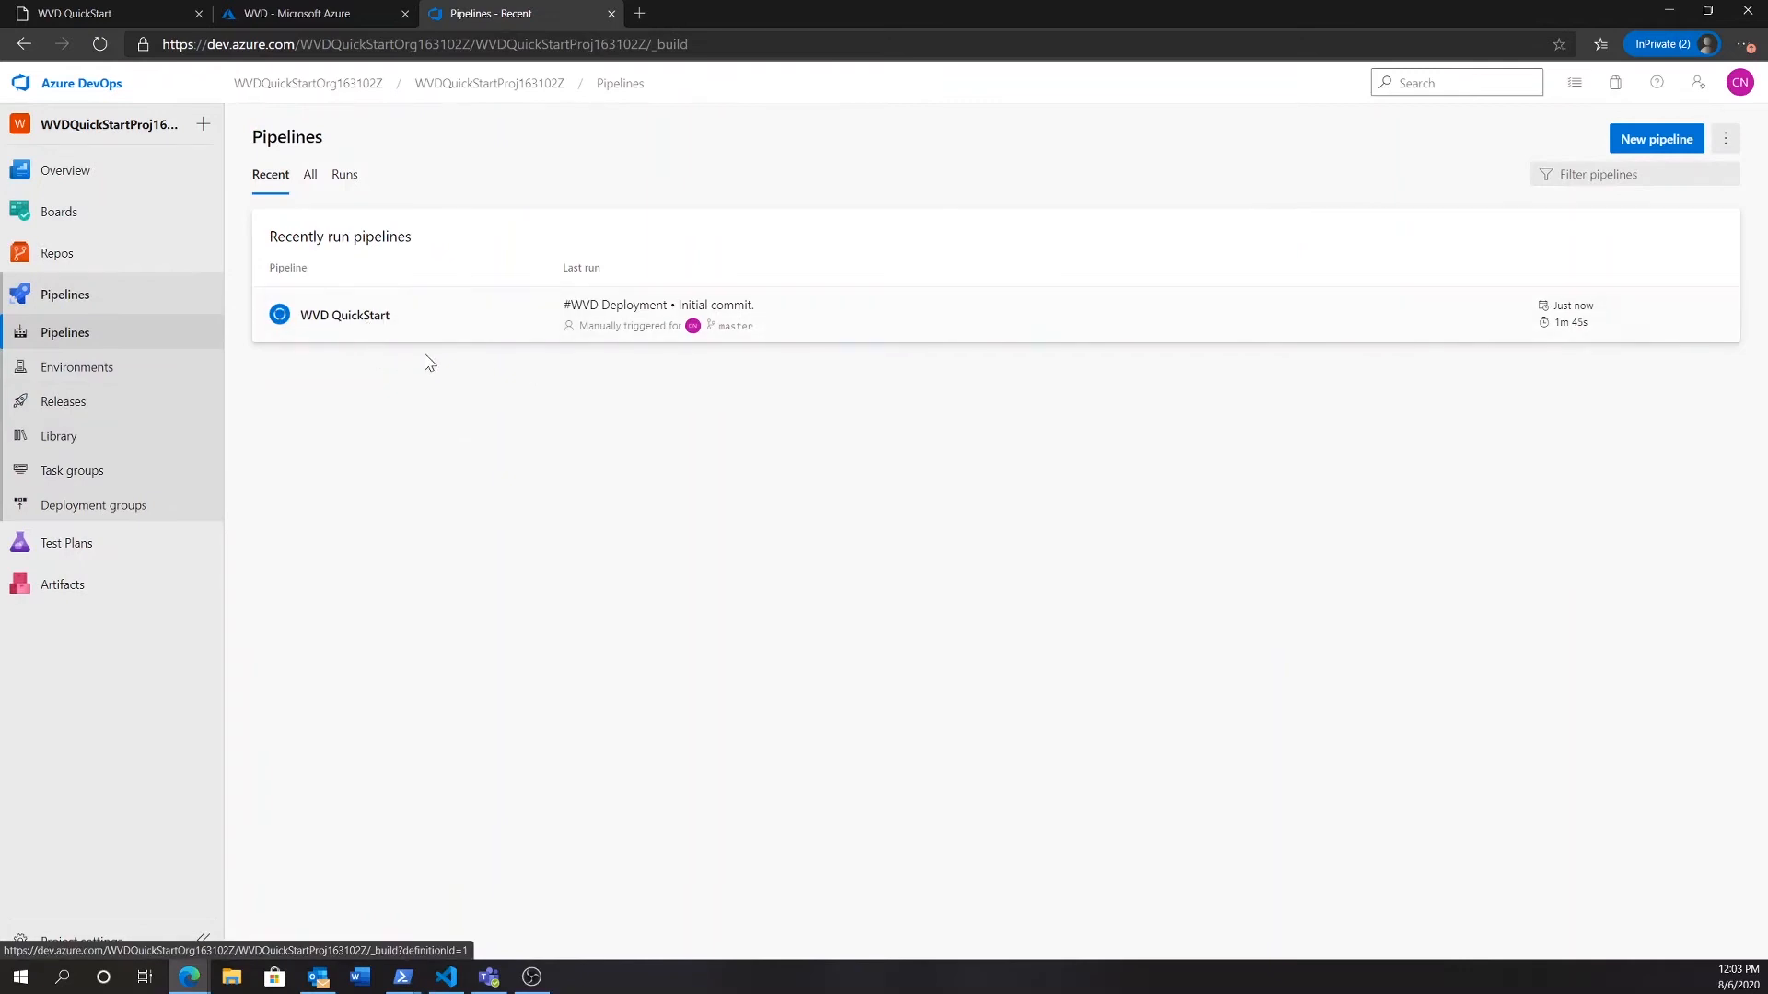
{"action": "left_click", "coordinate": [345, 315]}
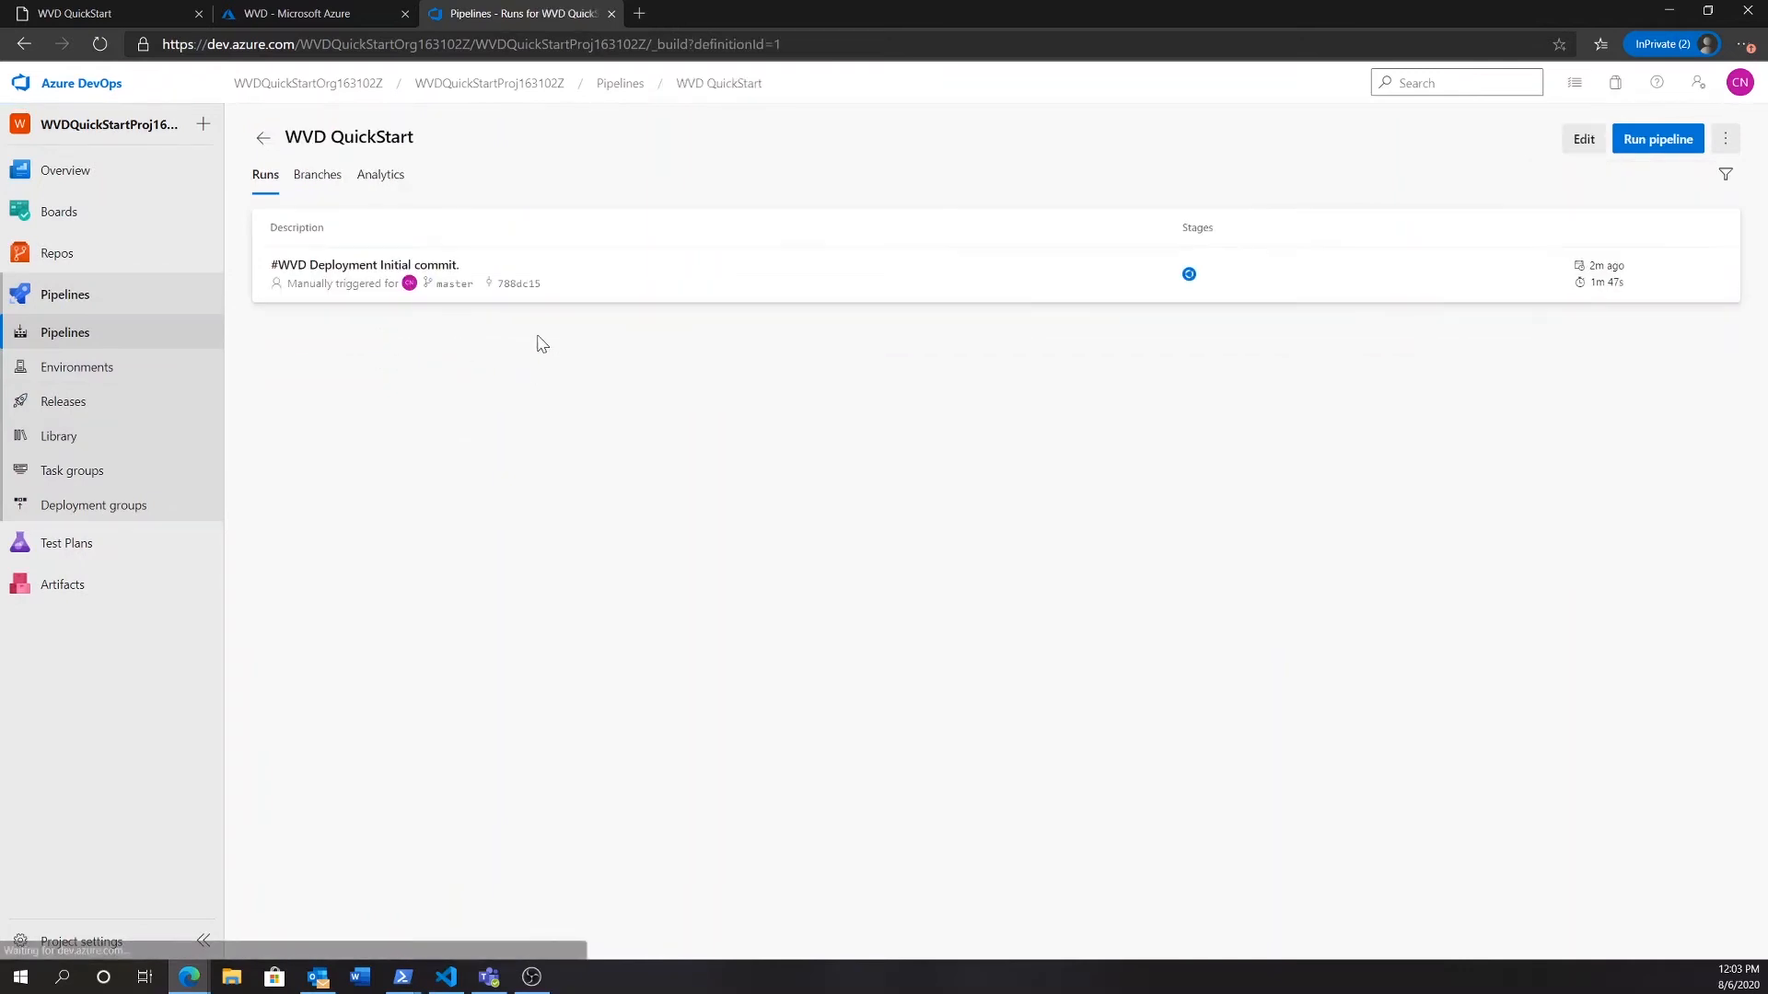
{"action": "left_click", "coordinate": [364, 266]}
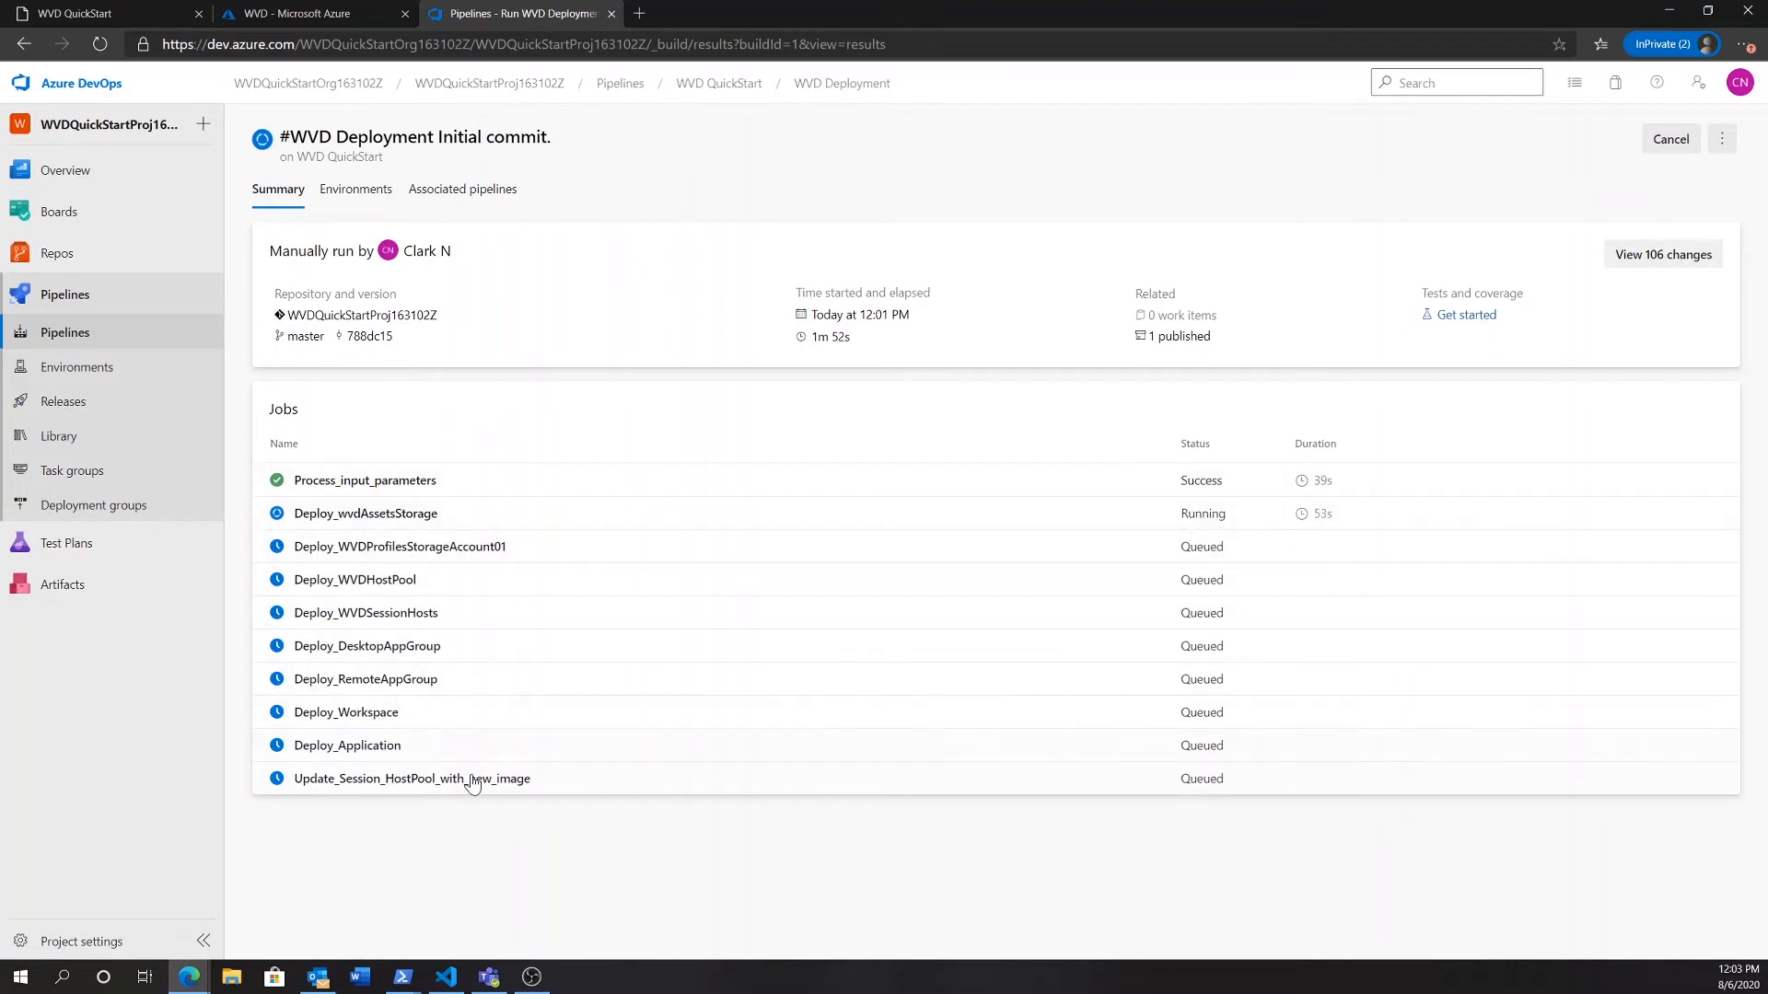
{"action": "mouse_move", "coordinate": [425, 383]}
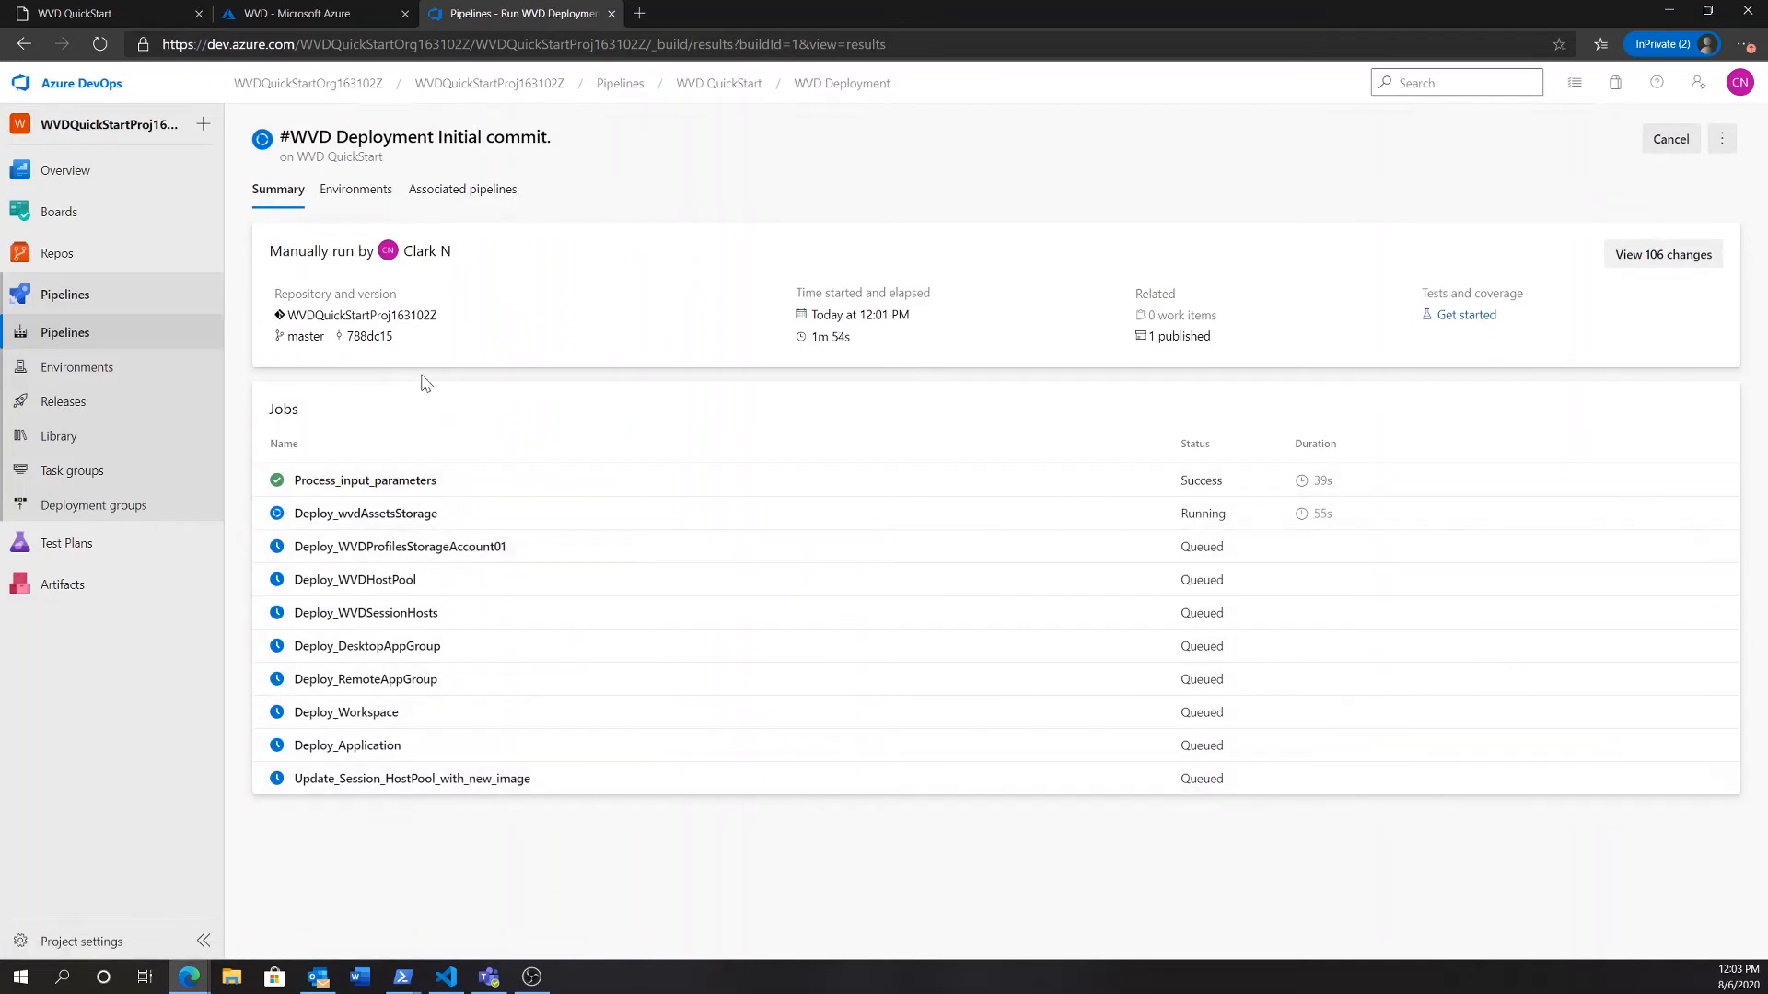
{"action": "left_click", "coordinate": [365, 514]}
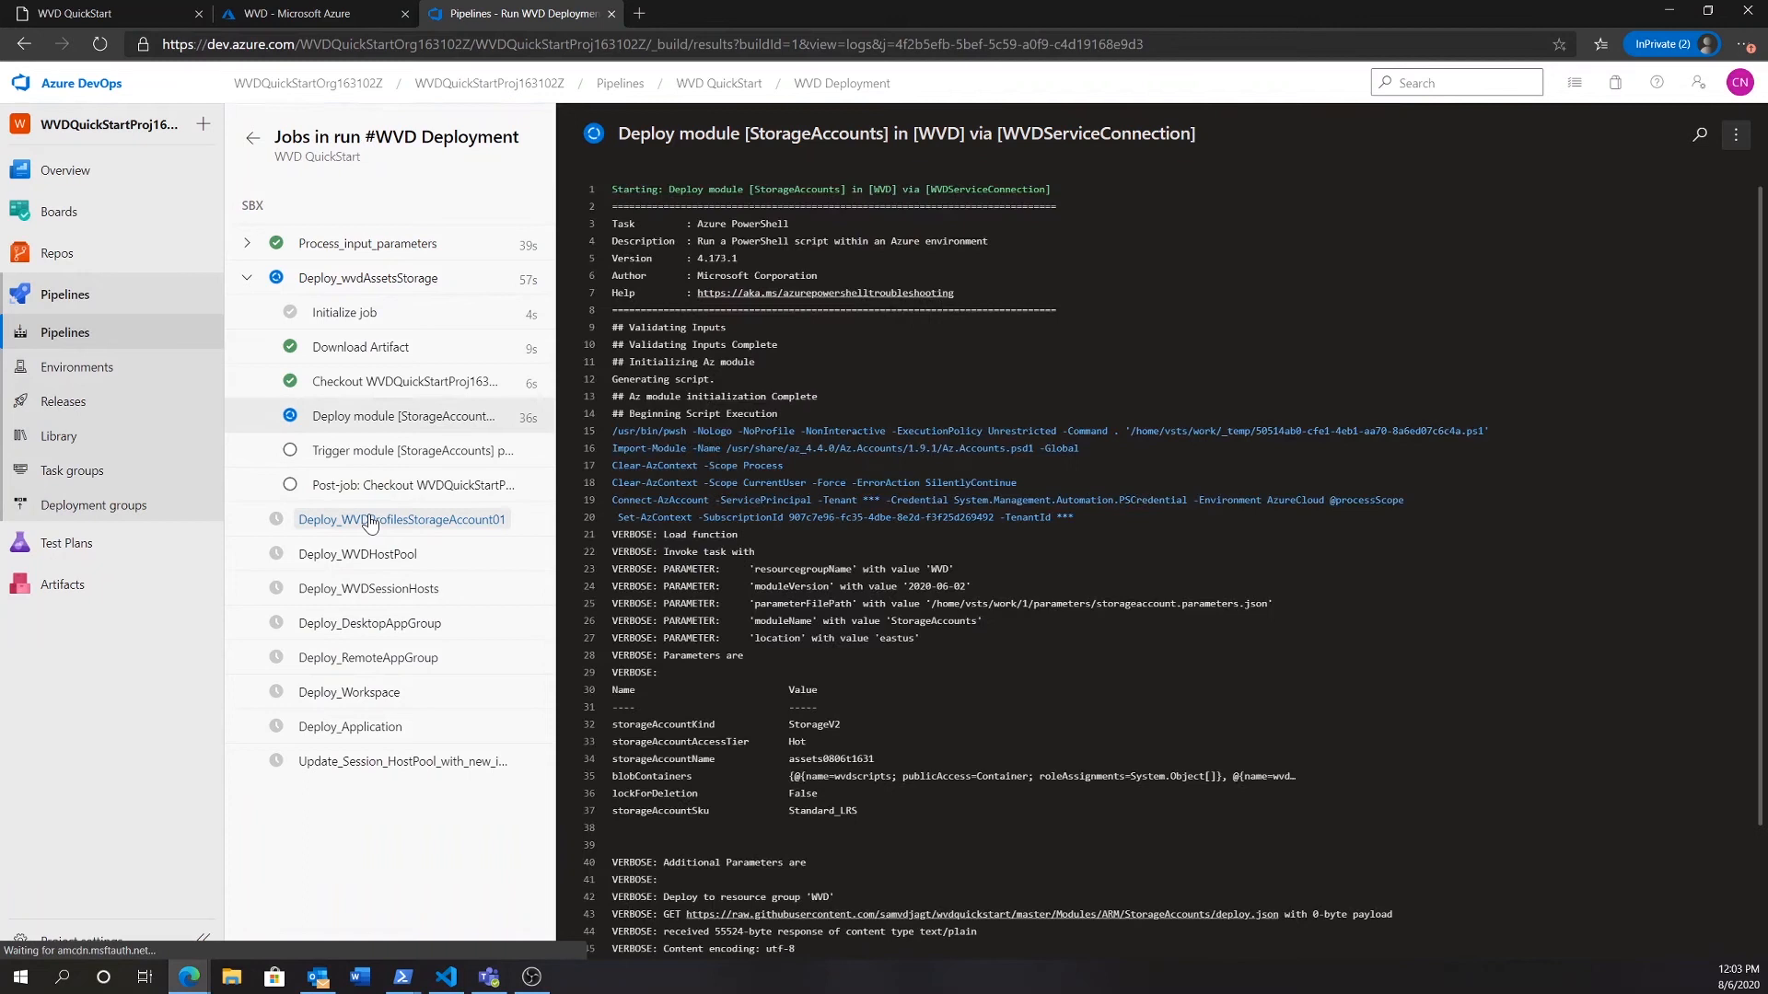
{"action": "mouse_move", "coordinate": [521, 673]}
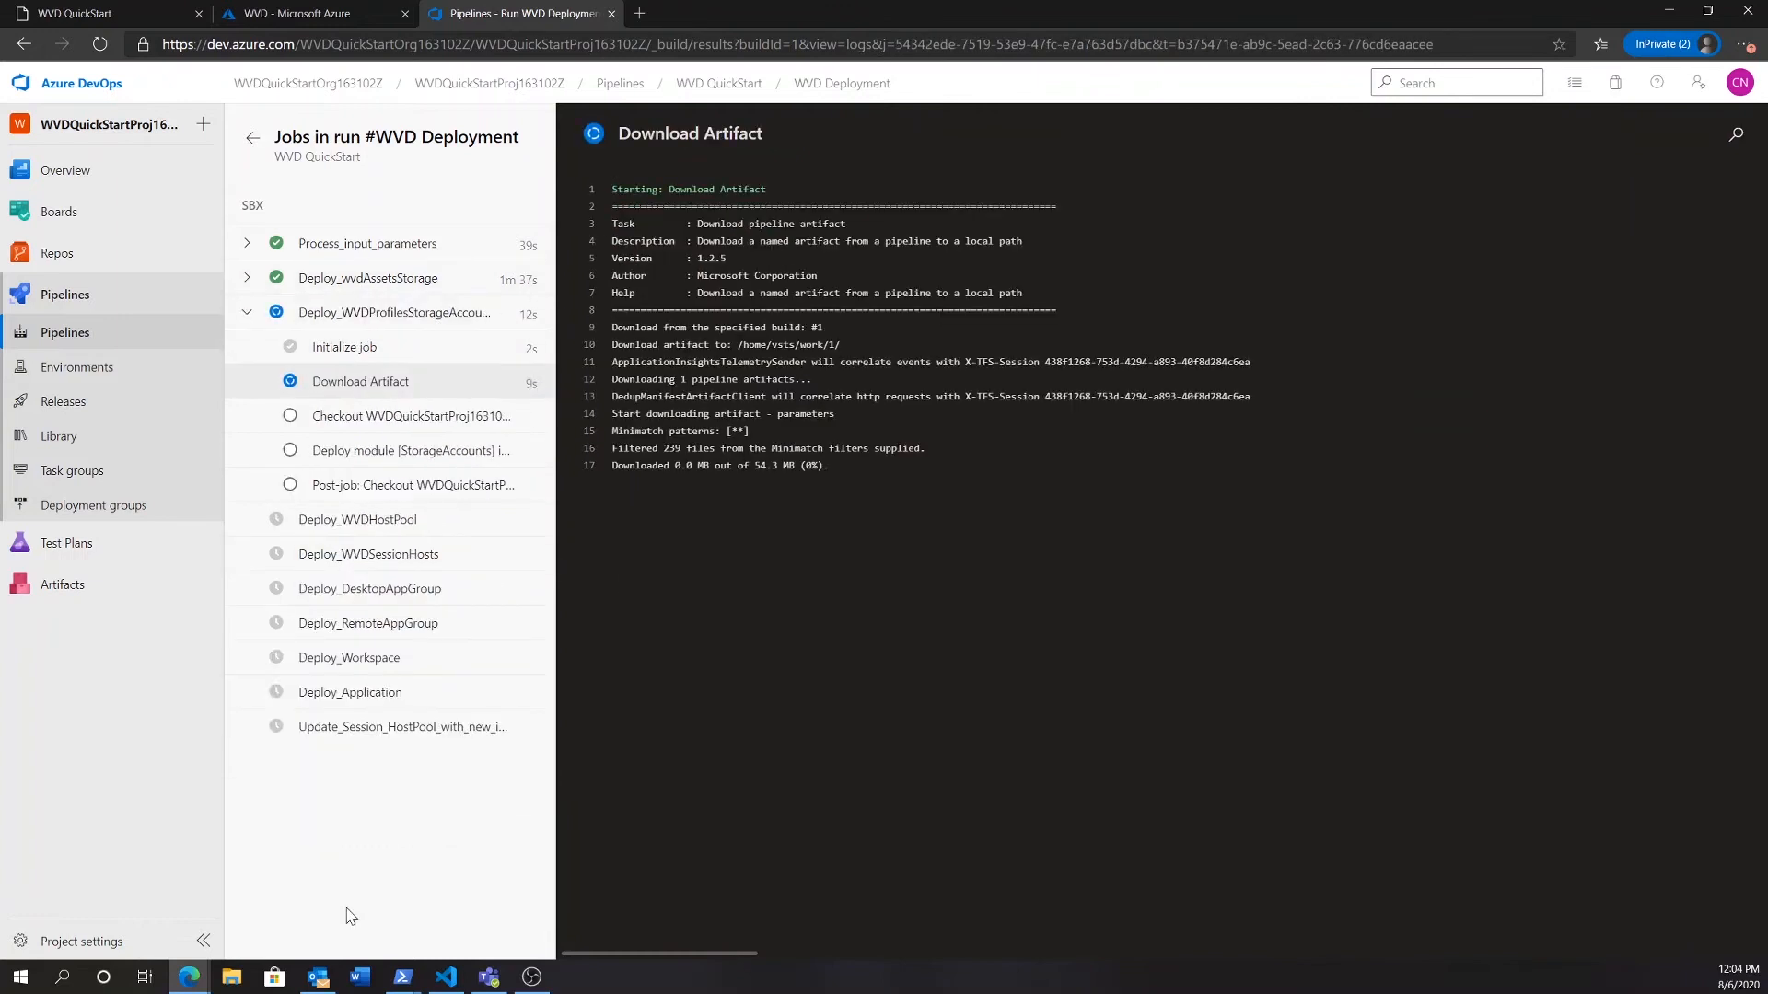
Step: Follow the profiles storage, host pool and session hosts module logs, then switch to the Azure resource group
{"action": "left_click", "coordinate": [403, 449]}
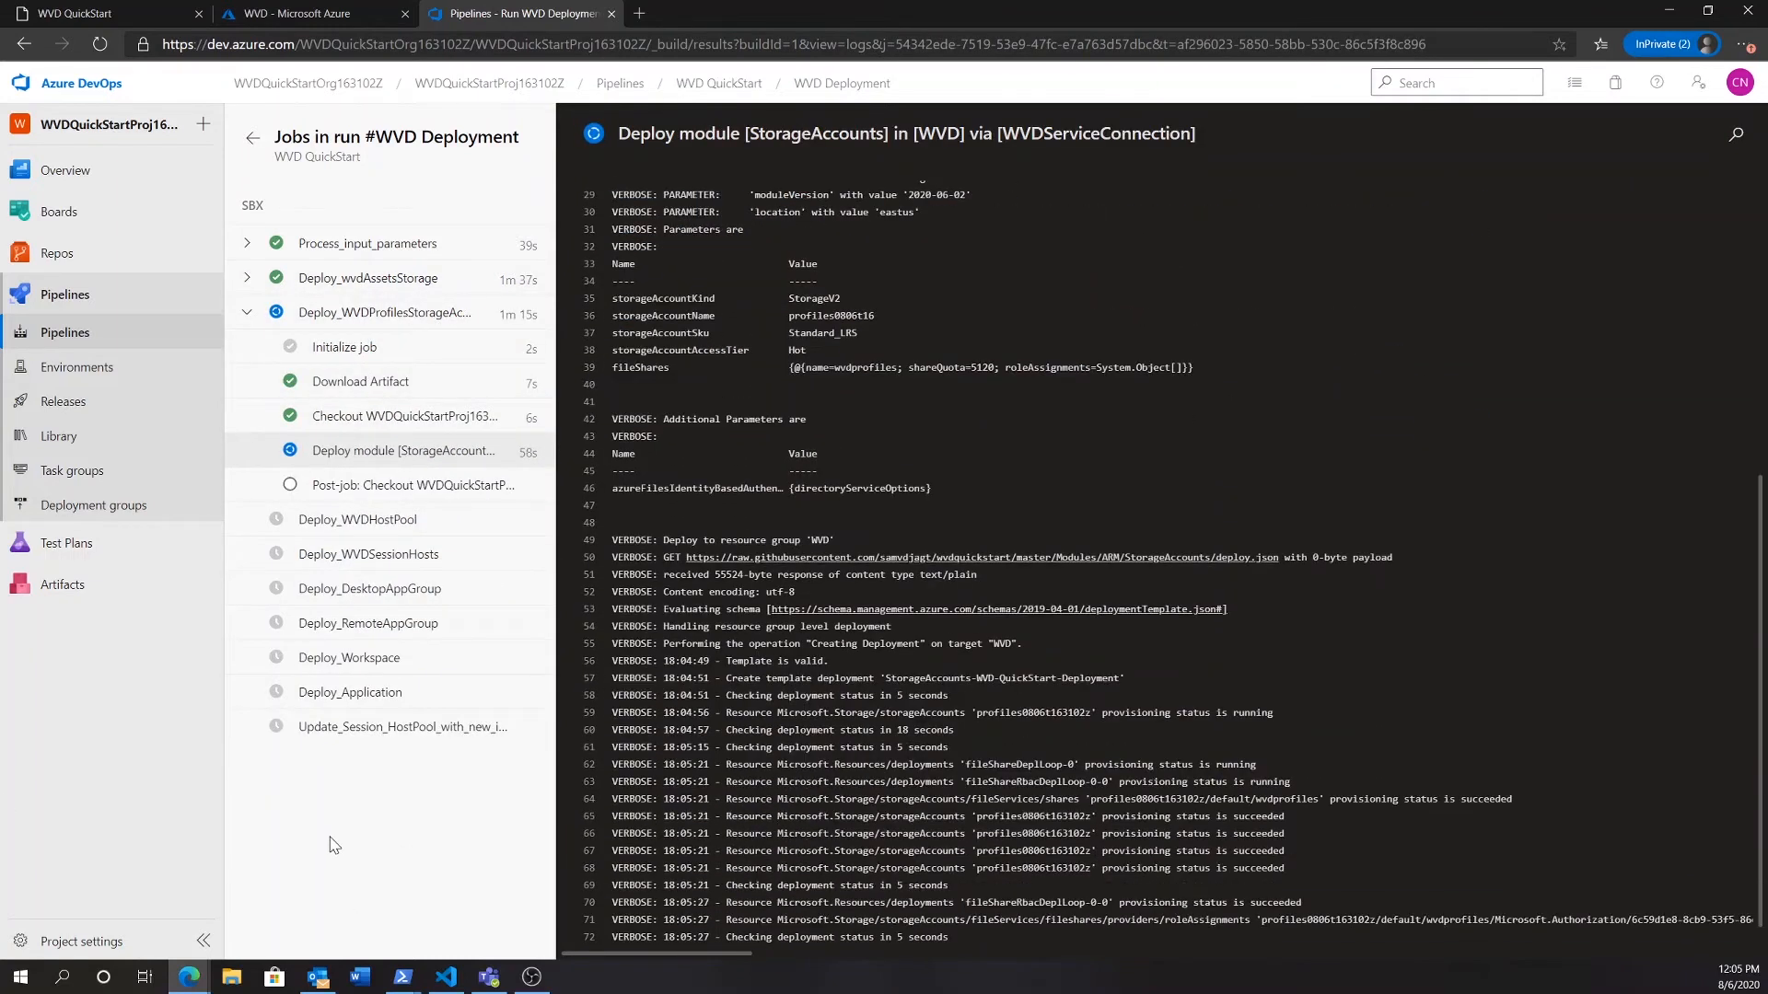
{"action": "left_click", "coordinate": [357, 519]}
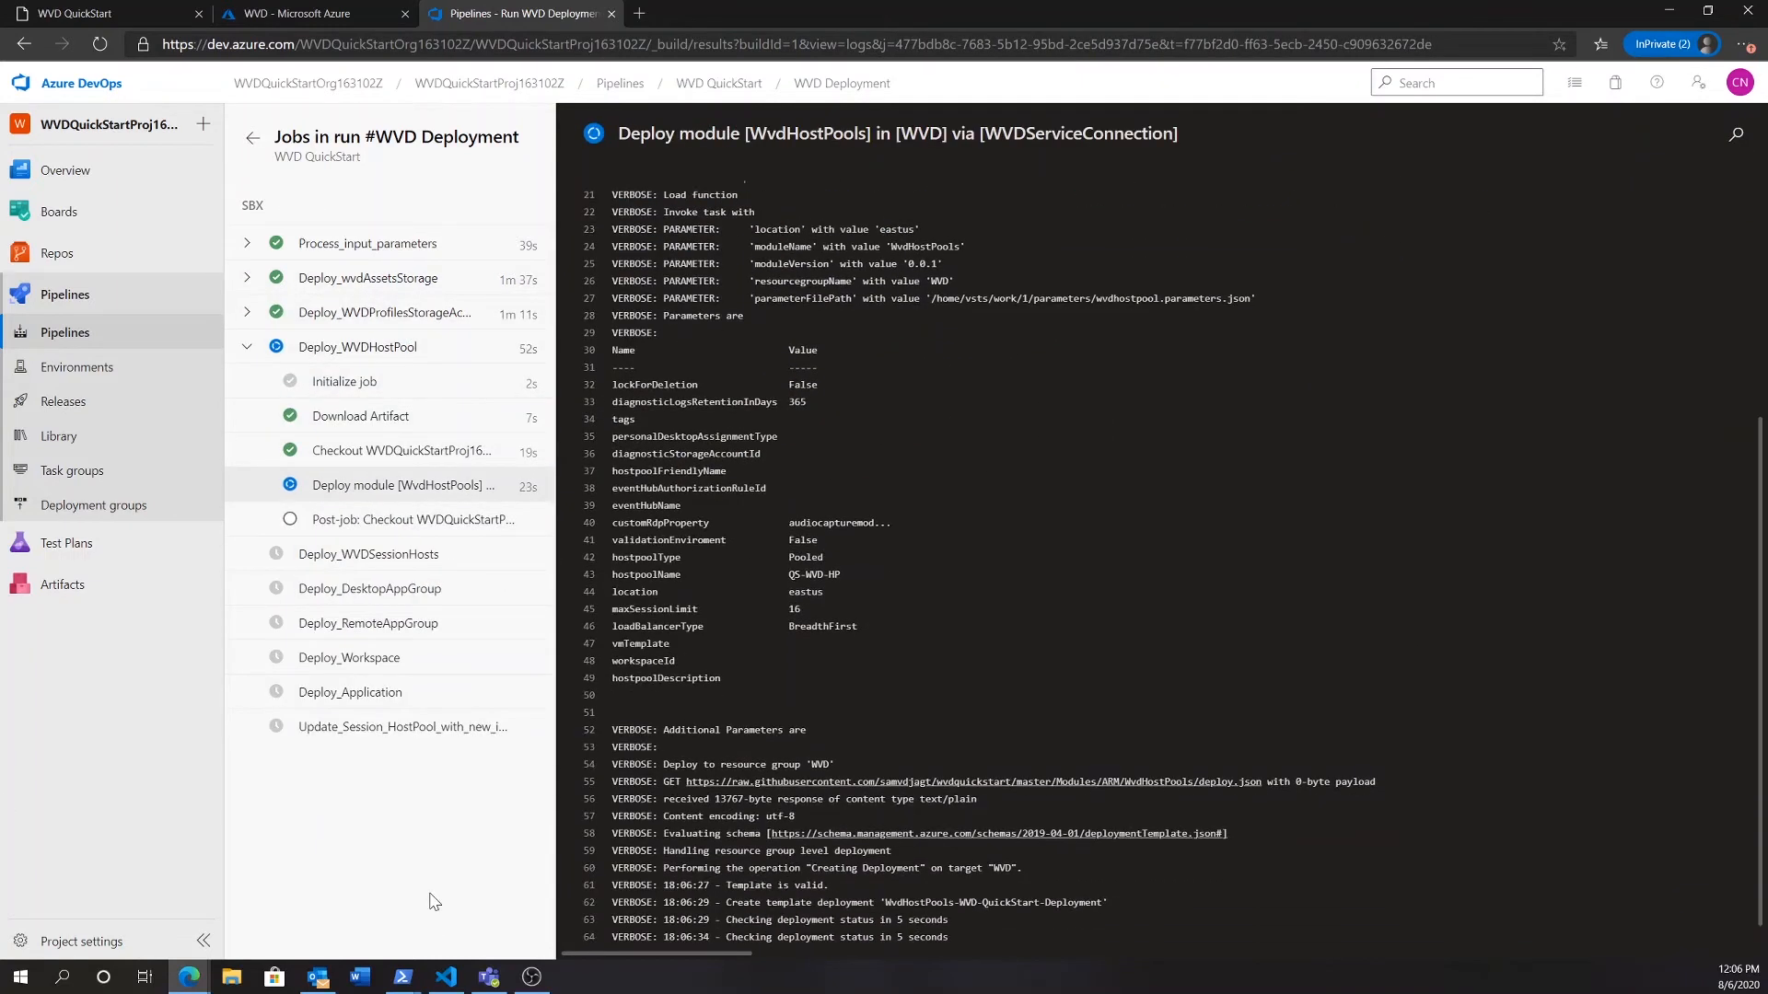
{"action": "scroll", "scroll_direction": "down", "scroll_amount": 3}
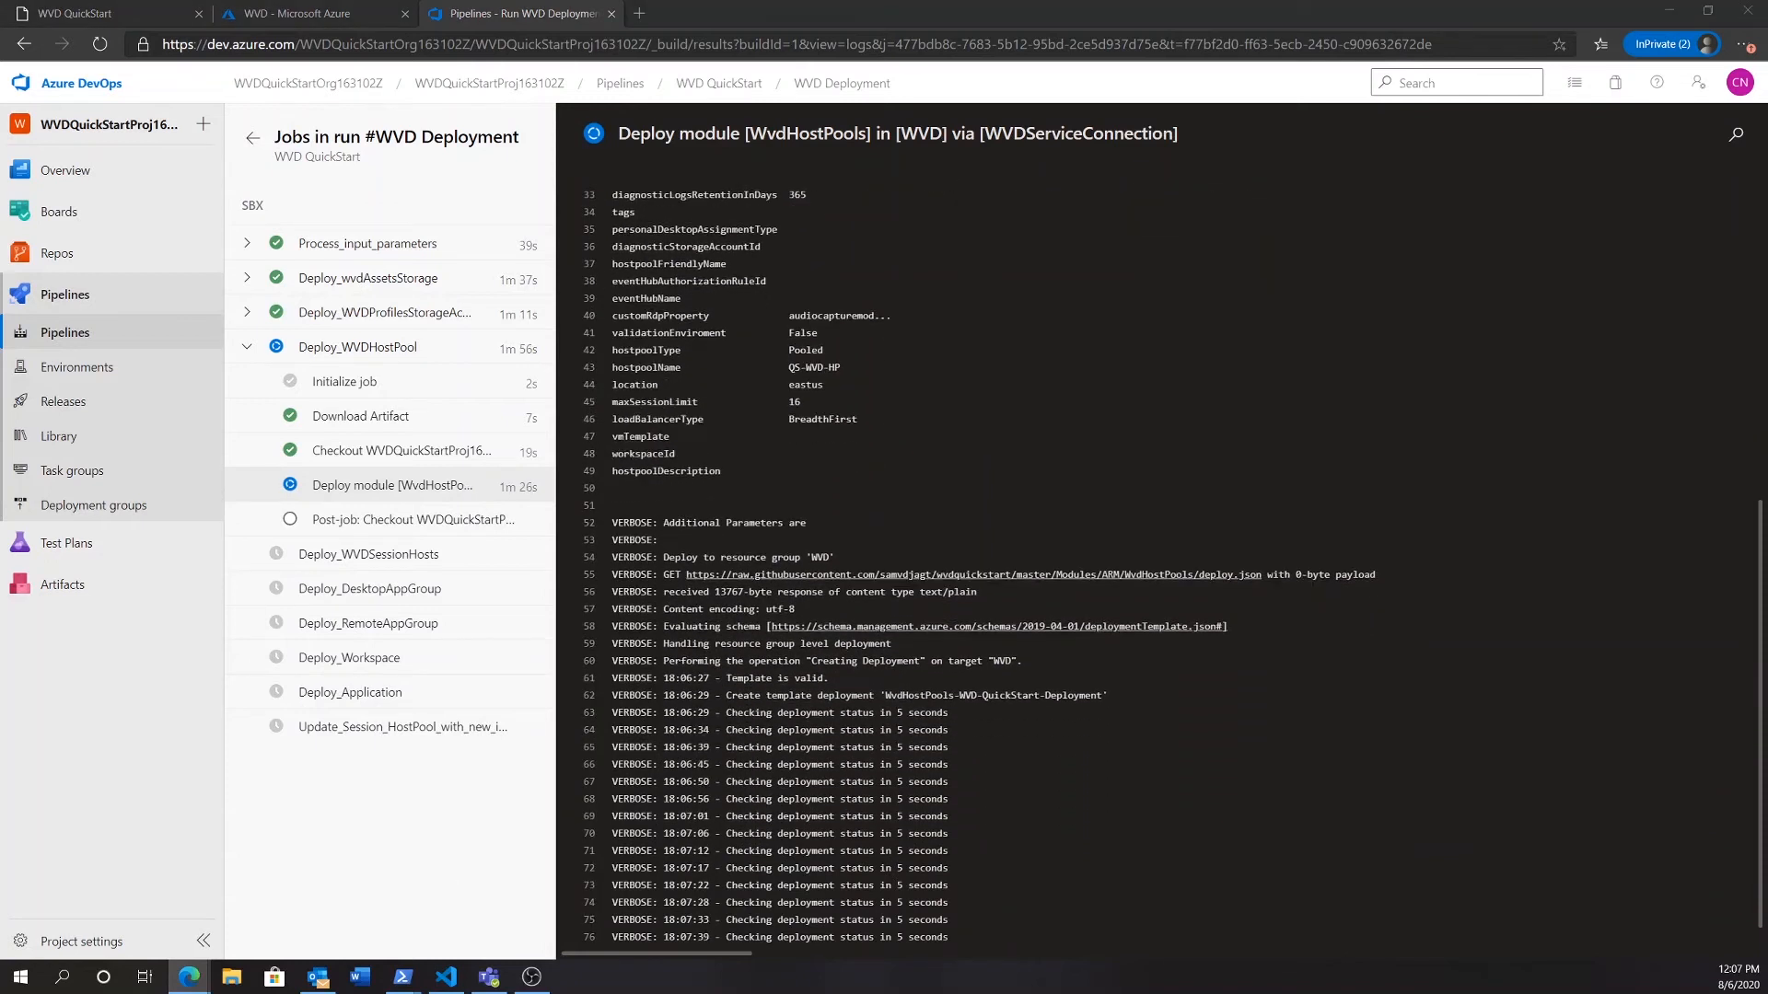
{"action": "left_click", "coordinate": [403, 554]}
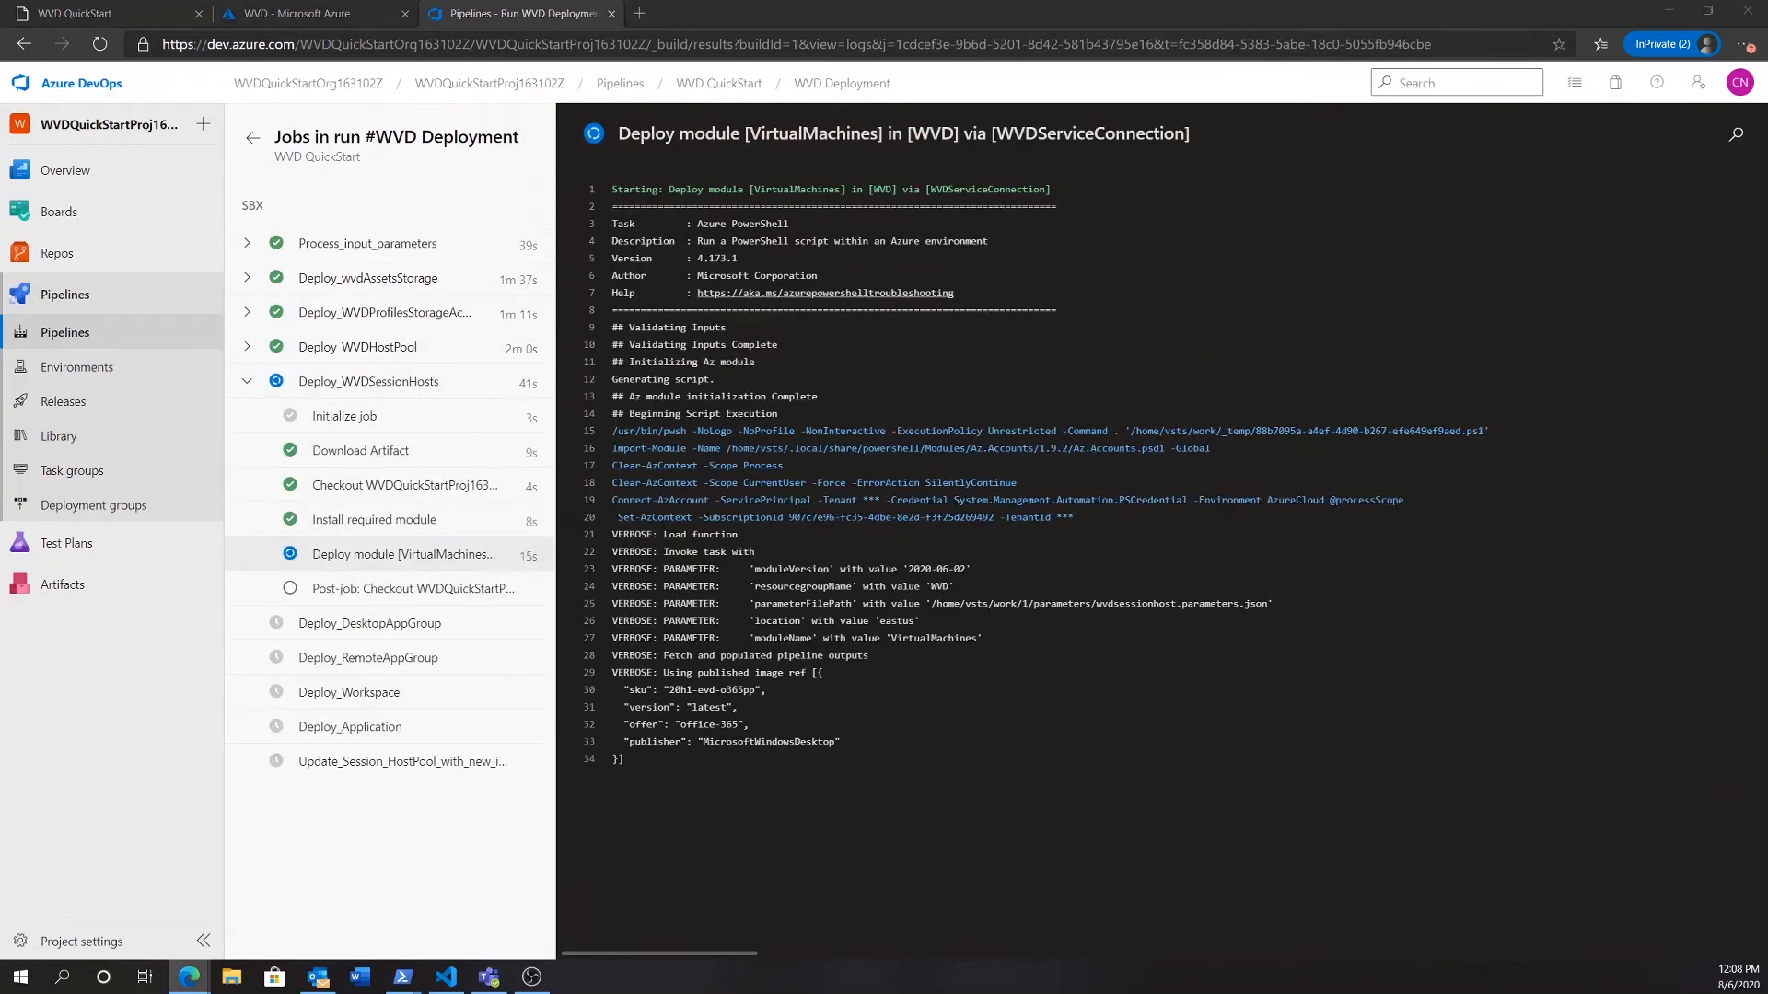
{"action": "scroll", "scroll_direction": "down", "scroll_amount": 3}
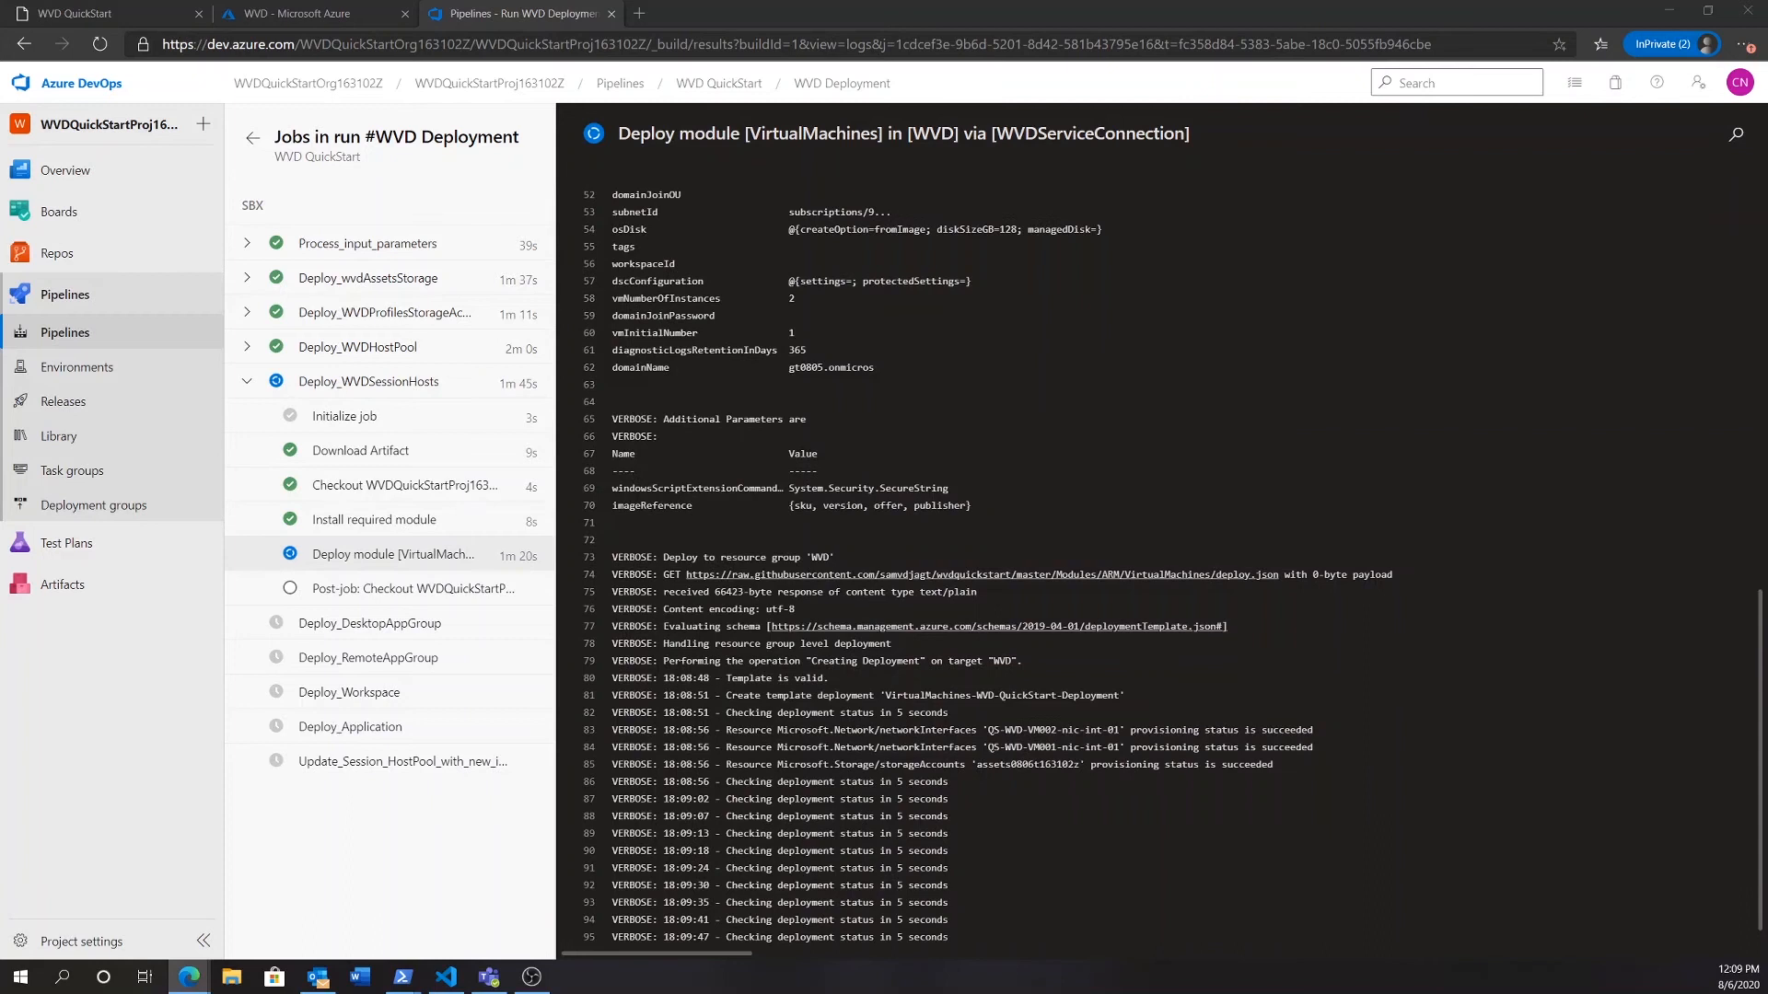
{"action": "scroll", "scroll_direction": "down", "scroll_amount": 3}
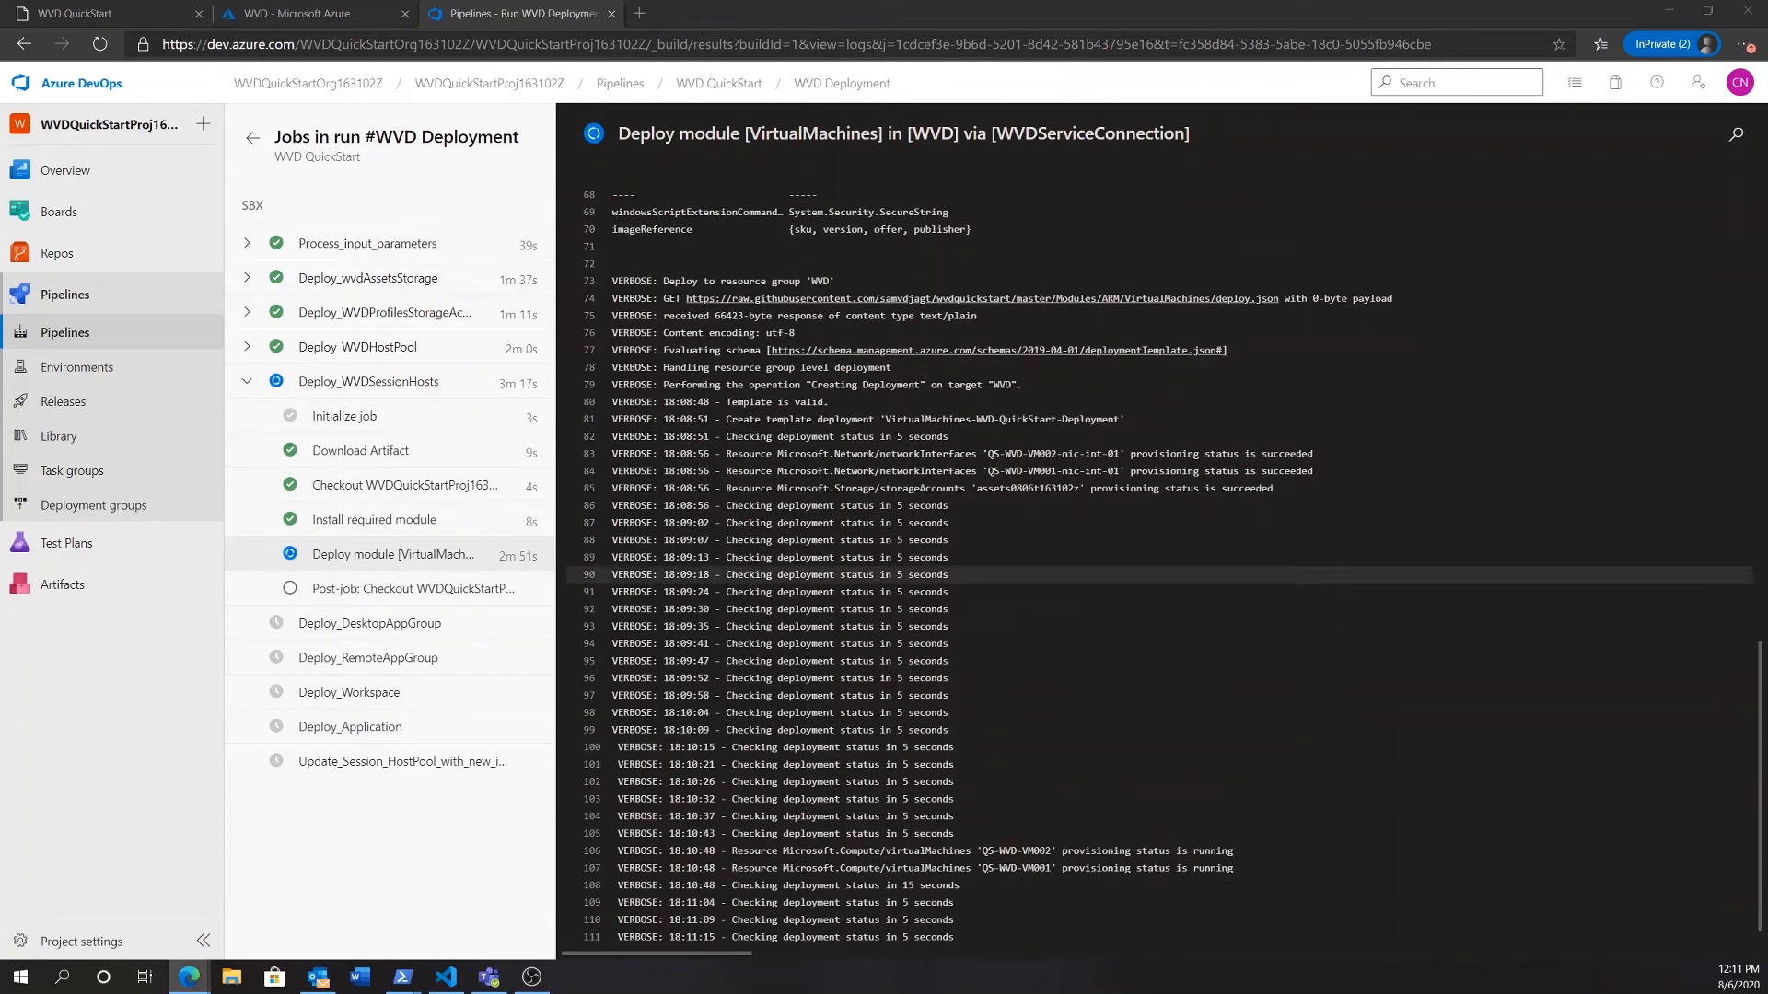
{"action": "left_click", "coordinate": [304, 13]}
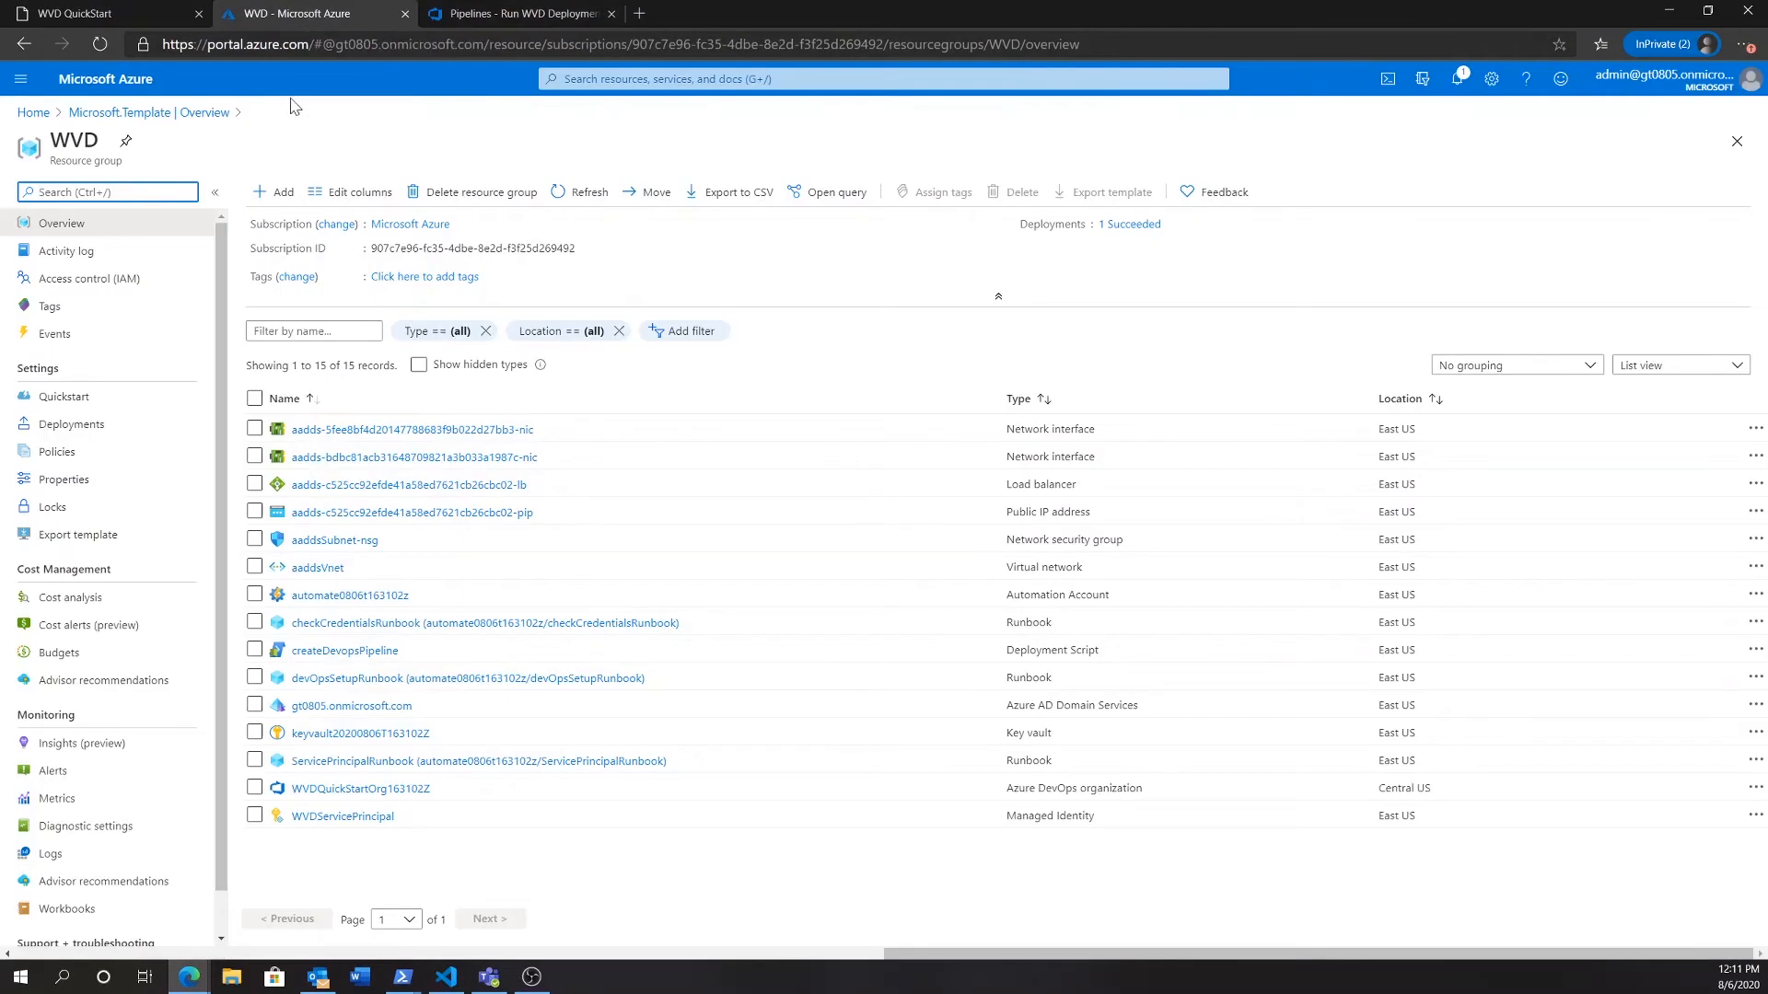
Step: View the VirtualMachines-WVD-QuickStart-Deployment details under Deployments, then return to the pipeline run
{"action": "left_click", "coordinate": [72, 424]}
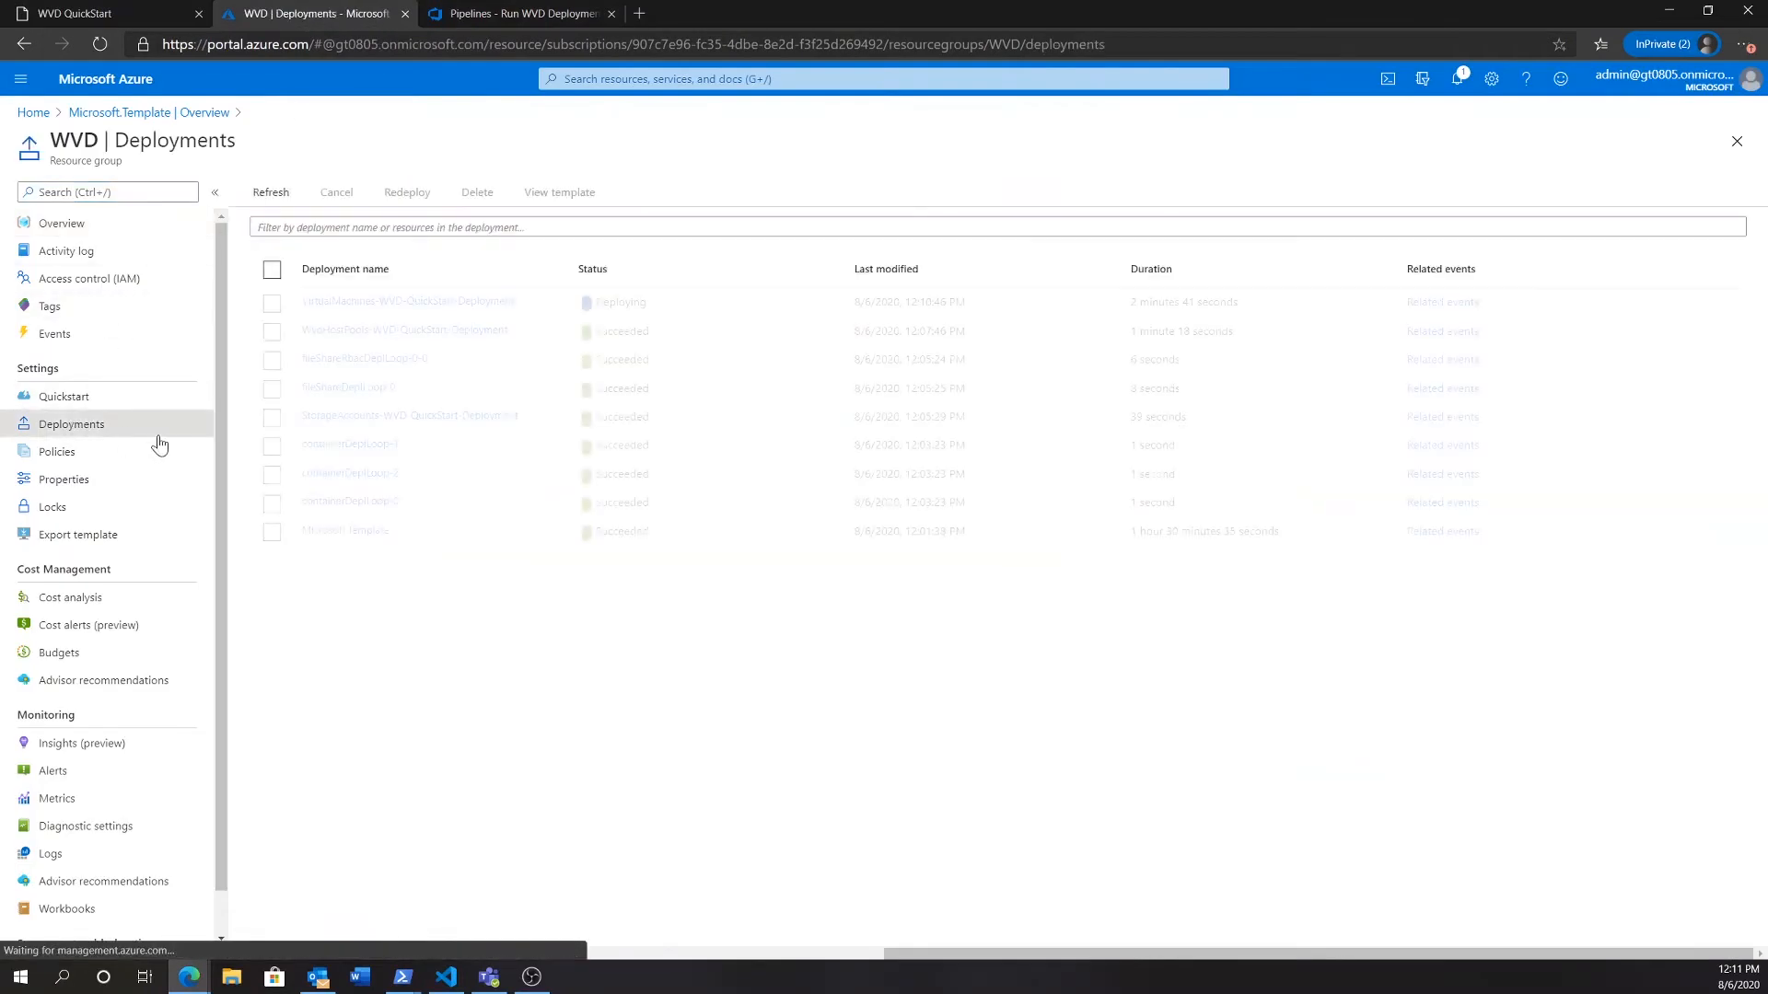
{"action": "left_click", "coordinate": [272, 300]}
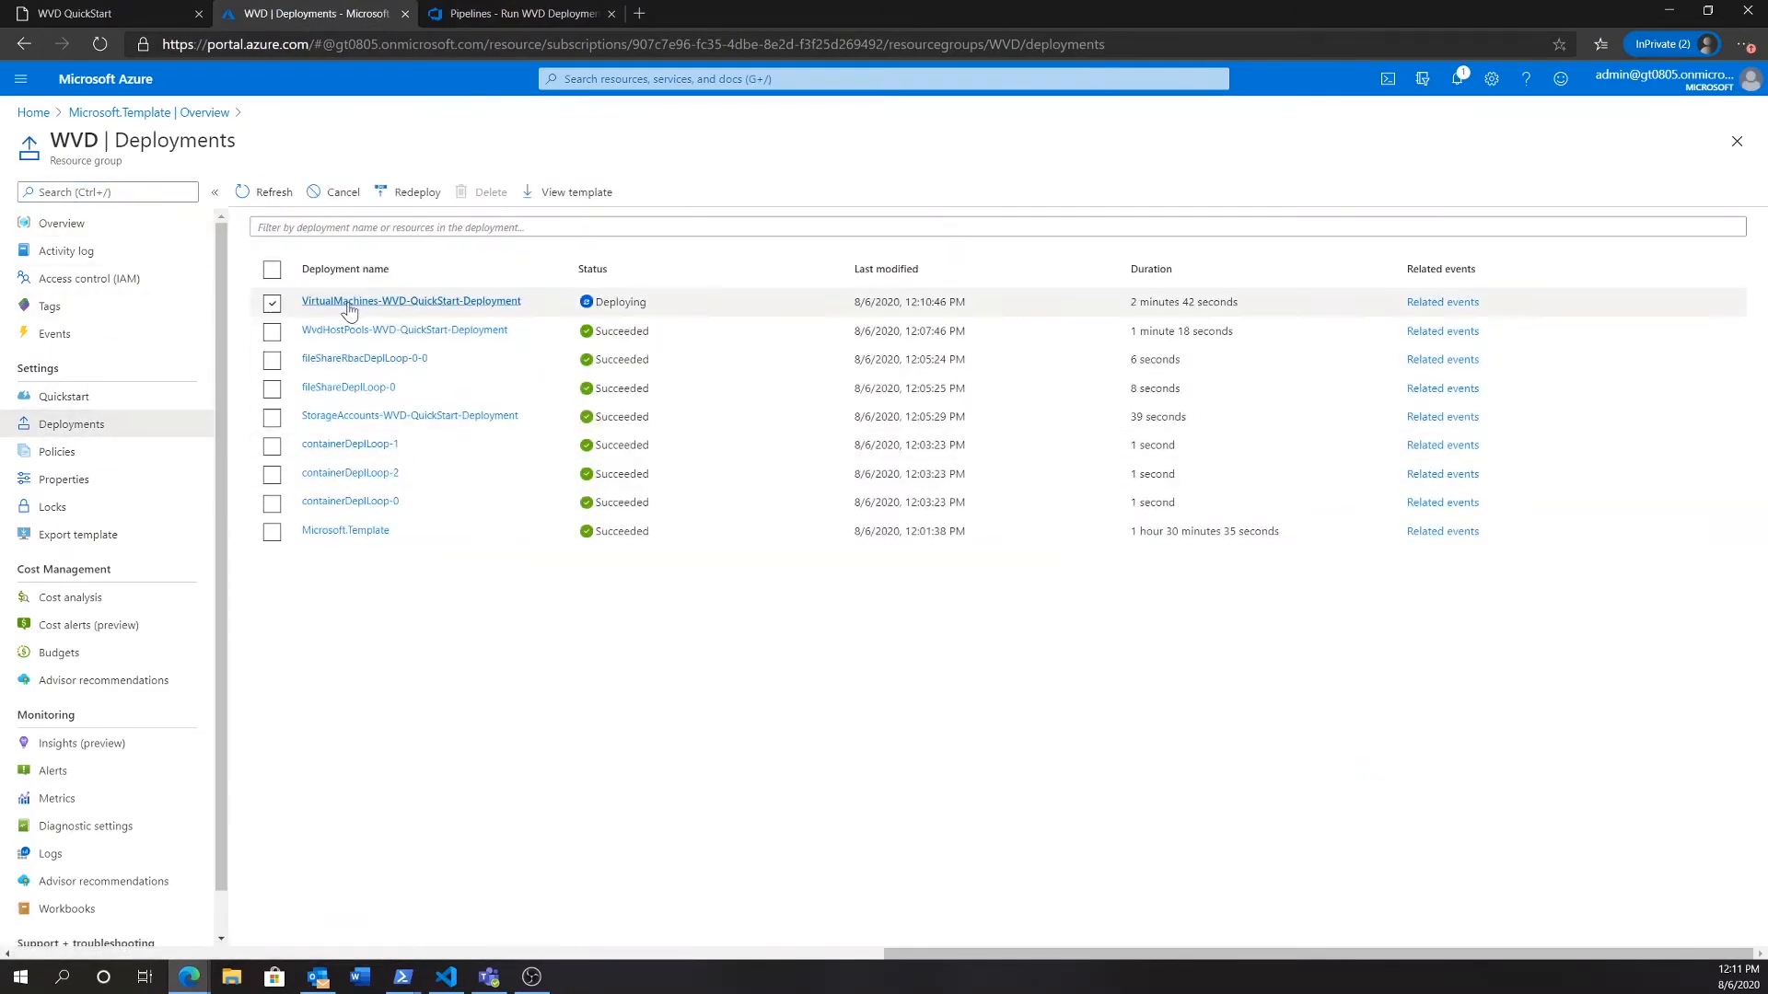
{"action": "left_click", "coordinate": [411, 300]}
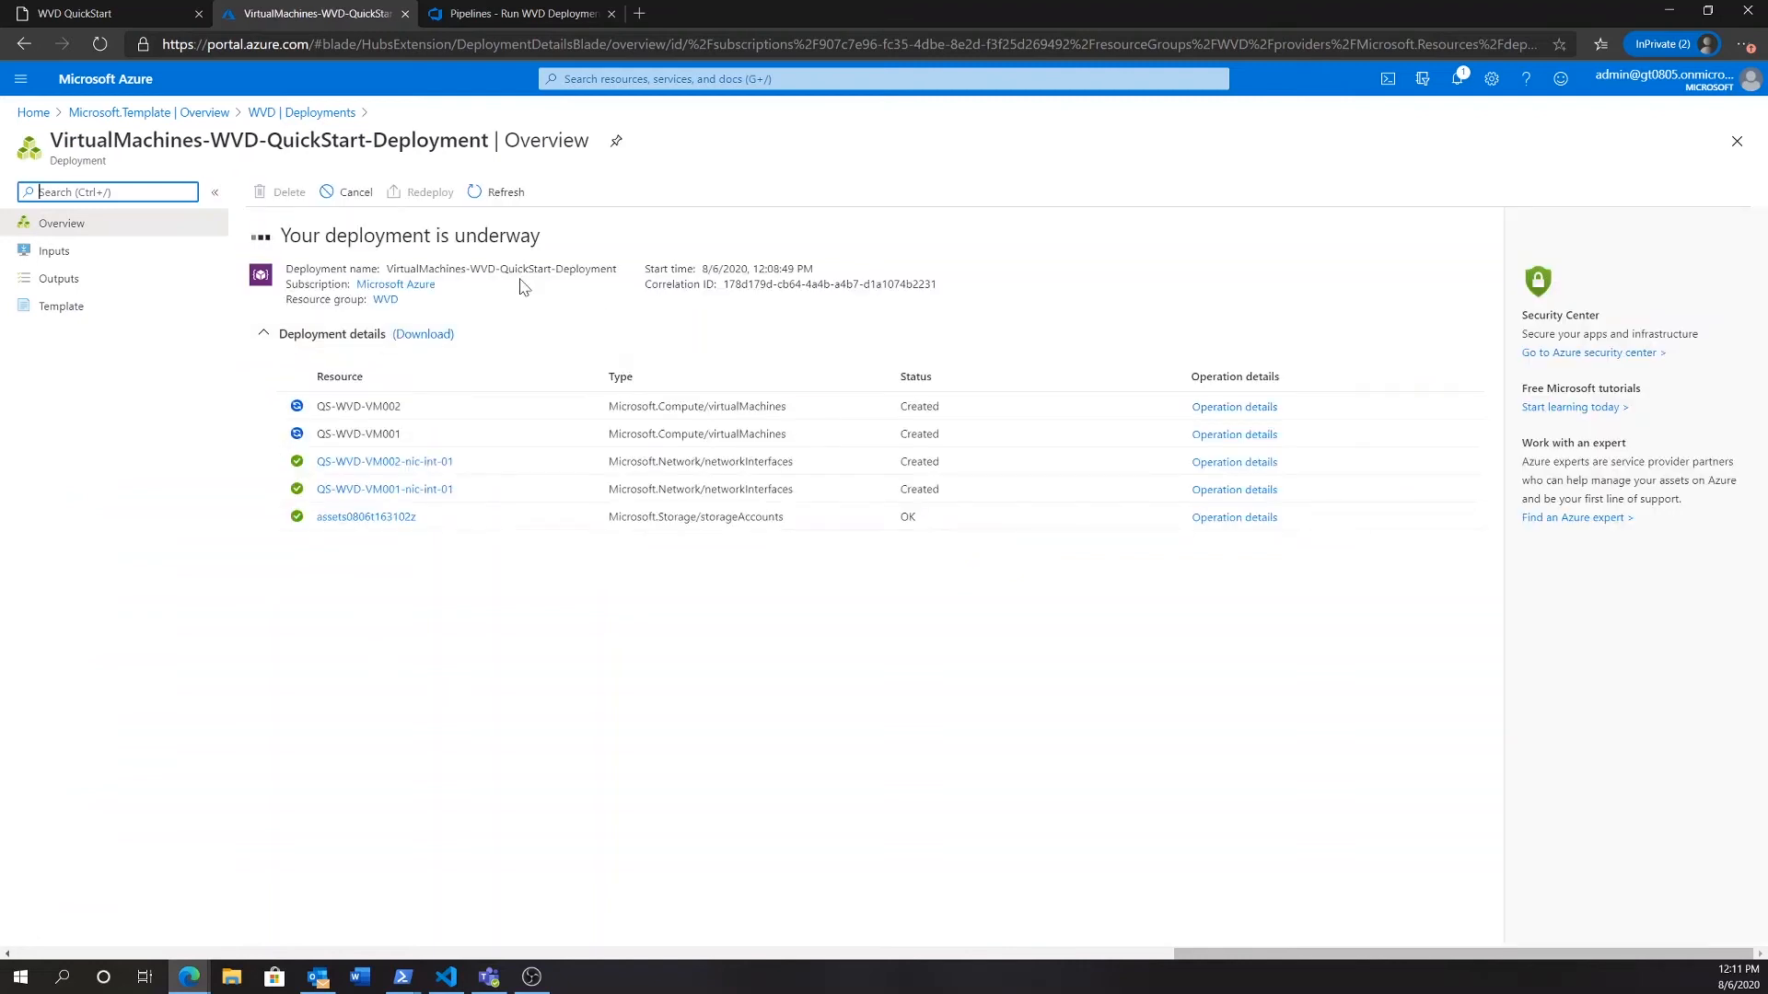
{"action": "mouse_move", "coordinate": [385, 626]}
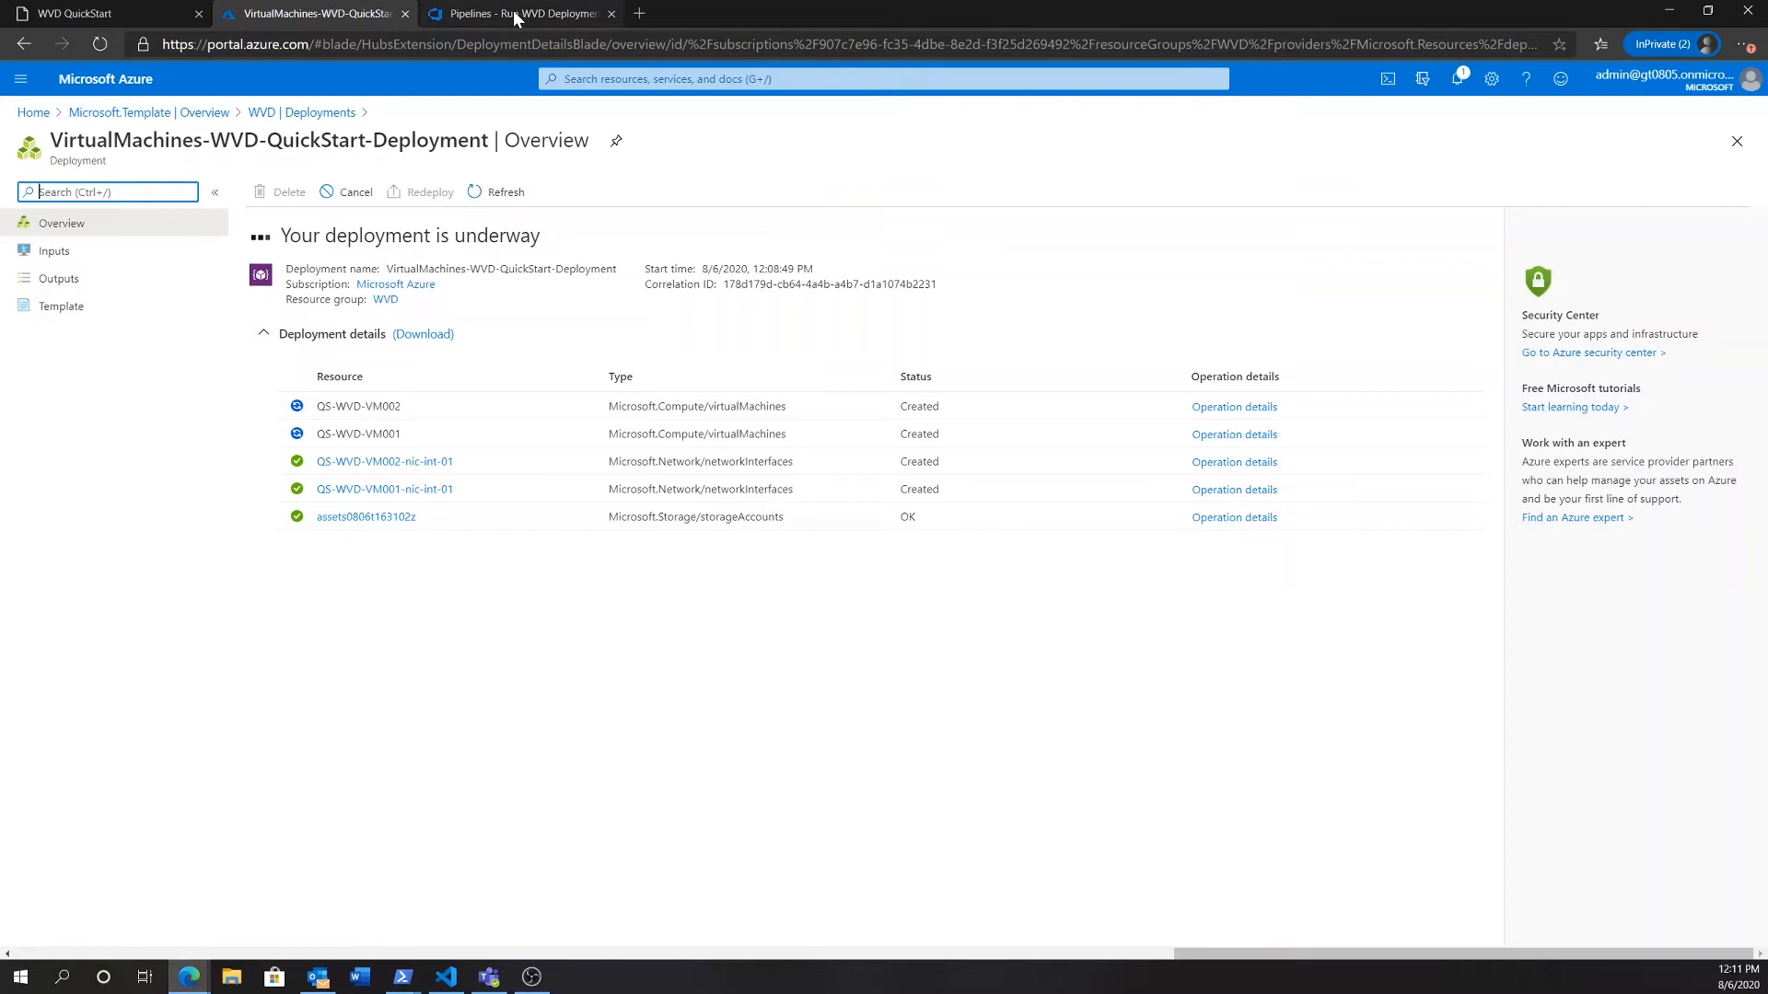
{"action": "left_click", "coordinate": [519, 13]}
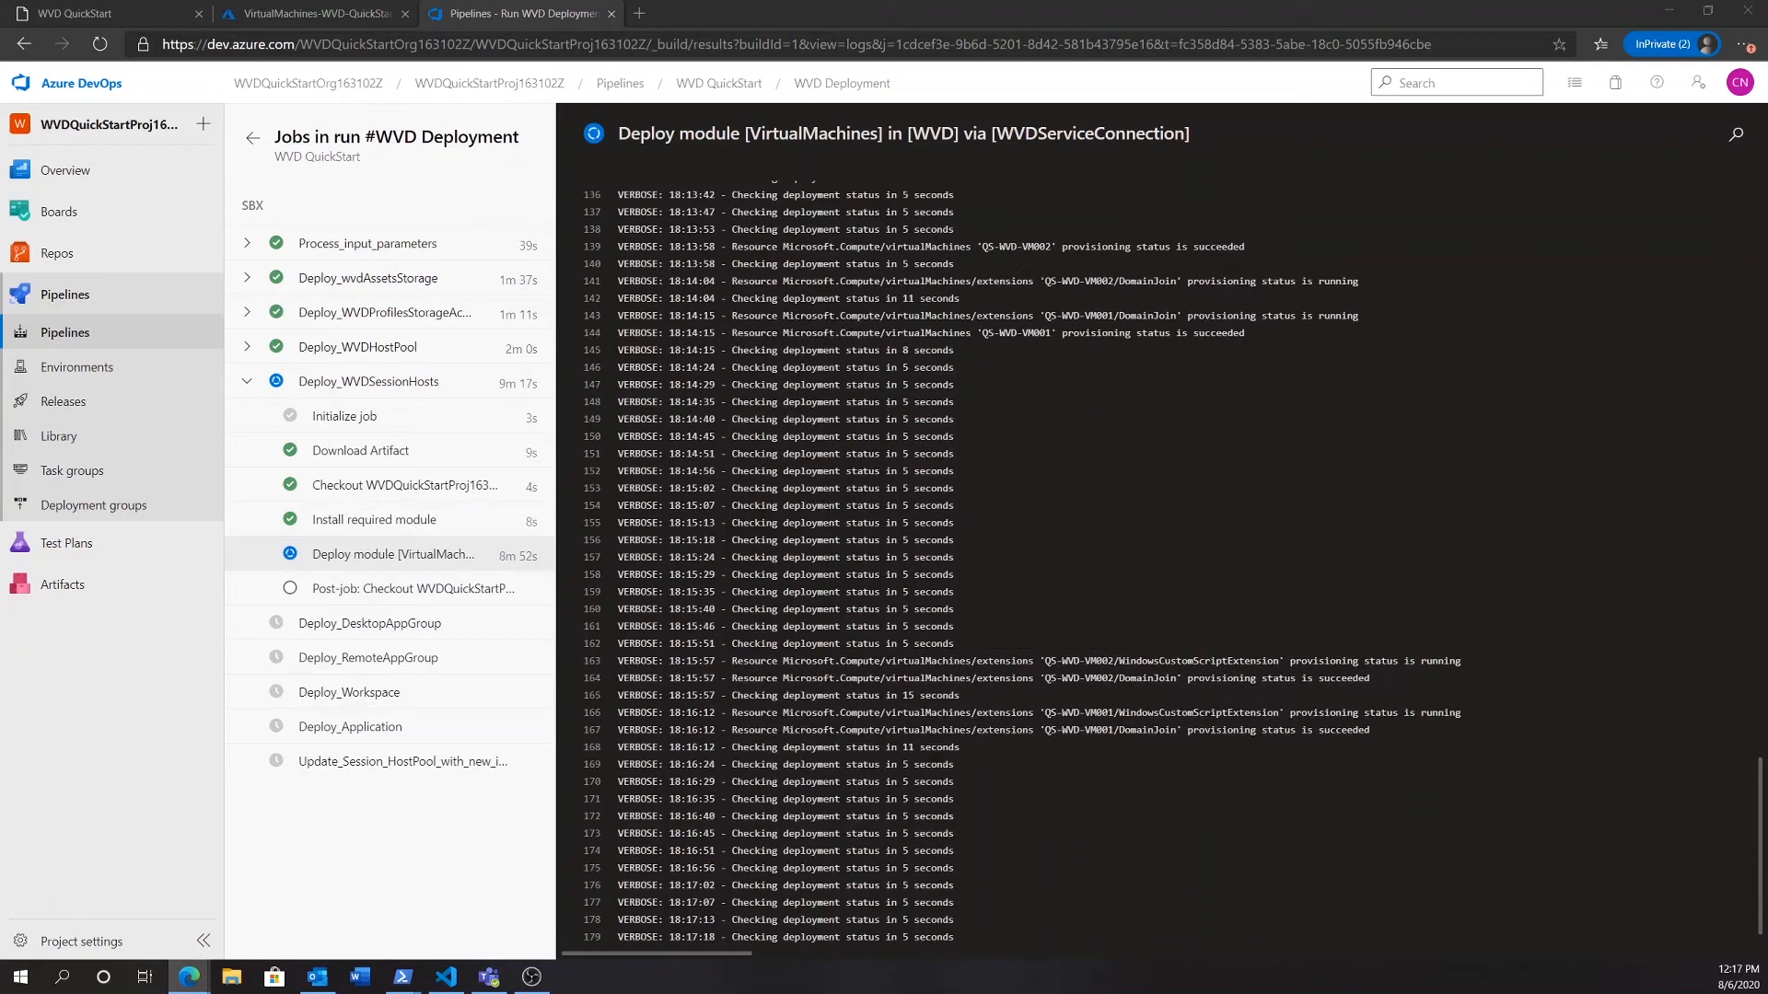
Step: Review the Deploy_Application job log and return to the run summary, then start a new browser tab
{"action": "left_click", "coordinate": [369, 381]}
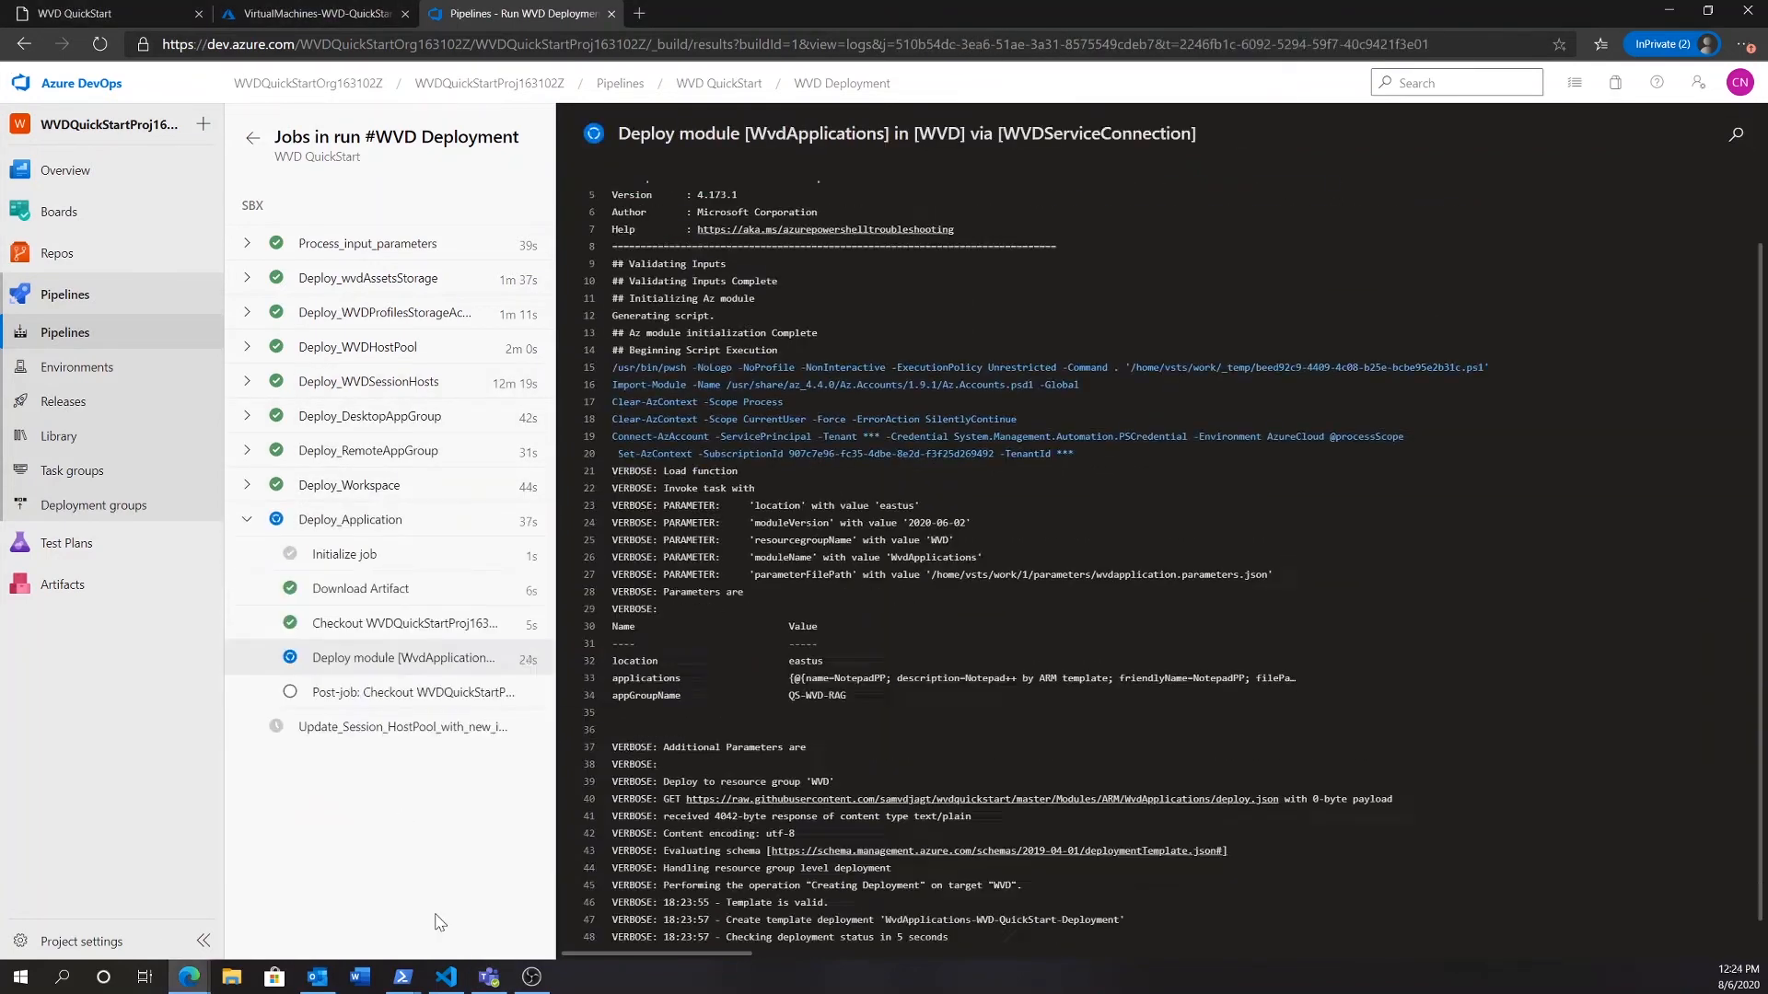
{"action": "left_click", "coordinate": [350, 519]}
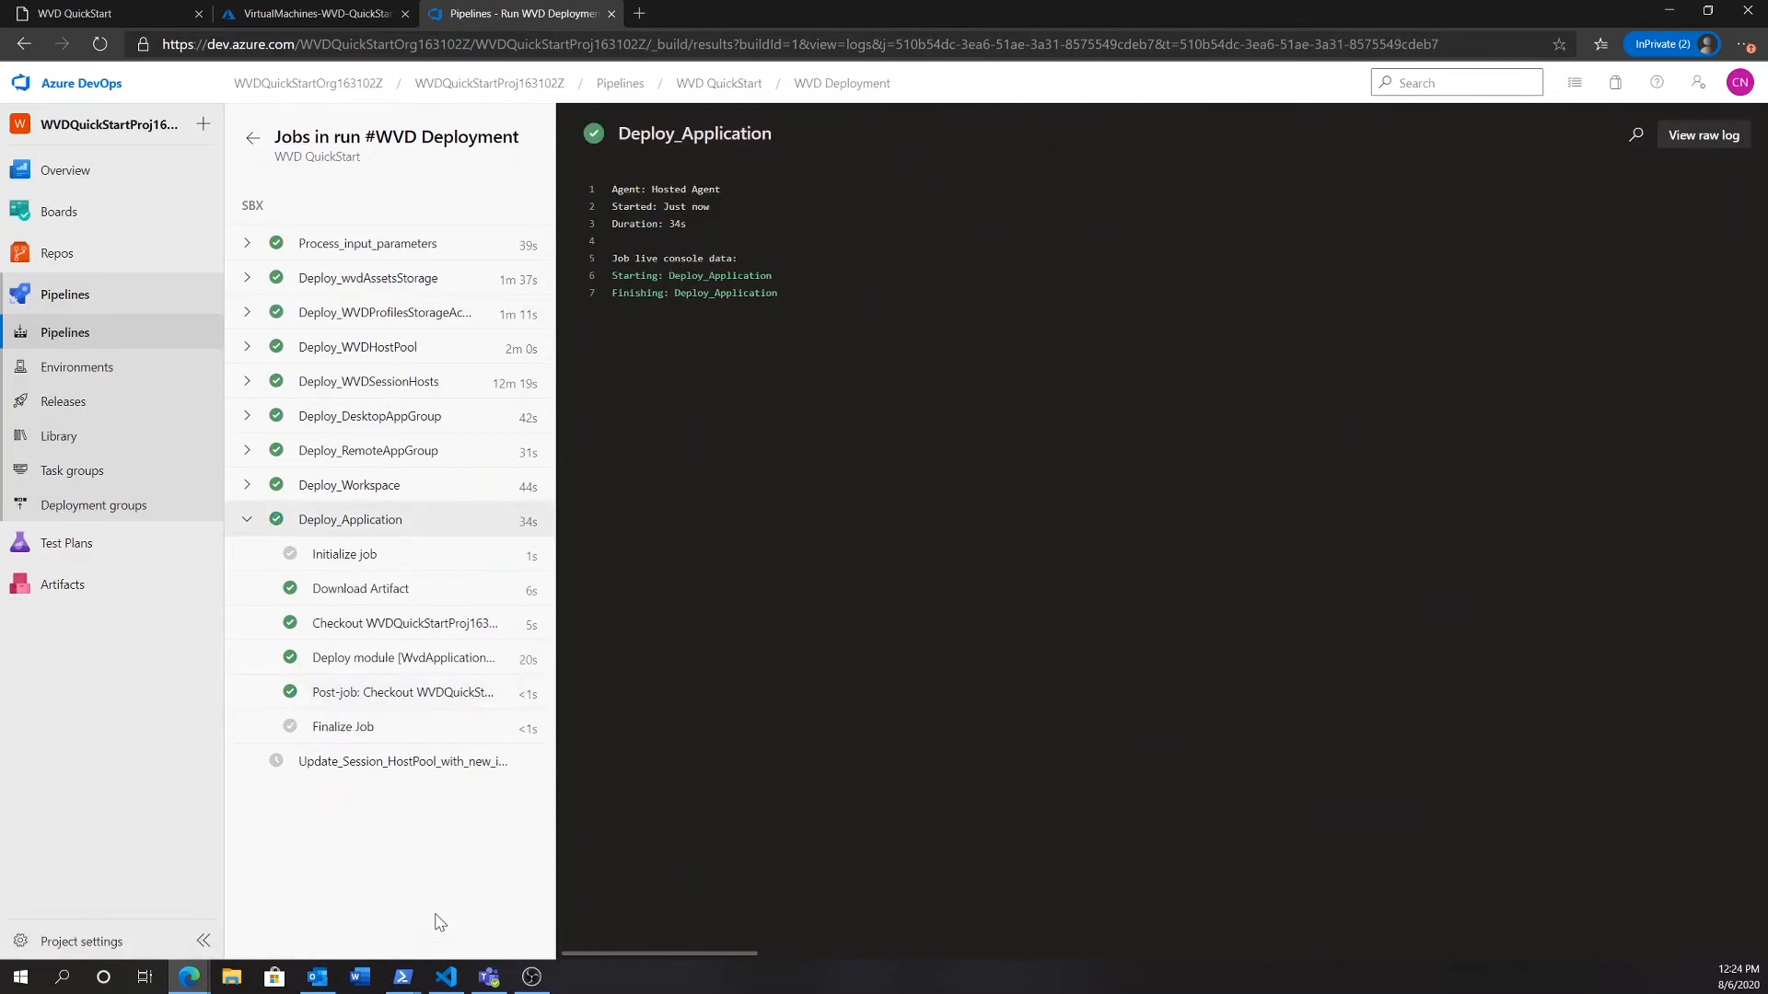
{"action": "mouse_move", "coordinate": [306, 82]}
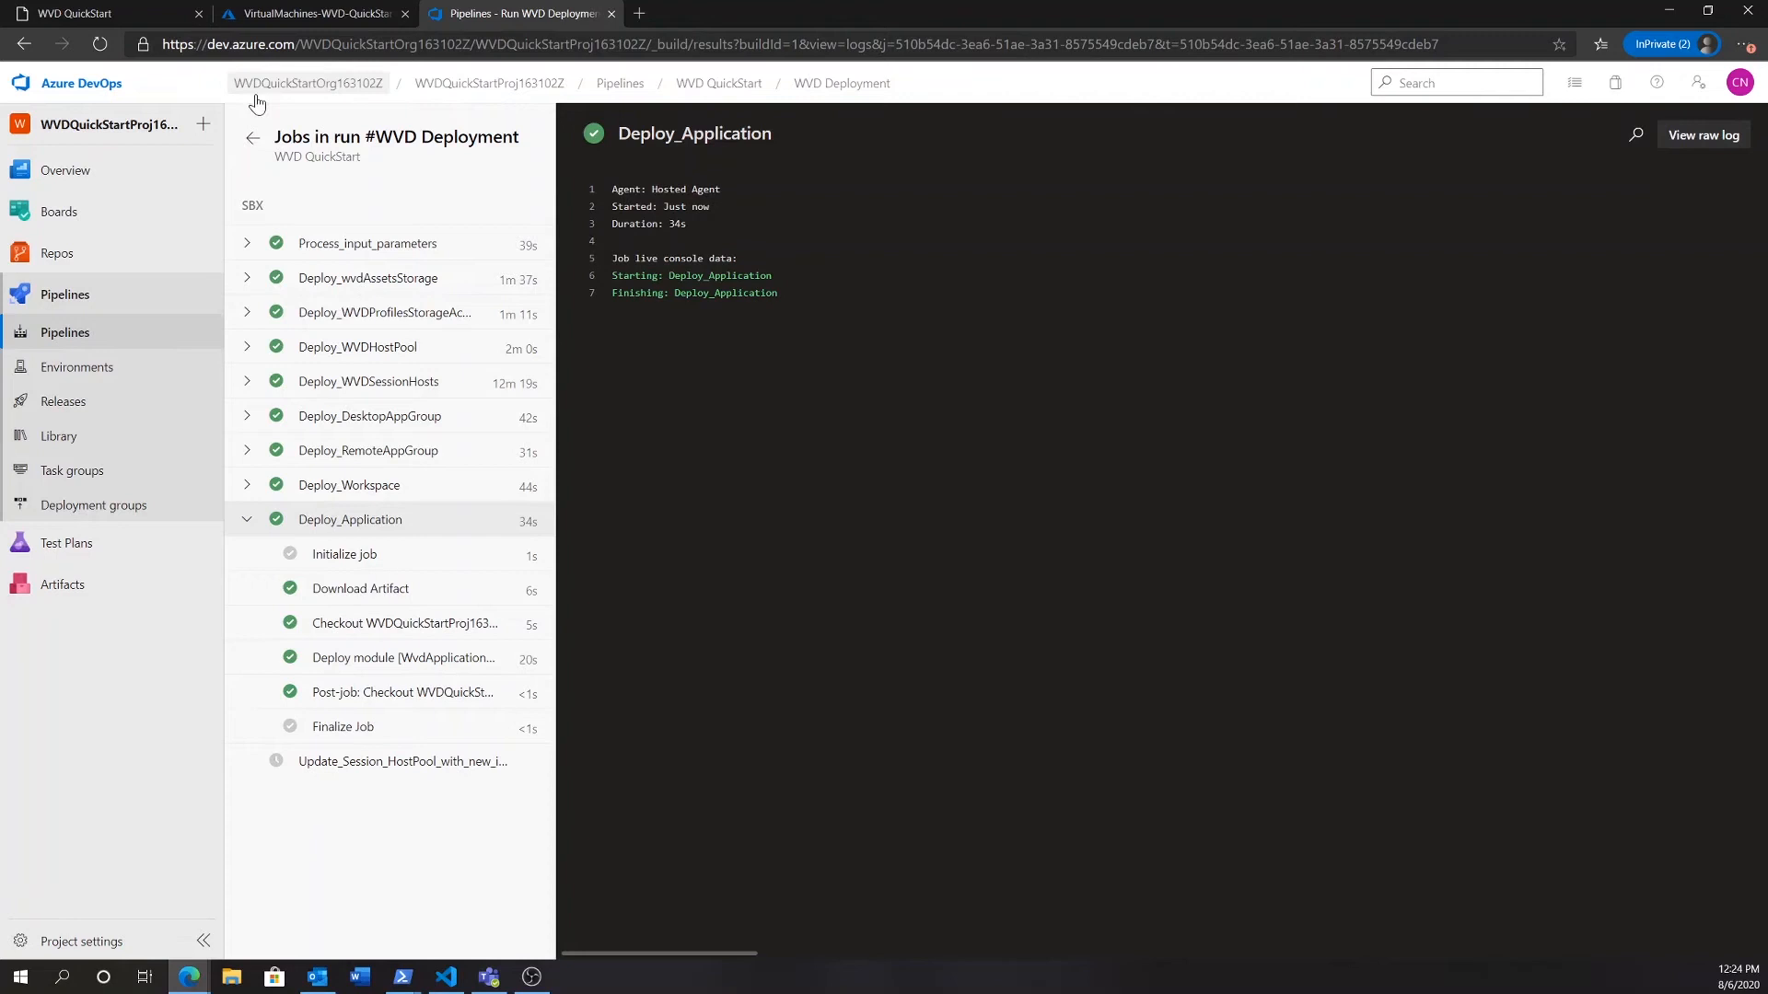
{"action": "left_click", "coordinate": [253, 138]}
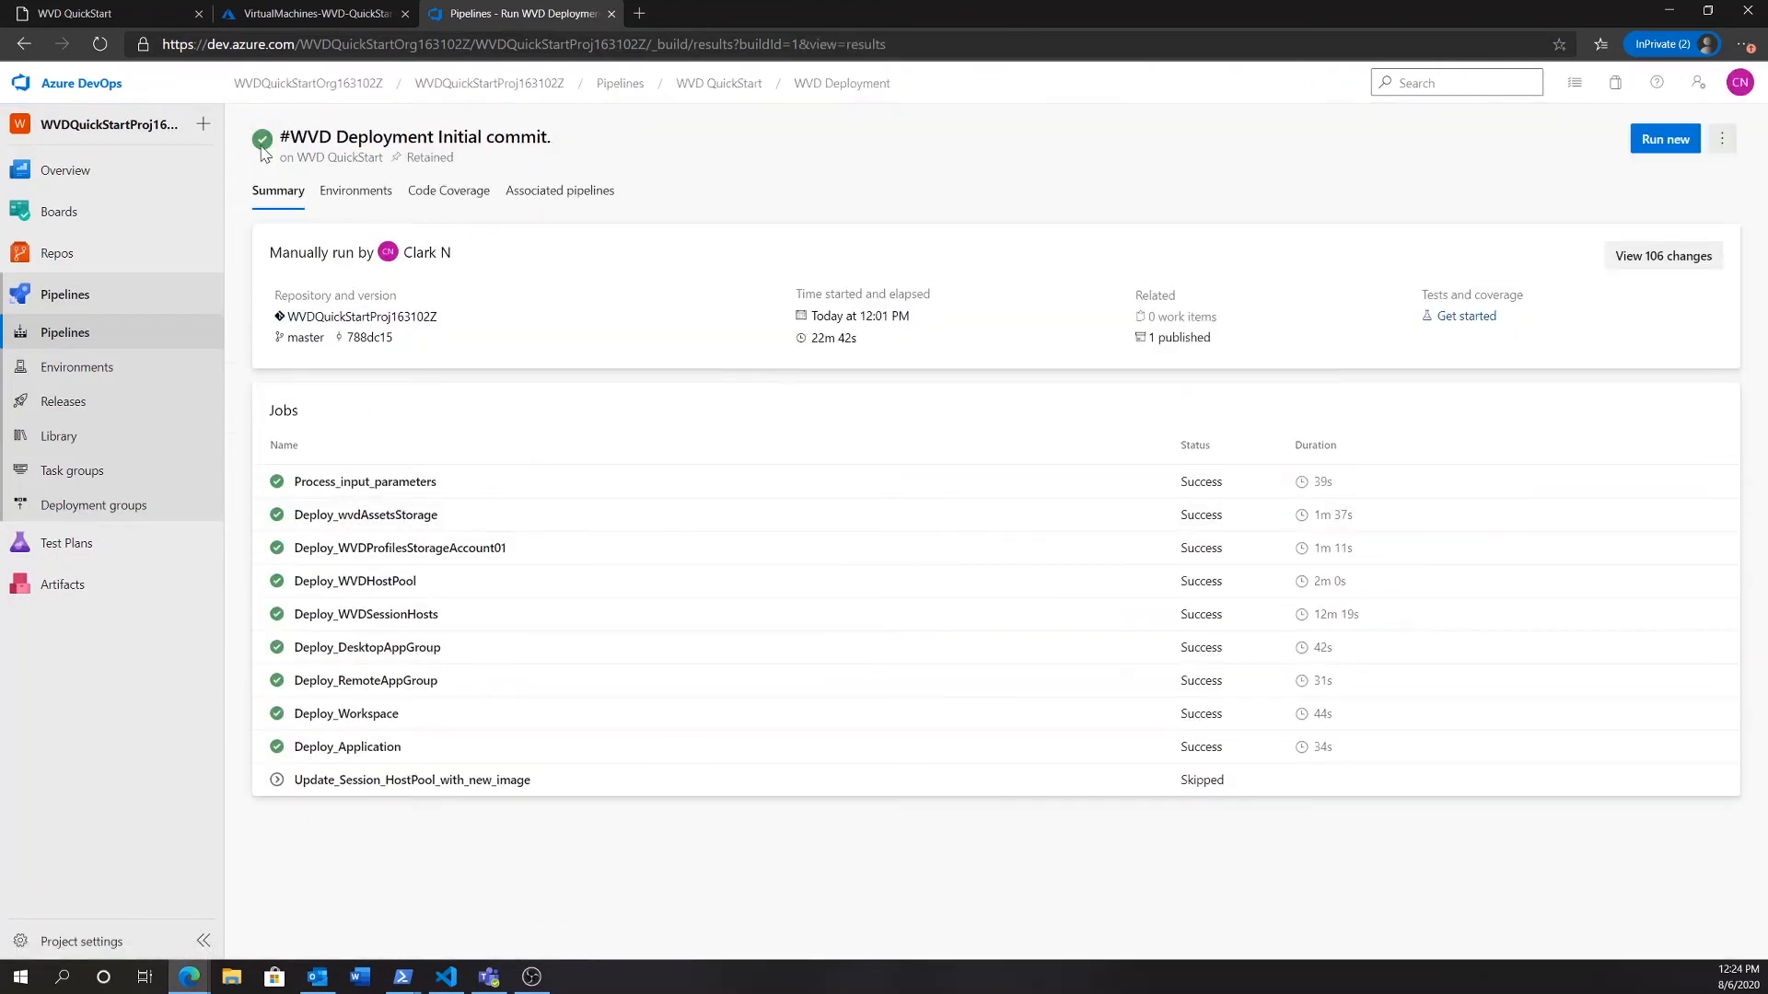
{"action": "mouse_move", "coordinate": [640, 13]}
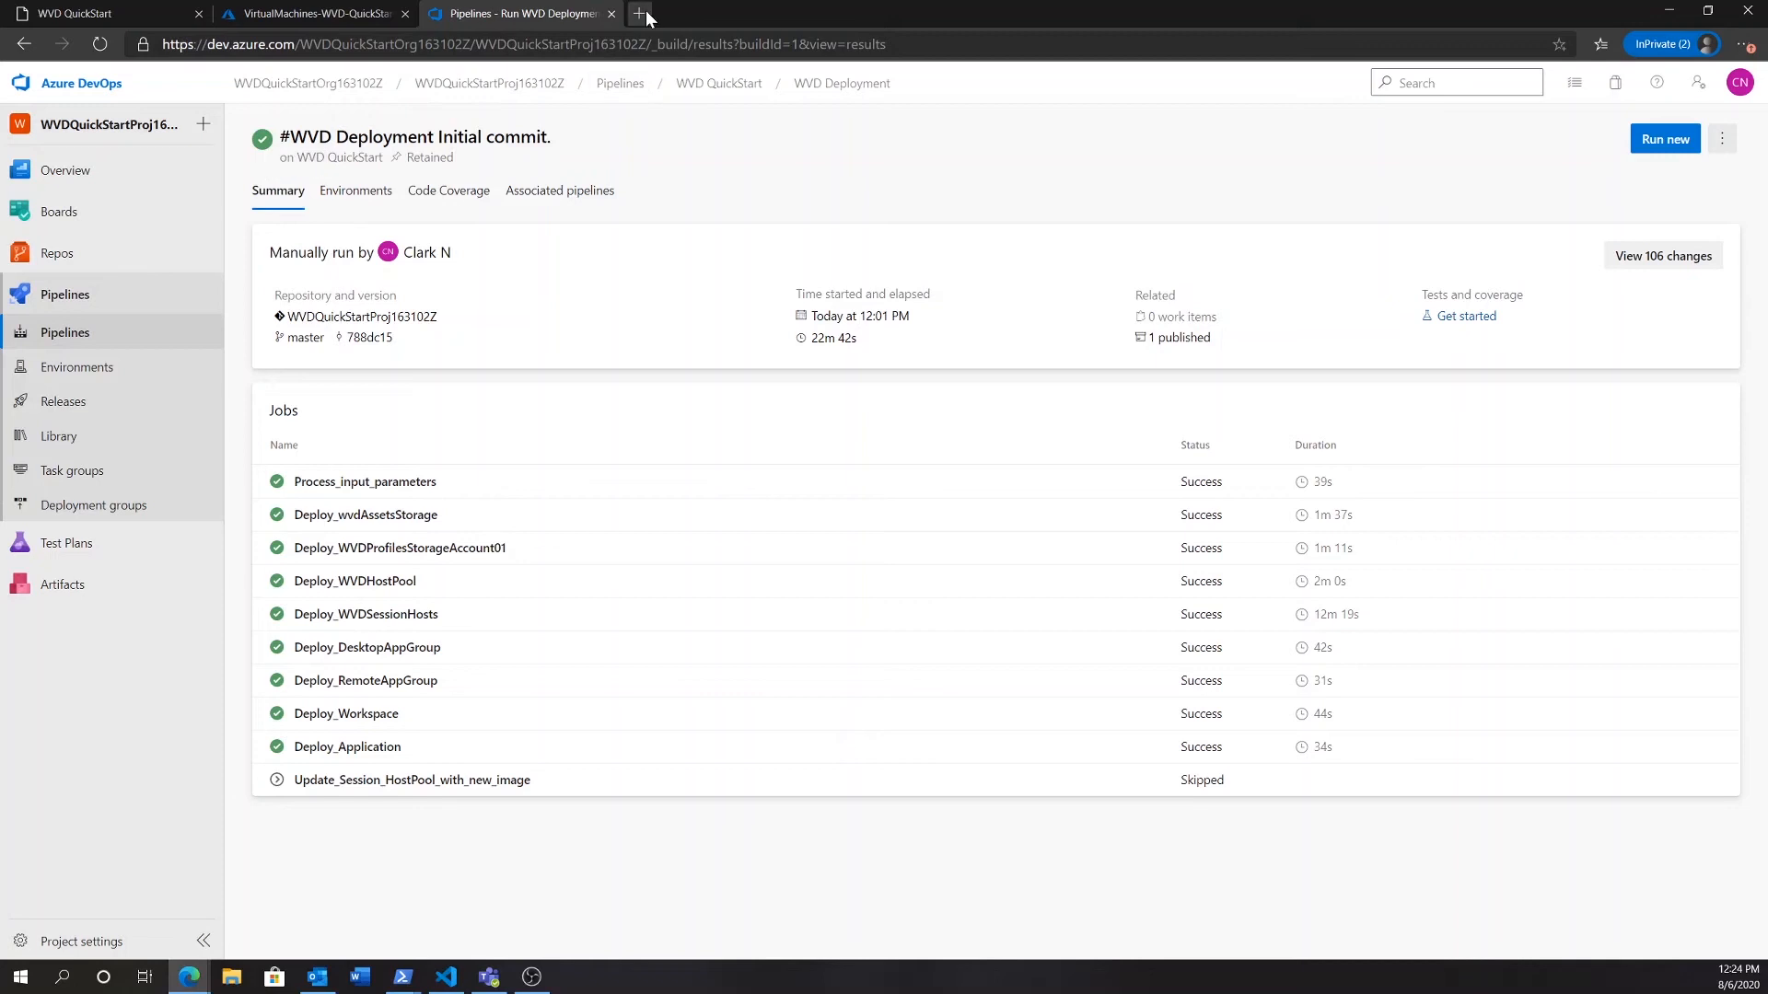
{"action": "left_click", "coordinate": [639, 13]}
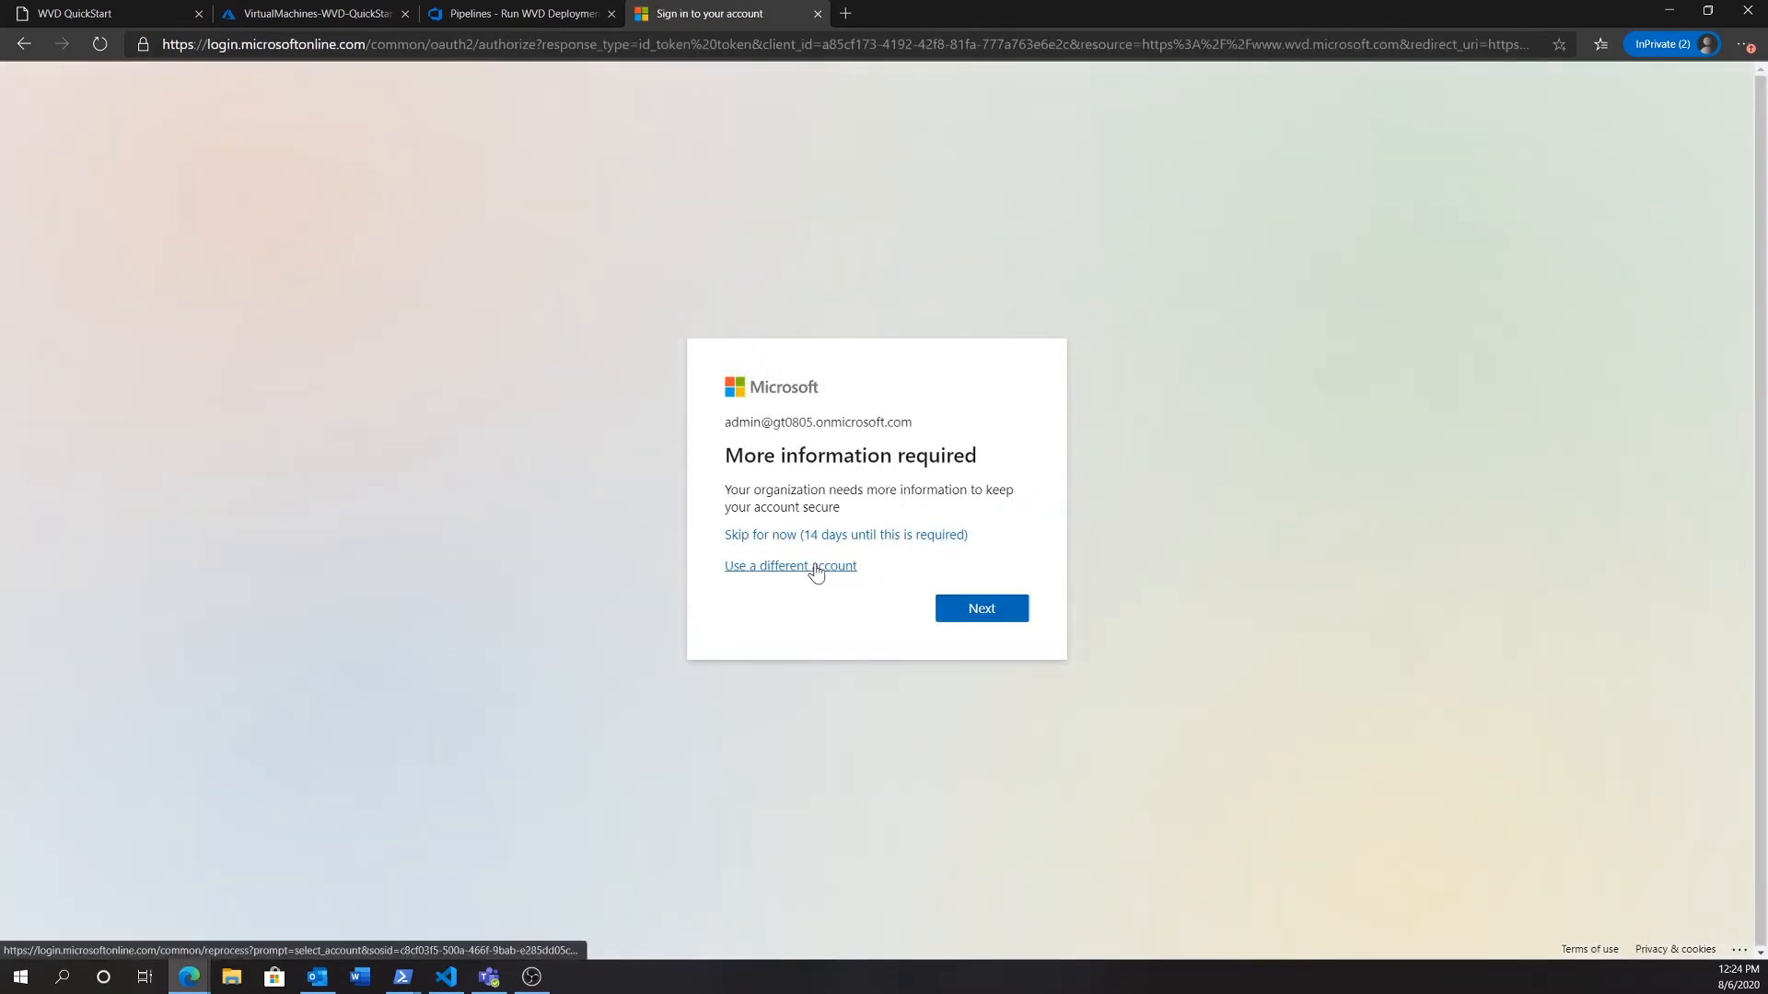
{"action": "left_click", "coordinate": [789, 566]}
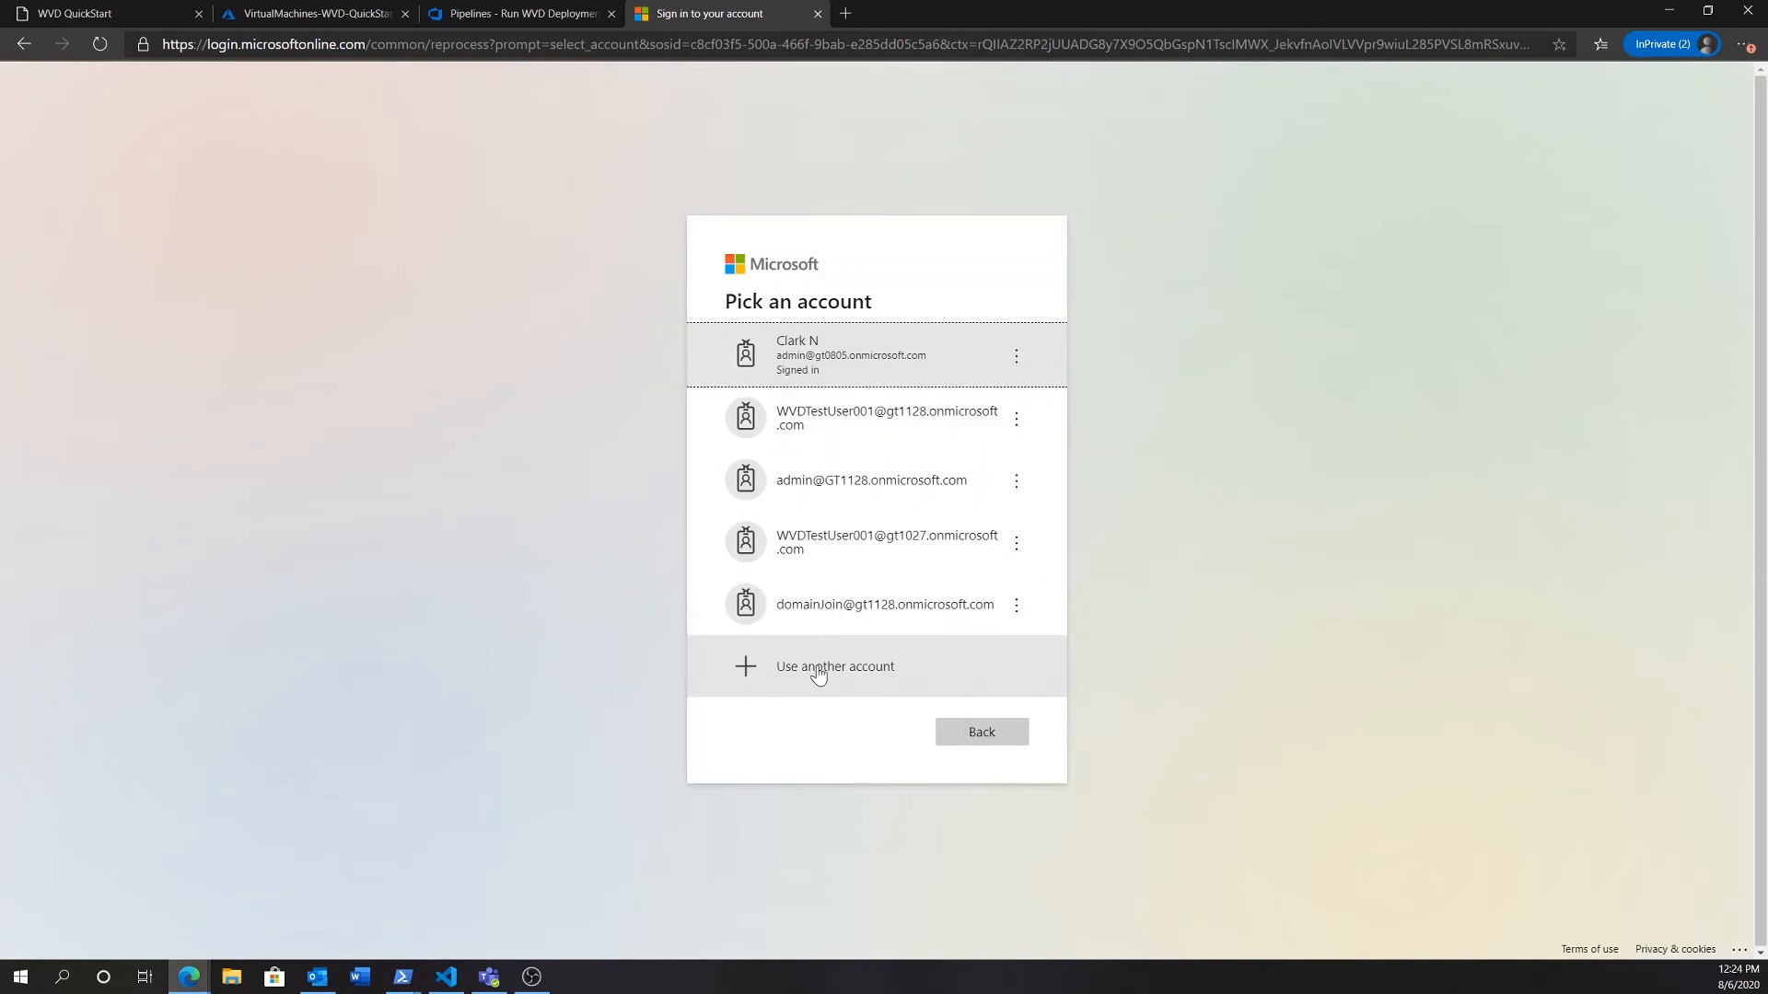
{"action": "left_click", "coordinate": [834, 666]}
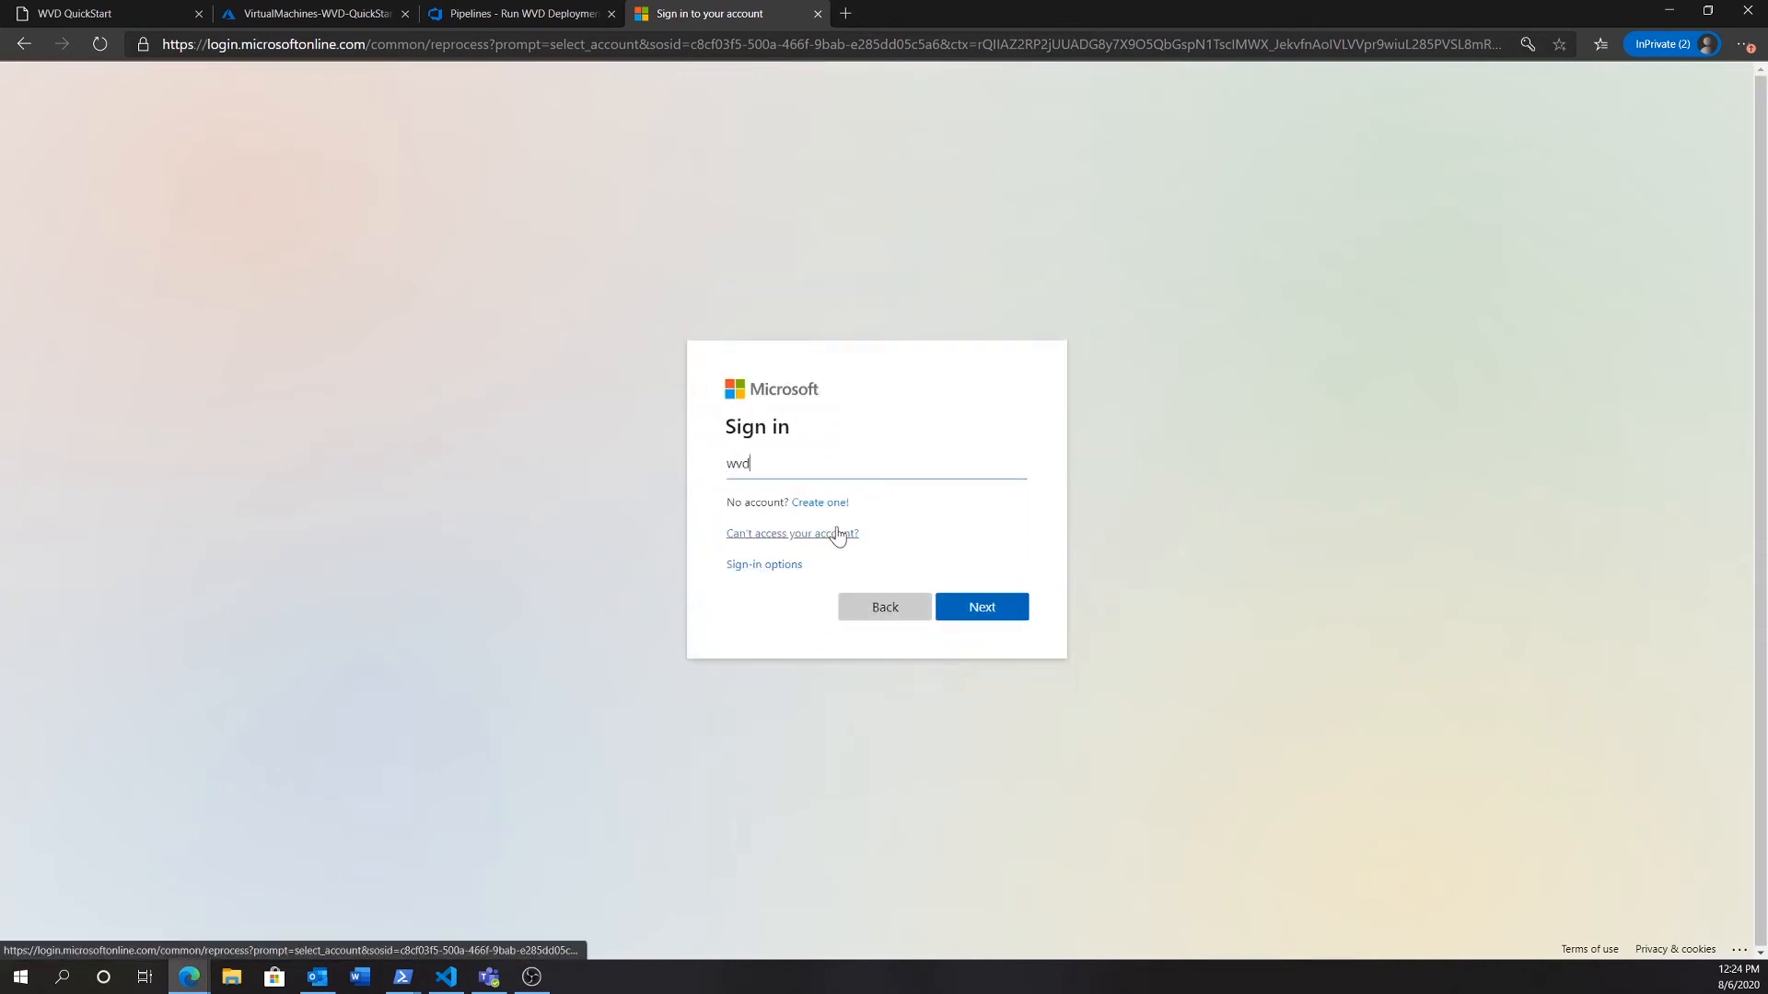
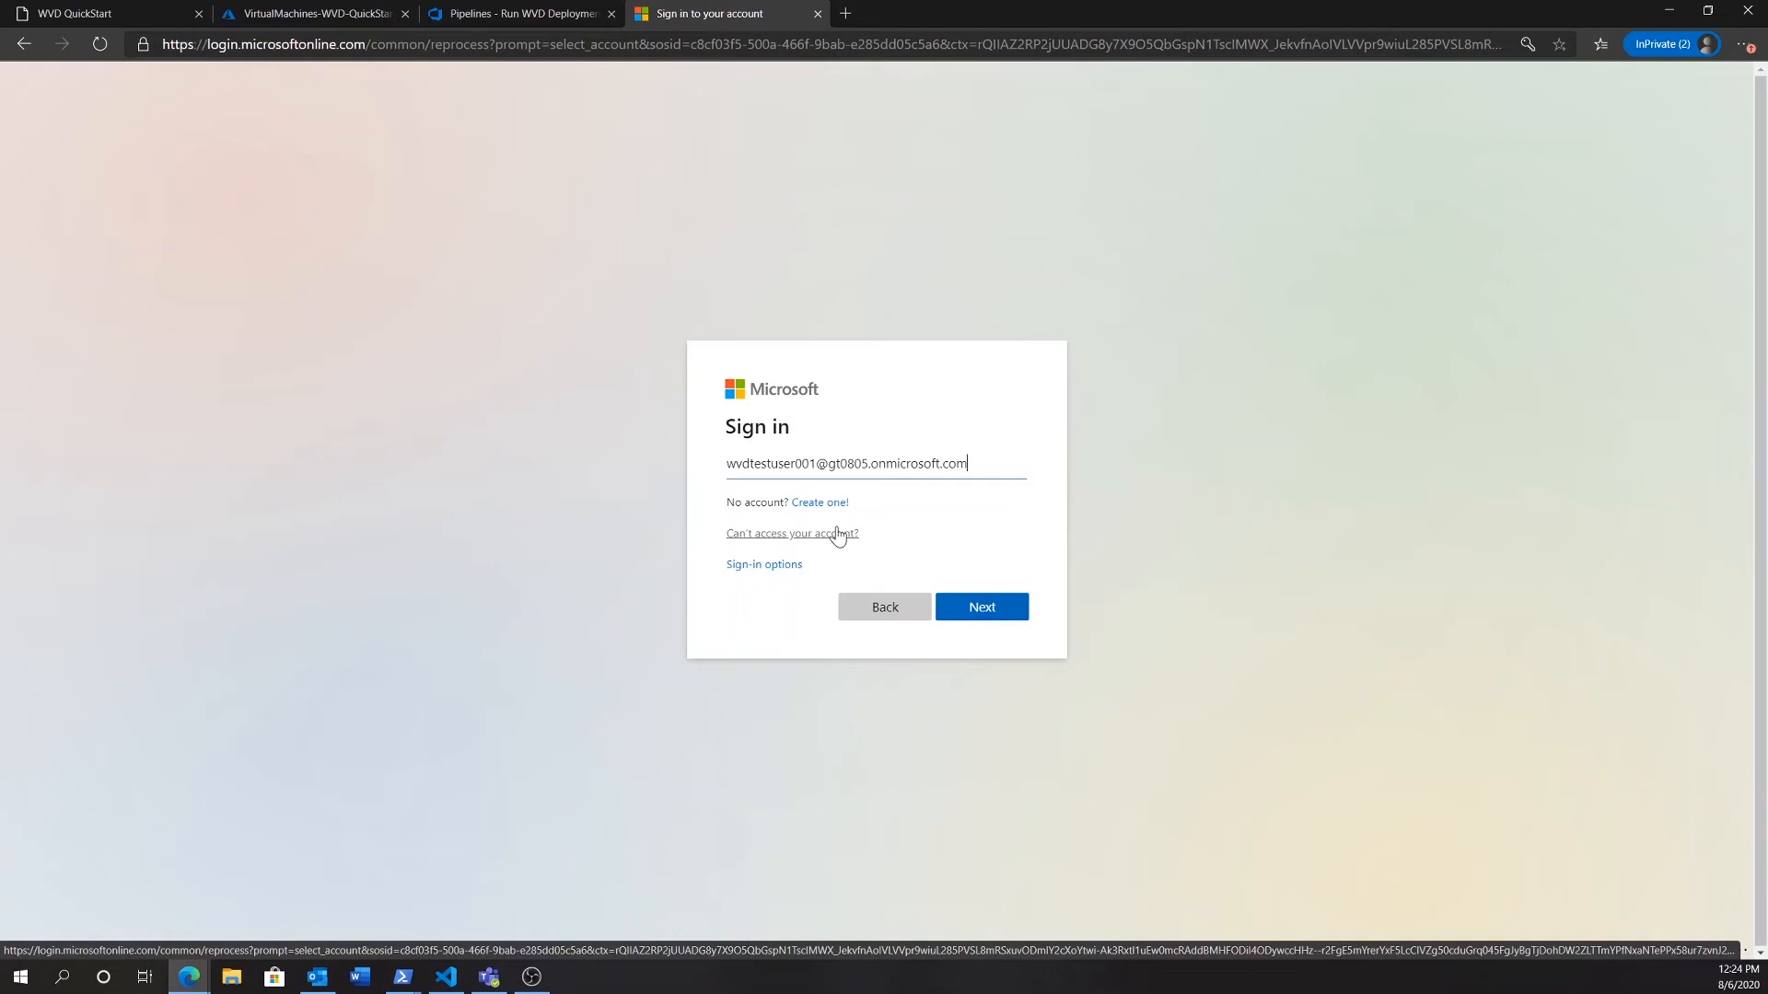
{"action": "left_click", "coordinate": [979, 606]}
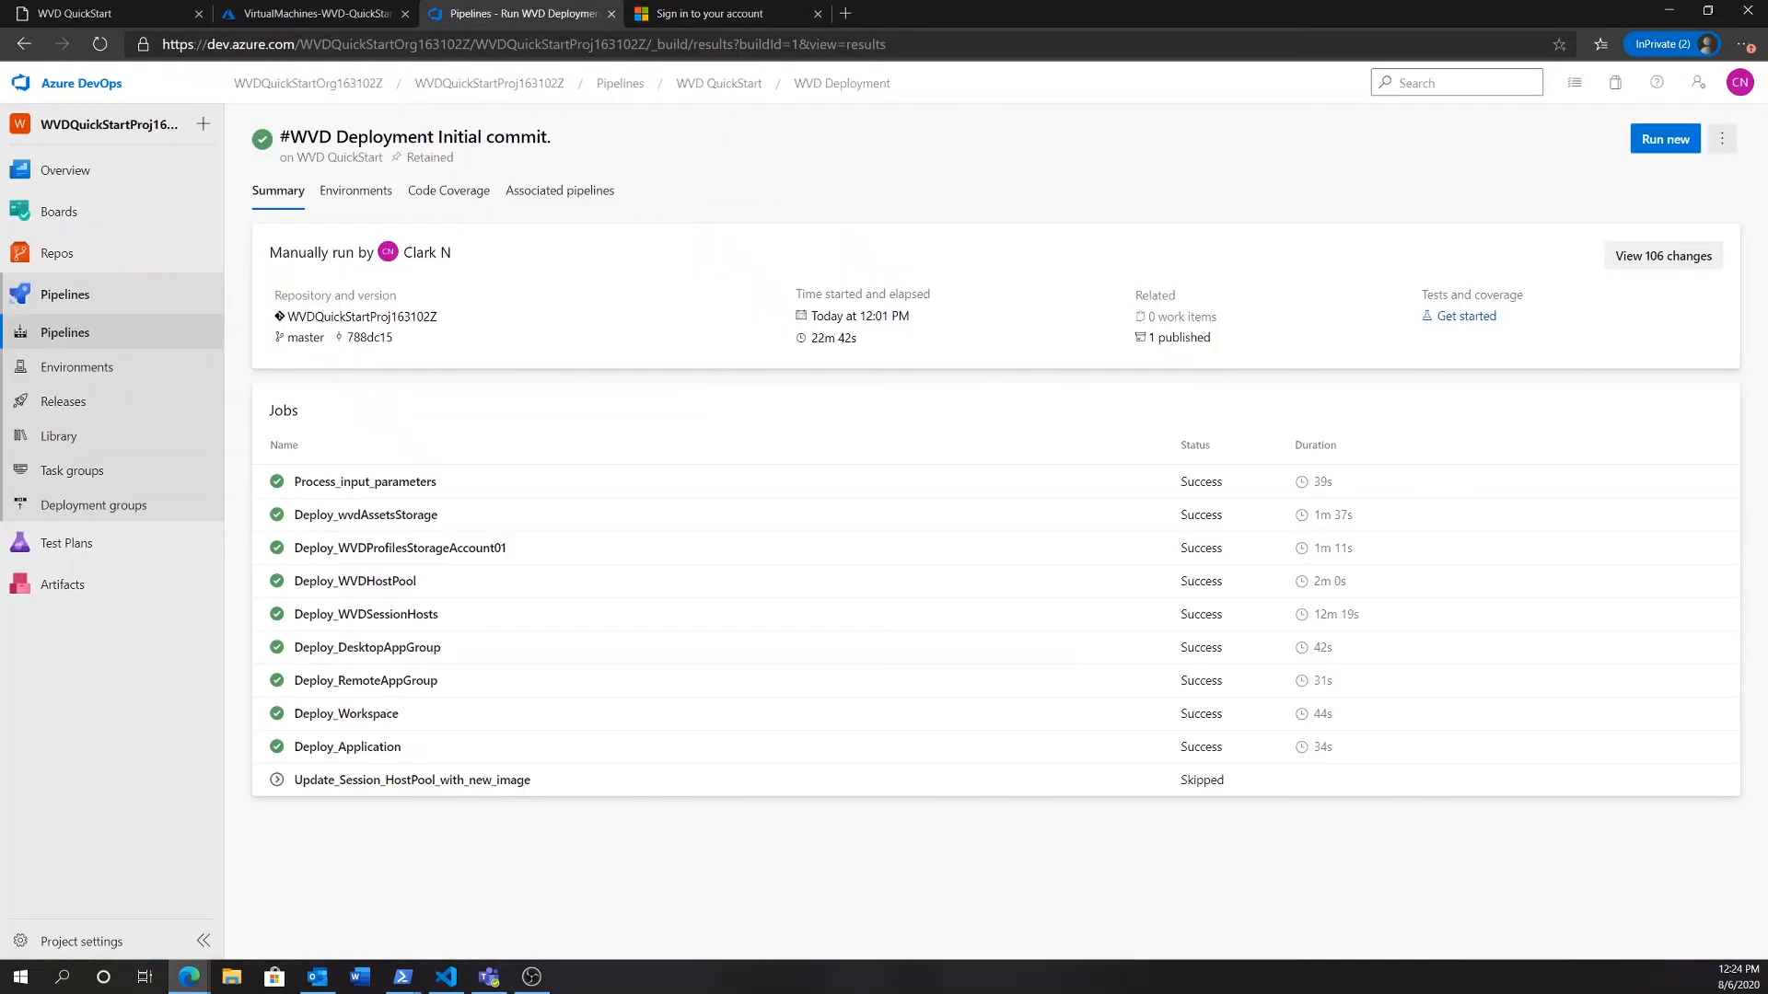
Step: From the completed deployment, open the WVD resource group listing its 27 resources and DevOps org
{"action": "left_click", "coordinate": [314, 13]}
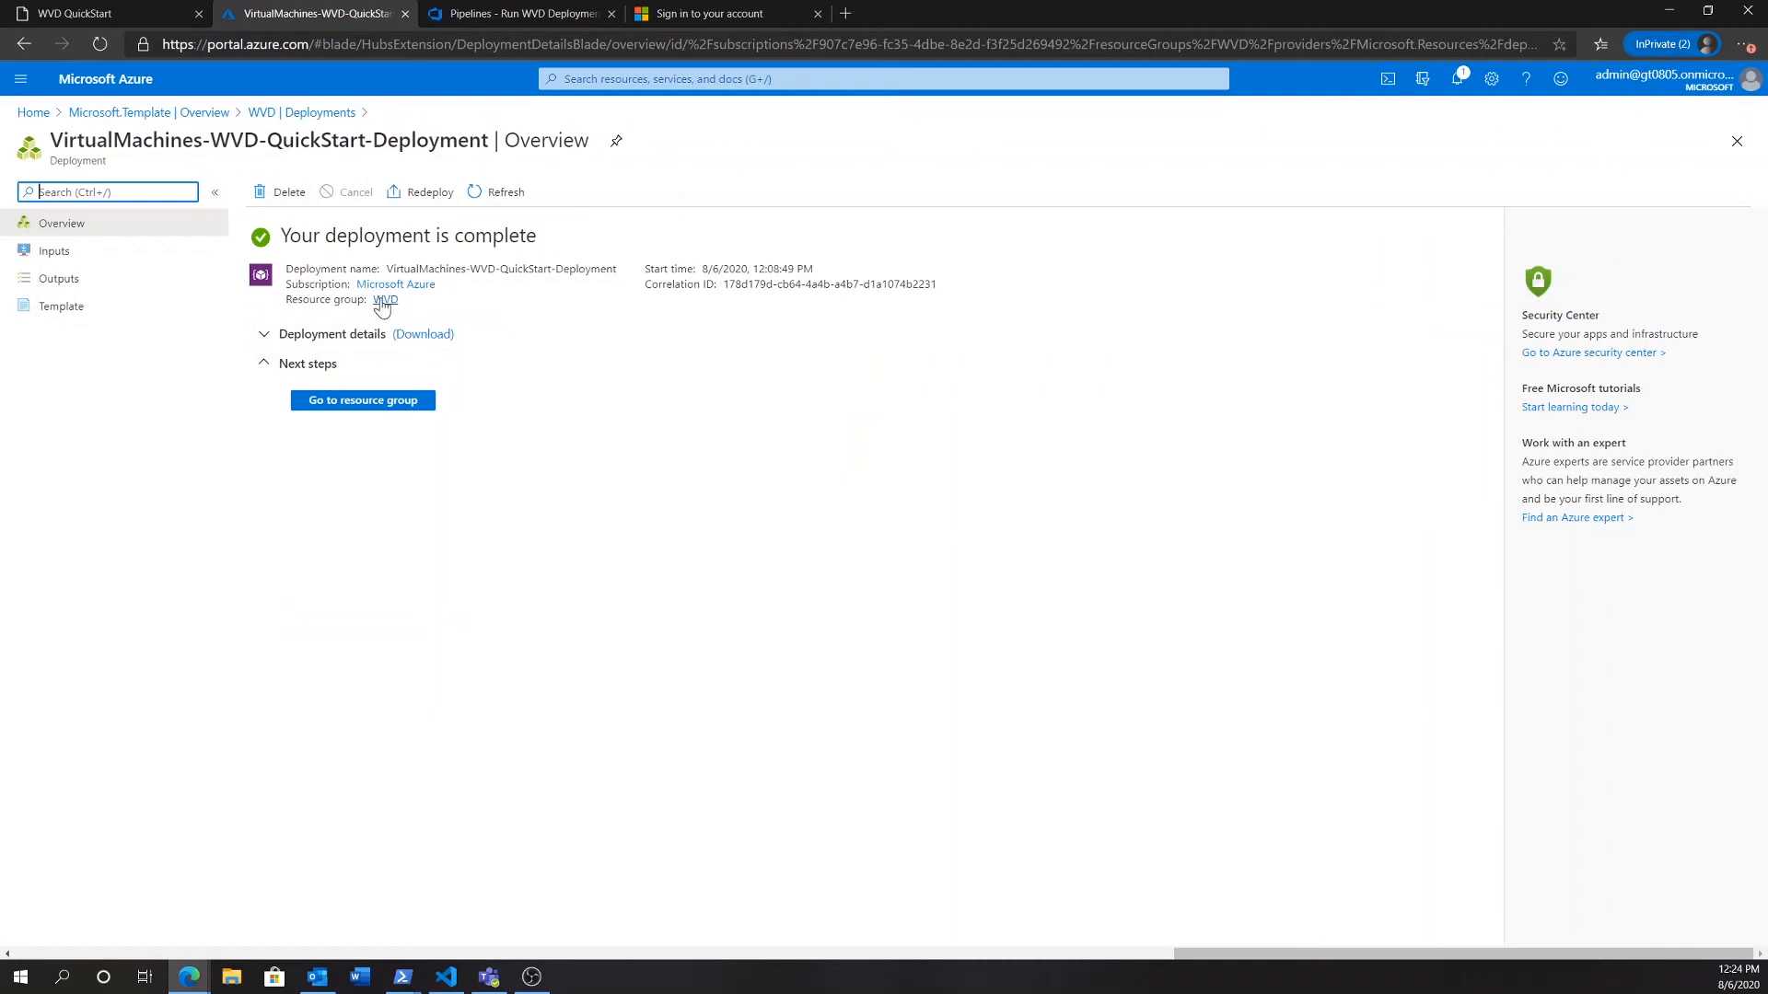
{"action": "left_click", "coordinate": [362, 400]}
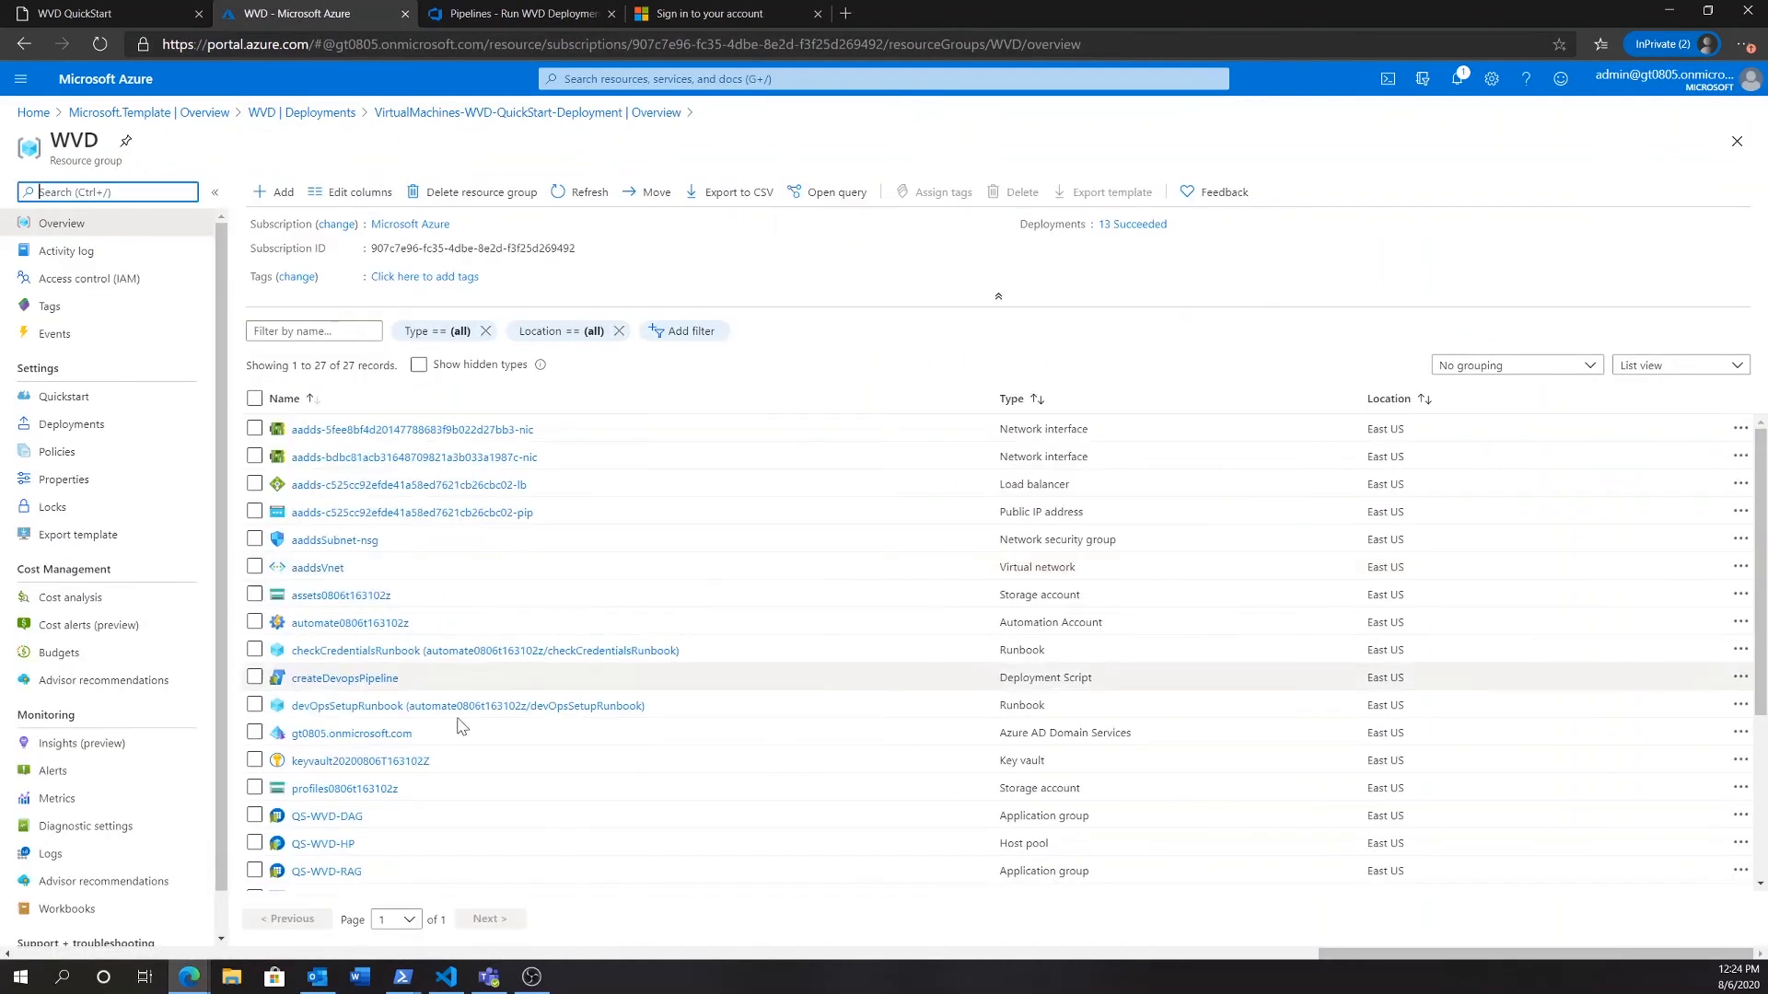
{"action": "mouse_move", "coordinate": [436, 722]}
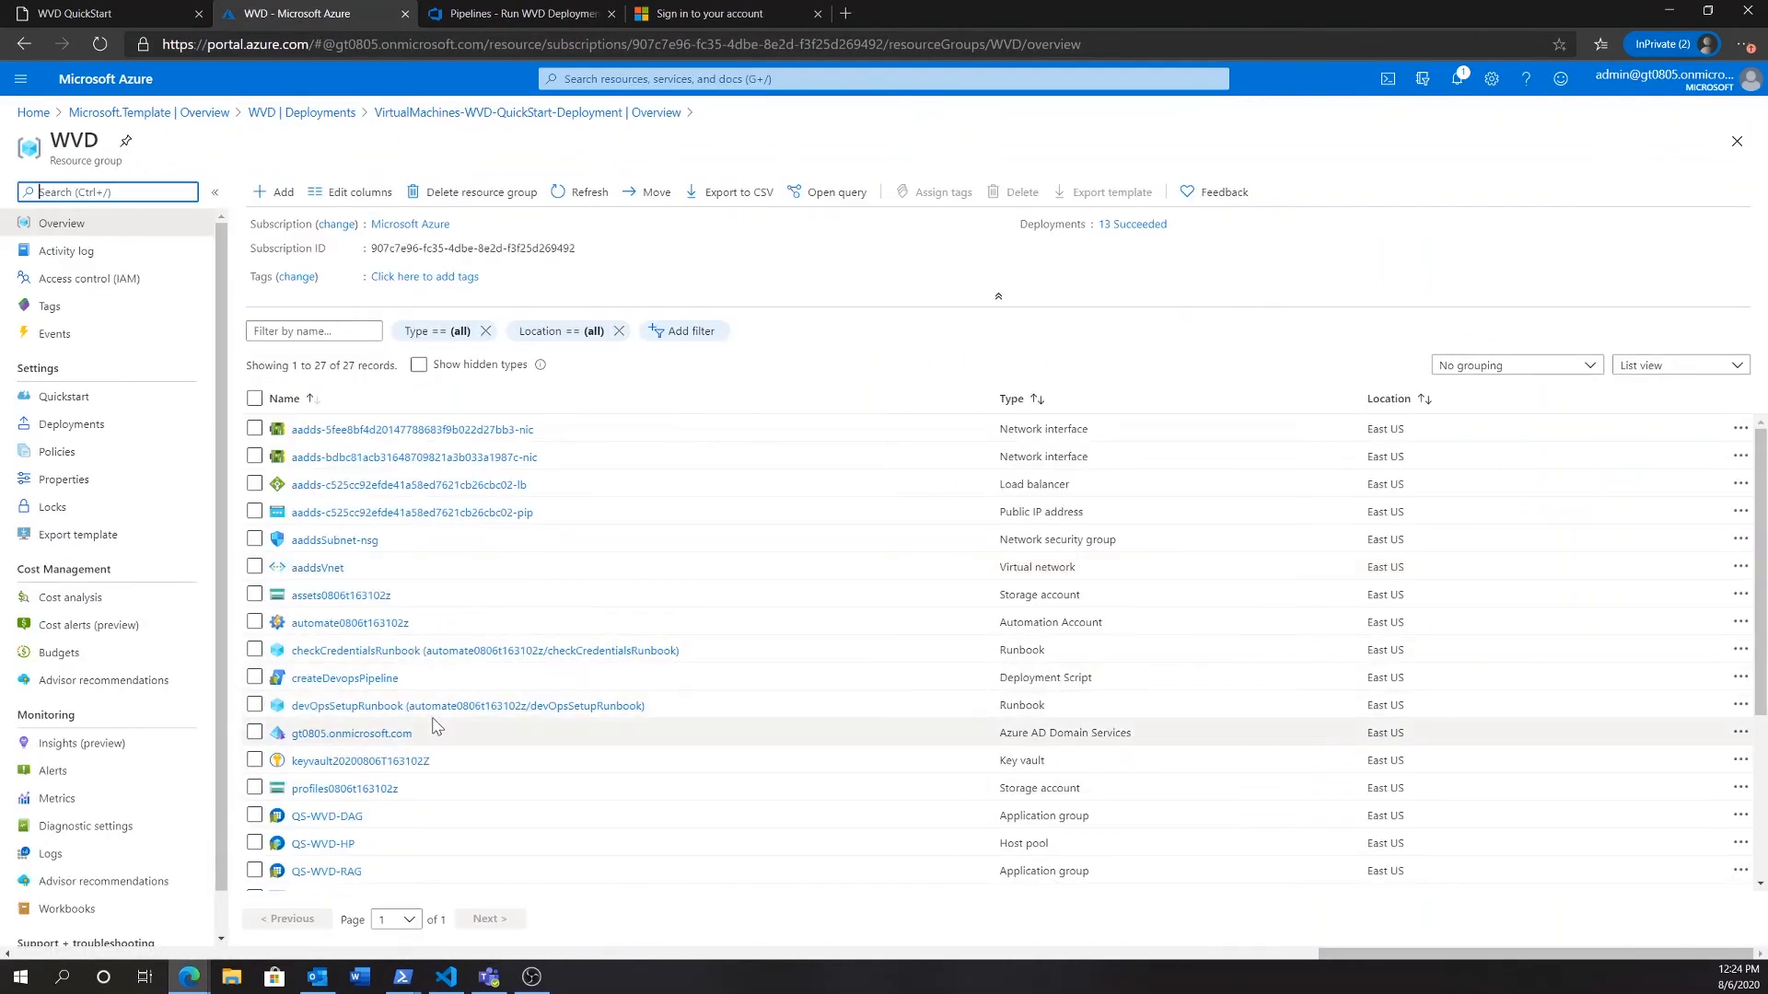
{"action": "scroll", "scroll_direction": "down", "scroll_amount": 3}
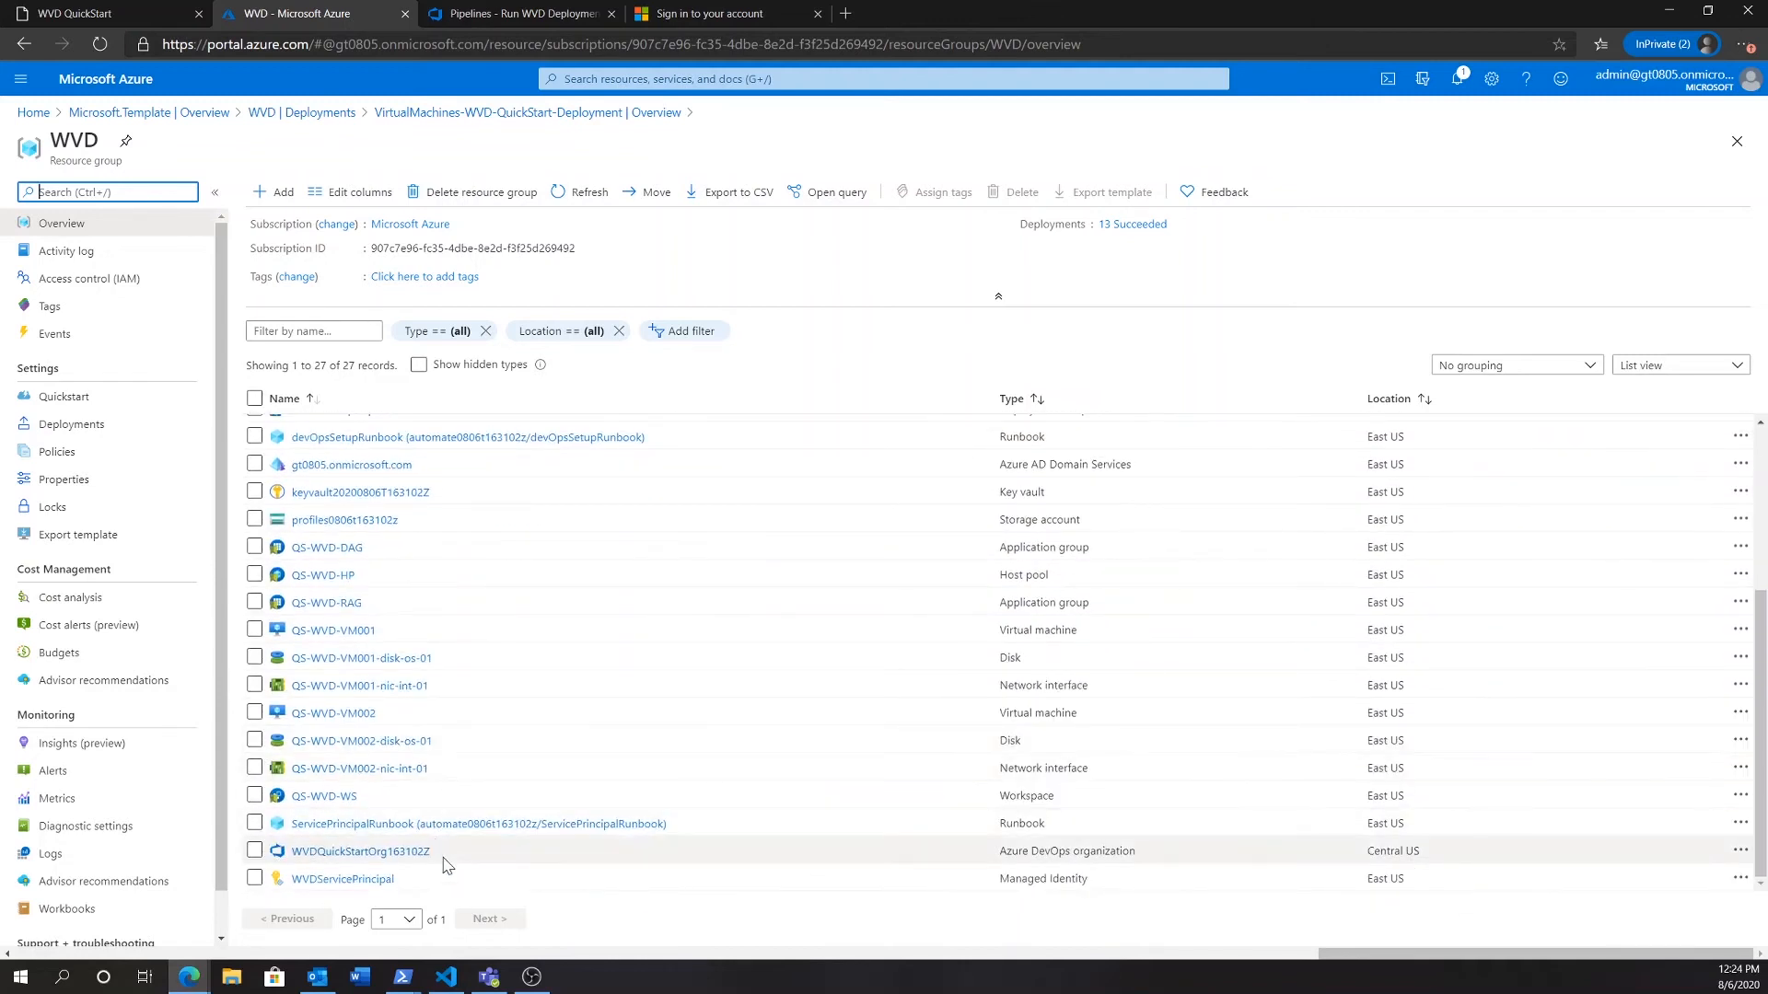
{"action": "double_click", "coordinate": [394, 851]}
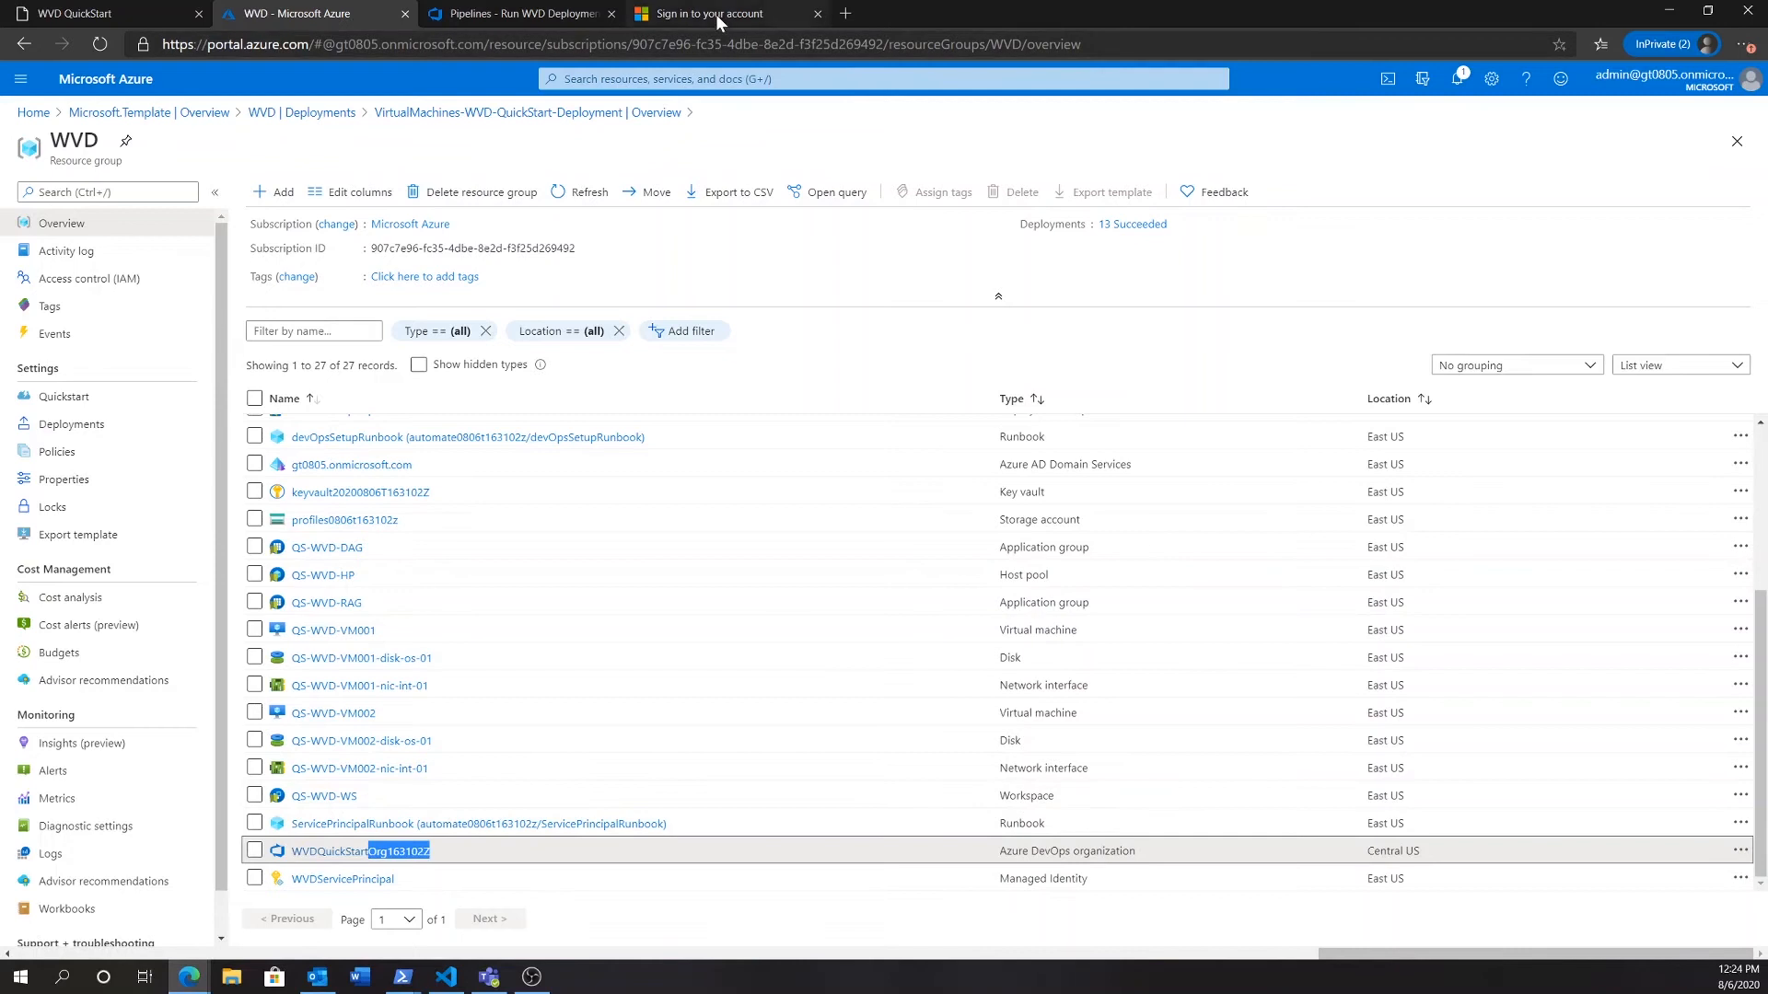
Step: Check the test user's password and sign in to the Remote Desktop web client
{"action": "left_click", "coordinate": [705, 13]}
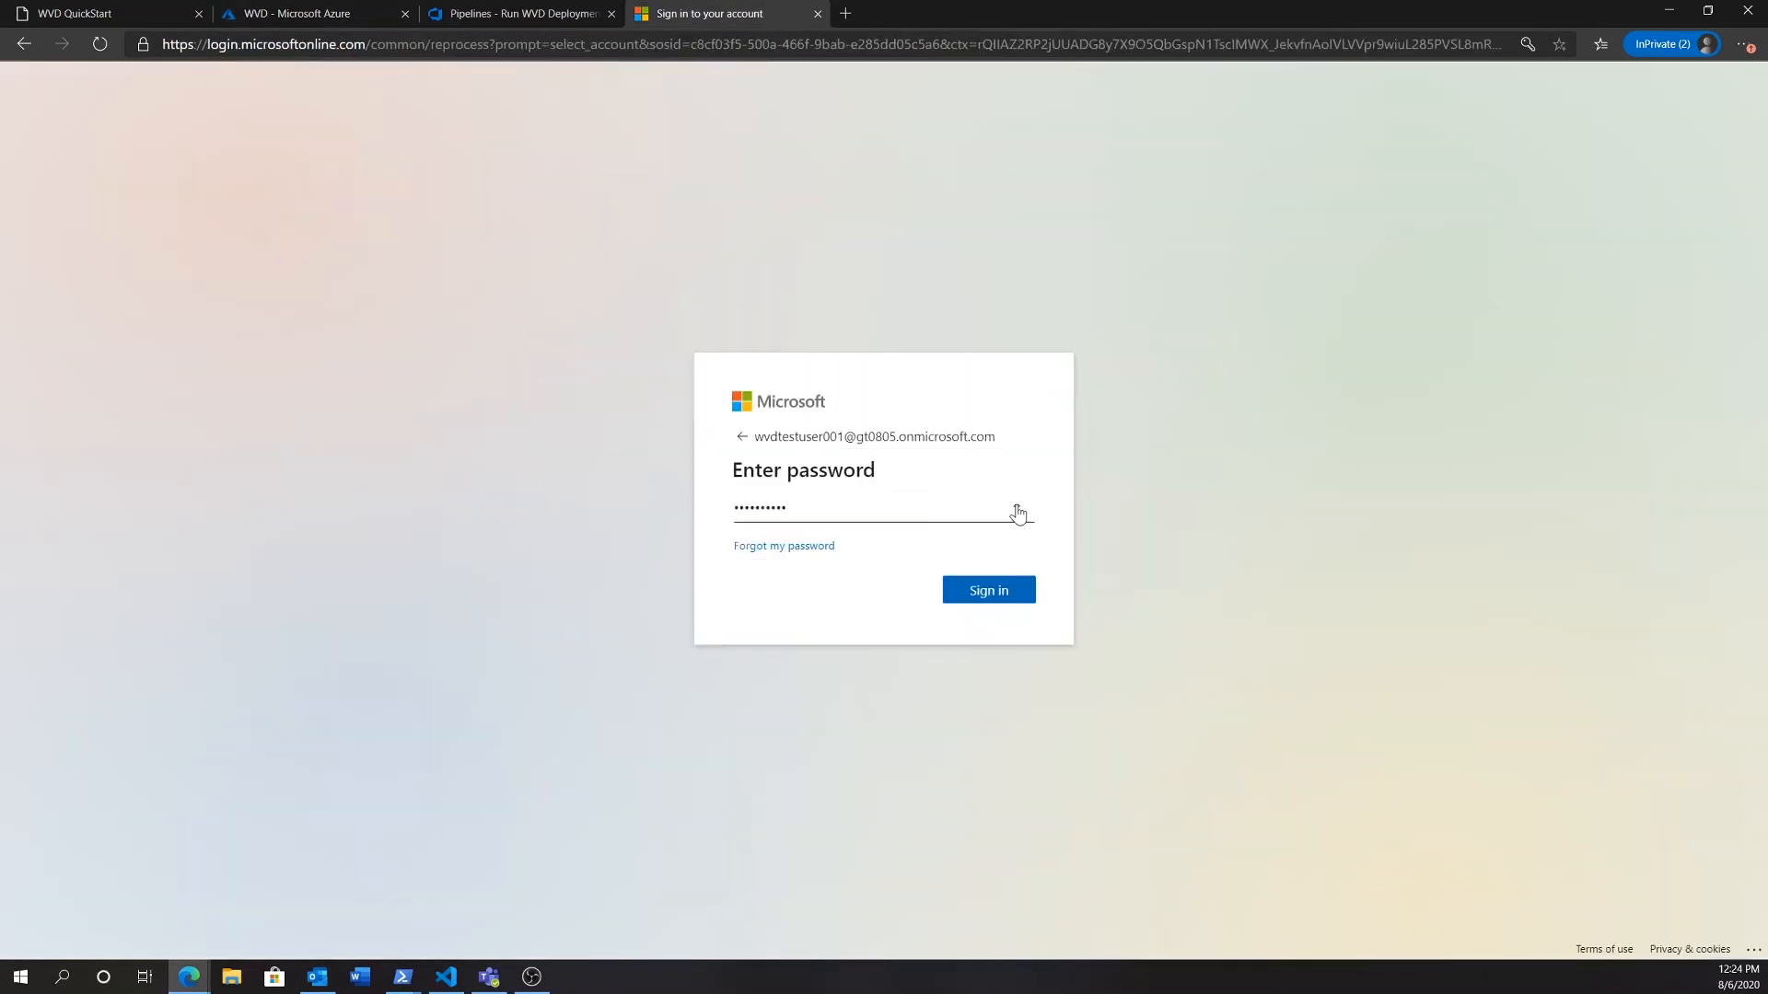
{"action": "left_click", "coordinate": [1017, 507]}
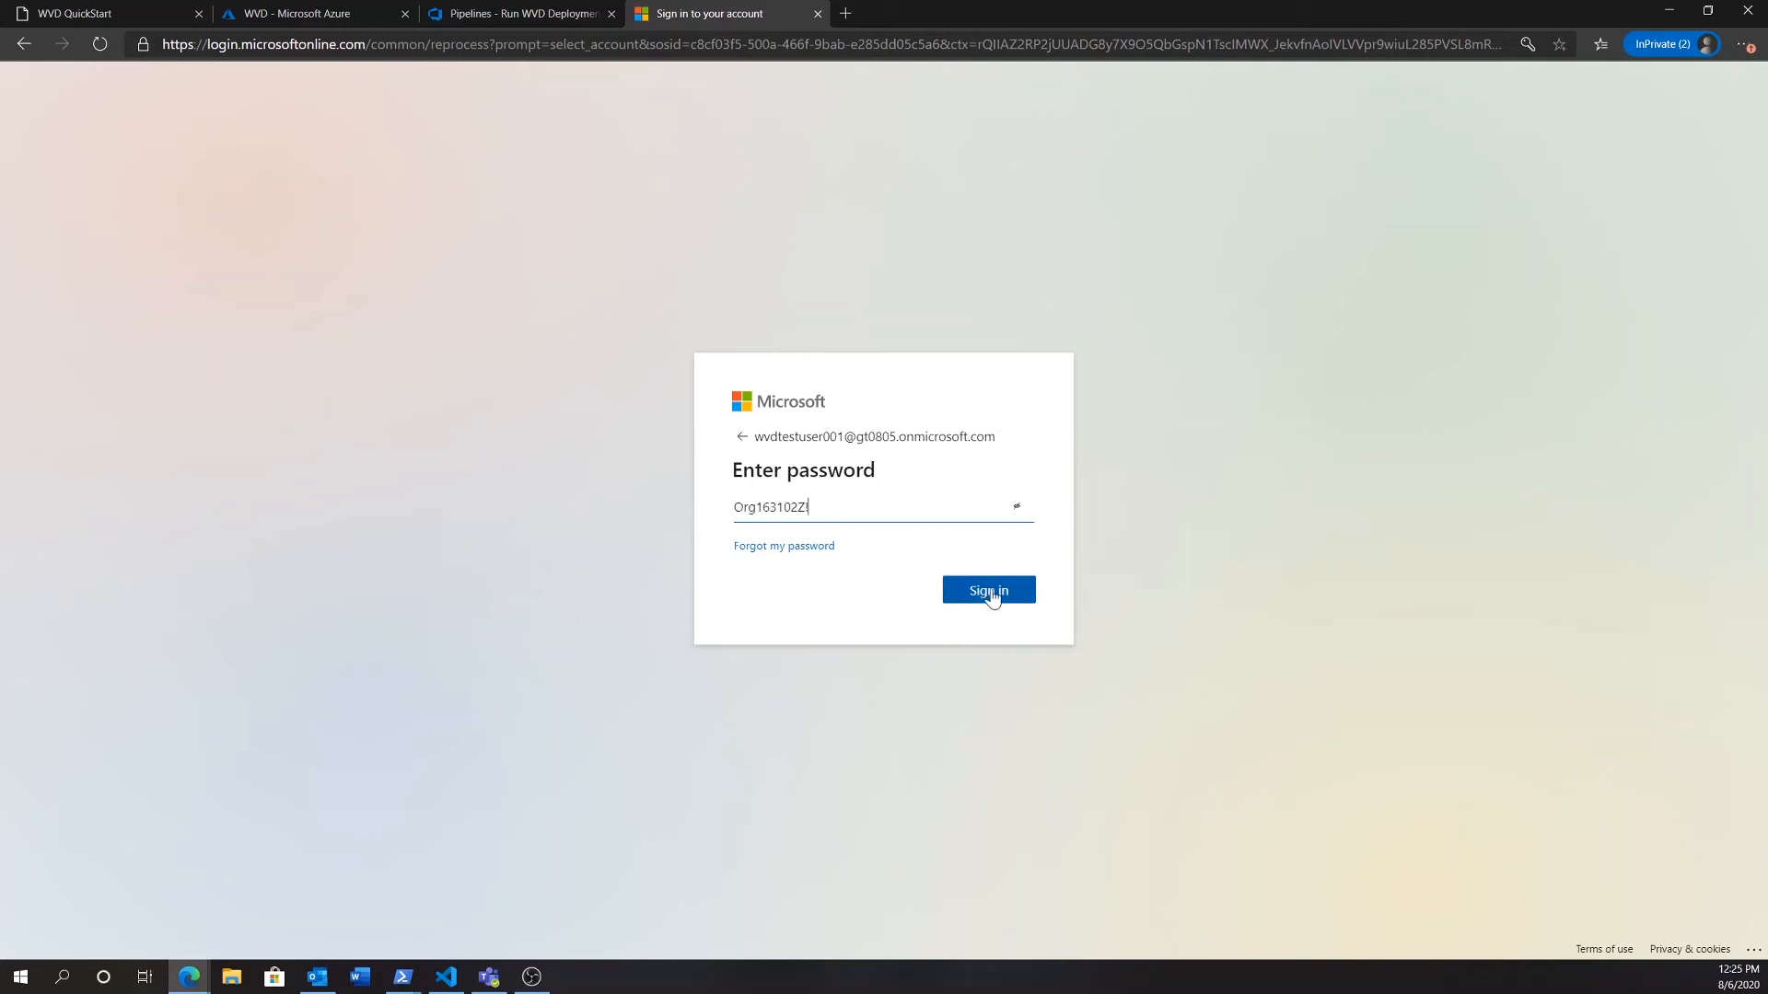
{"action": "left_click", "coordinate": [987, 589]}
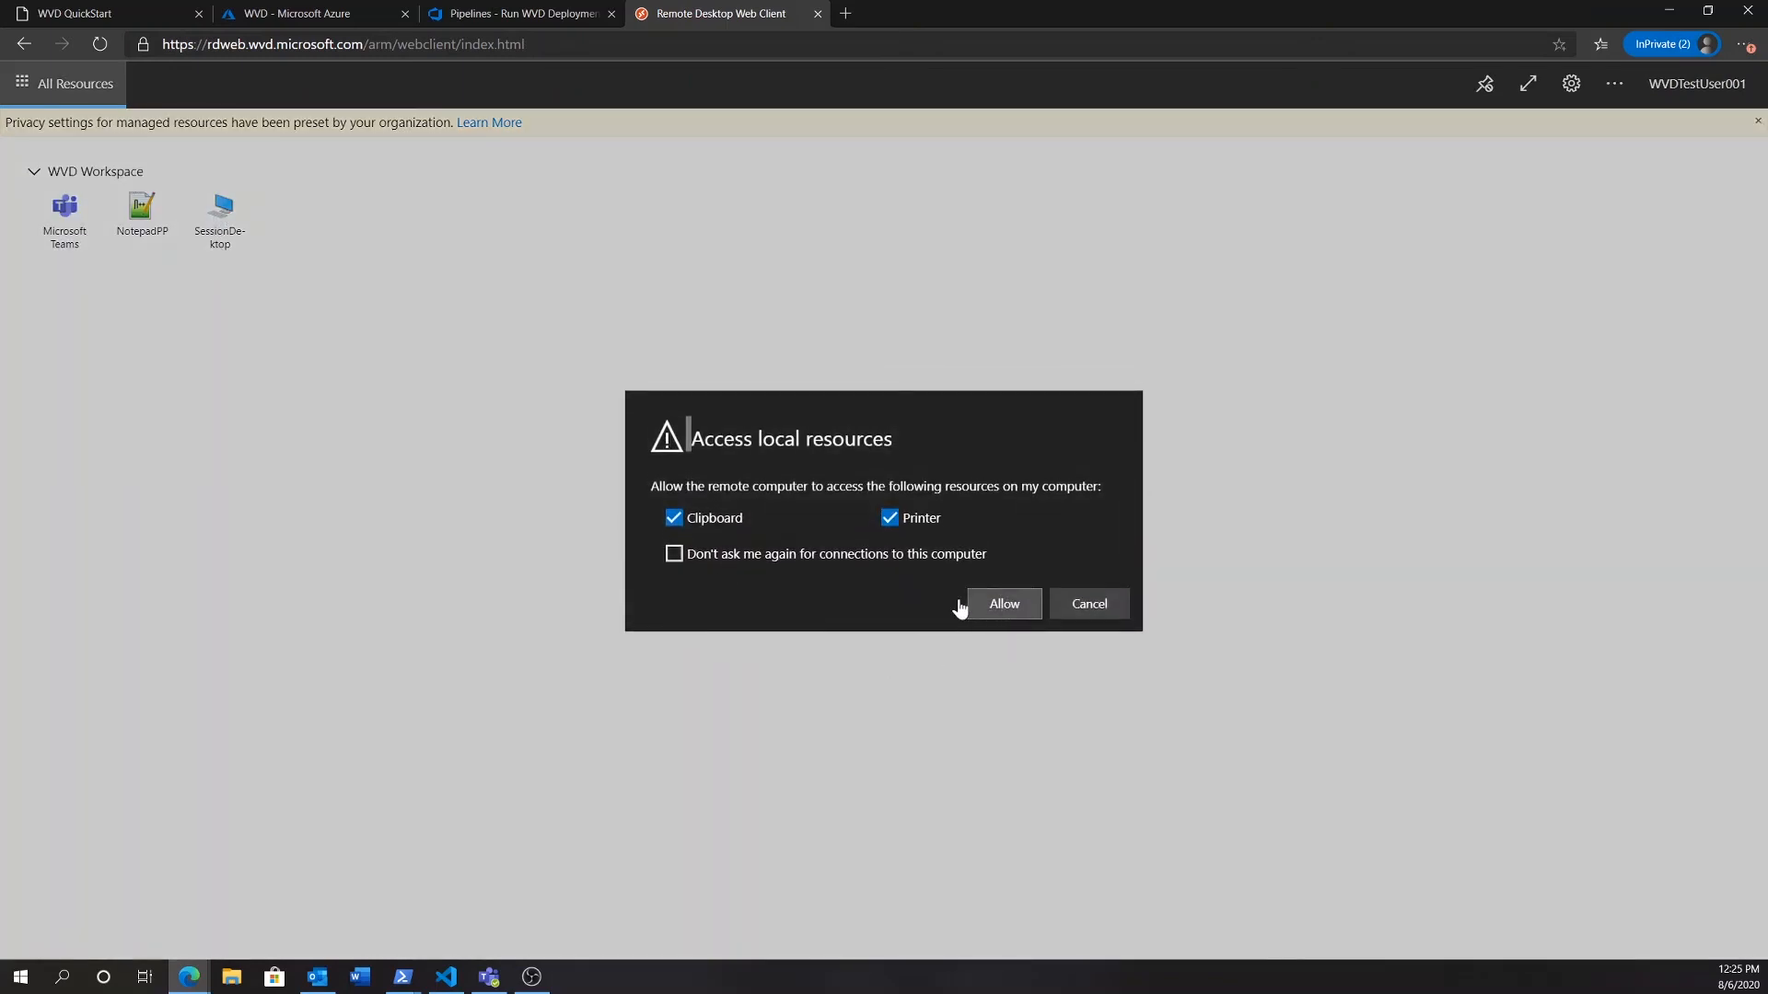
Step: Allow local resources and enter the test user's password to start the SessionDesktop session
{"action": "left_click", "coordinate": [1002, 604]}
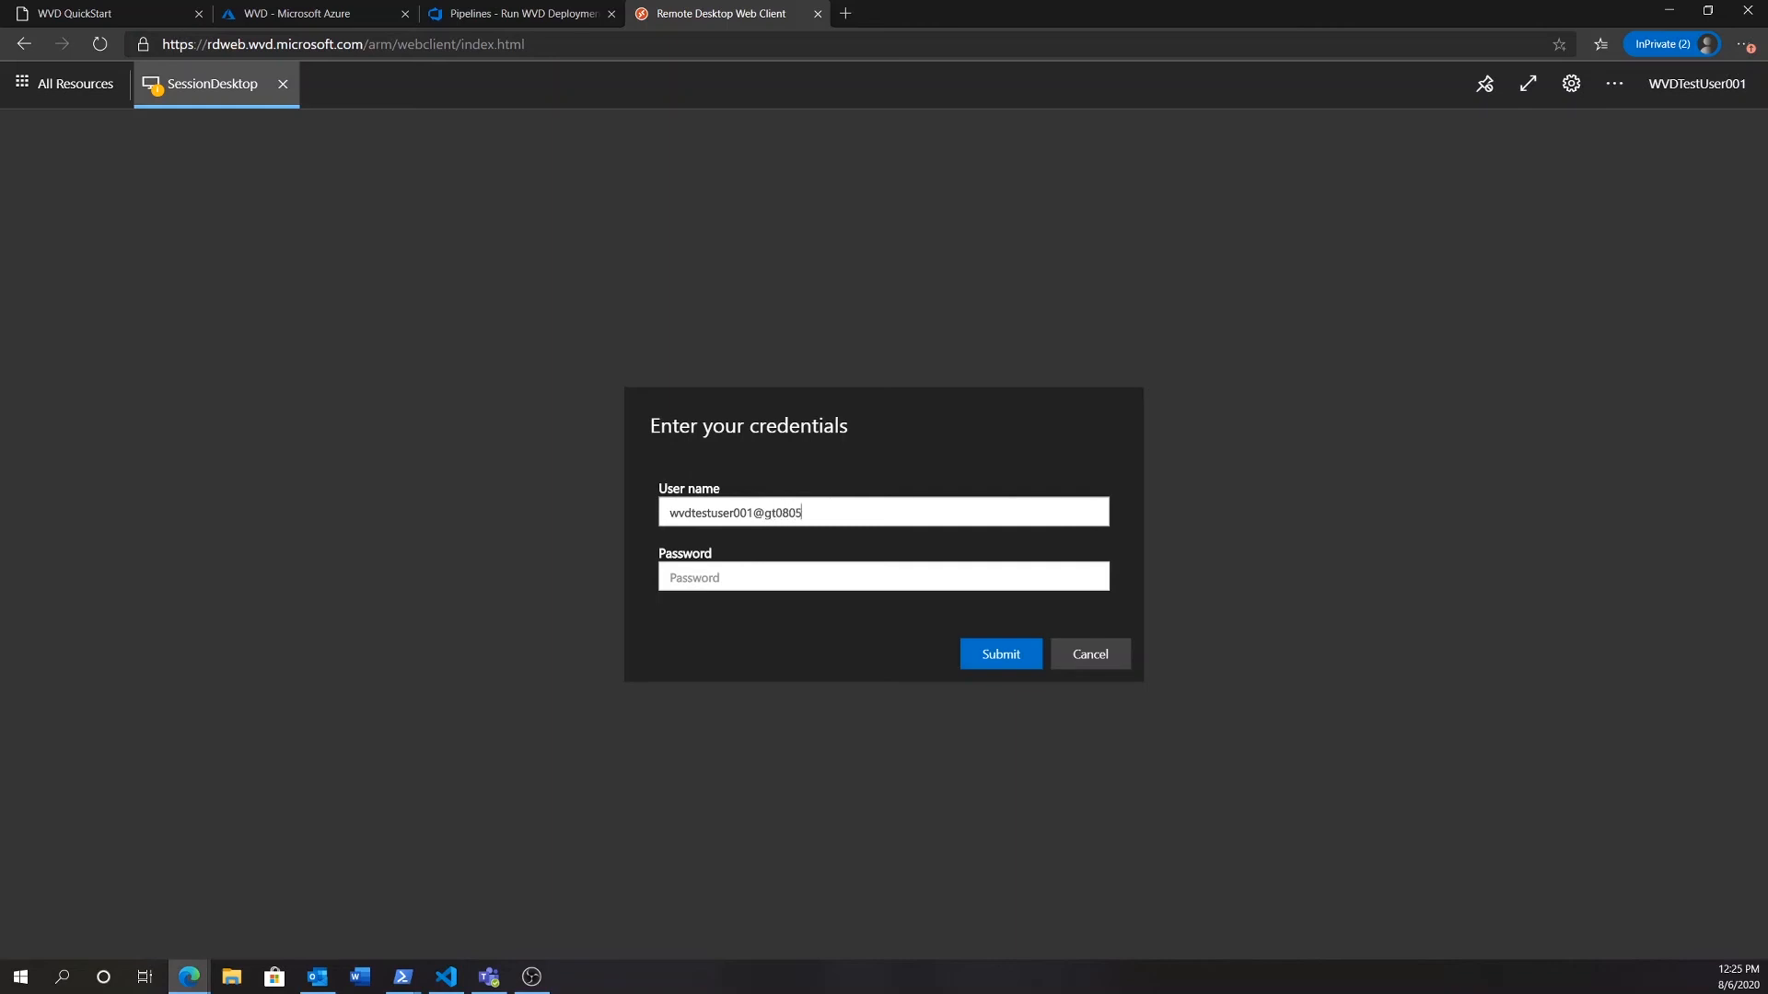
{"action": "left_click", "coordinate": [998, 654]}
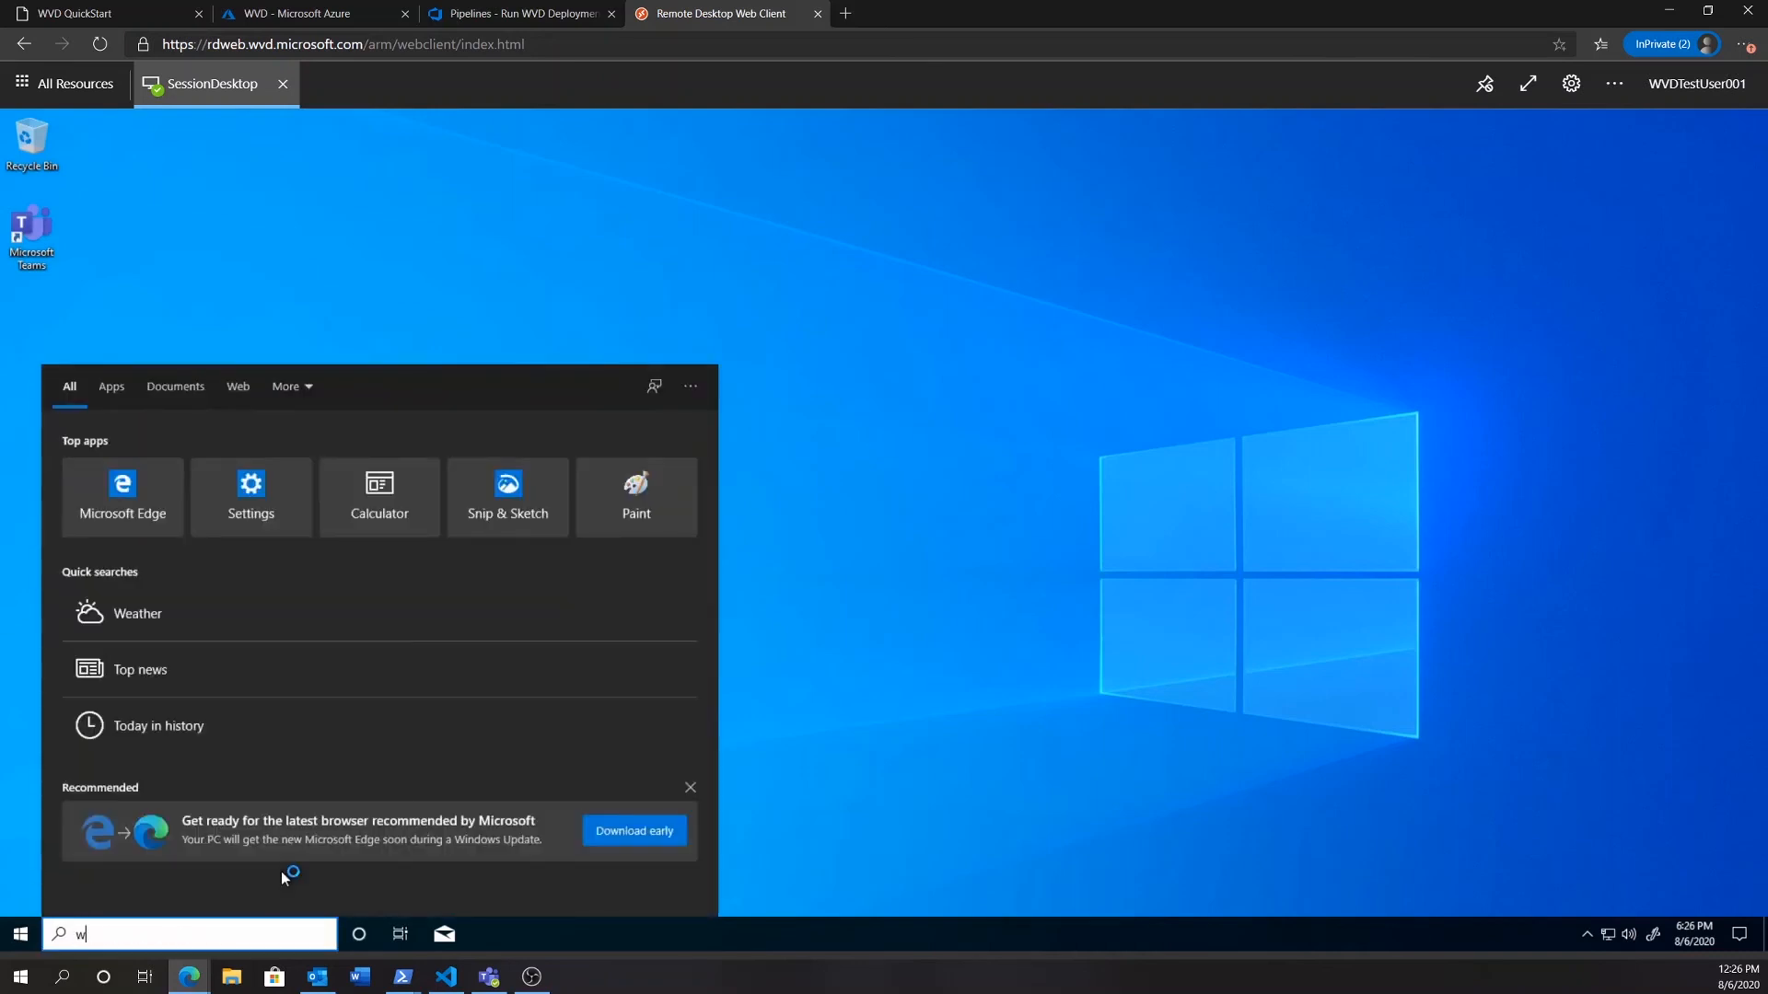
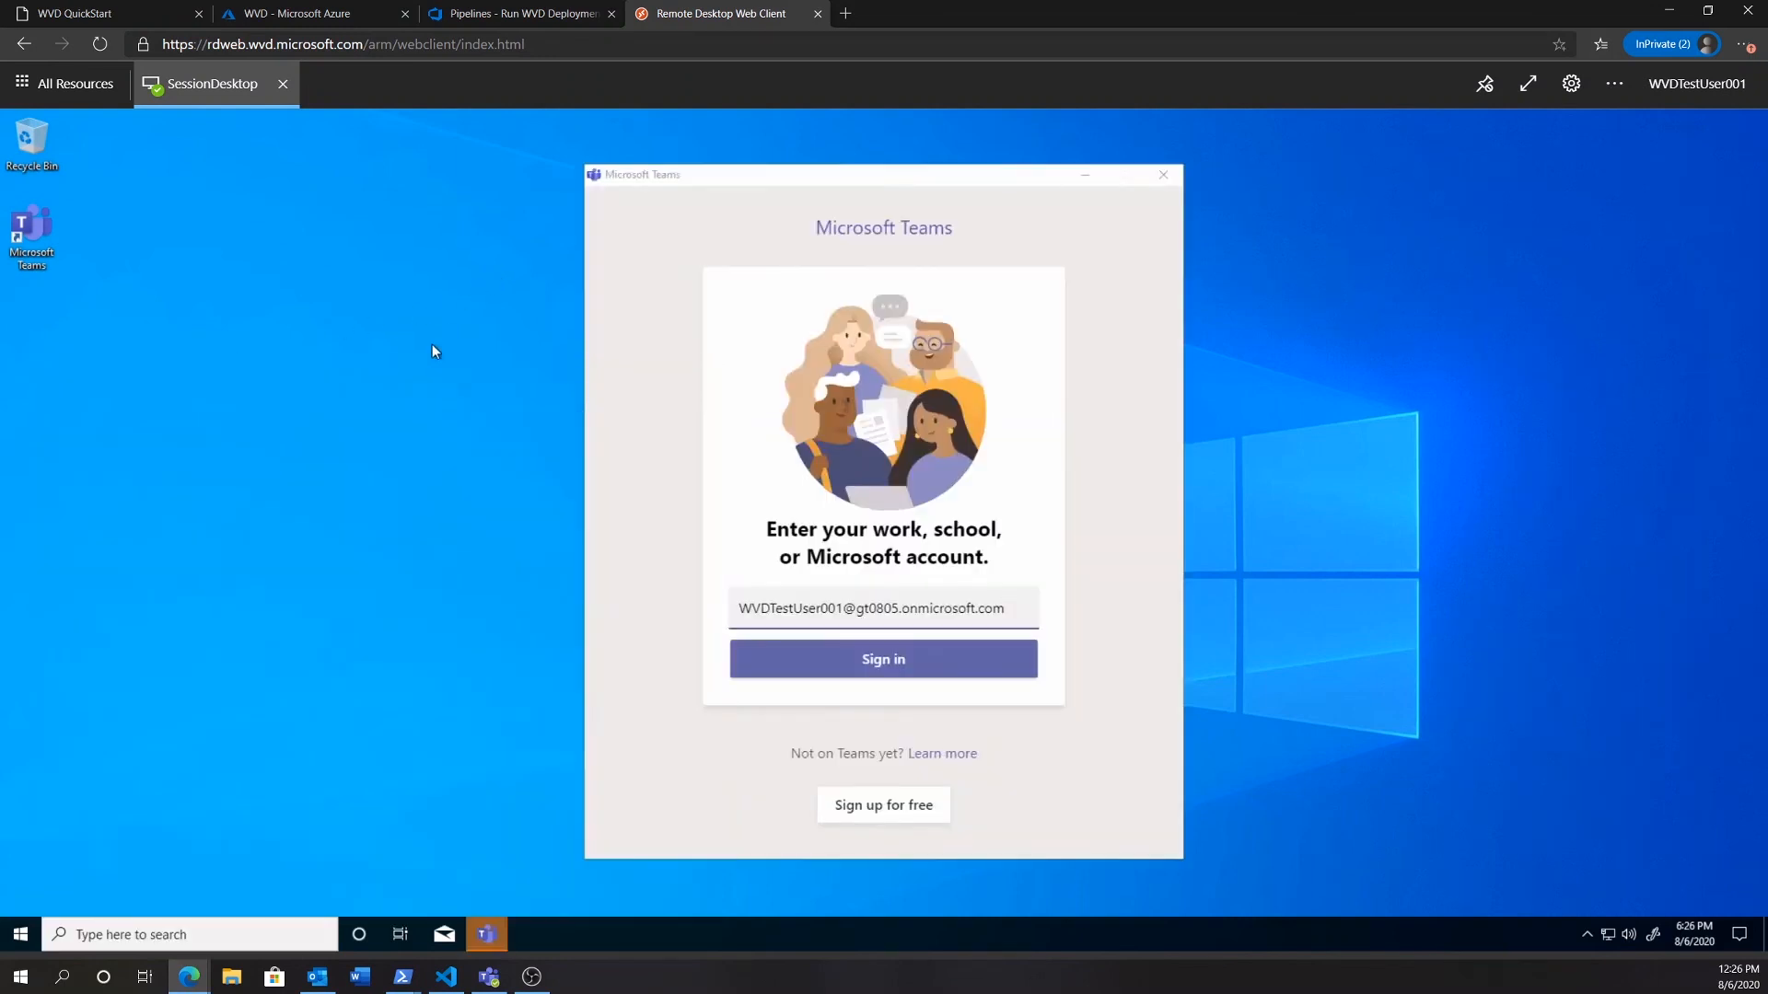
{"action": "mouse_move", "coordinate": [184, 265]}
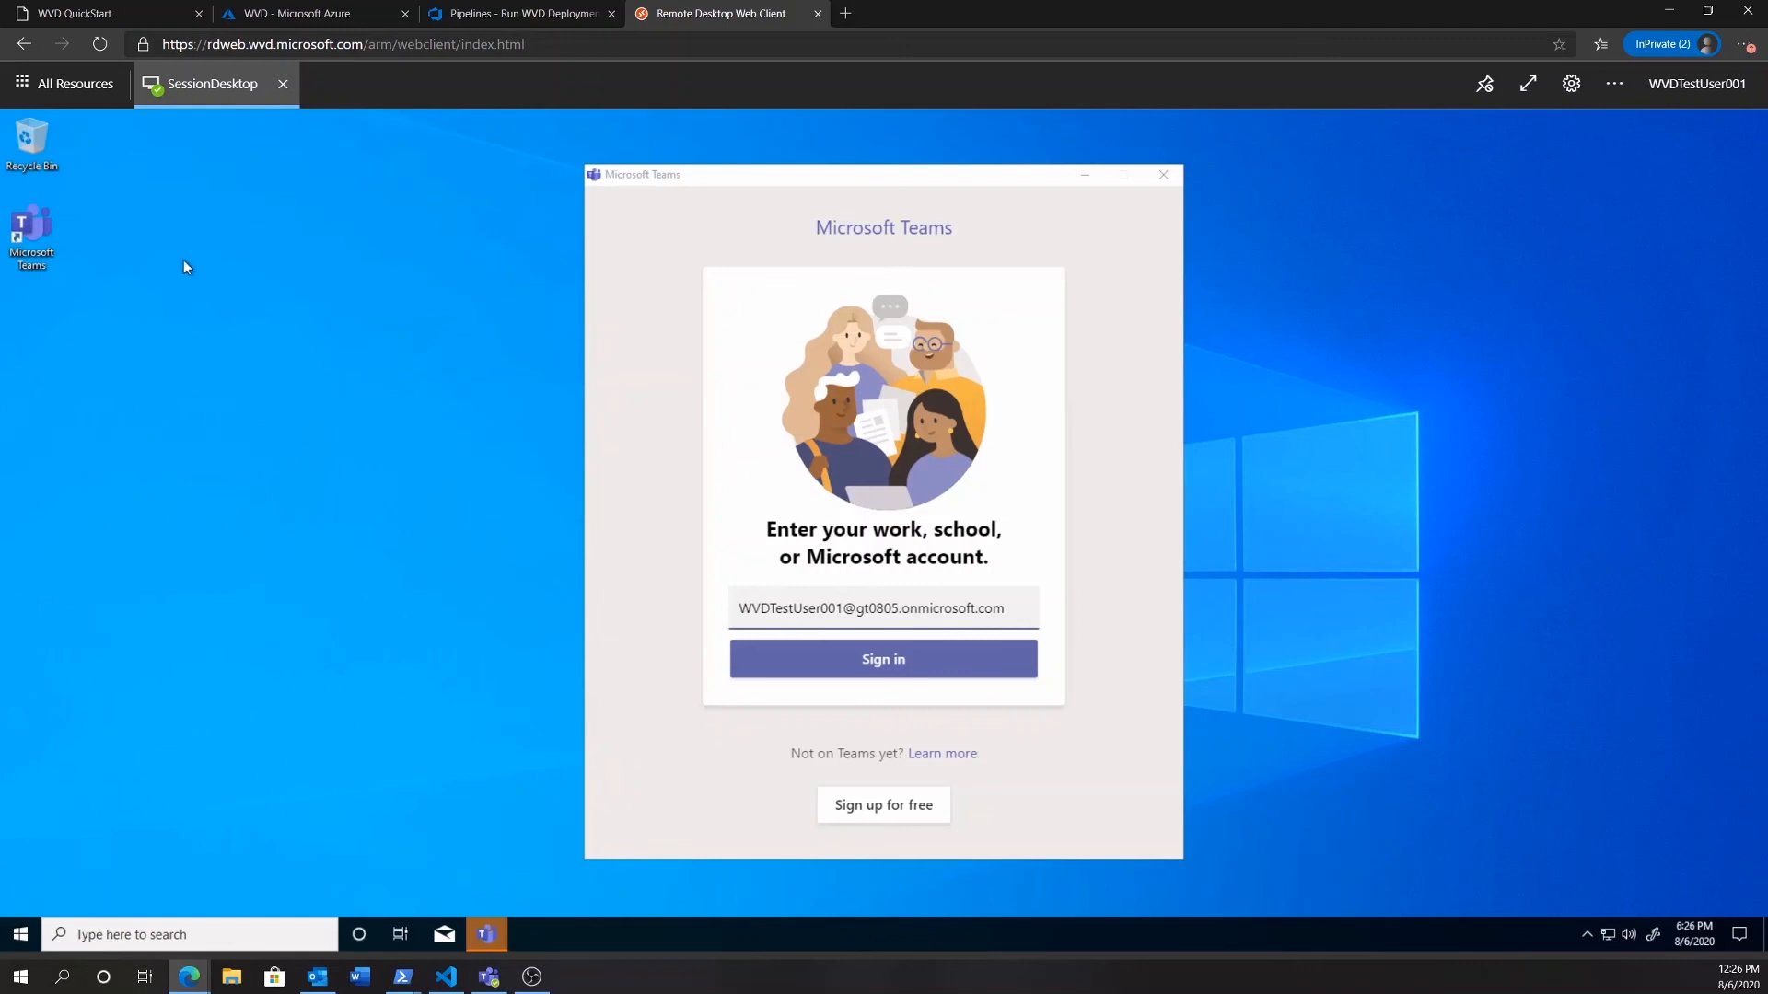
Step: Browse Storage accounts to the profiles account's wvdprofiles share holding the test user's profile VHD
{"action": "left_click", "coordinate": [303, 12]}
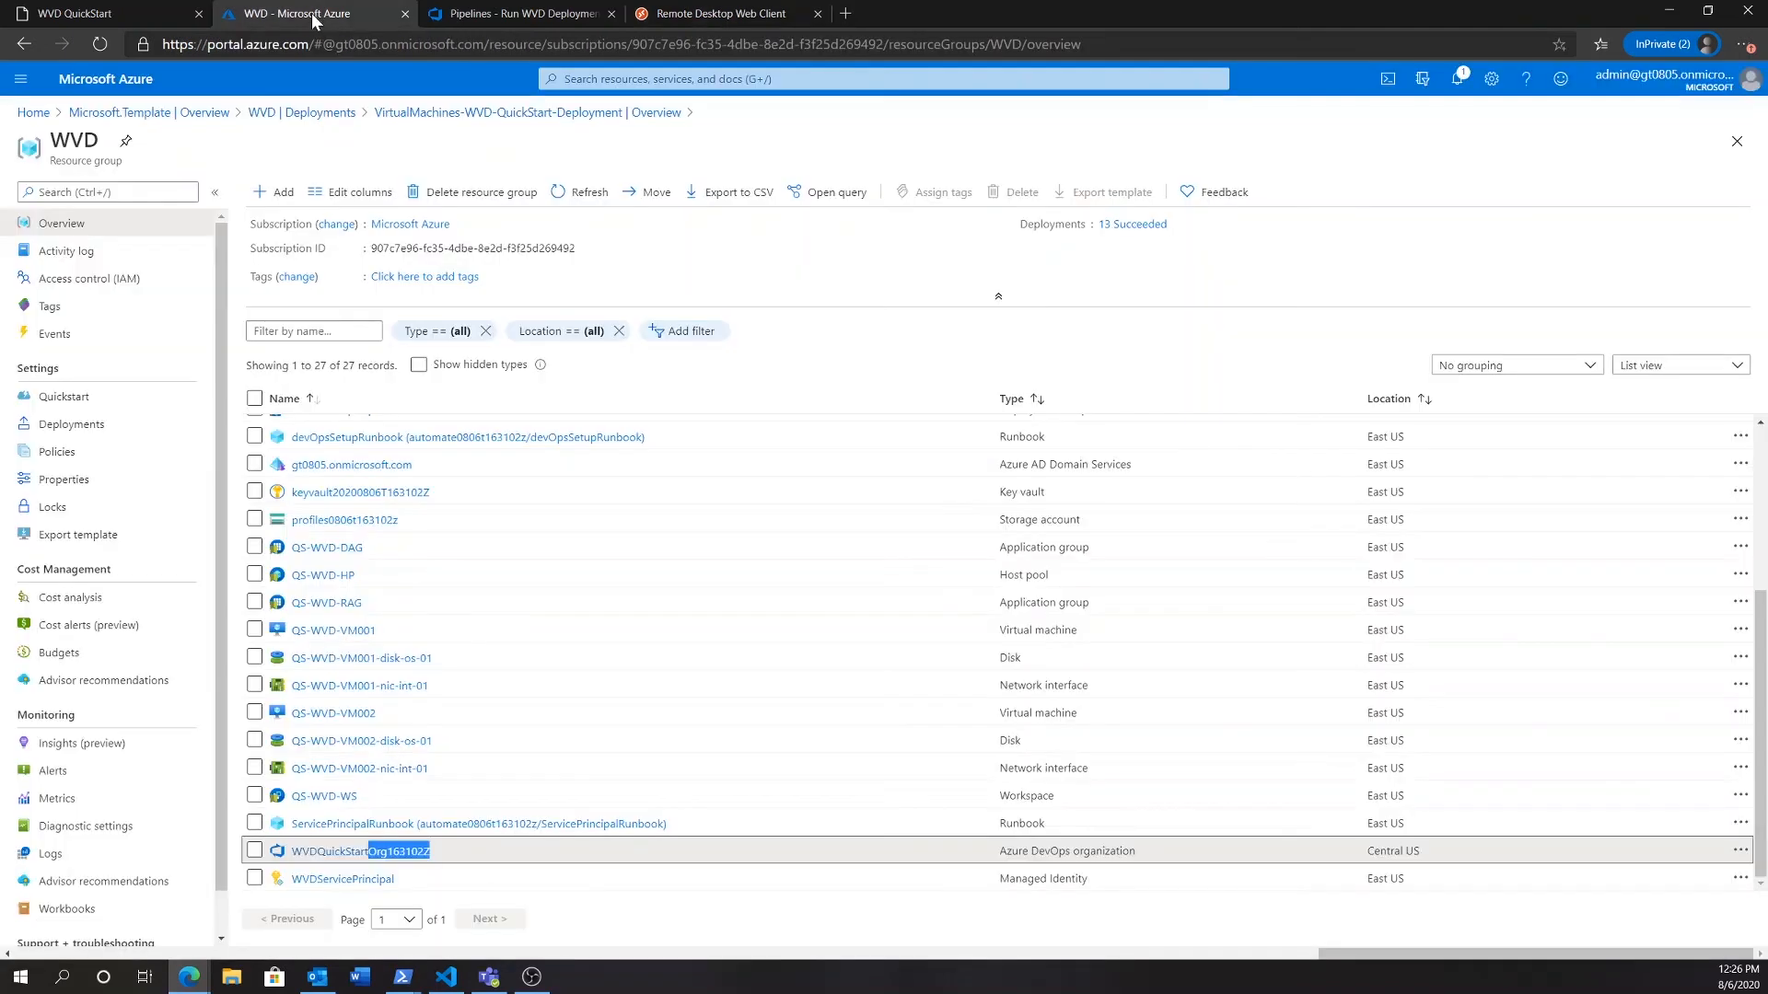
{"action": "mouse_move", "coordinate": [34, 112]}
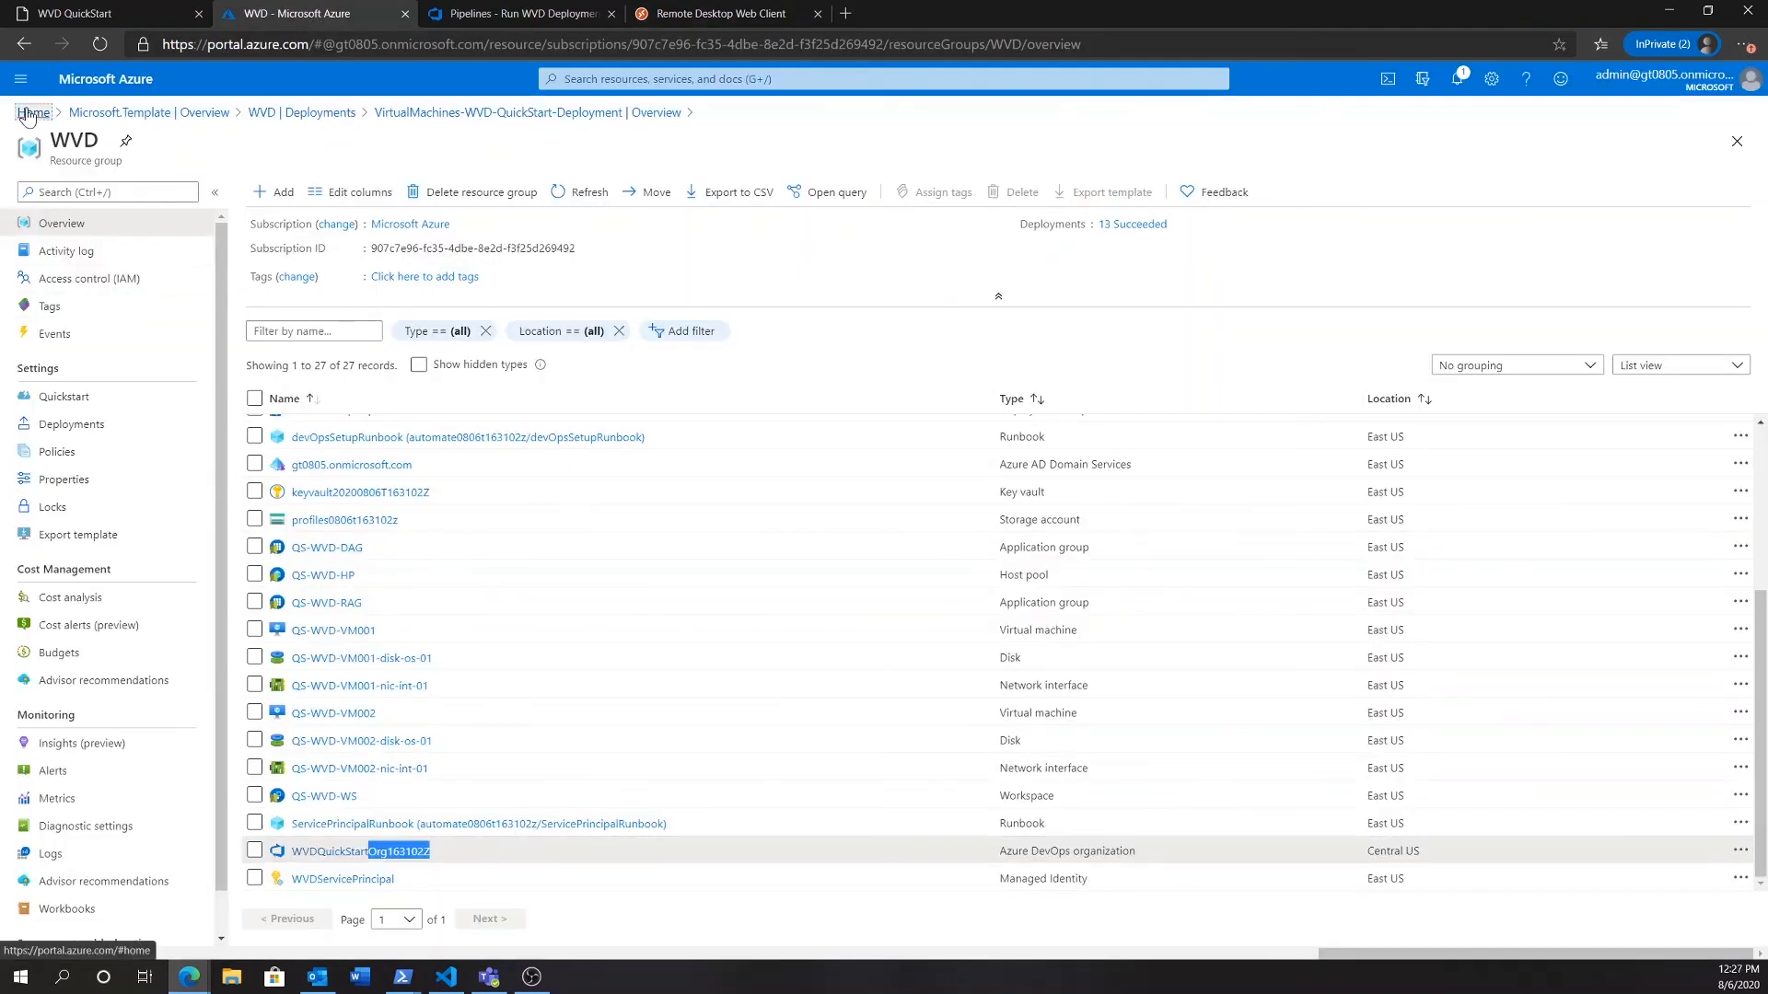
{"action": "left_click", "coordinate": [33, 112]}
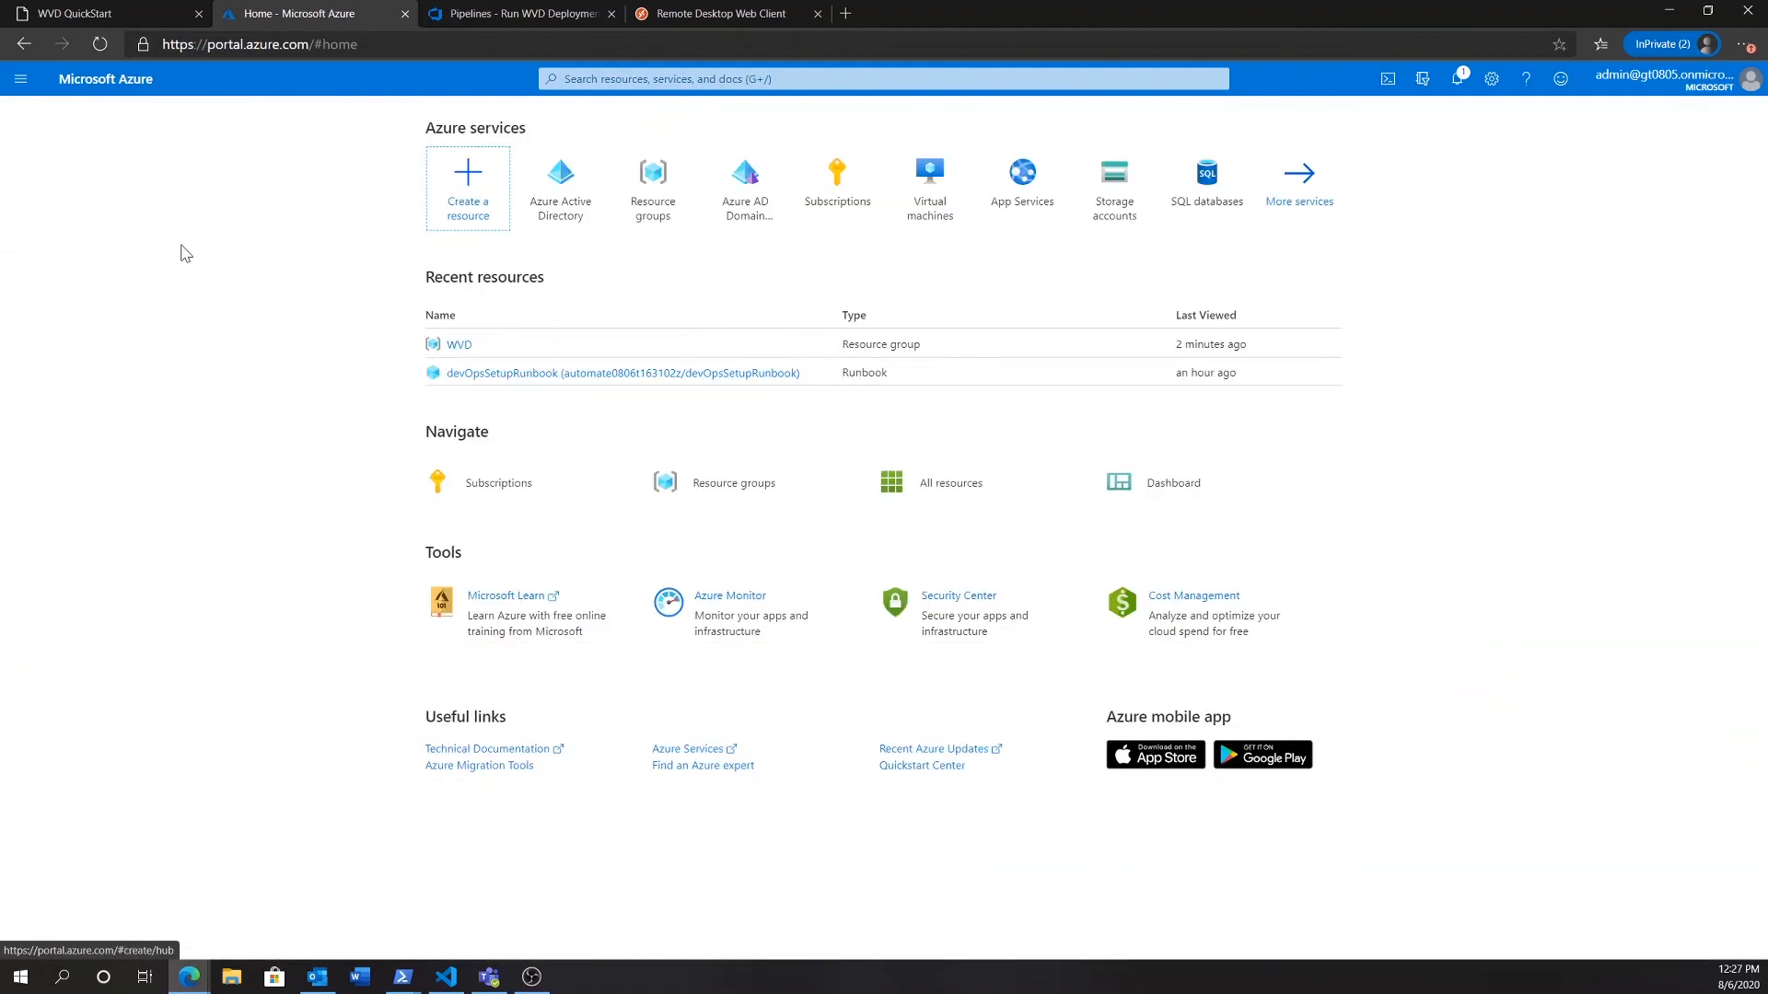
{"action": "left_click", "coordinate": [1112, 175]}
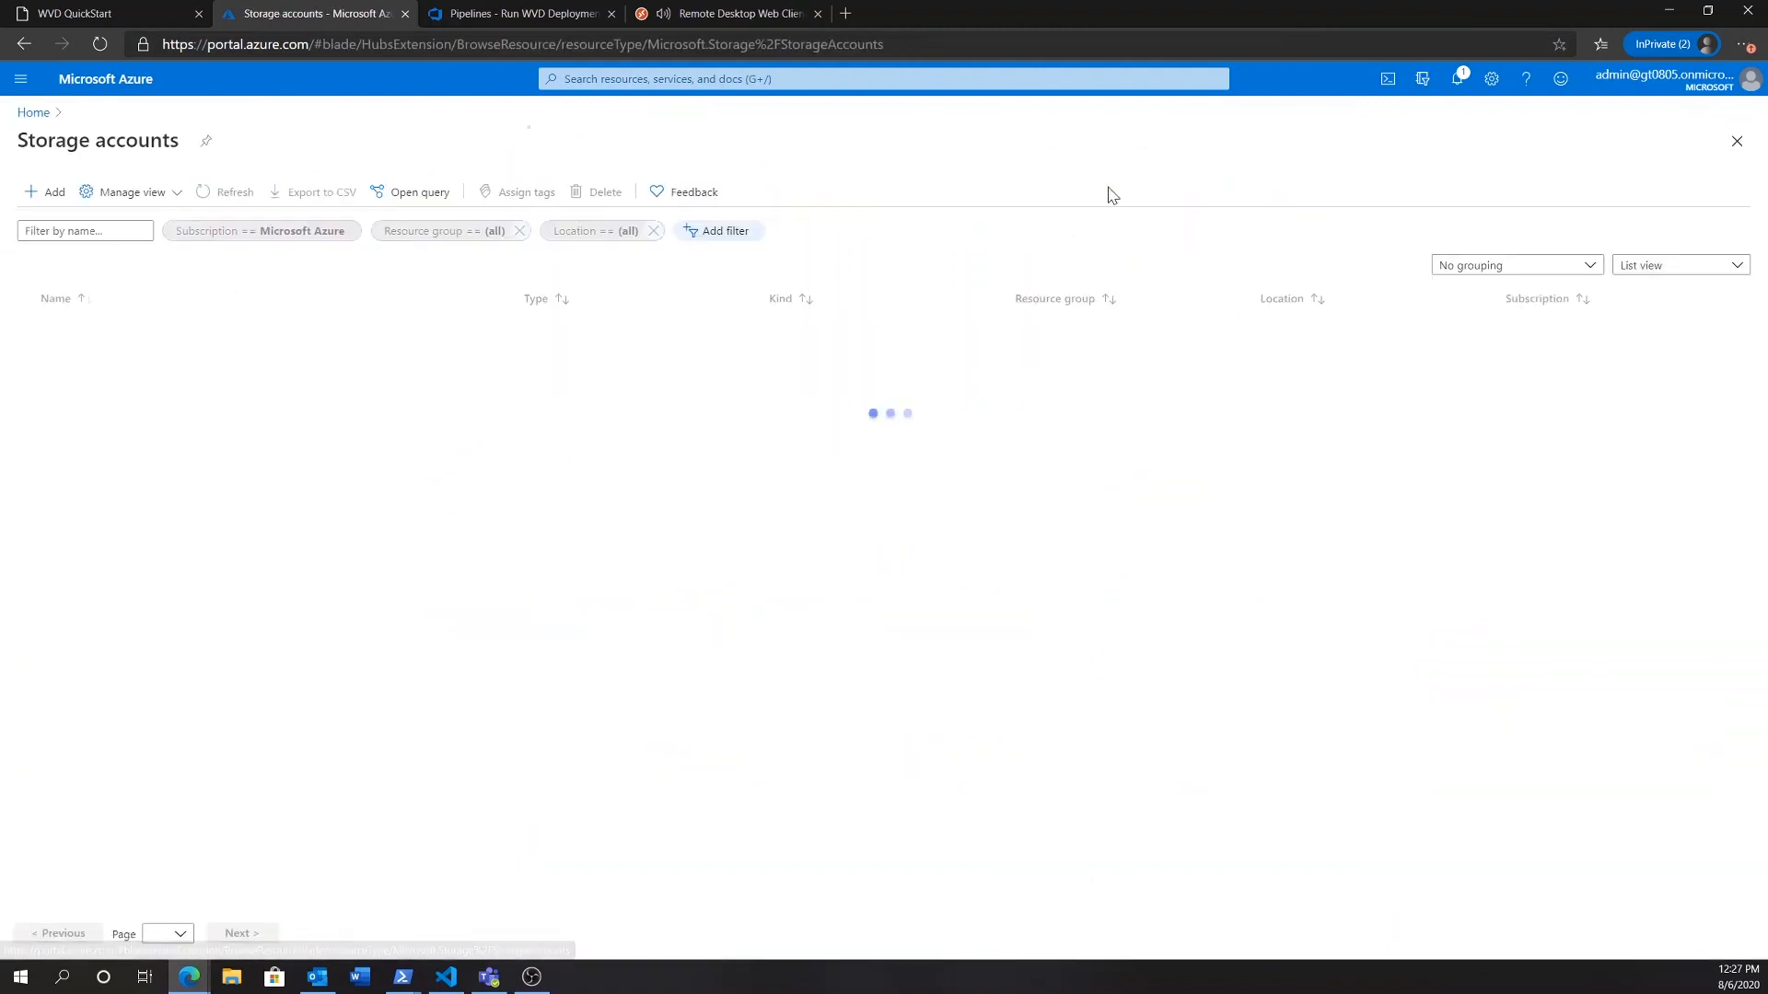
{"action": "left_click", "coordinate": [94, 315]}
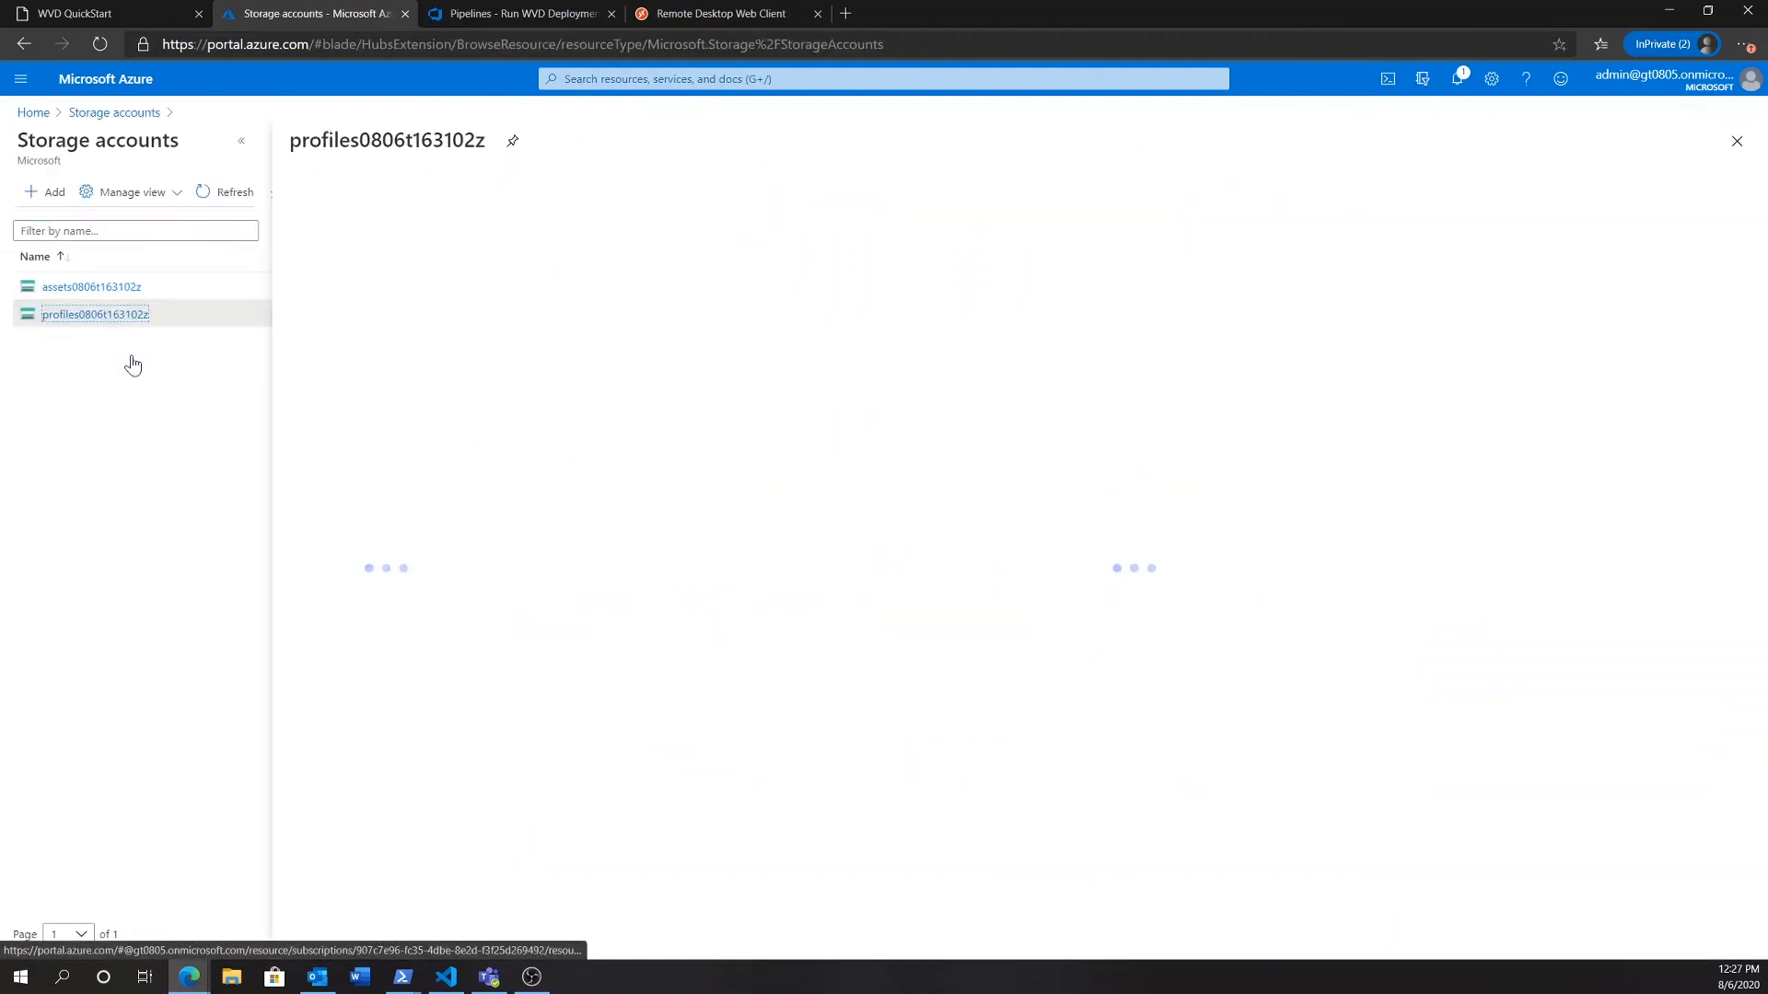
{"action": "left_click", "coordinate": [94, 313]}
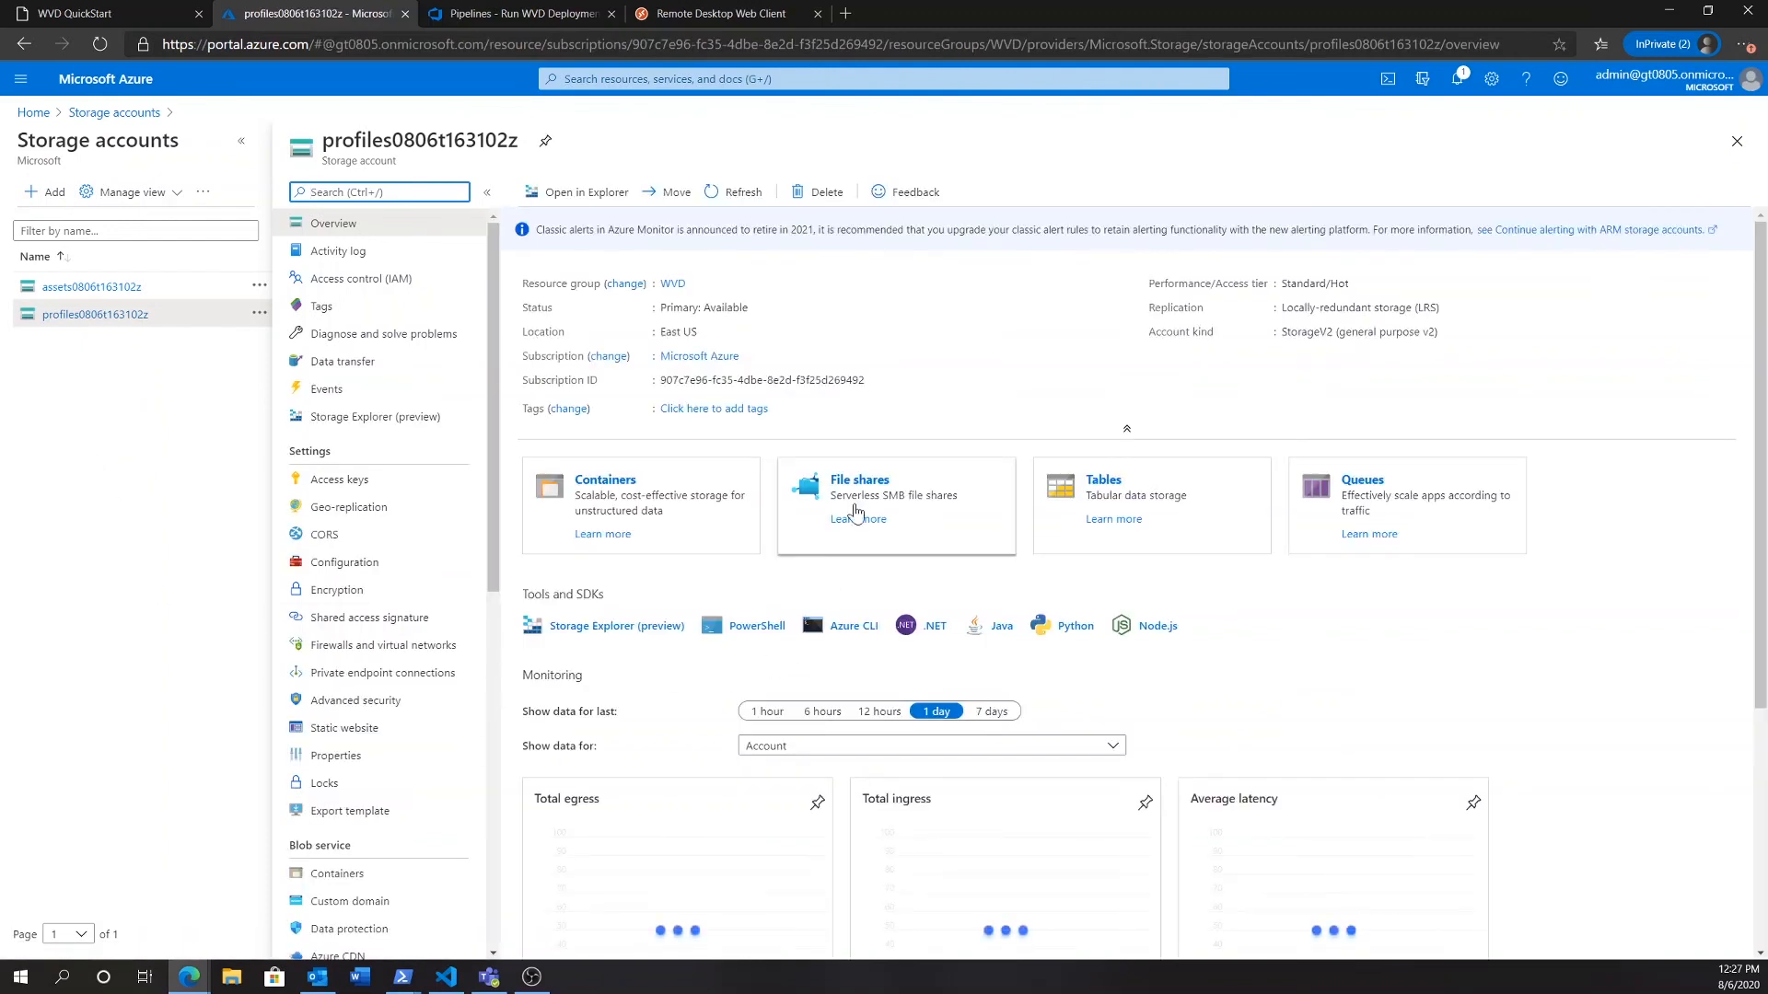
{"action": "left_click", "coordinate": [860, 478]}
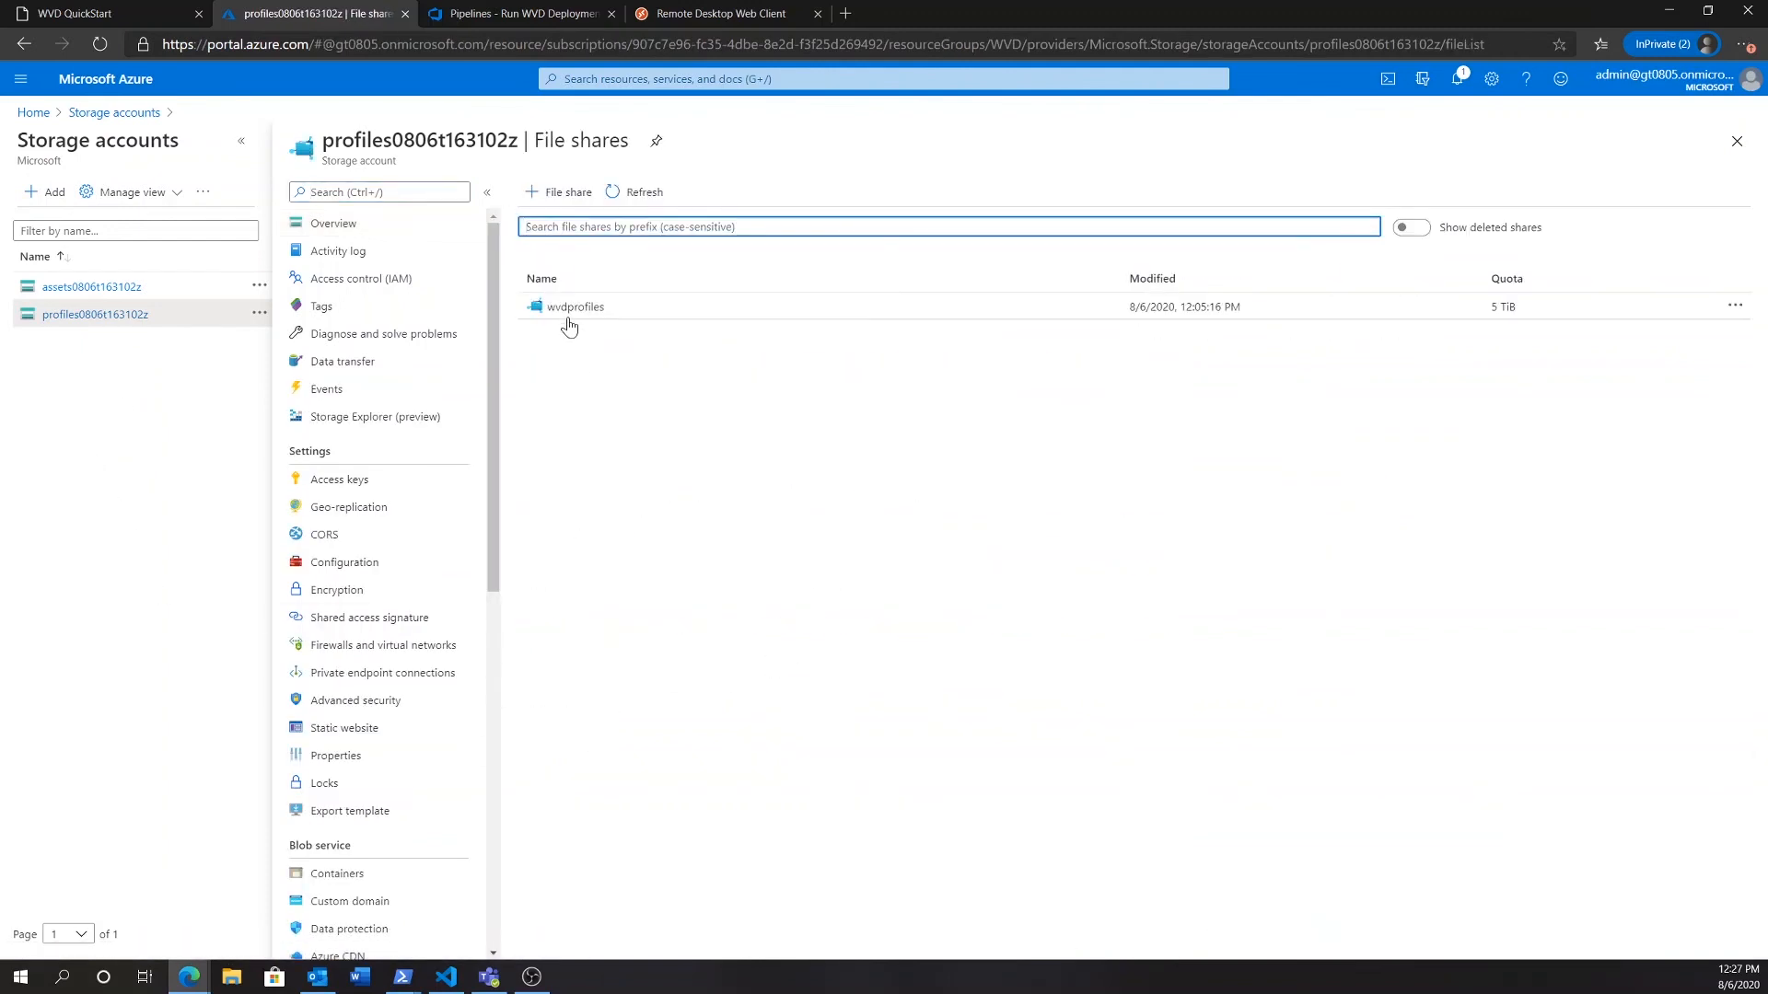
{"action": "left_click", "coordinate": [575, 307]}
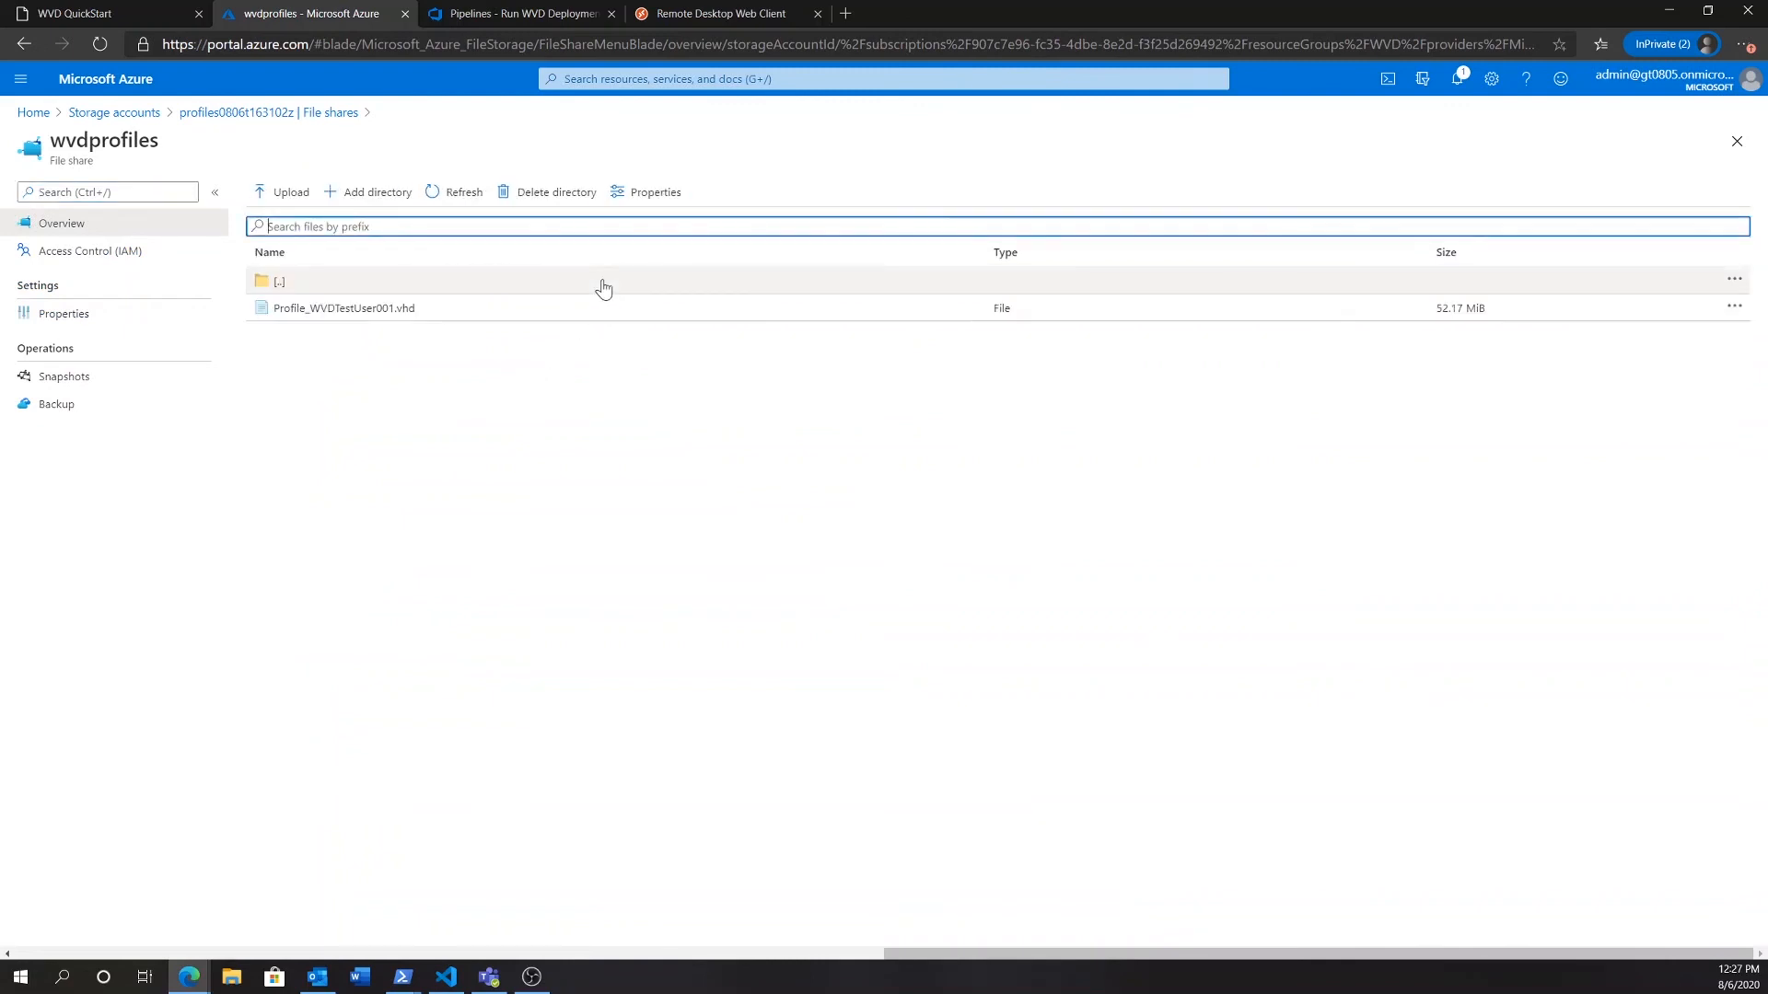
{"action": "mouse_move", "coordinate": [425, 423]}
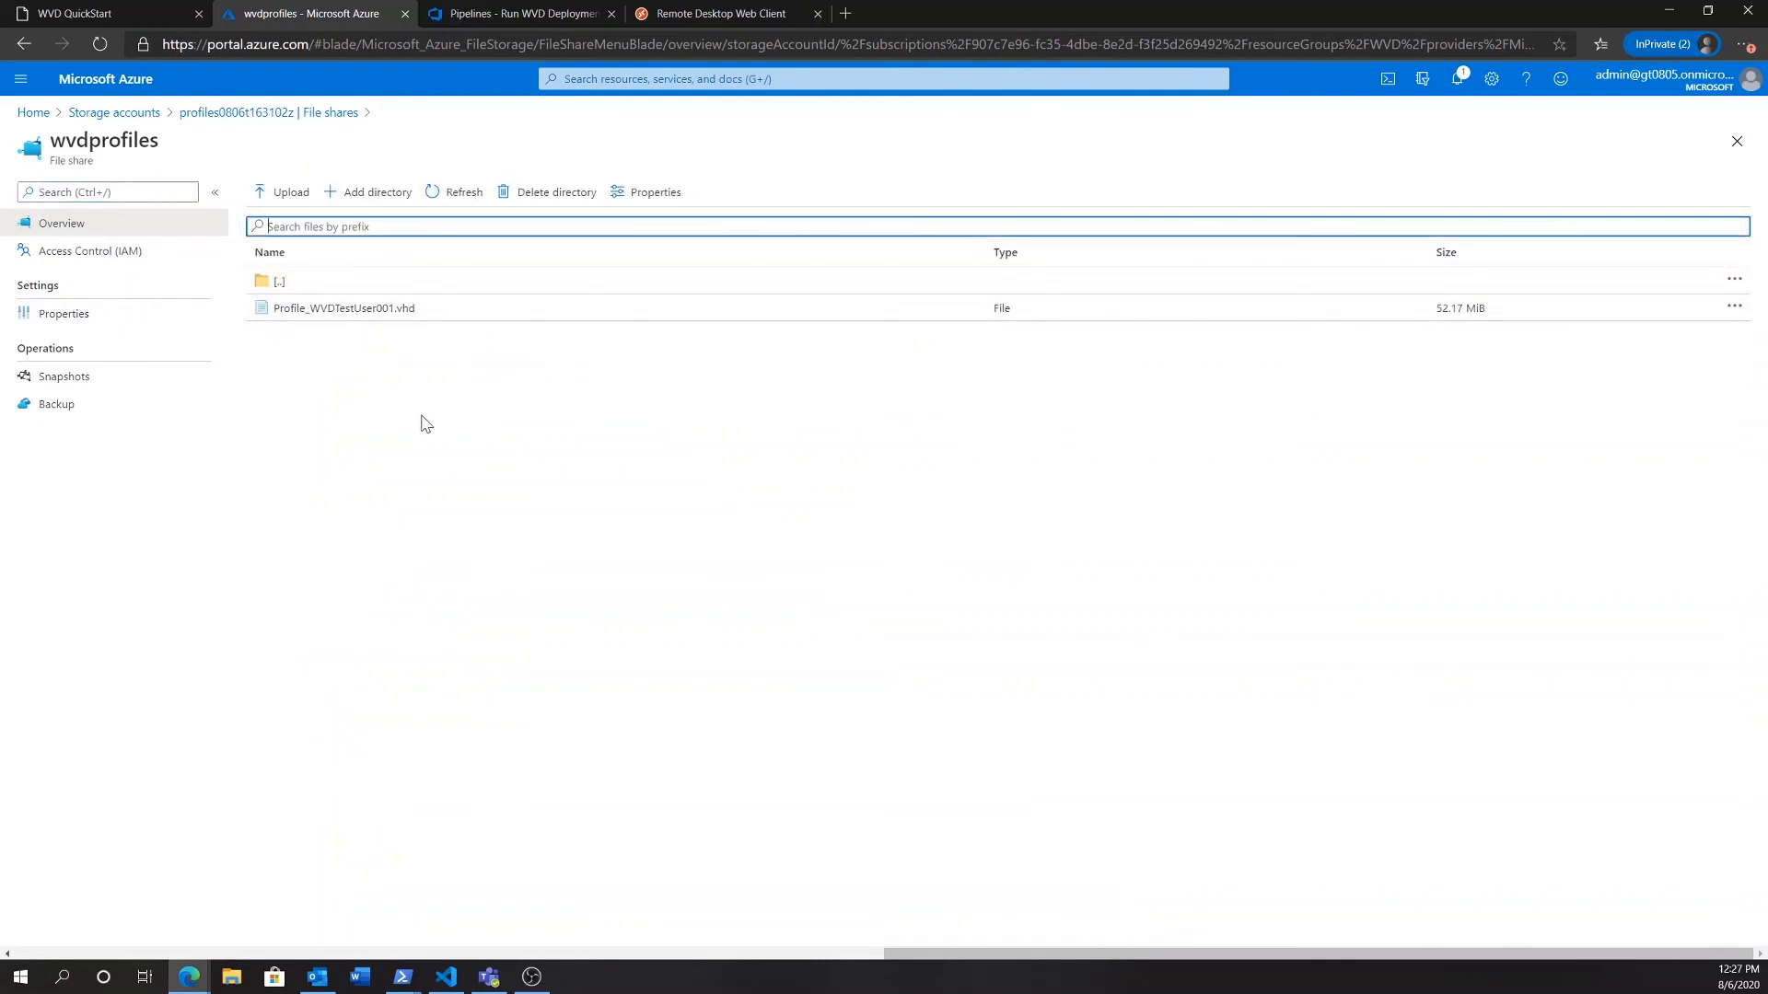
{"action": "mouse_move", "coordinate": [33, 113]}
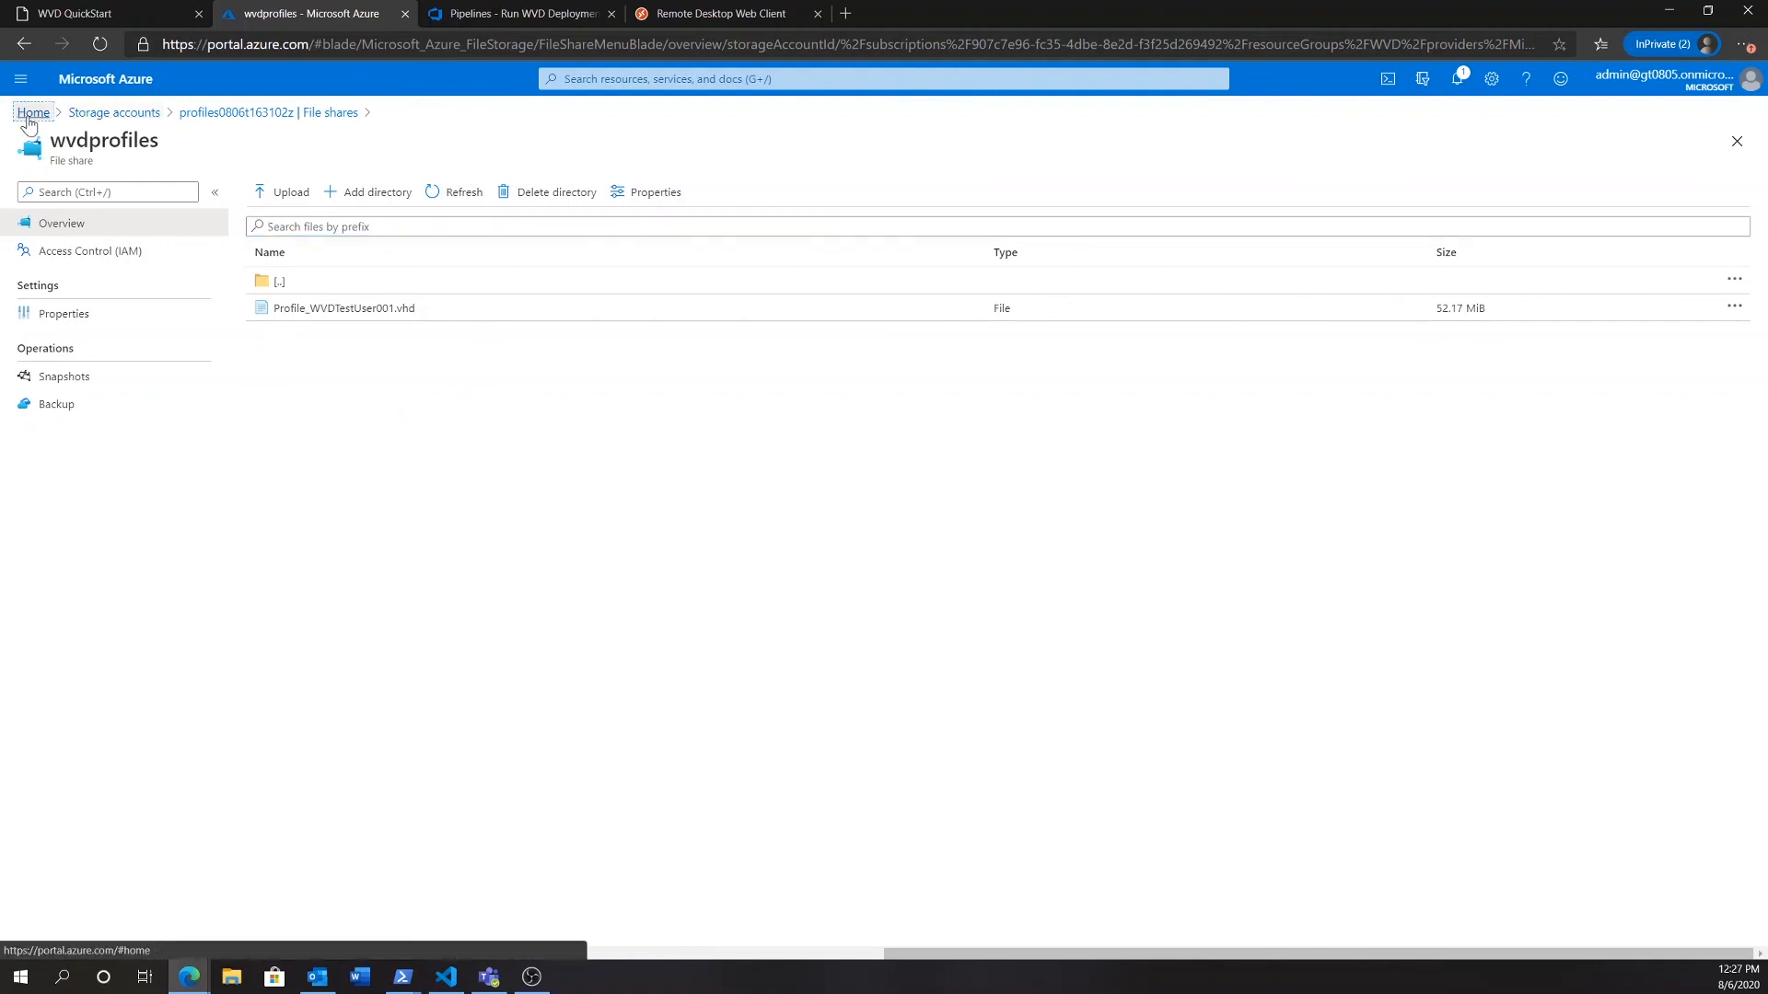
{"action": "left_click", "coordinate": [33, 112]}
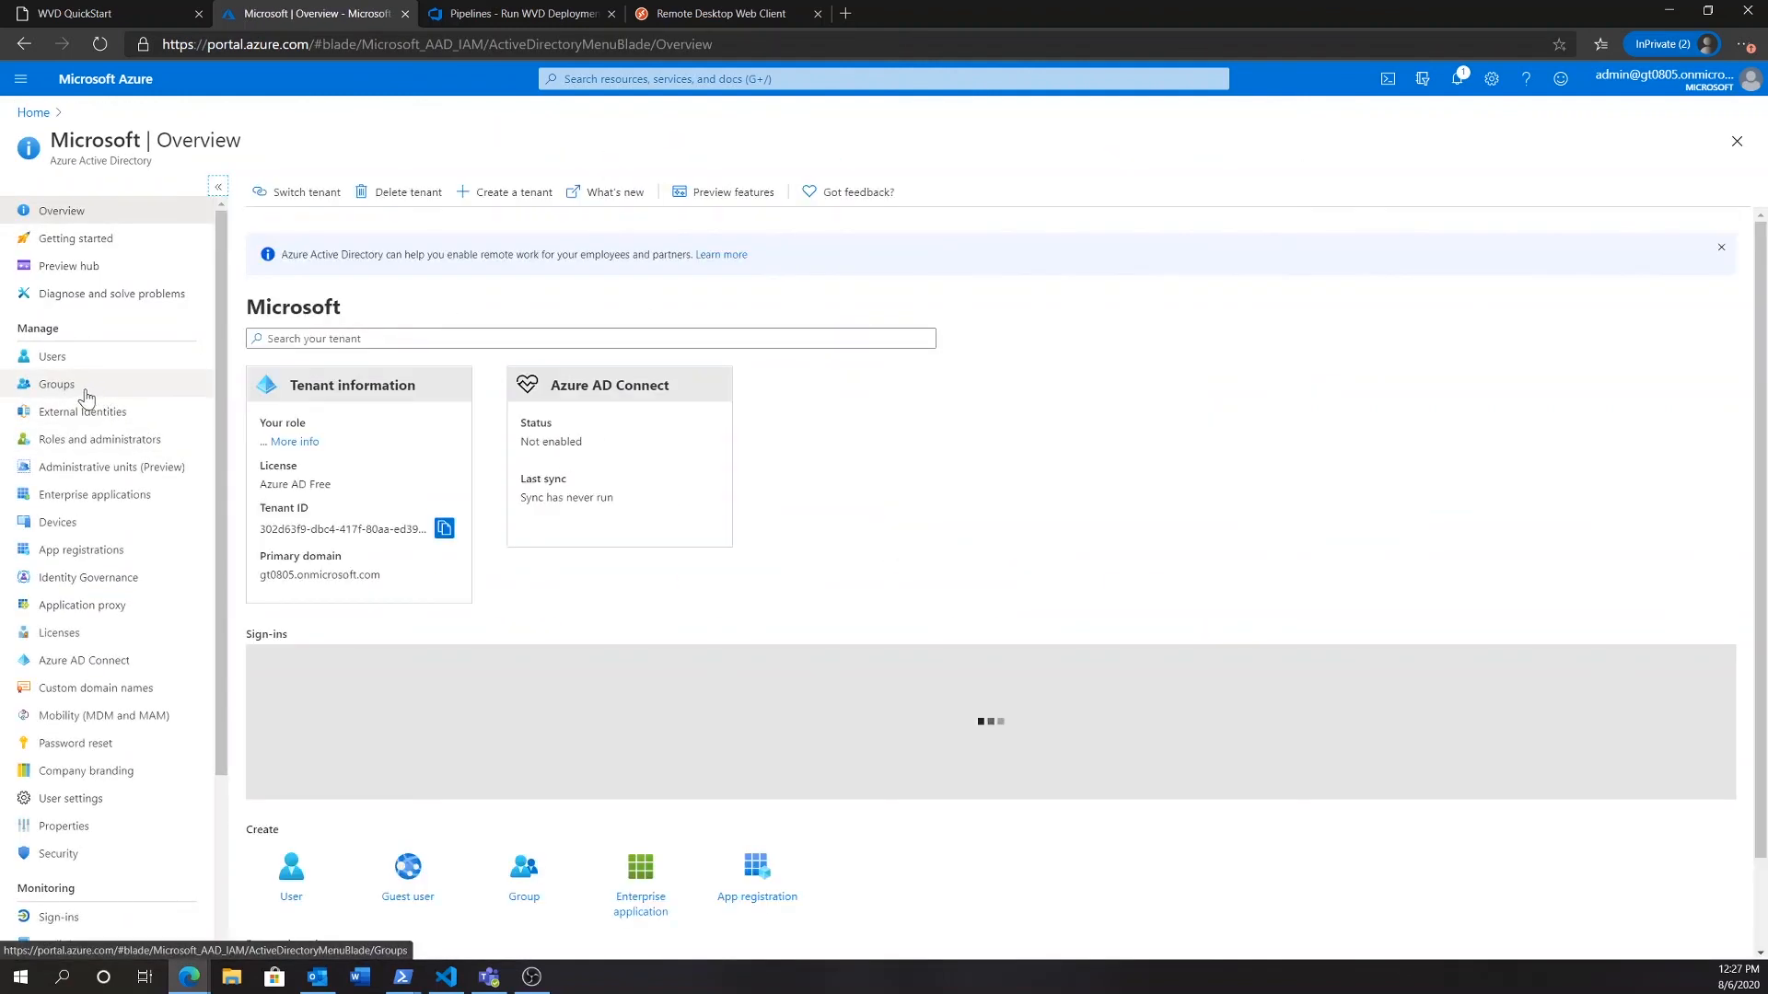
Step: In Azure Active Directory, show the WVDTestUsers group's members, listing WVDTestUser001 alone
{"action": "left_click", "coordinate": [55, 383]}
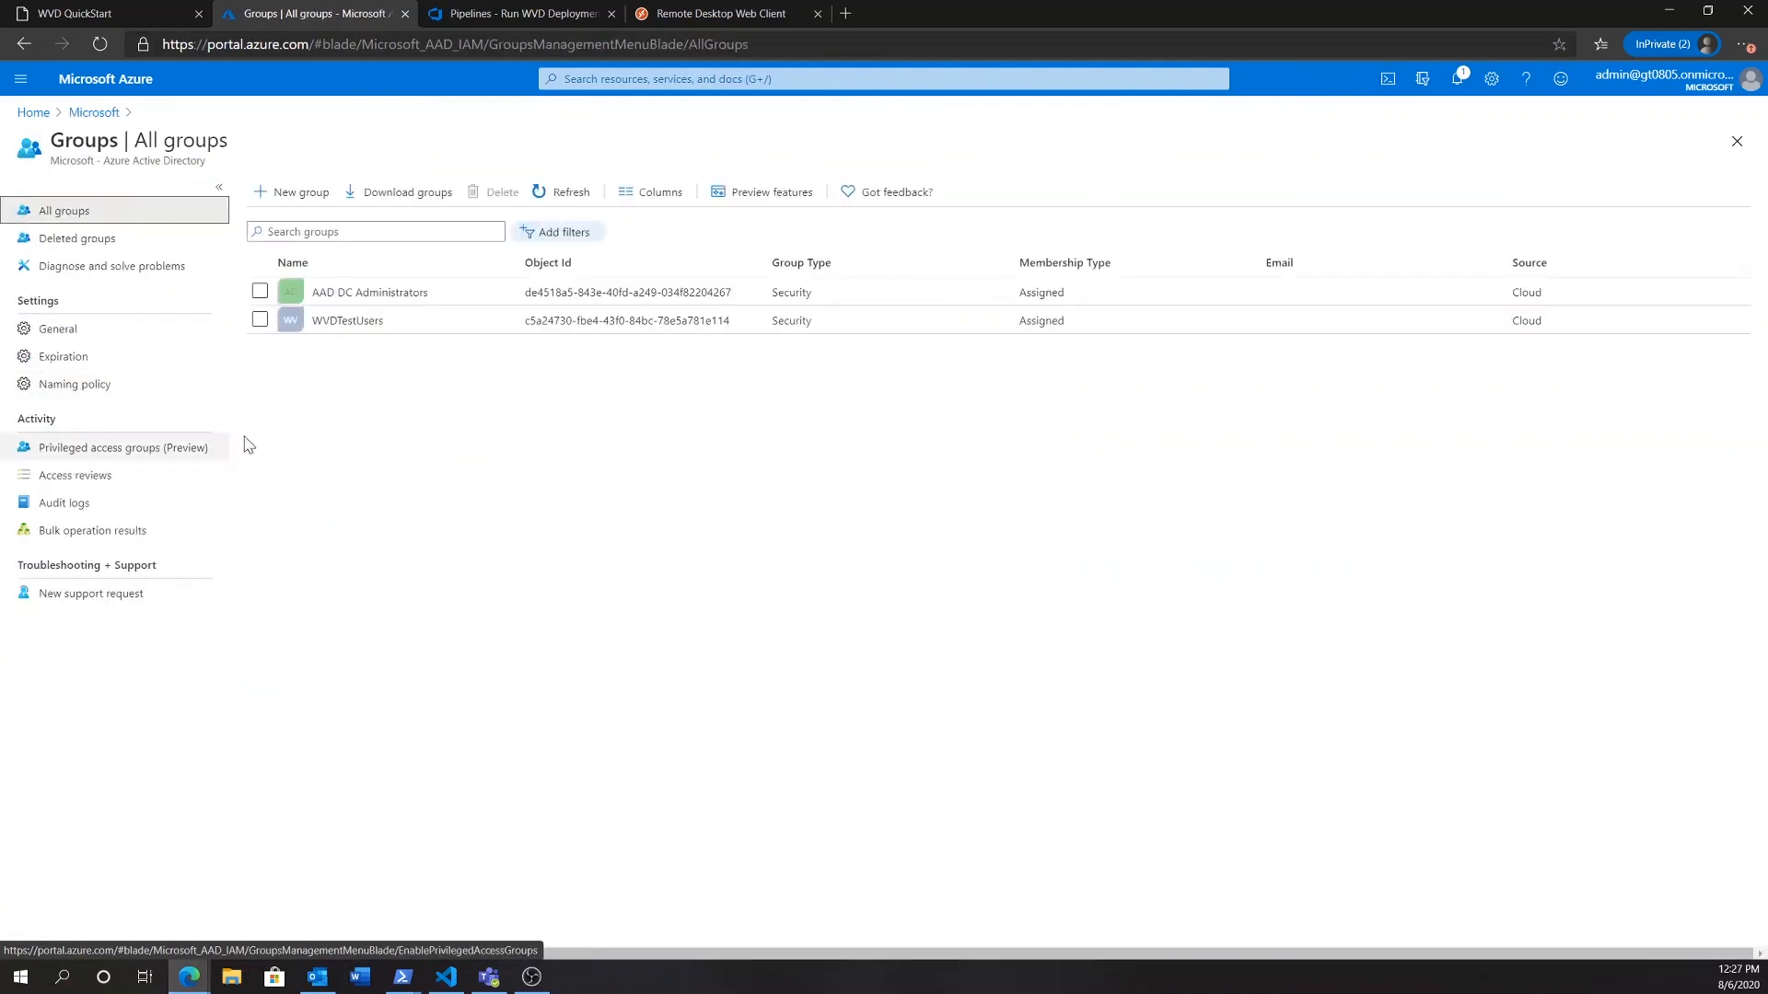
{"action": "left_click", "coordinate": [348, 320]}
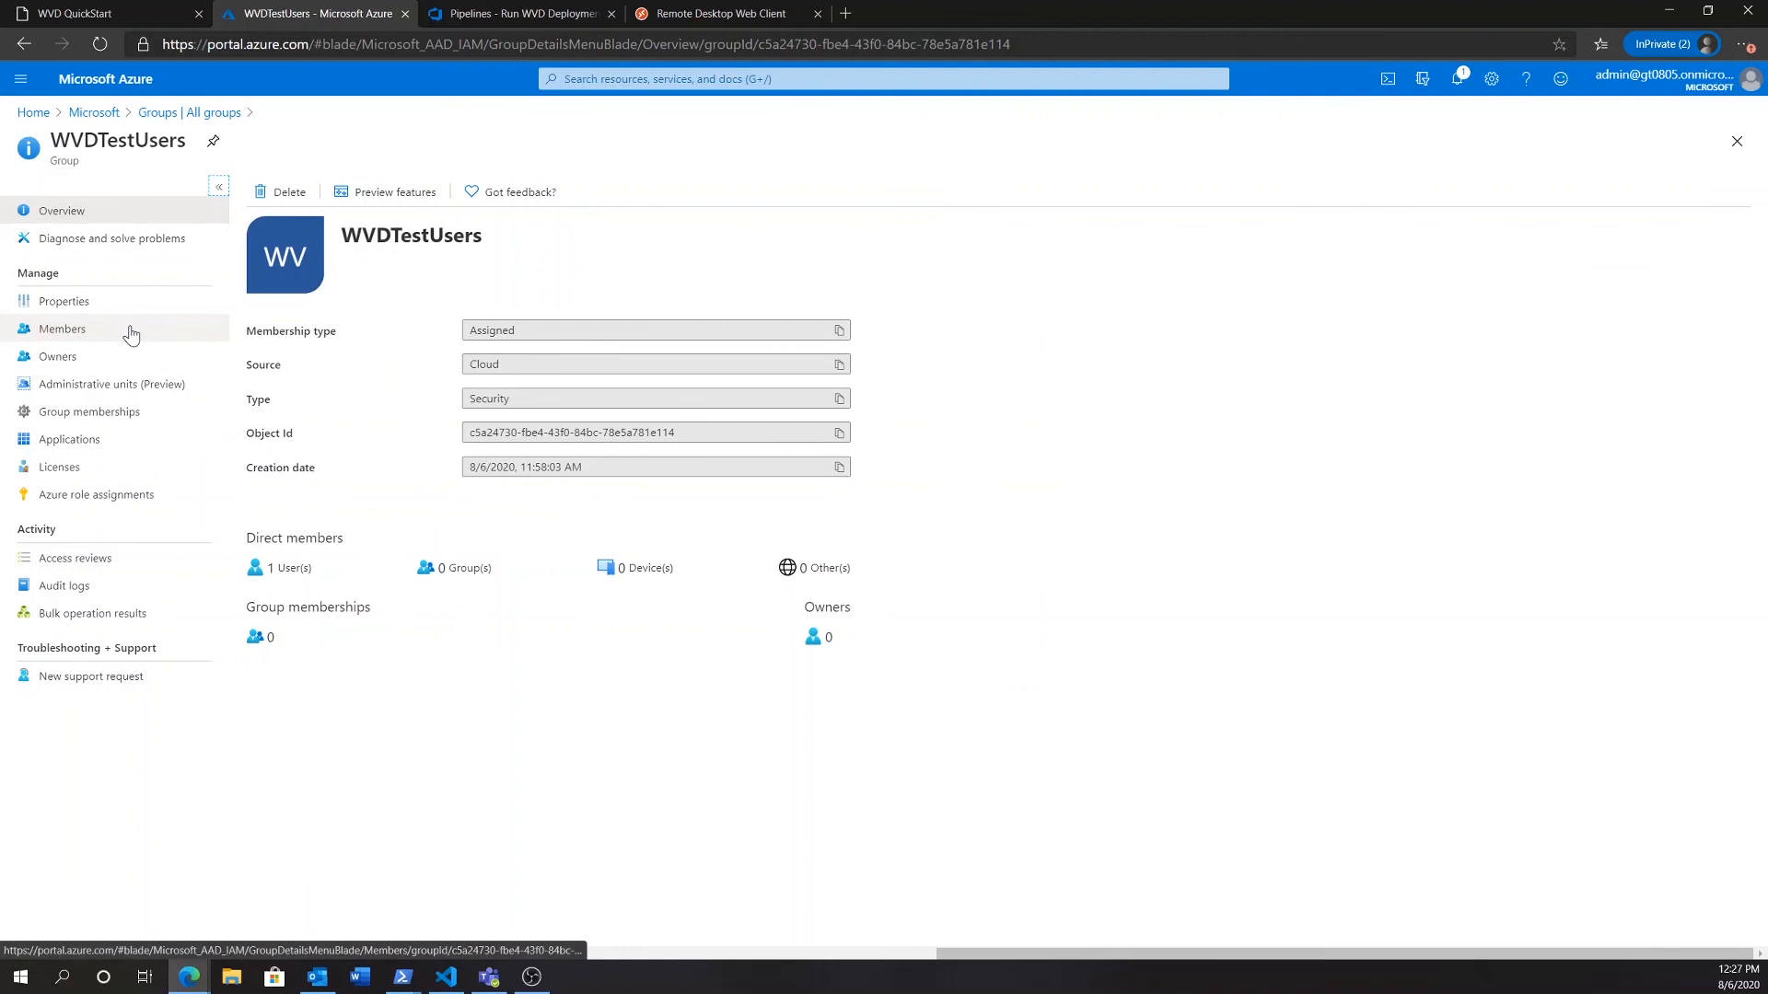
{"action": "left_click", "coordinate": [63, 328]}
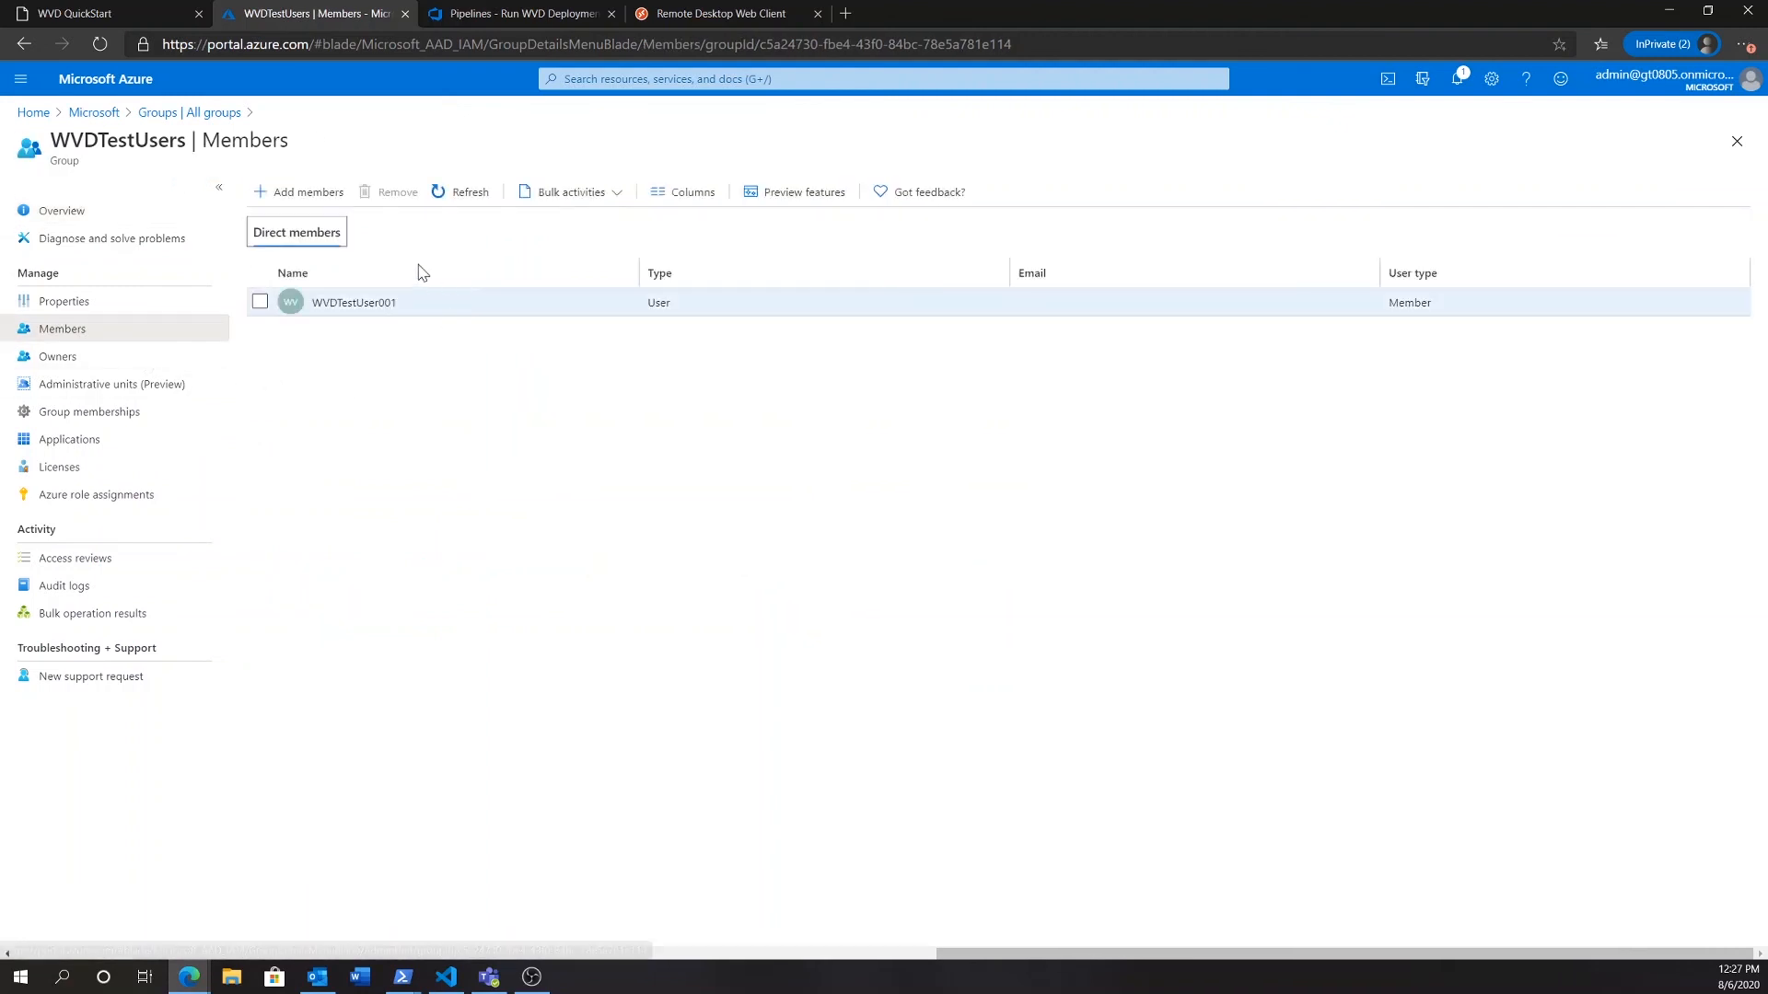
{"action": "mouse_move", "coordinate": [304, 400]}
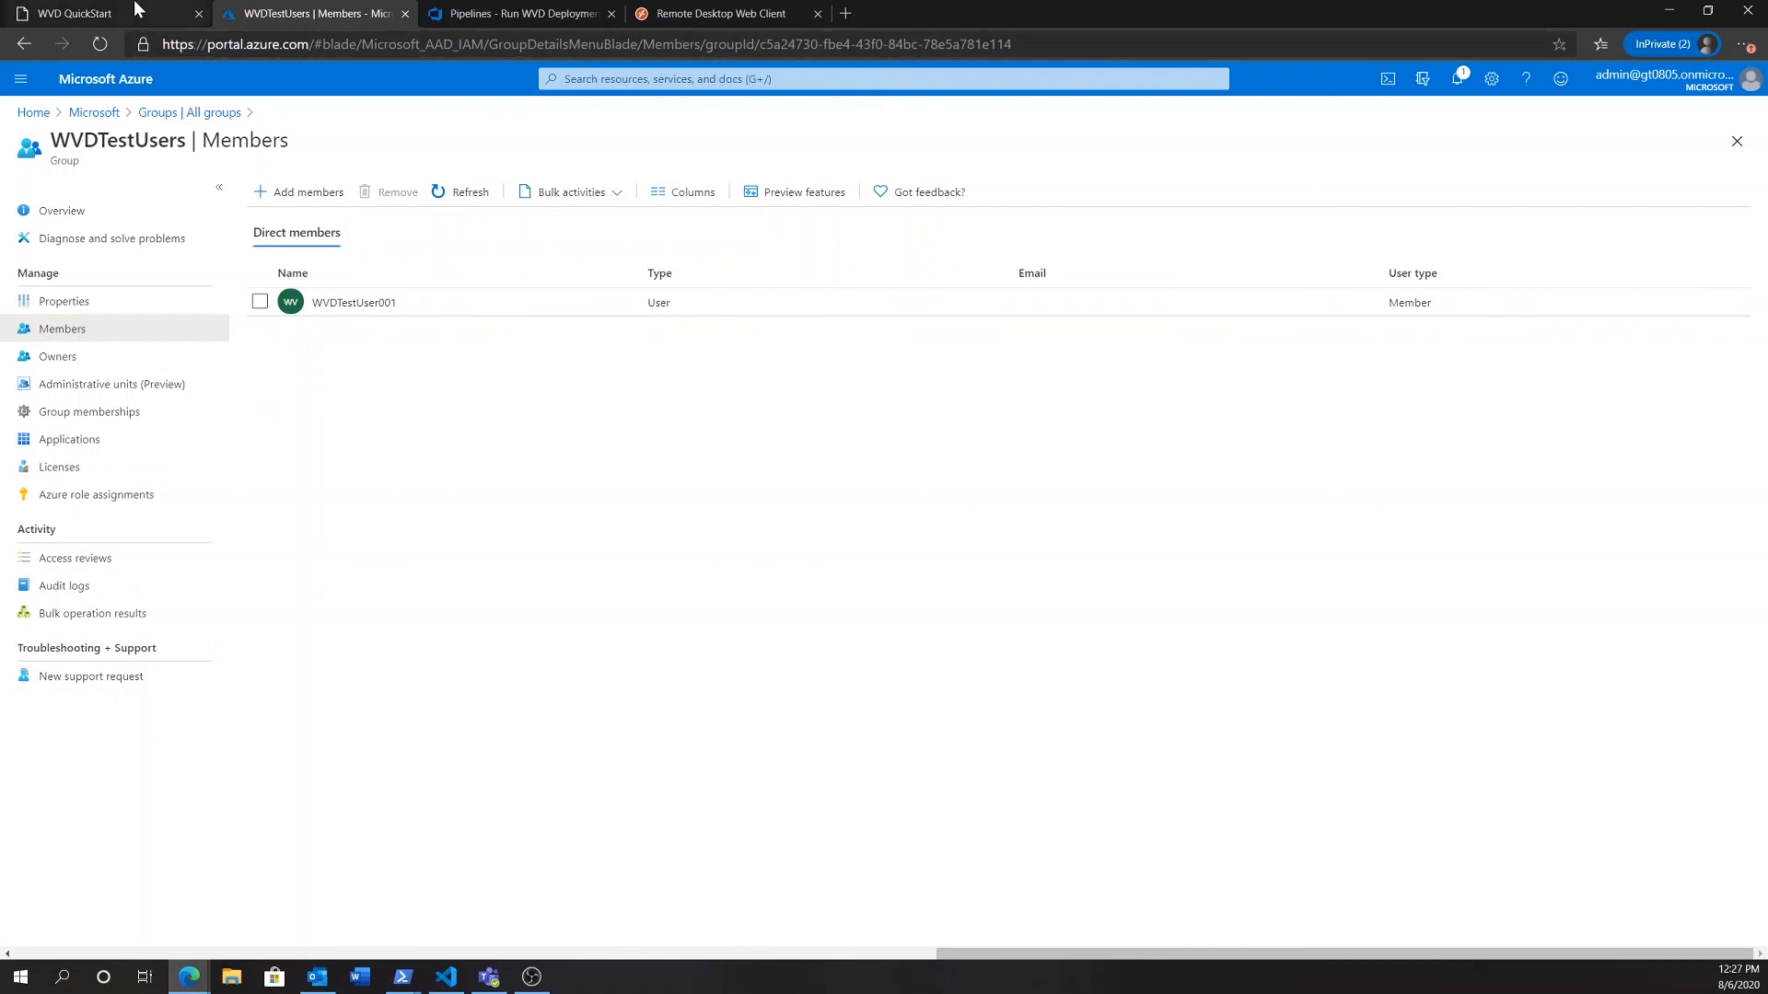
Step: Switch to the WVD QuickStart site's welcome page
{"action": "left_click", "coordinate": [68, 13]}
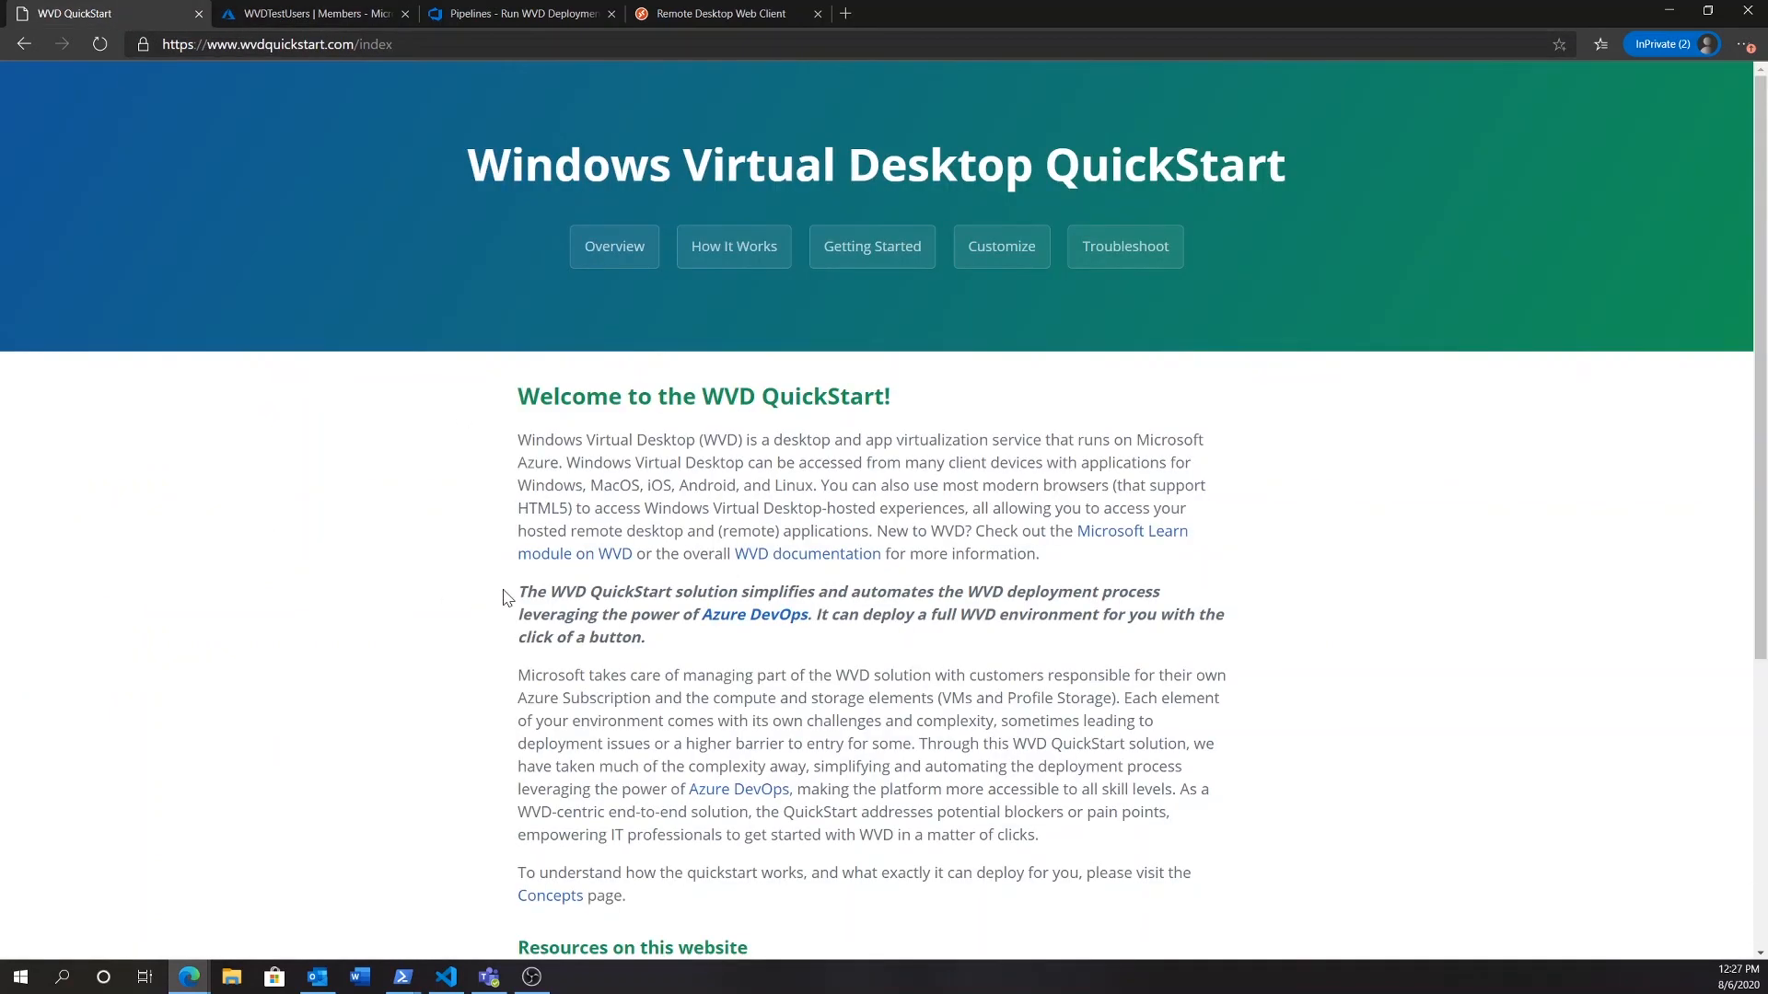
{"action": "mouse_move", "coordinate": [505, 596]}
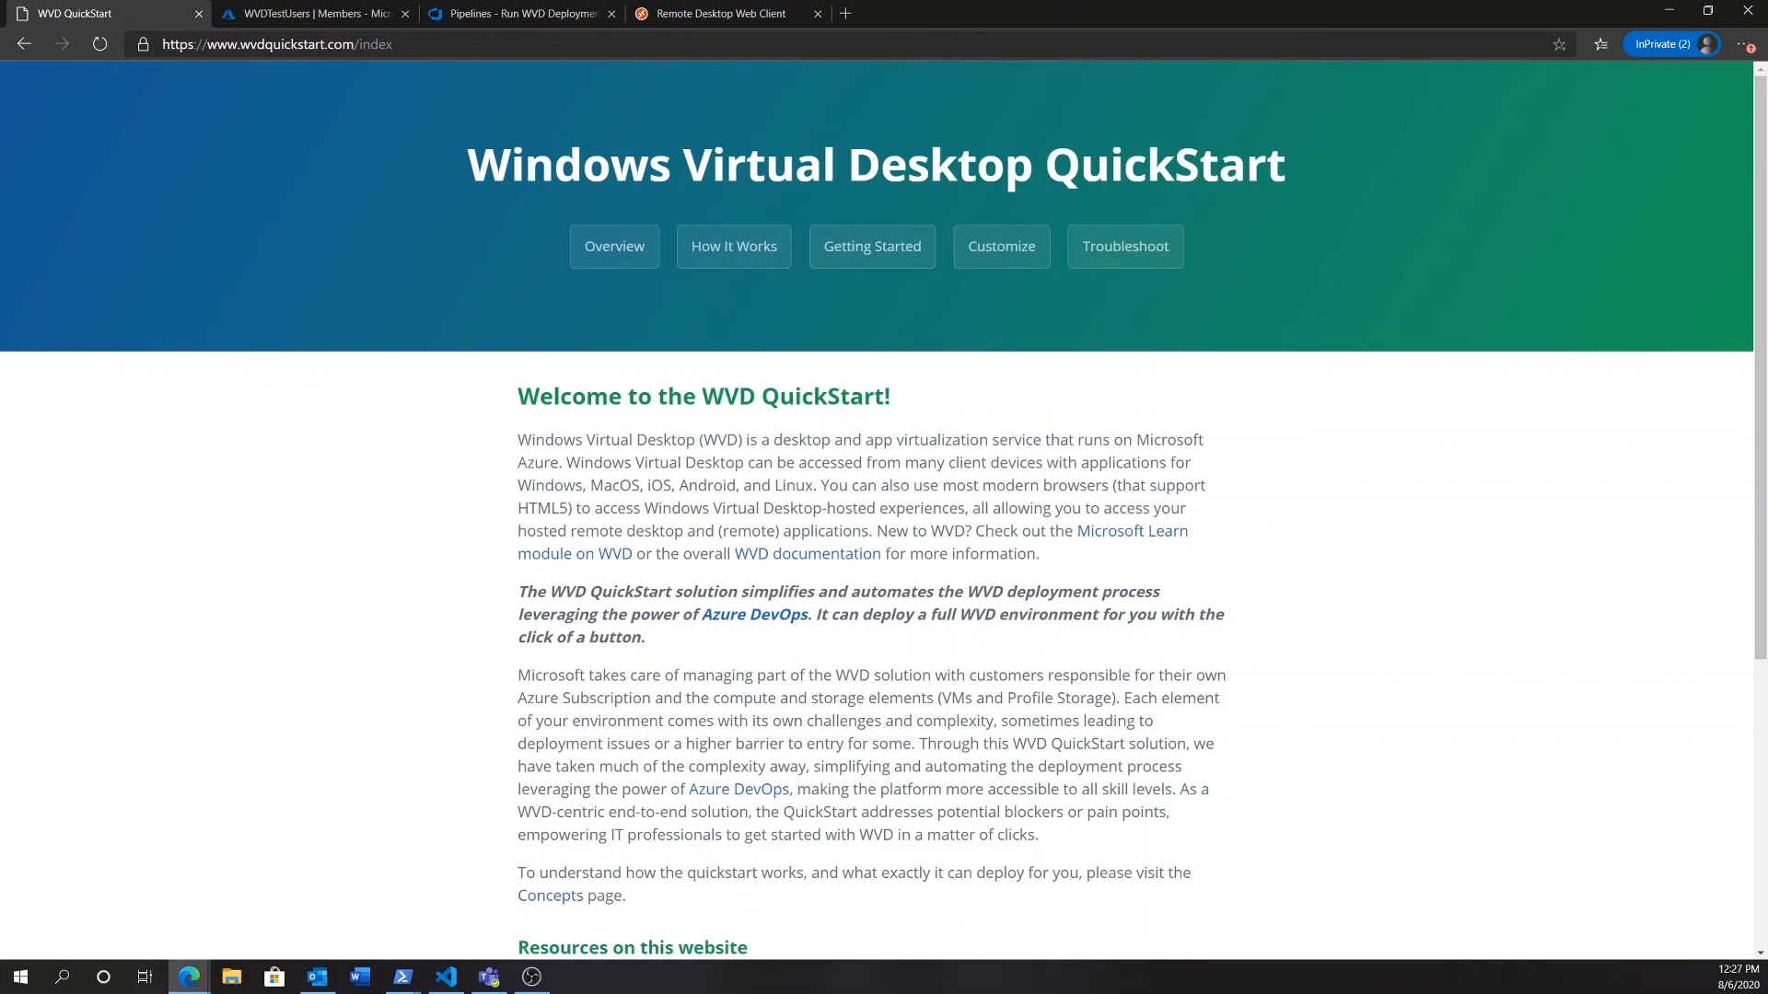